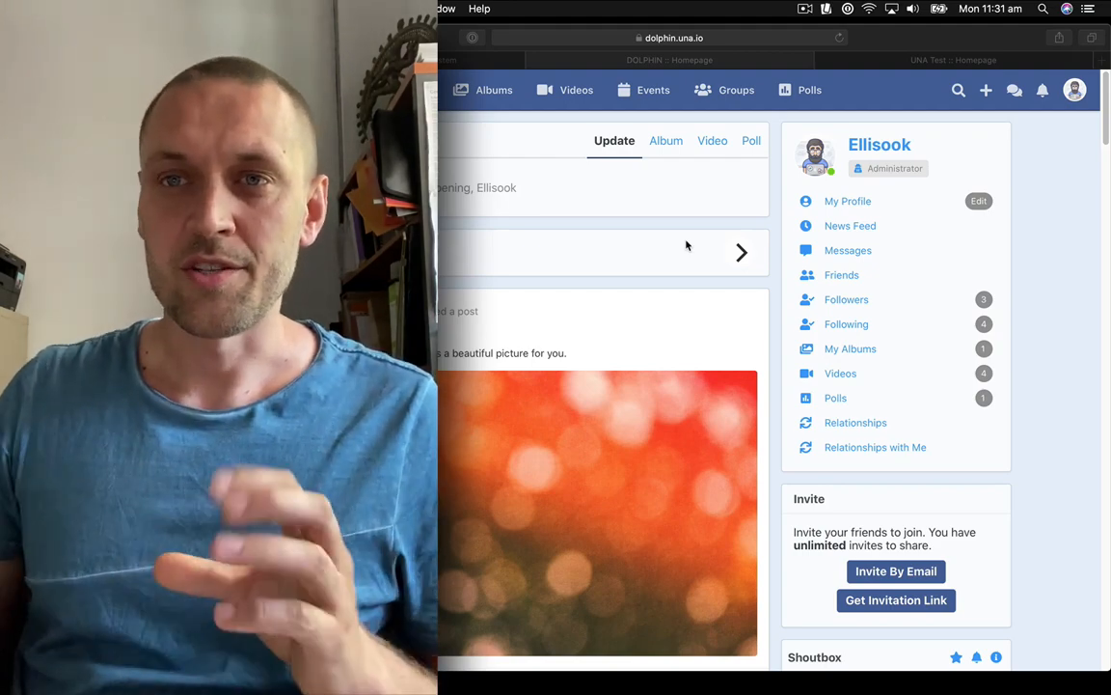
pyautogui.moveTo(567, 264)
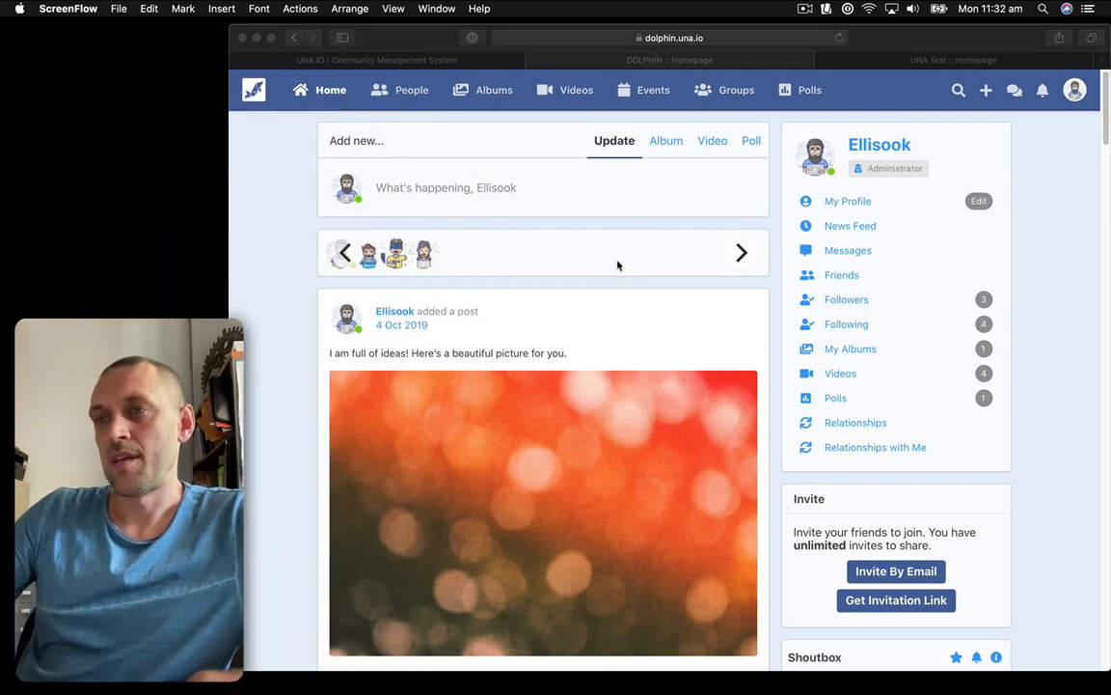
pyautogui.moveTo(665, 229)
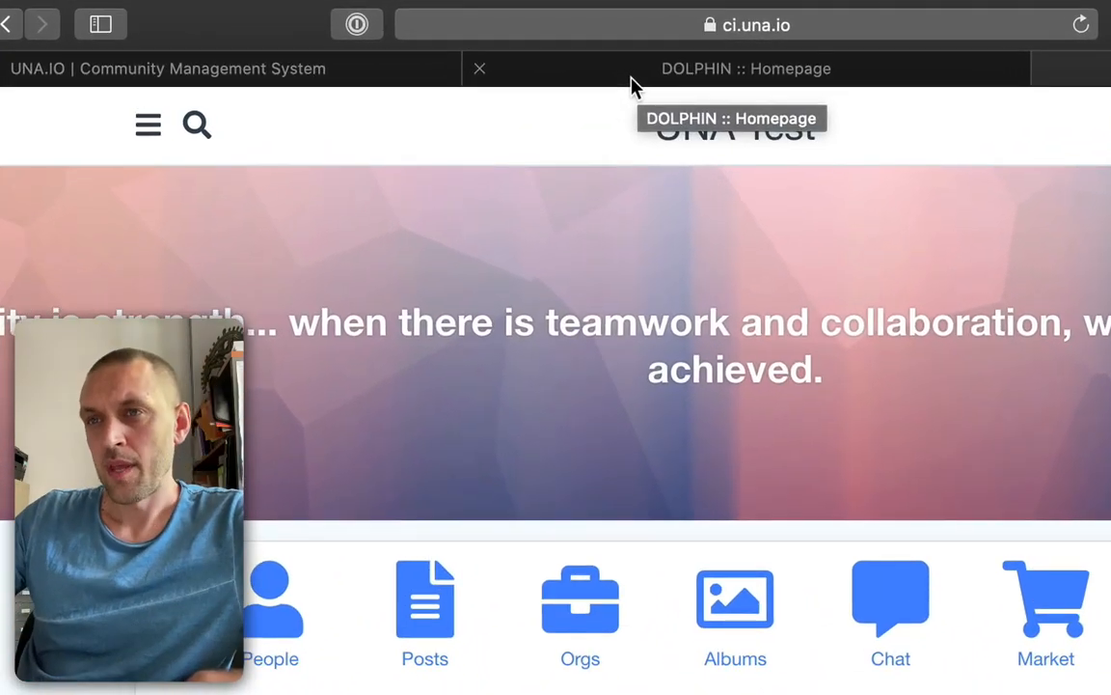
# Compare the Dolphin and UNA Test sites, then scroll the una.io community feed.
pyautogui.click(746, 68)
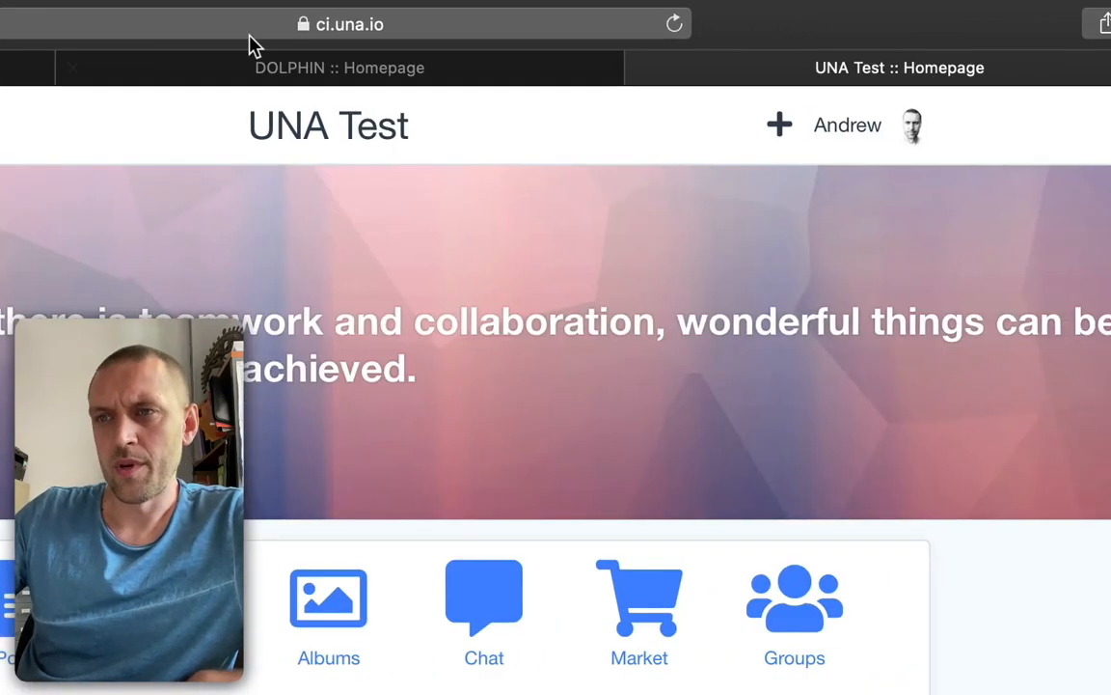
pyautogui.click(339, 67)
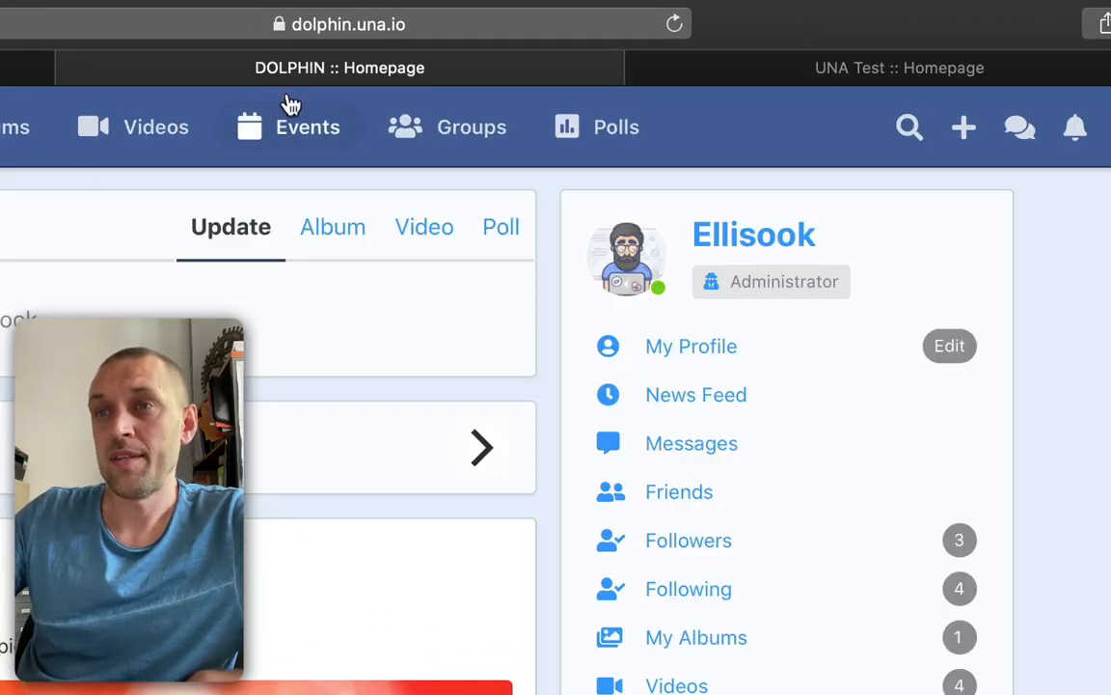
pyautogui.click(899, 68)
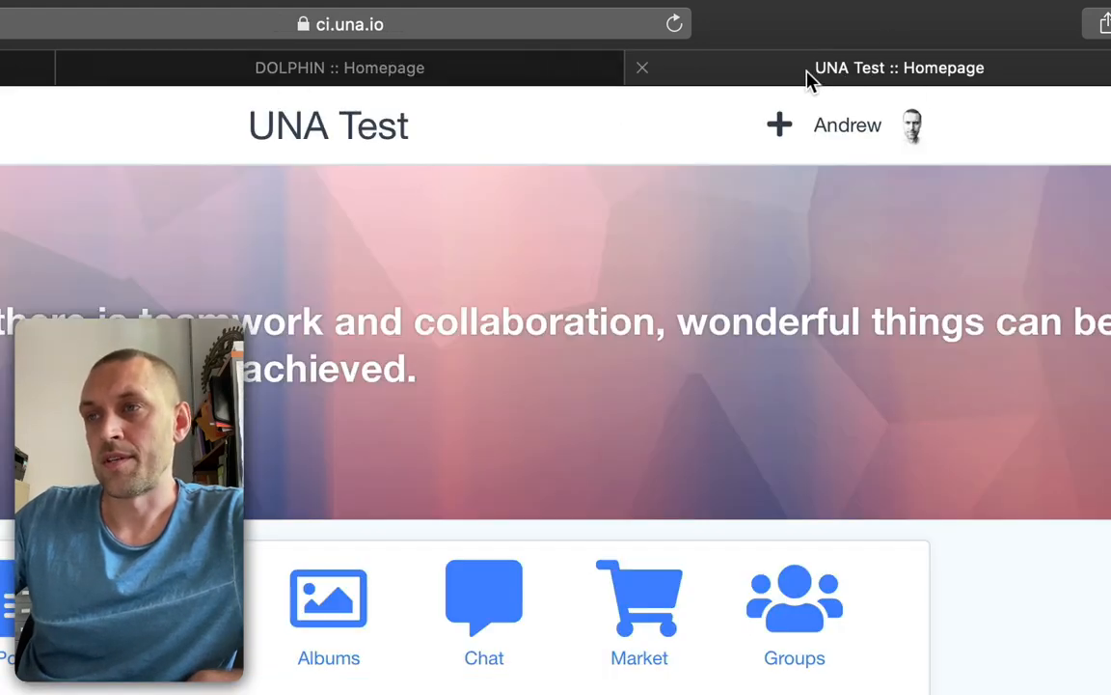
pyautogui.moveTo(974, 79)
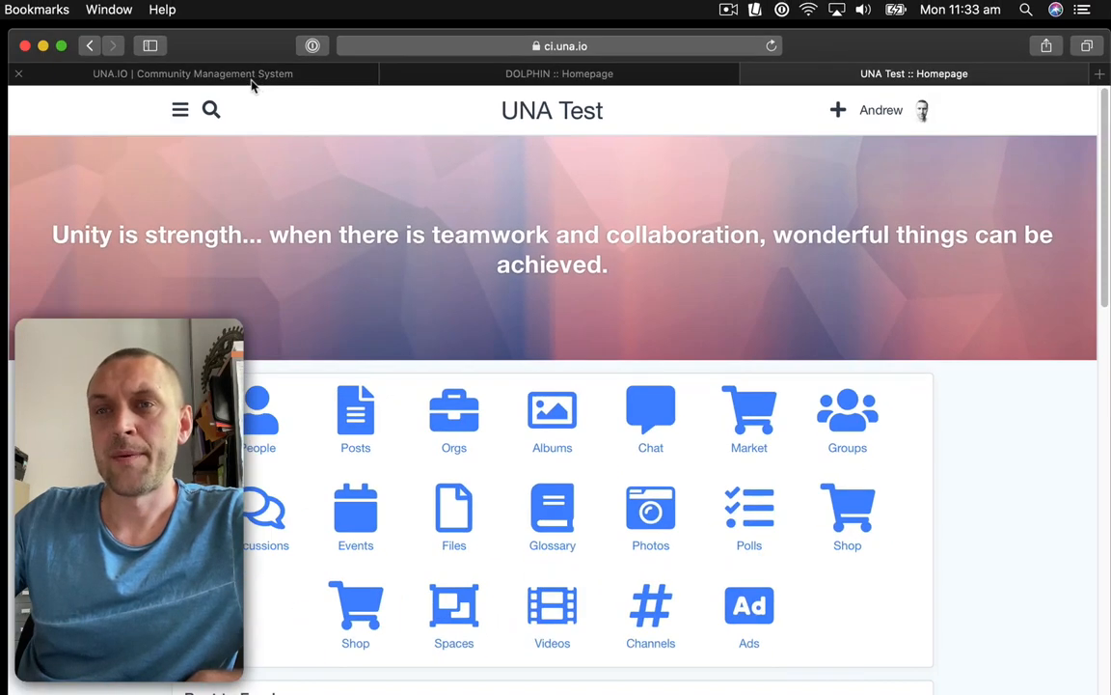
pyautogui.moveTo(193, 73)
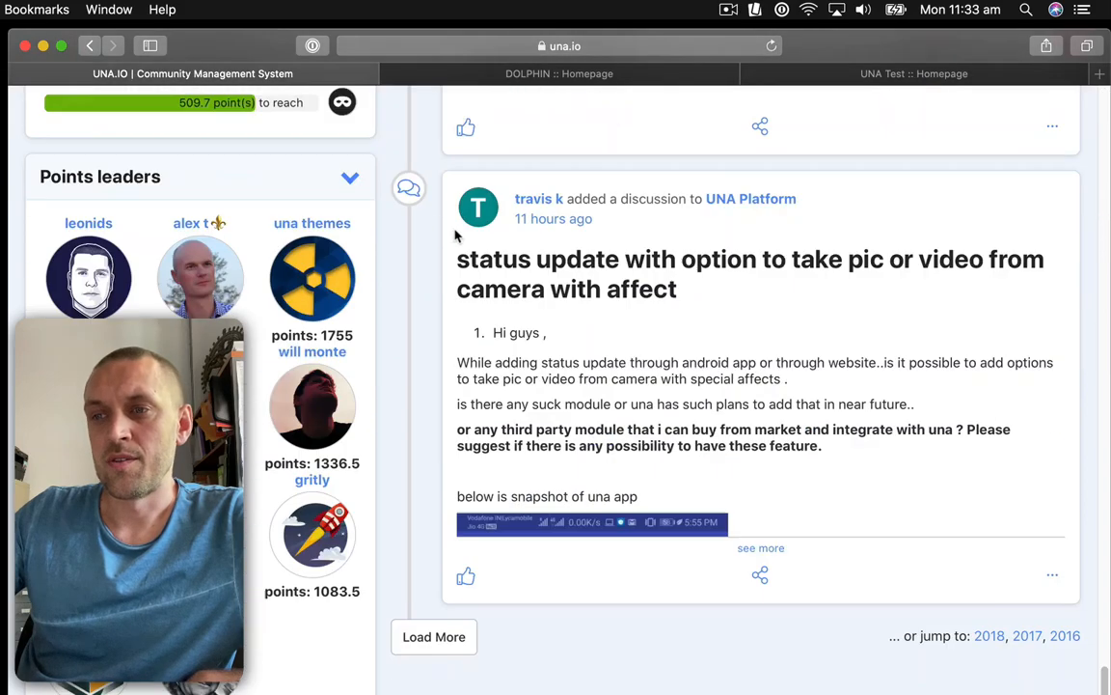
pyautogui.scroll(-3)
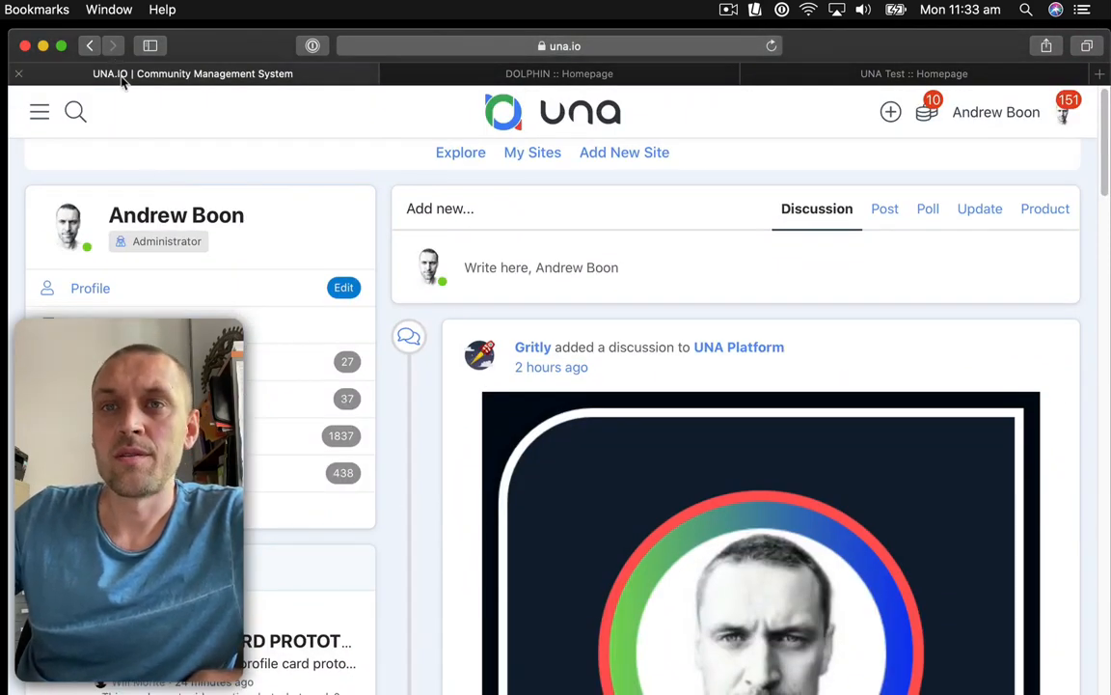
pyautogui.moveTo(163, 82)
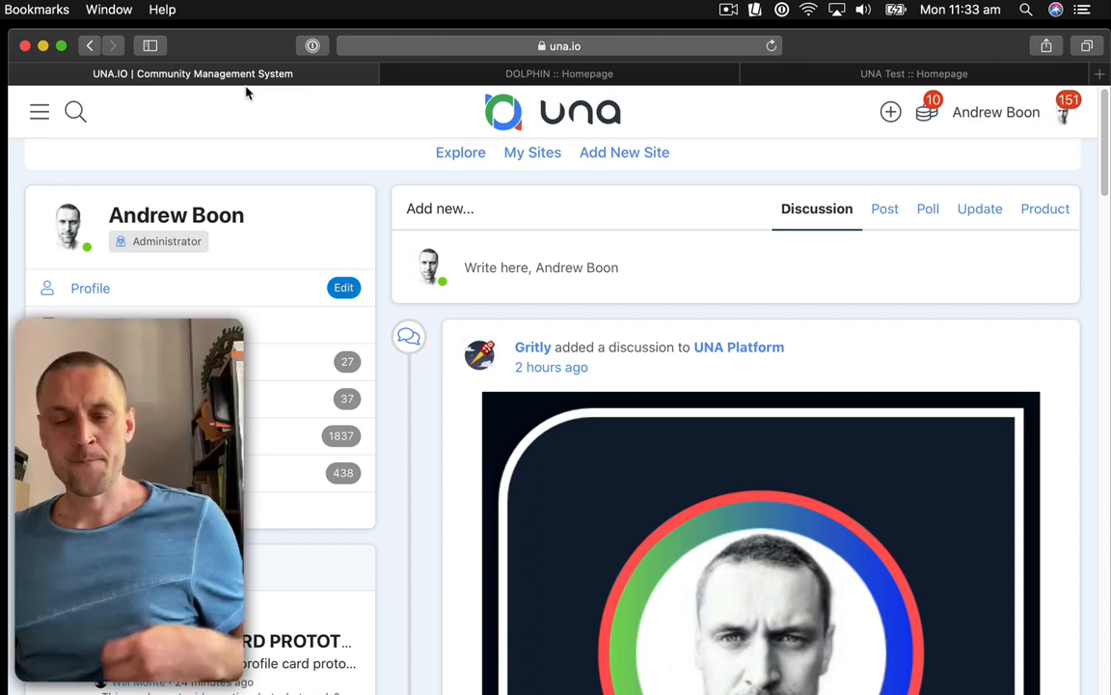
pyautogui.moveTo(287, 137)
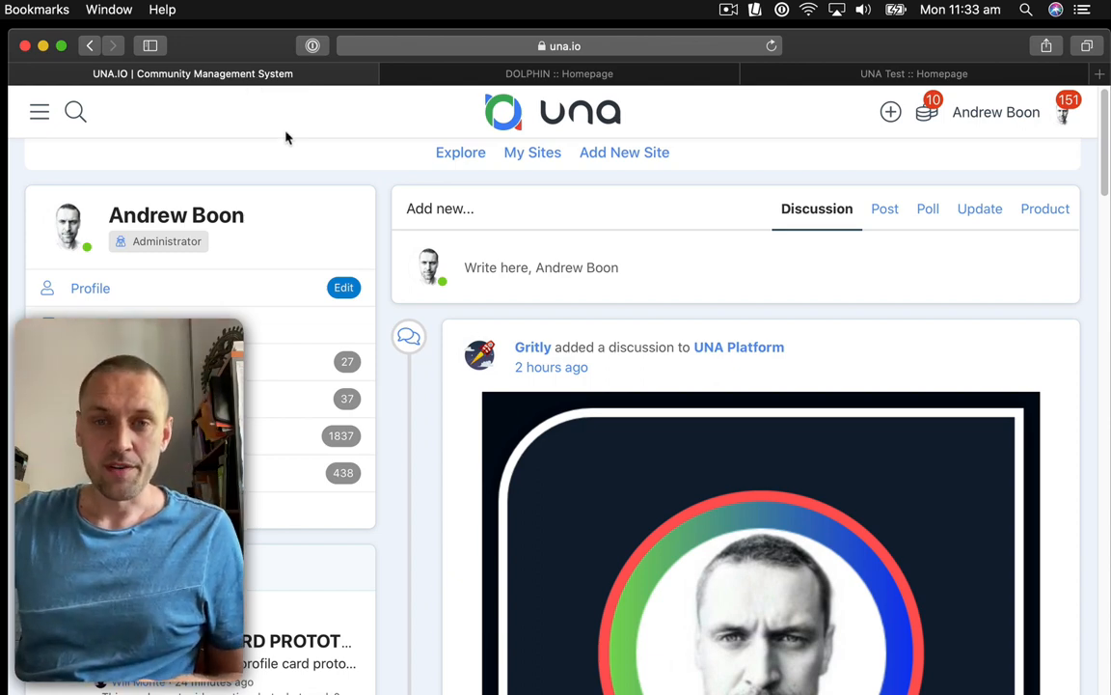
# Search Google for 'community management system' and scroll down to the una.io featured snippet.
pyautogui.click(1099, 74)
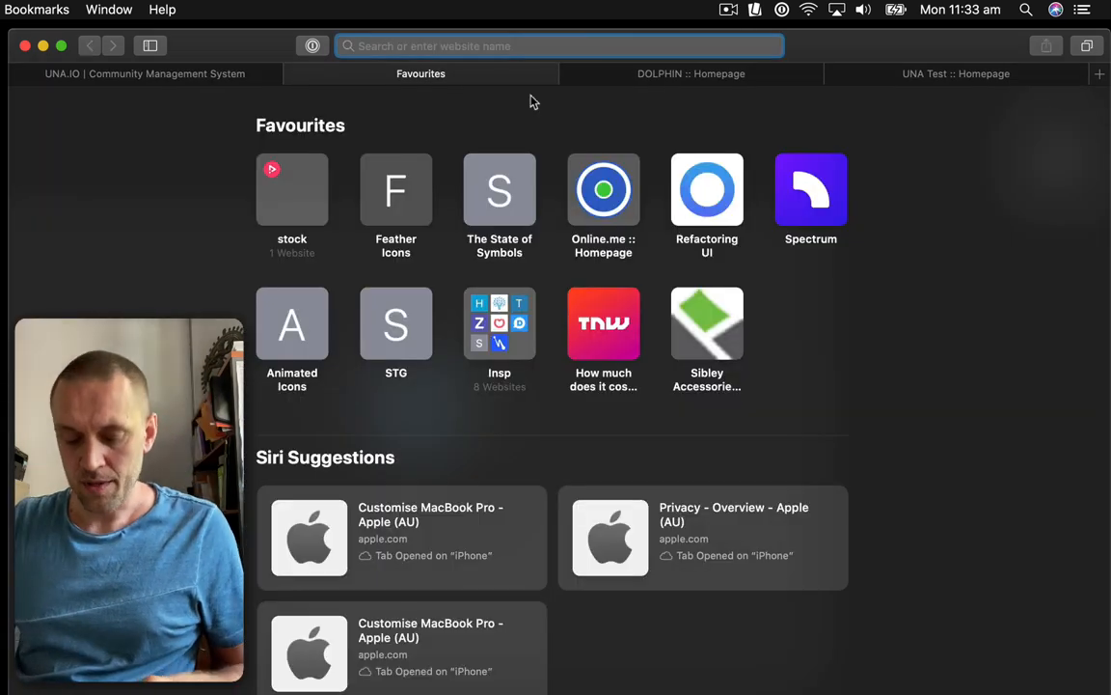
pyautogui.write('community manament system')
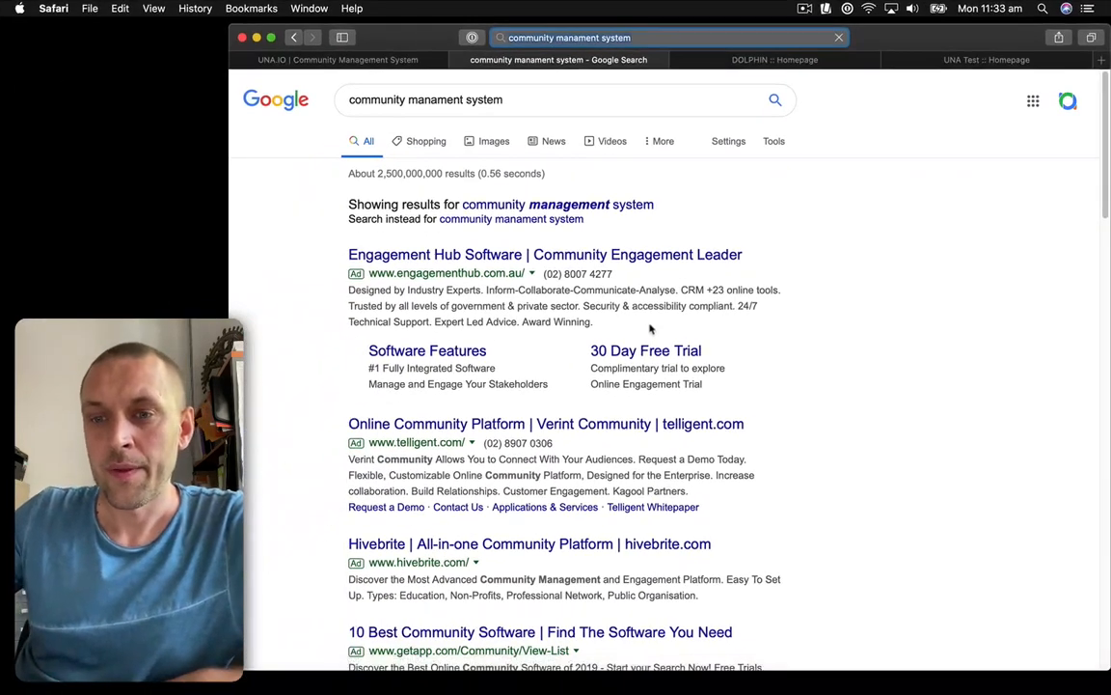
pyautogui.scroll(-3)
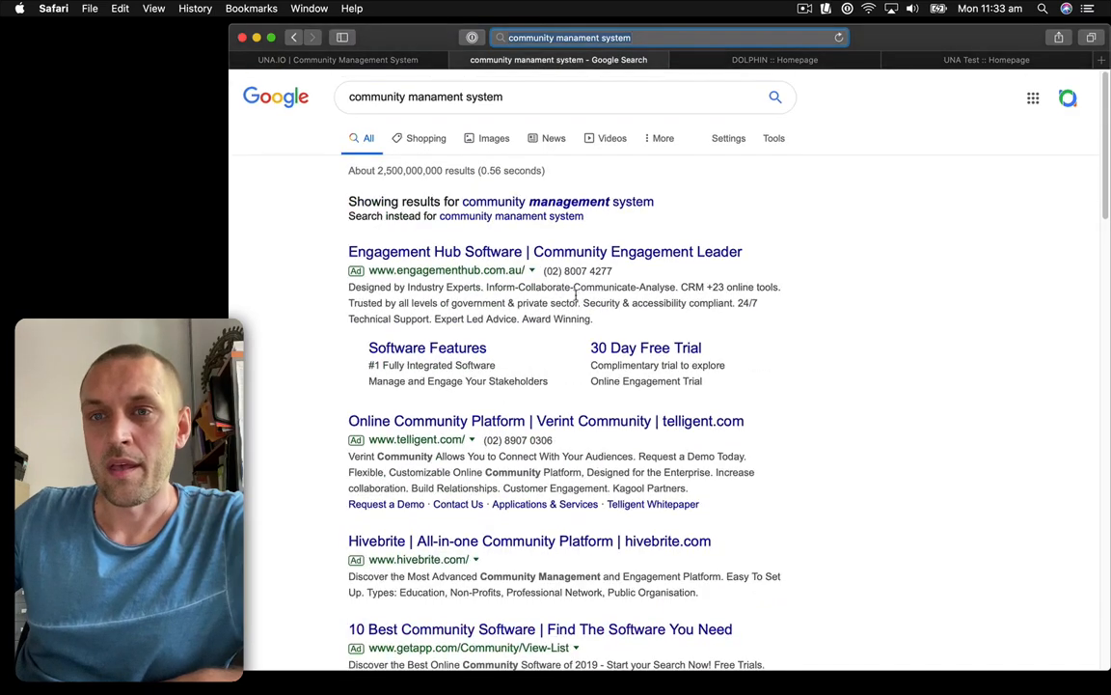
pyautogui.scroll(-3)
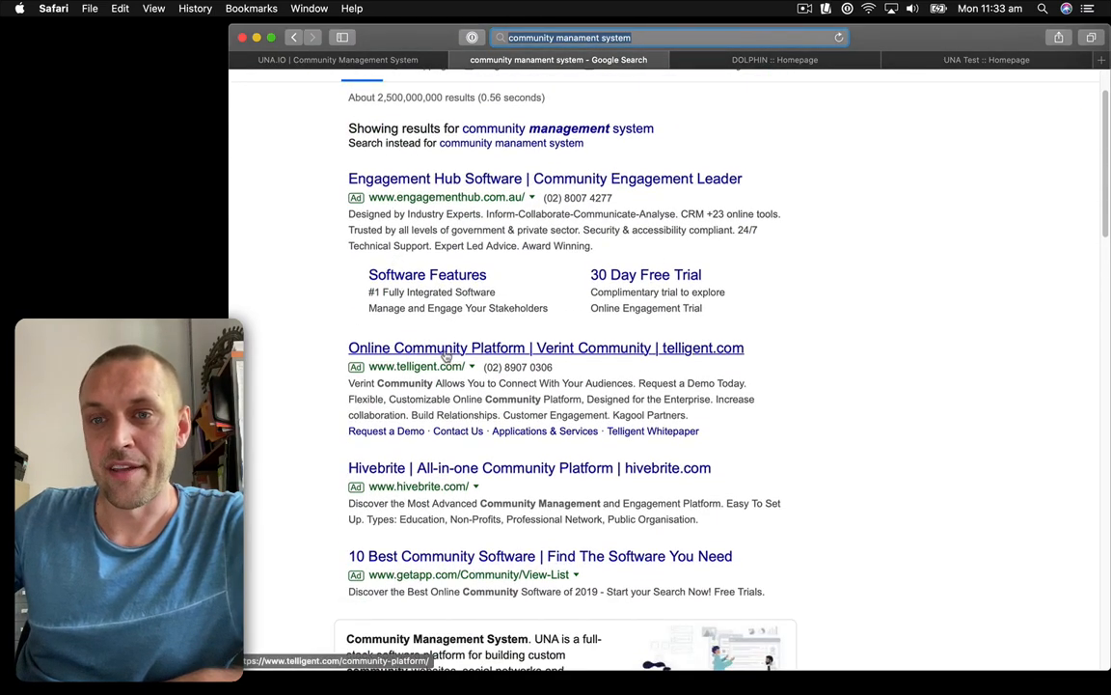
pyautogui.scroll(-3)
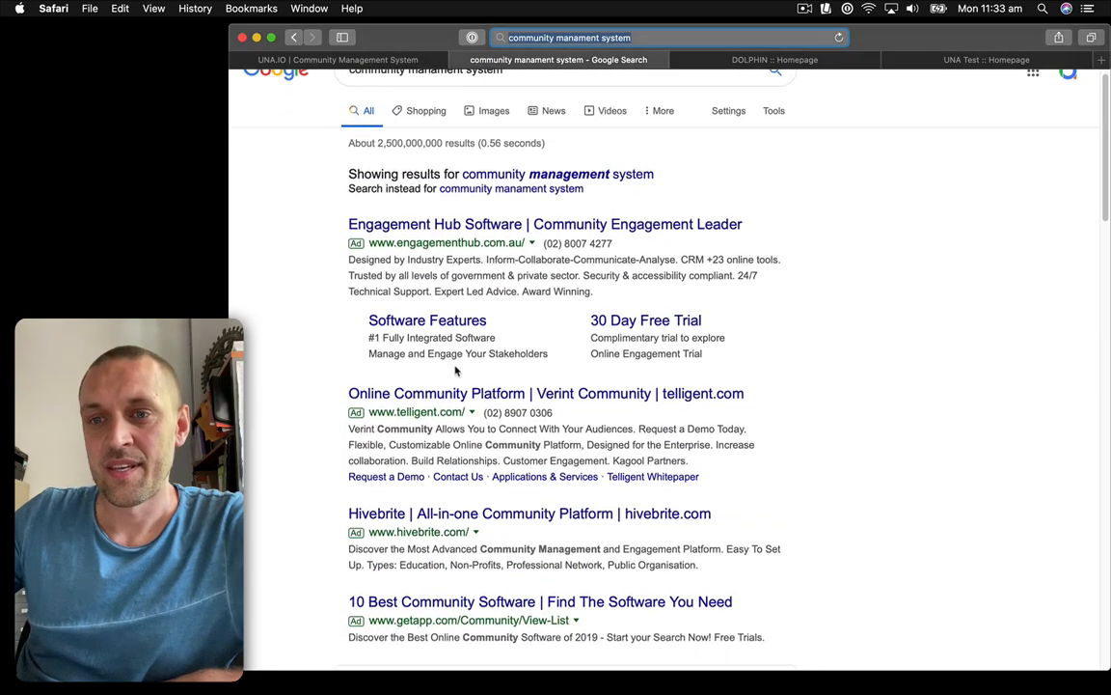
pyautogui.scroll(-3)
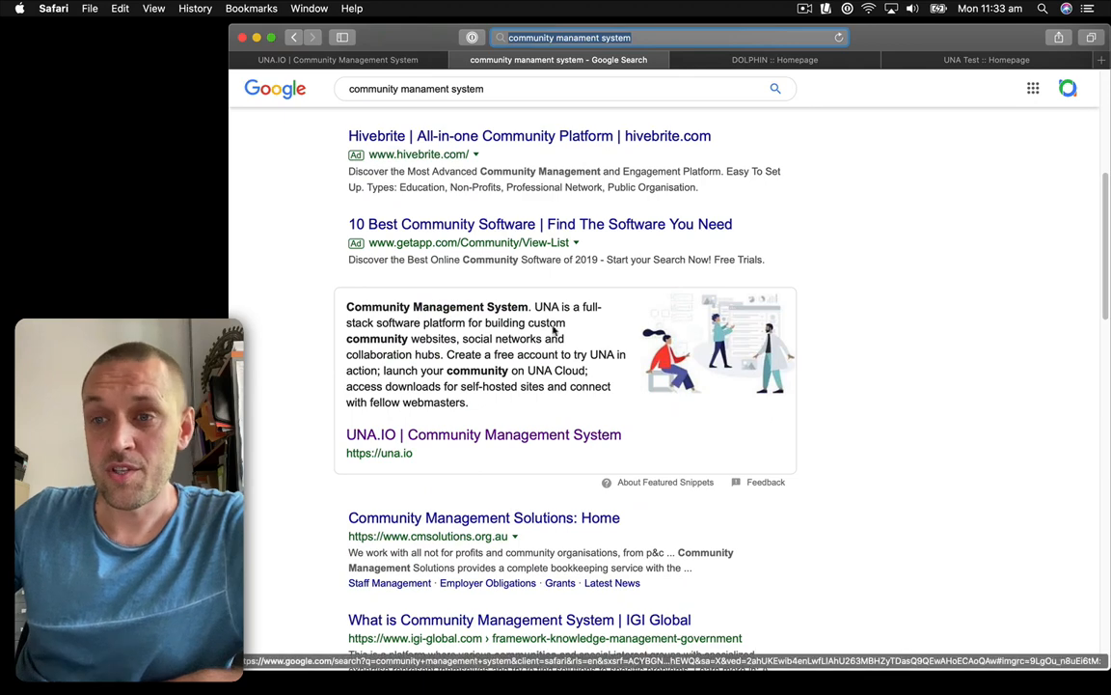
pyautogui.scroll(-3)
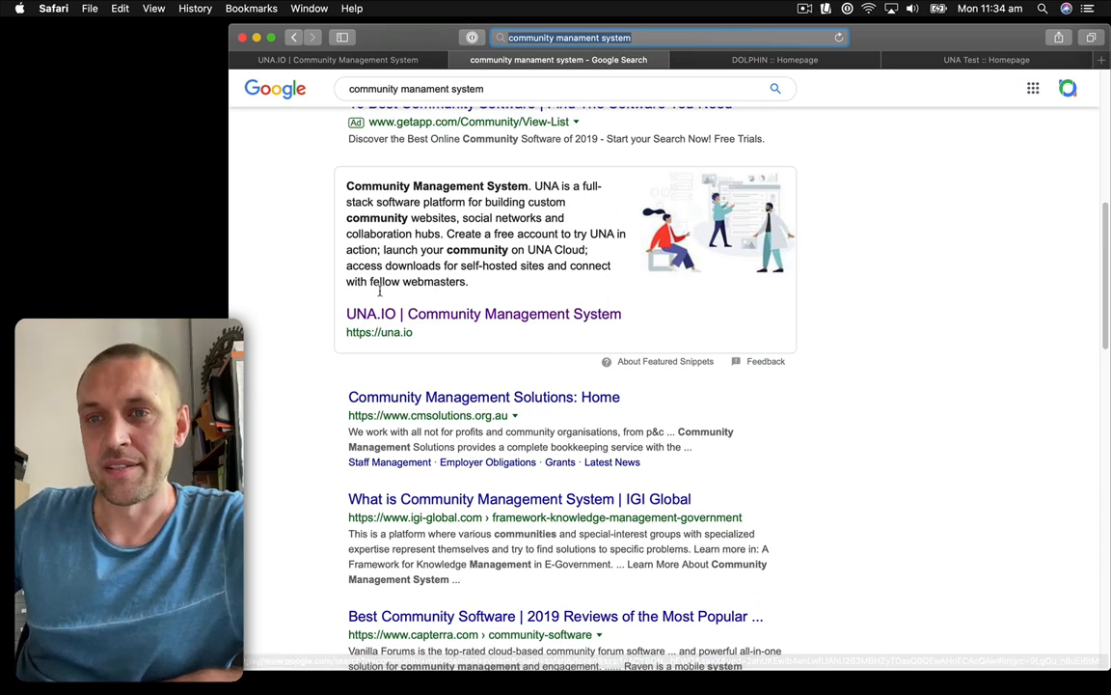
pyautogui.moveTo(521, 313)
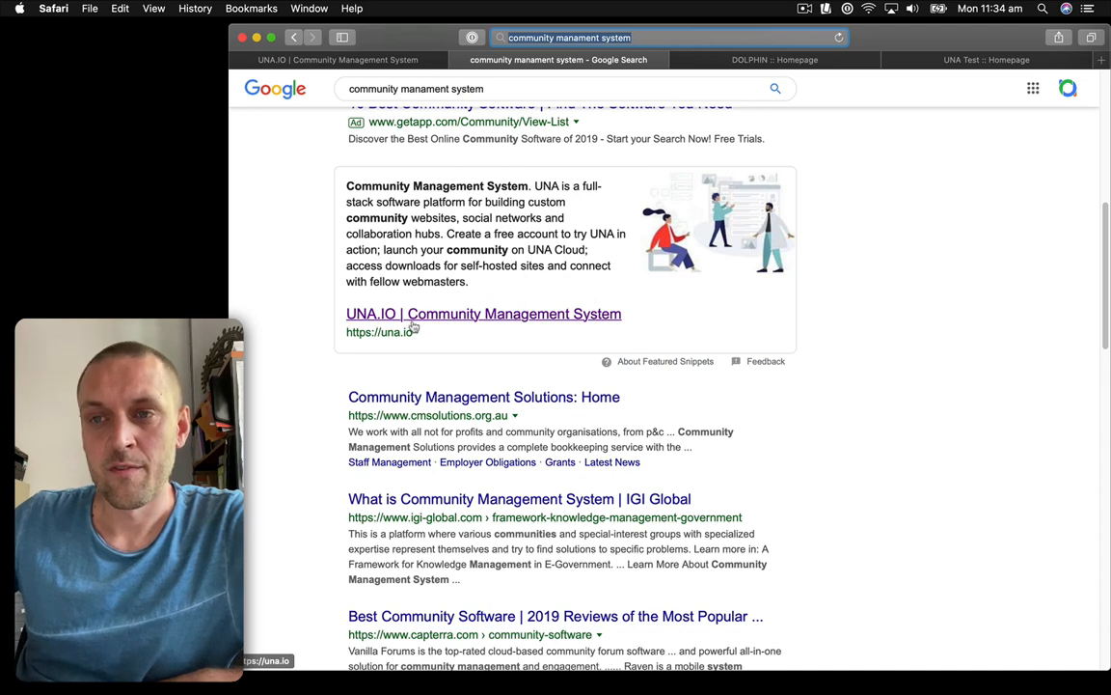
pyautogui.moveTo(740, 306)
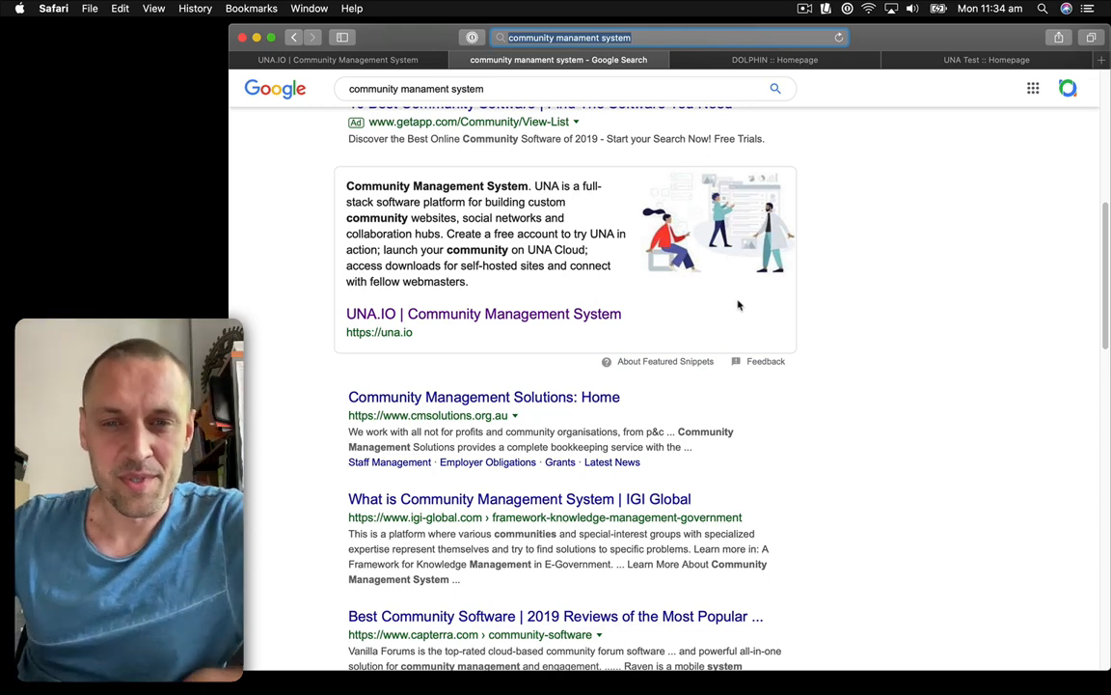
pyautogui.moveTo(818, 252)
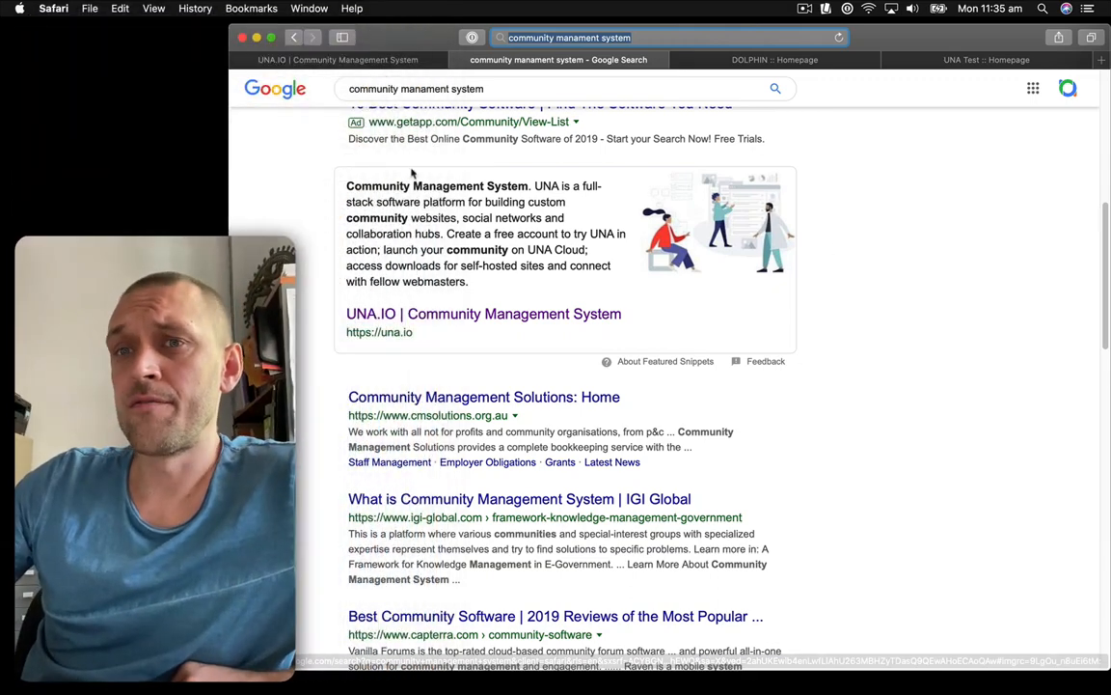
pyautogui.moveTo(727, 106)
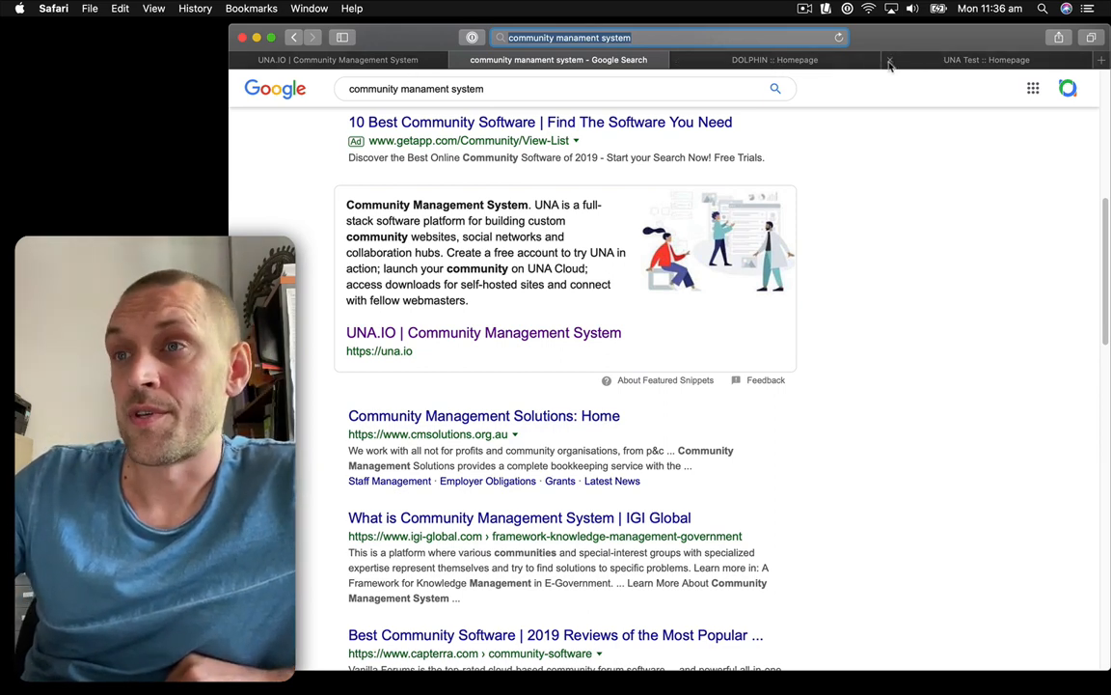
# Launch Studio from the Dolphin site's account menu, dismiss the welcome popup, and start Pages.
pyautogui.click(775, 60)
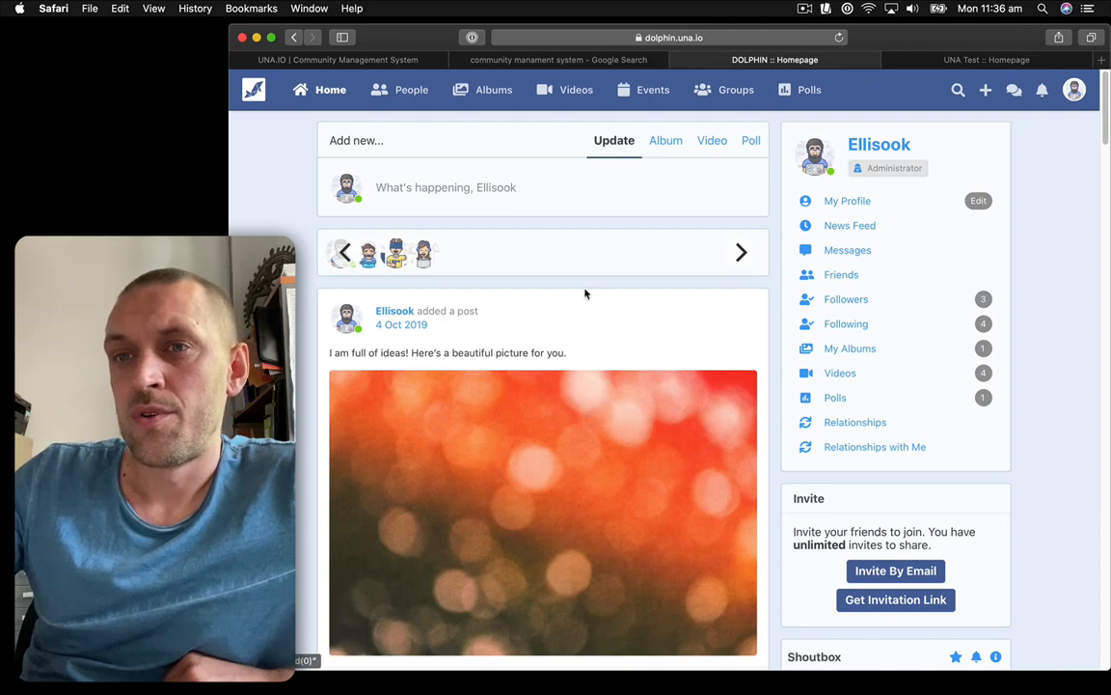
pyautogui.click(1074, 89)
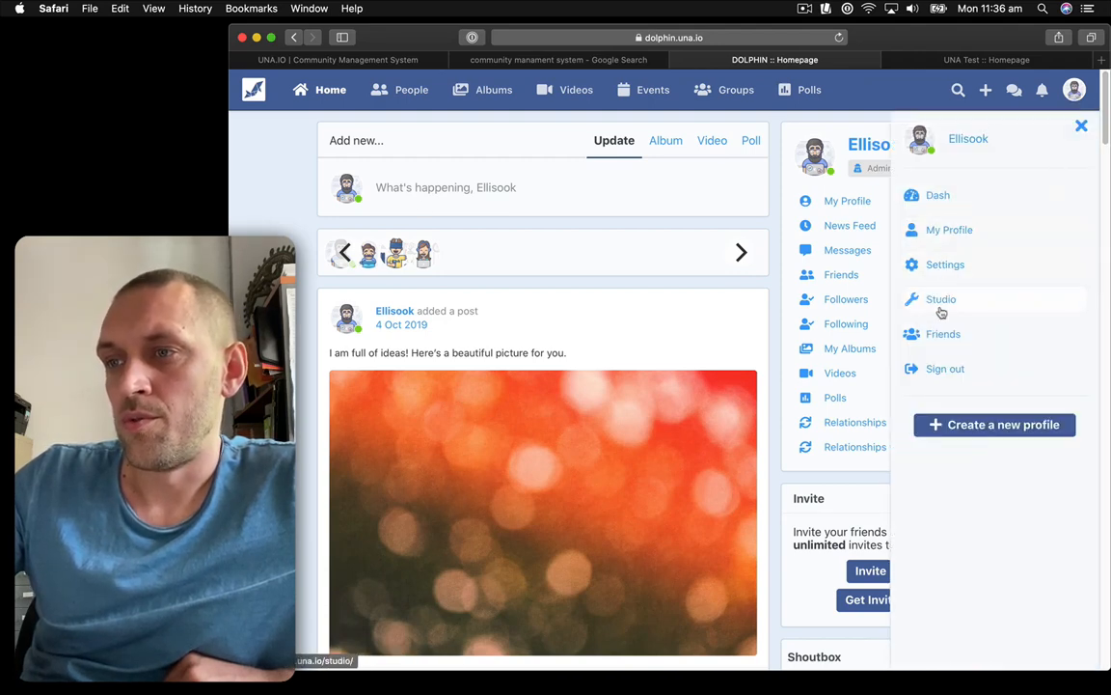
pyautogui.click(941, 299)
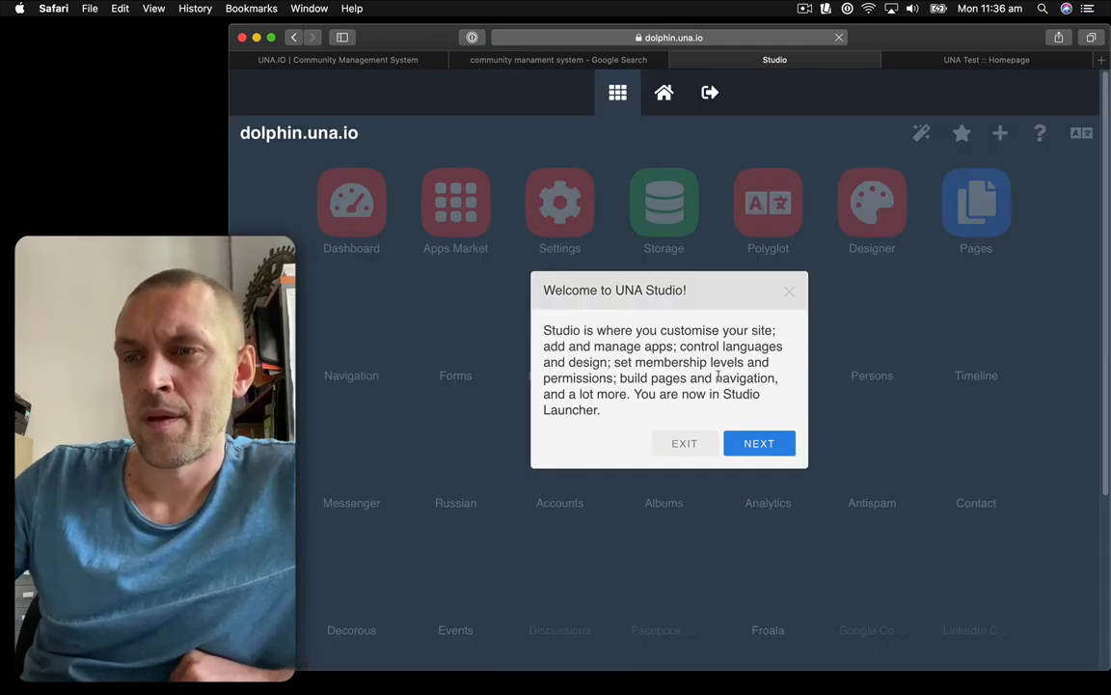
pyautogui.click(684, 443)
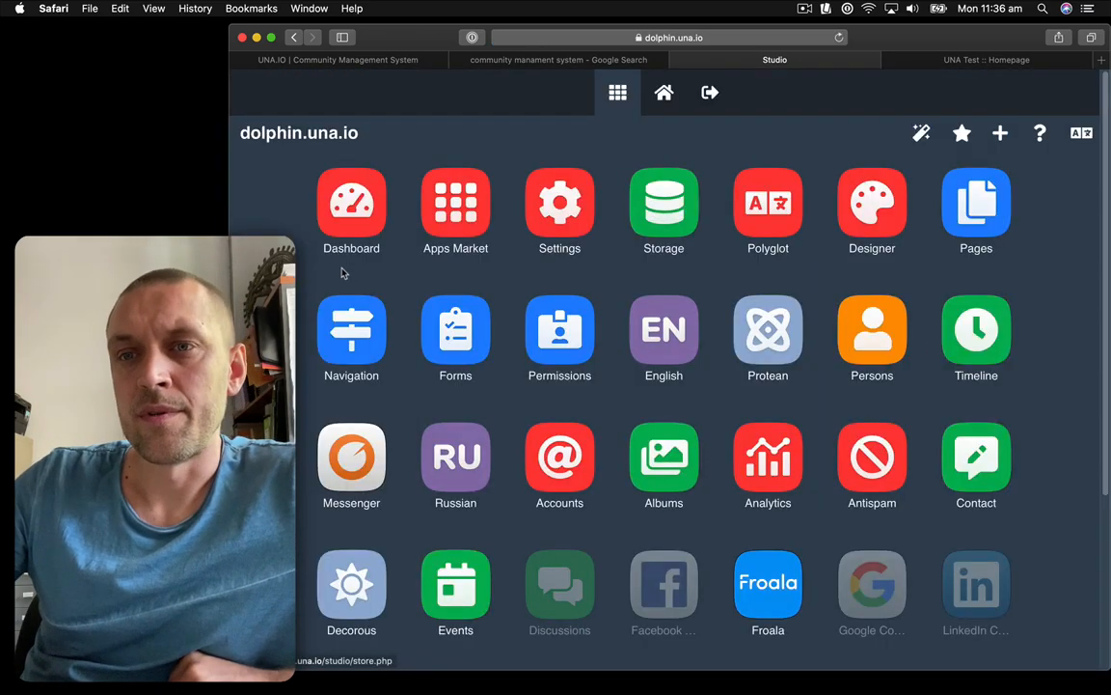
pyautogui.moveTo(688, 293)
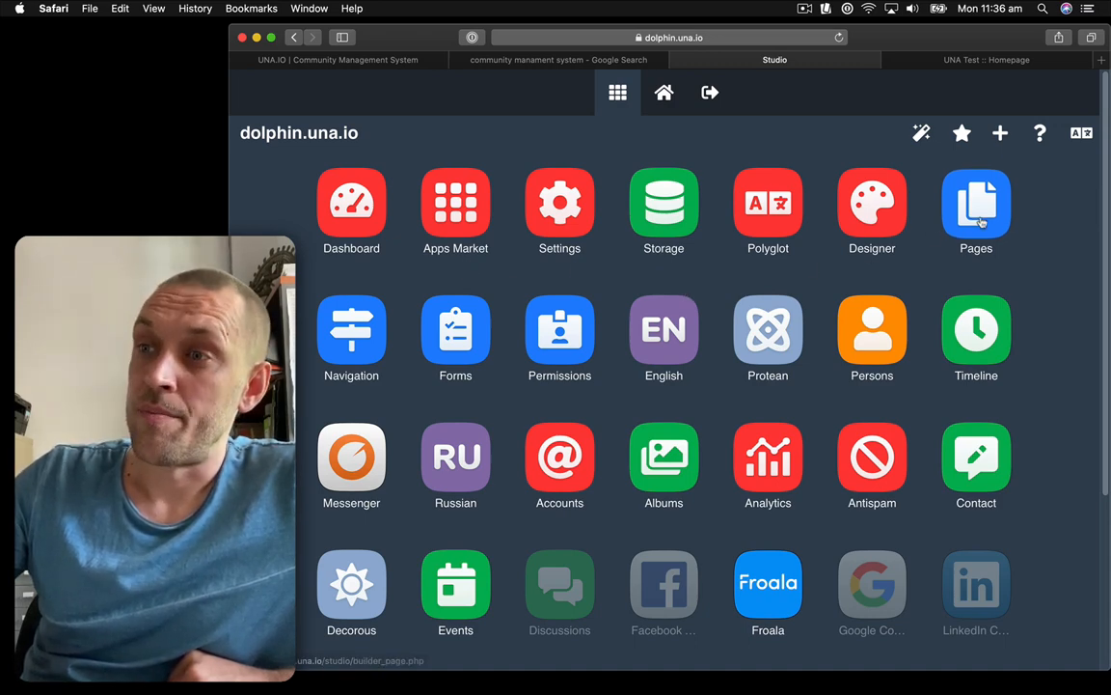
pyautogui.click(976, 202)
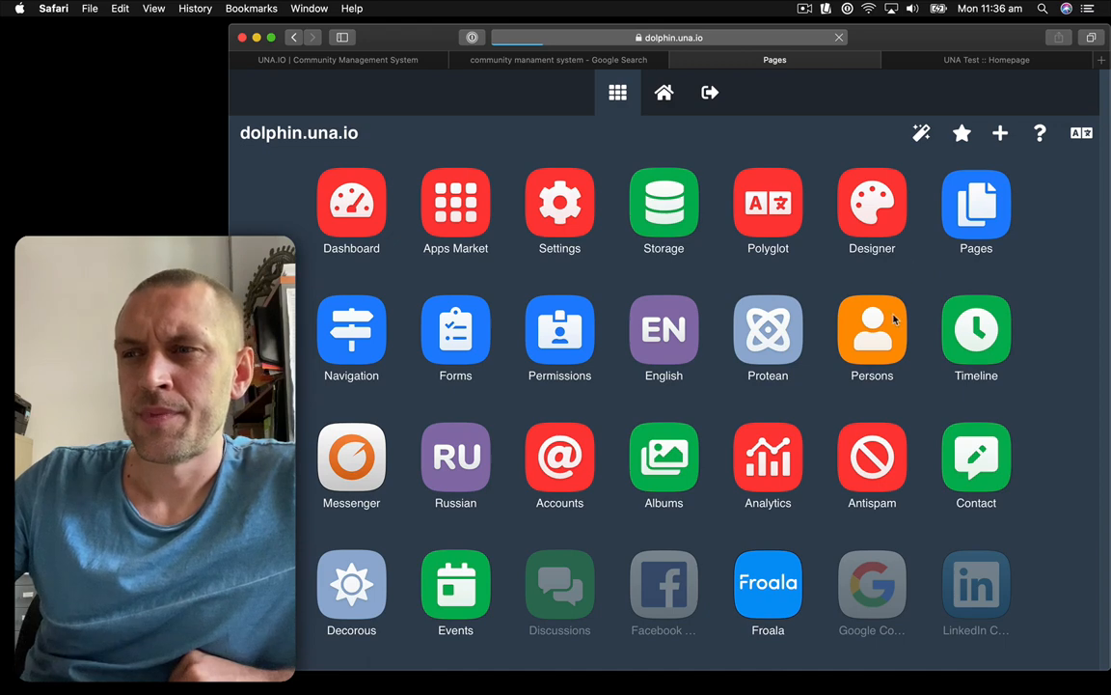
# Select Homepage in the Pages builder's page list and bring up its Settings dialog.
pyautogui.click(976, 204)
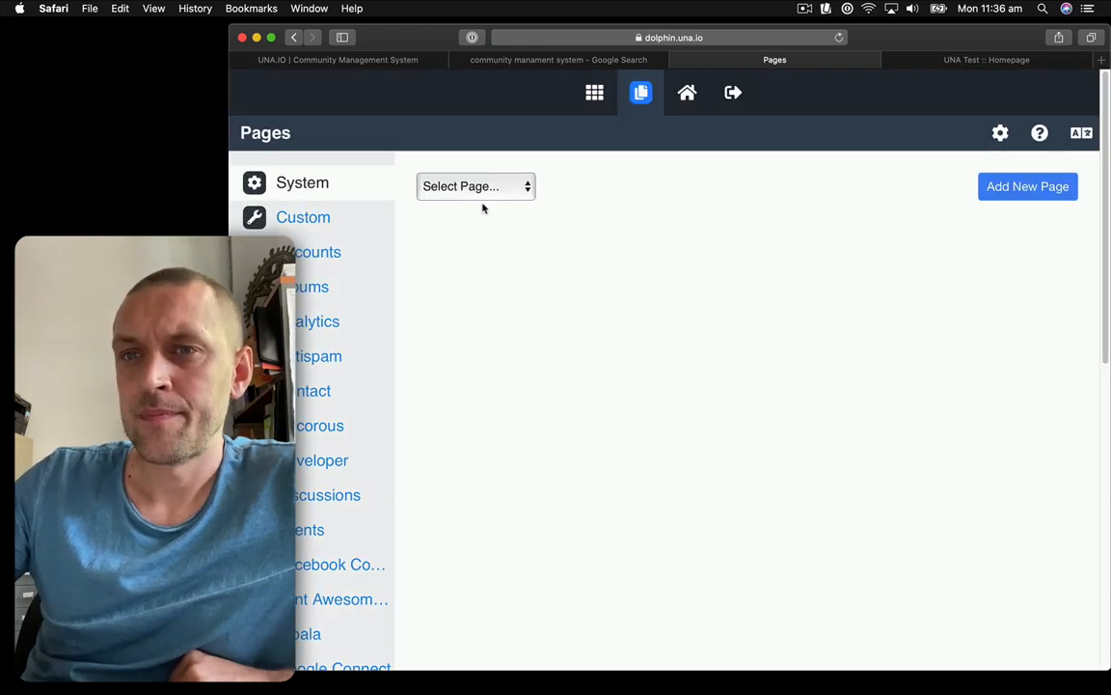
pyautogui.click(475, 186)
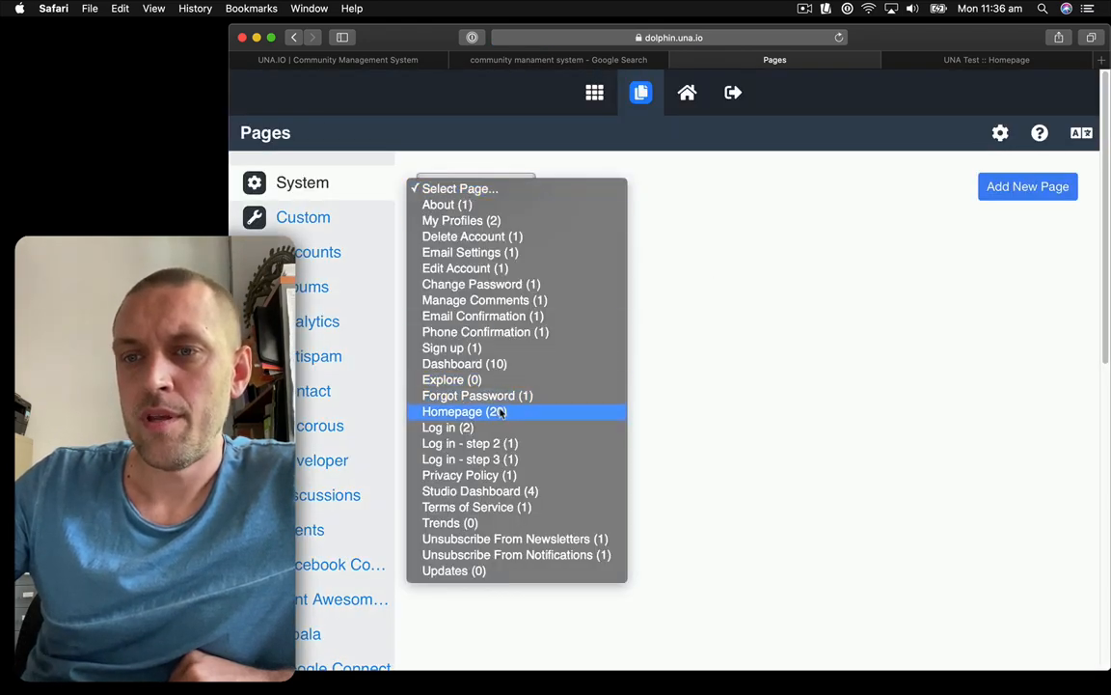
pyautogui.click(464, 411)
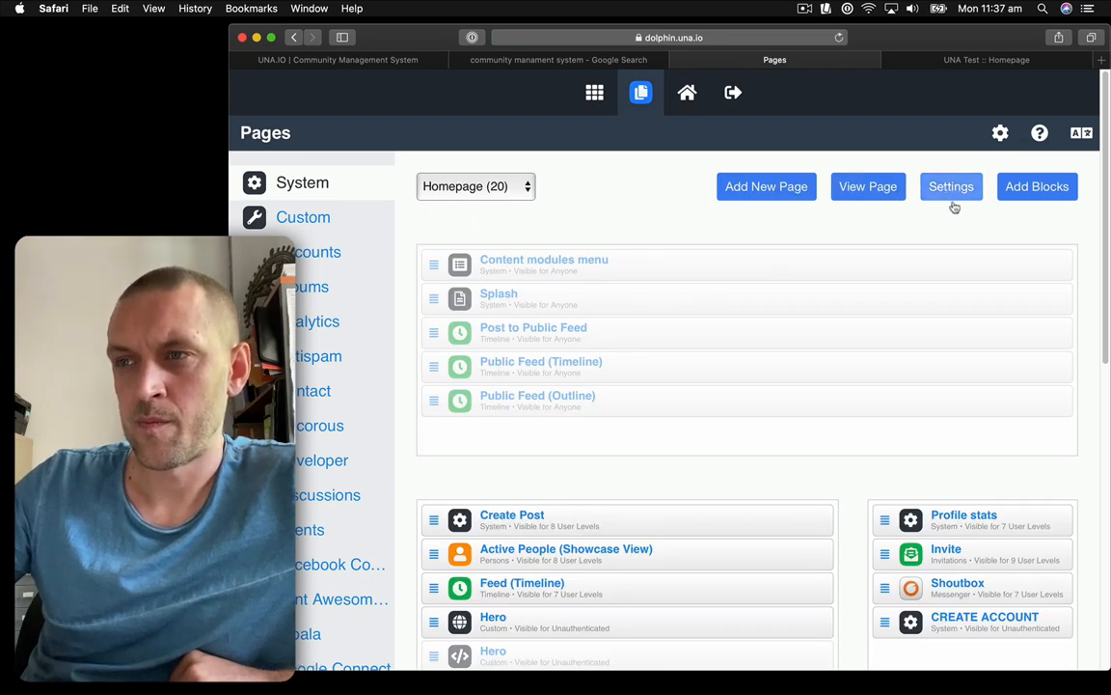
pyautogui.click(951, 186)
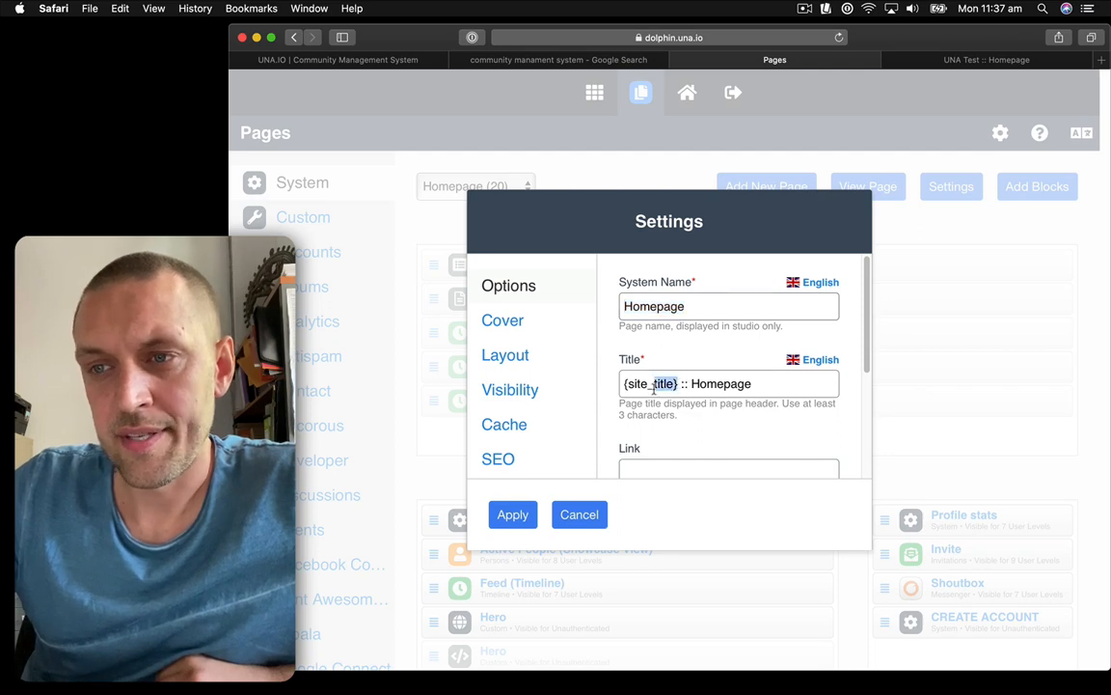
# Change the English Homepage title to '{site_title} :: Savory Buns' after checking the Russian variant.
pyautogui.doubleClick(650, 383)
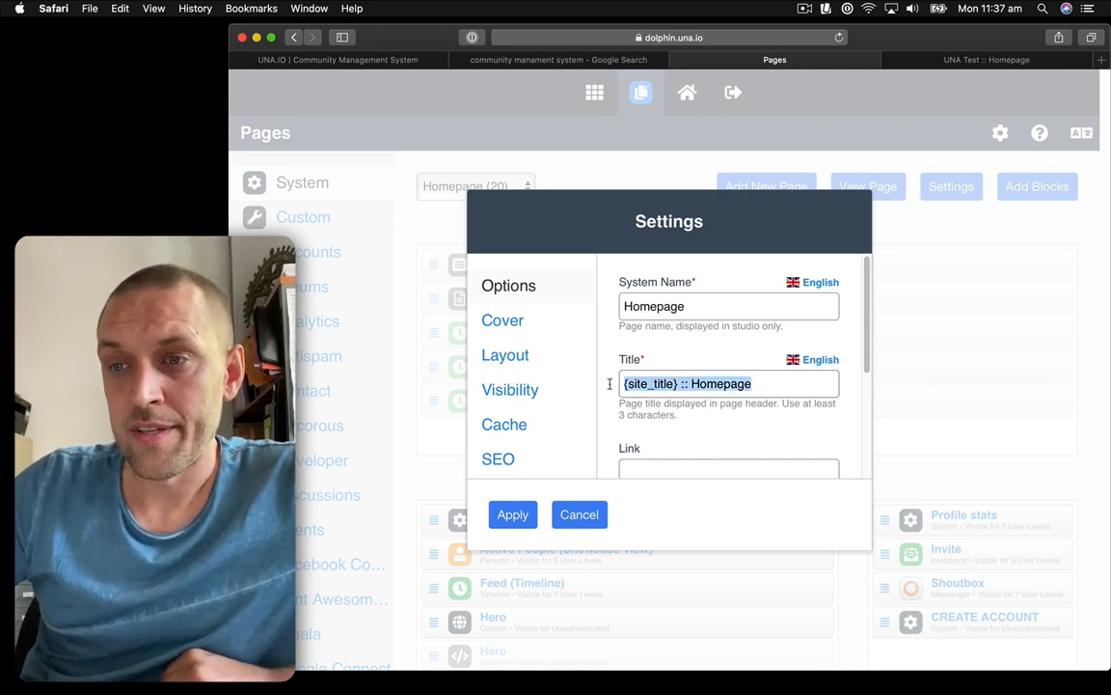
pyautogui.doubleClick(720, 383)
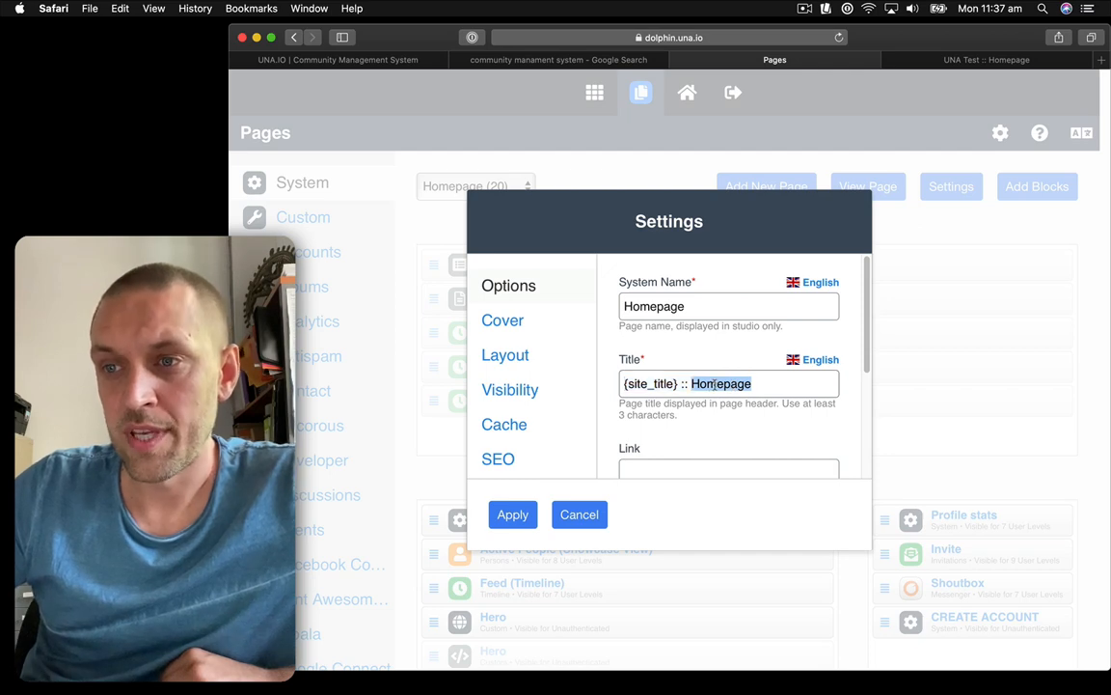
pyautogui.write('Savory Buns')
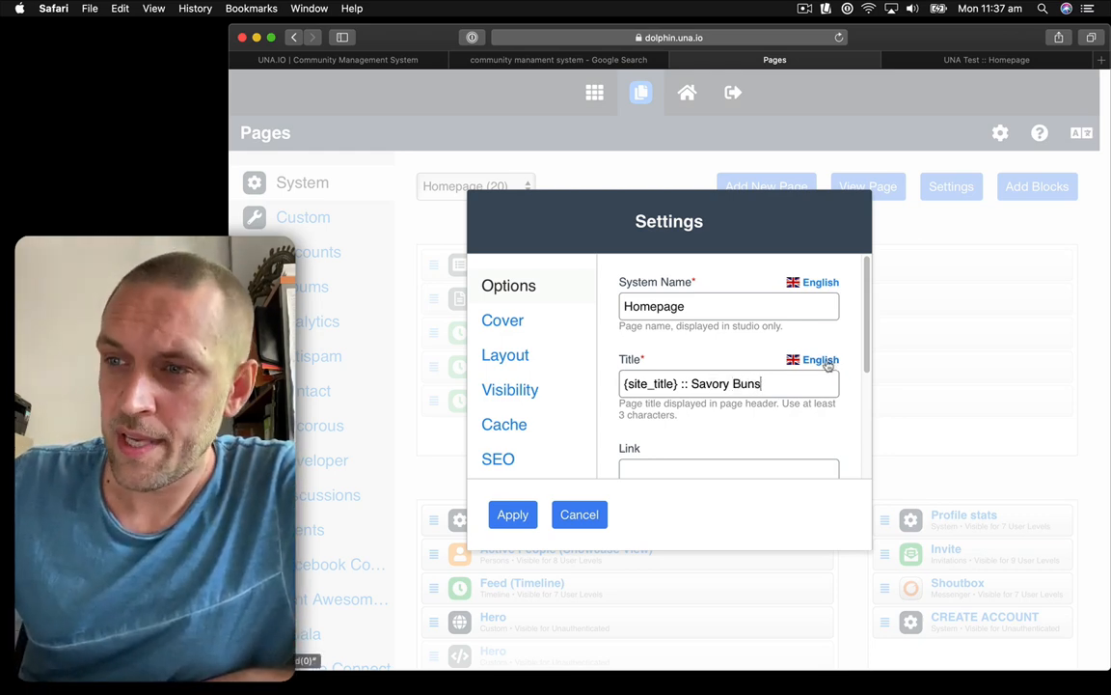
pyautogui.click(813, 359)
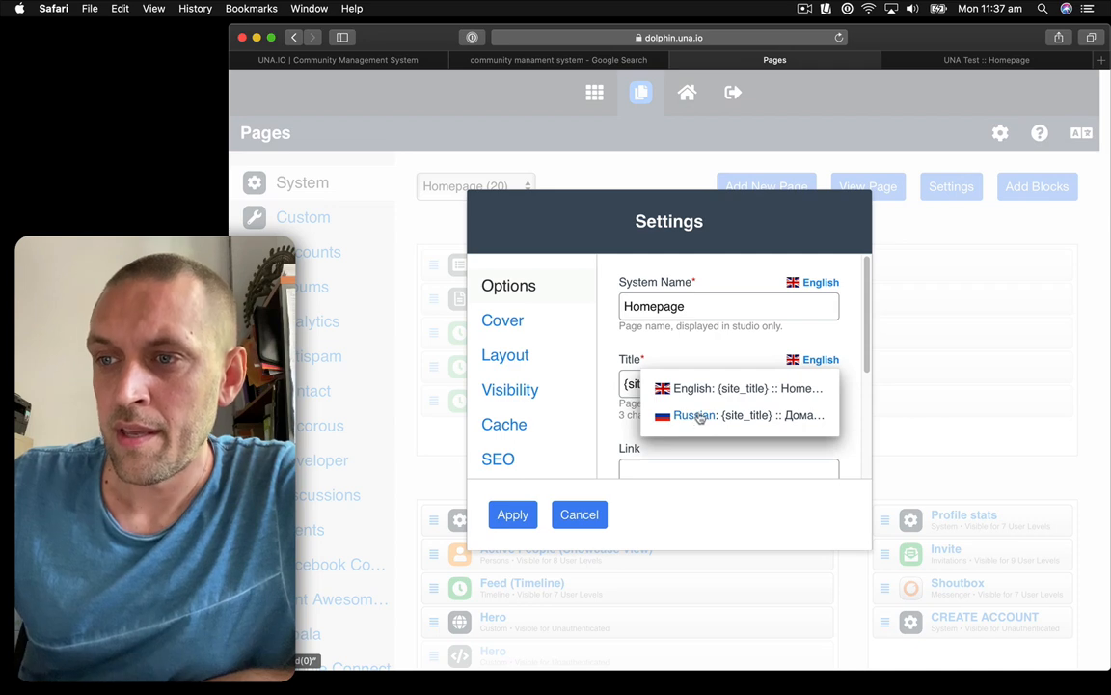
pyautogui.click(694, 415)
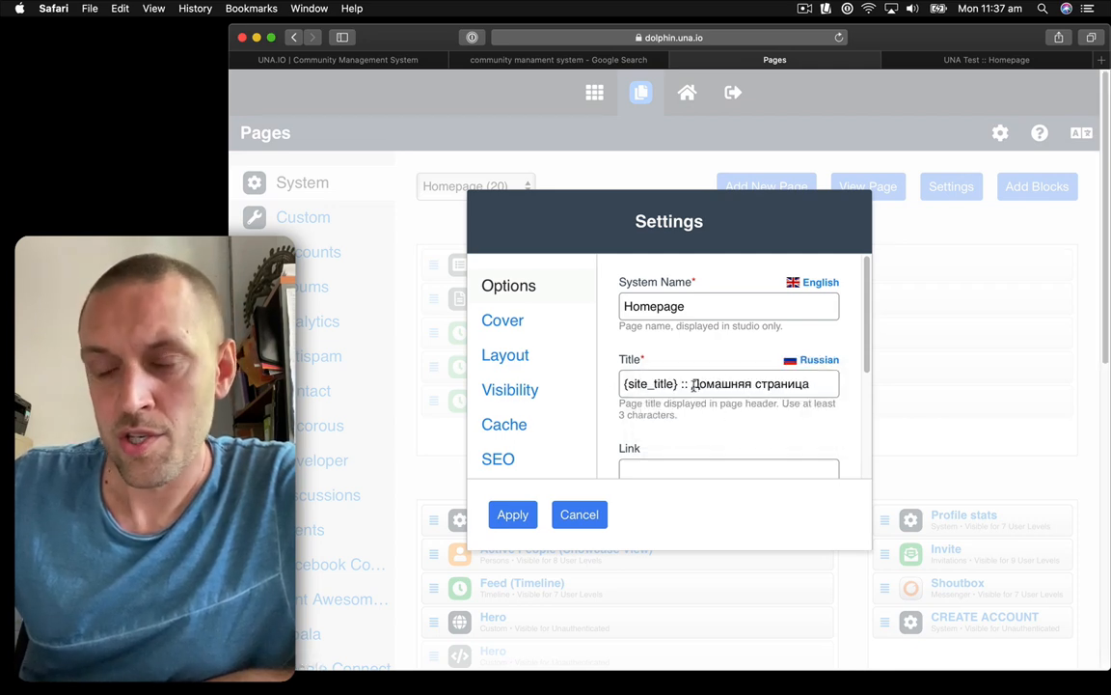
pyautogui.doubleClick(751, 384)
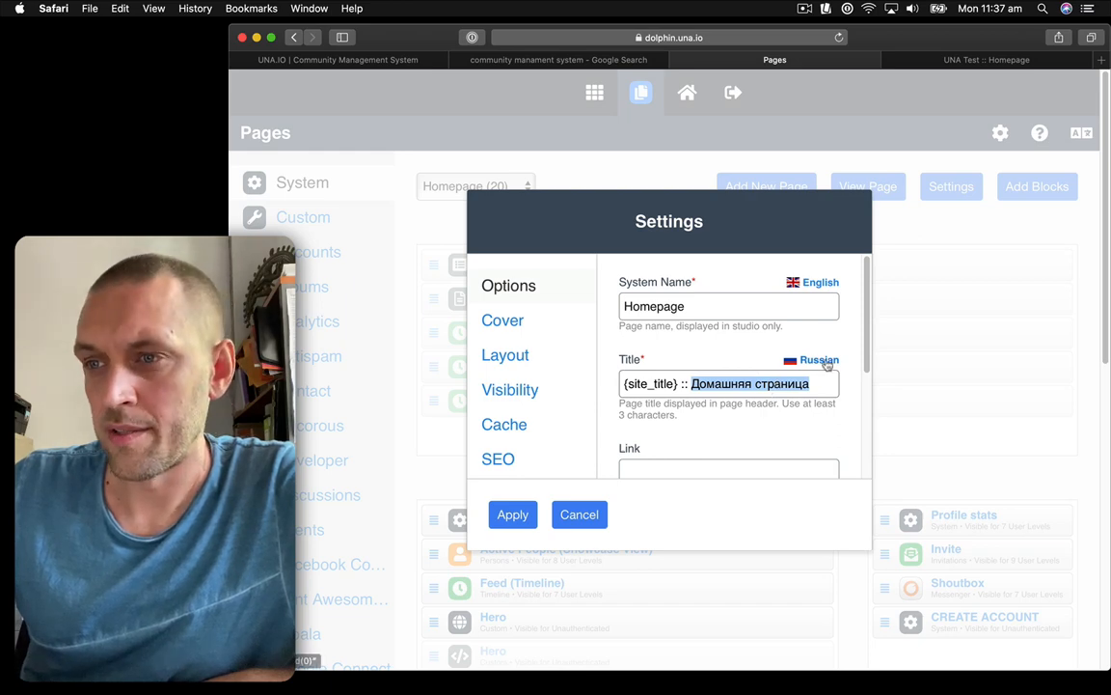
pyautogui.click(811, 359)
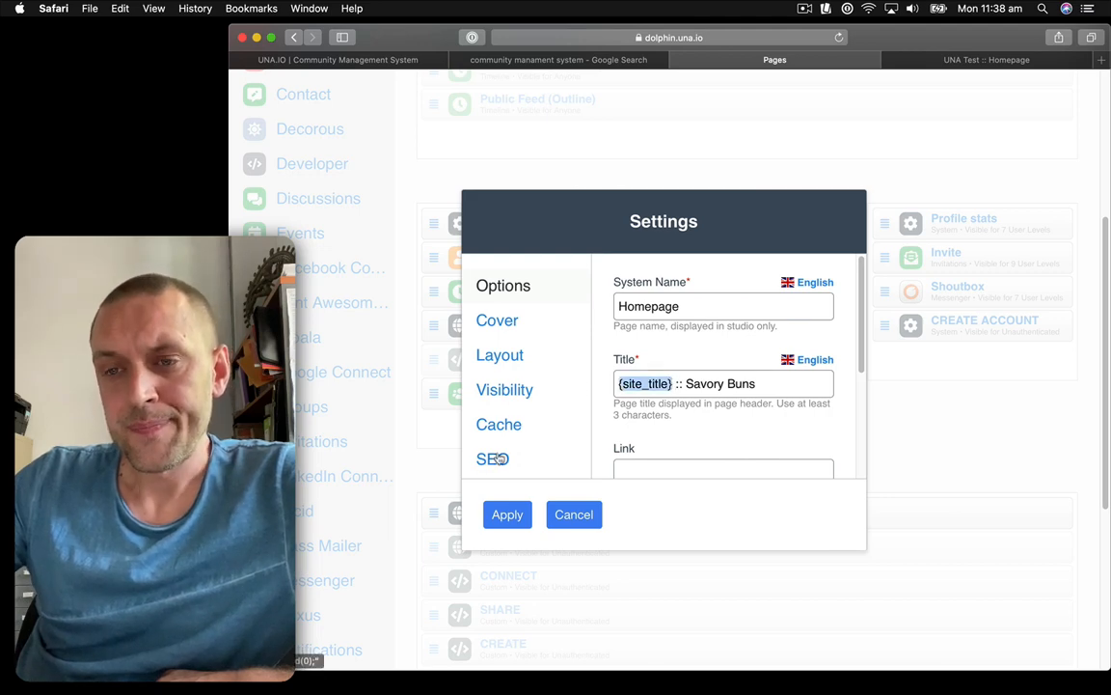
# Enter 'Savory buns that we sell here are awesome.' as the Homepage's SEO meta description.
pyautogui.click(492, 458)
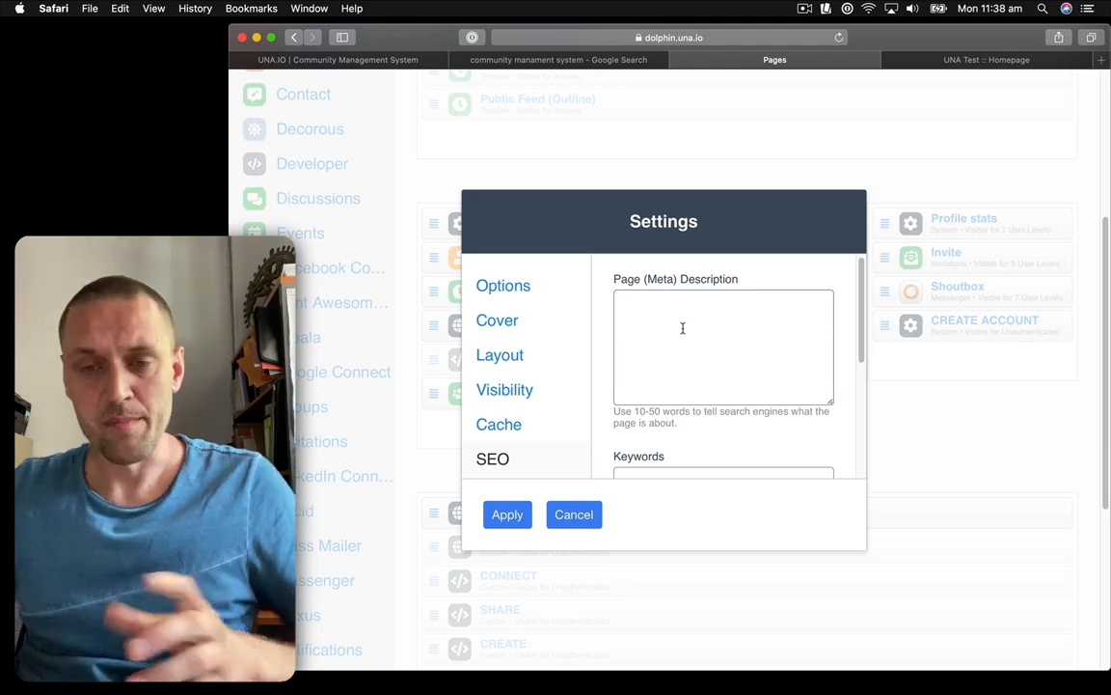
pyautogui.write('Savory buns t')
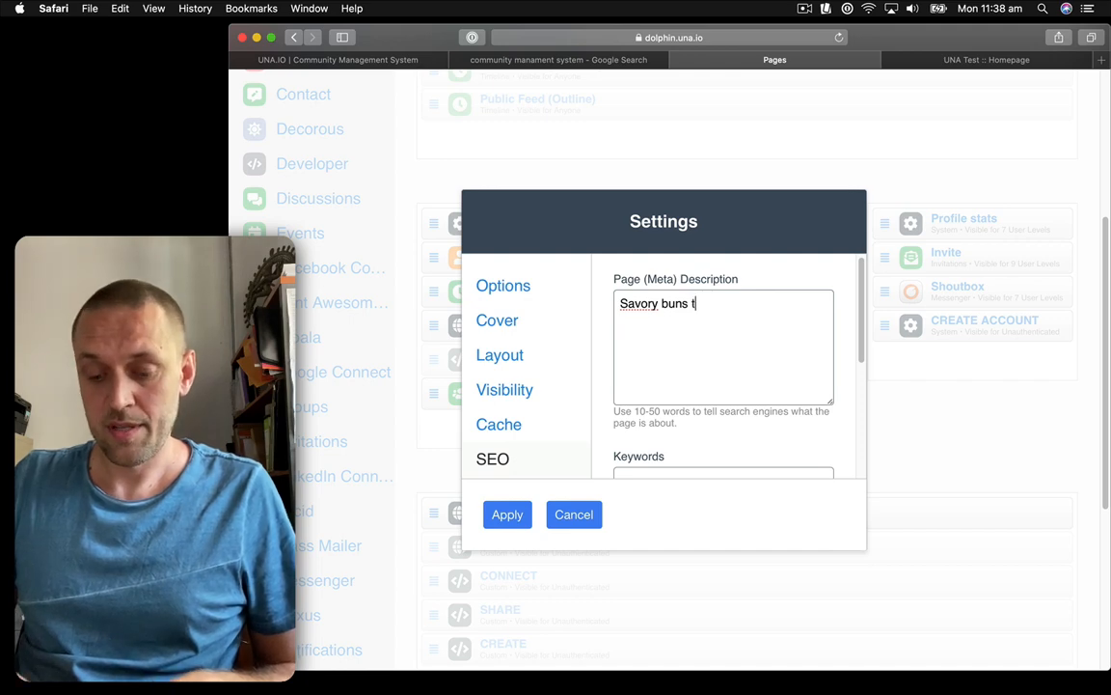
pyautogui.write('hat we sell here are aweso')
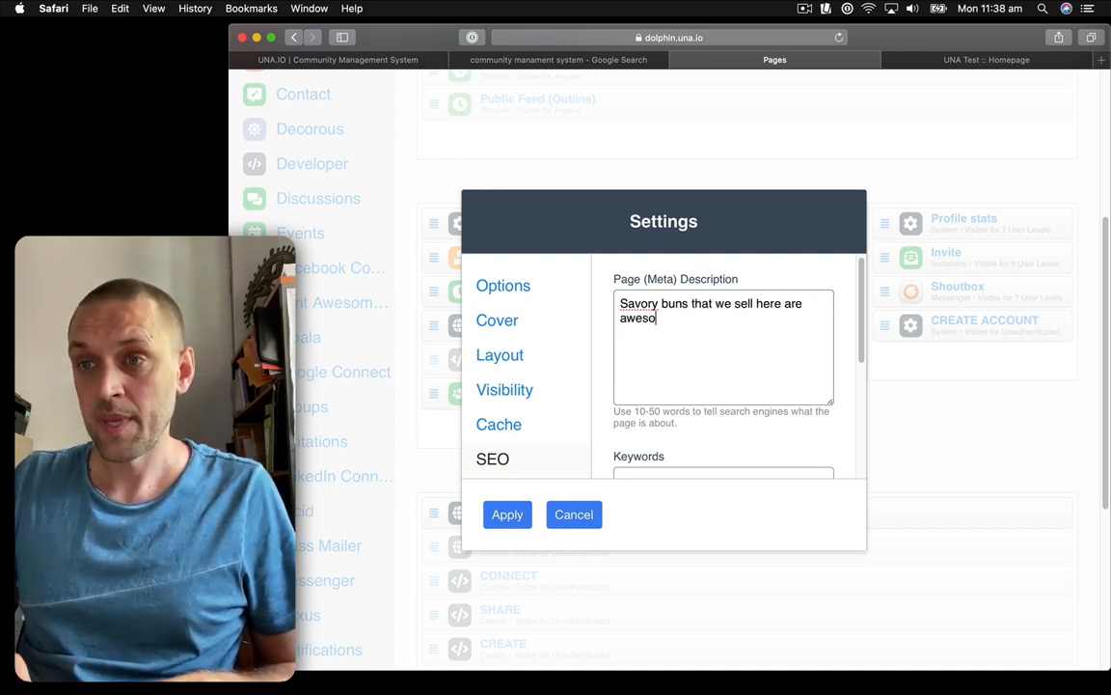
pyautogui.write('me.')
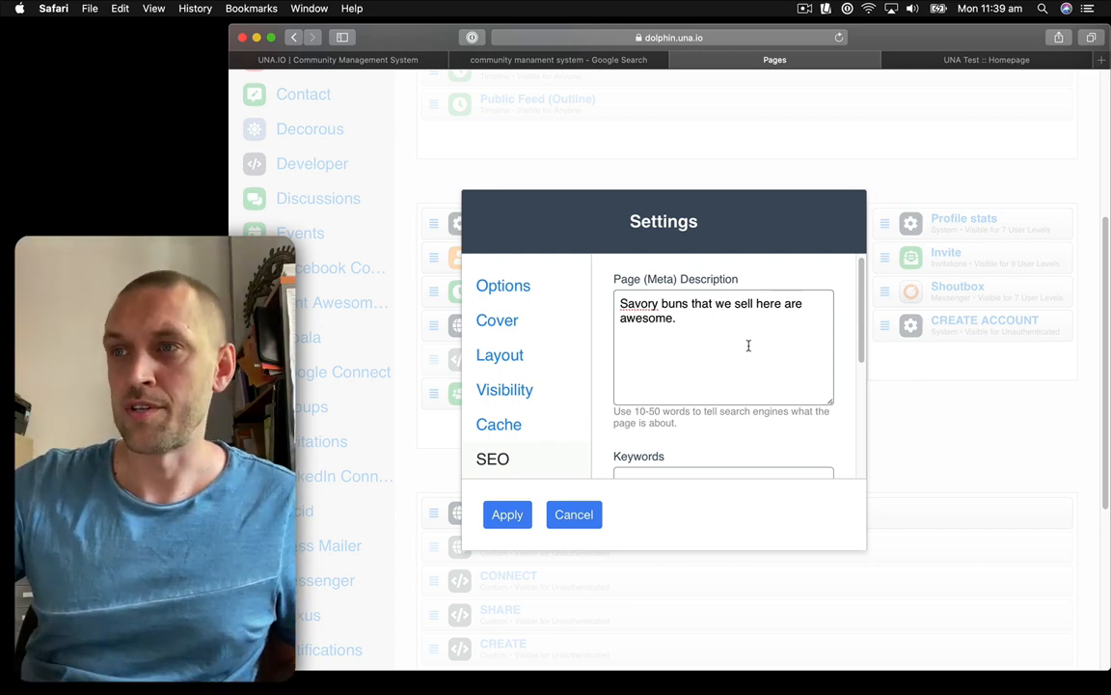
pyautogui.click(557, 59)
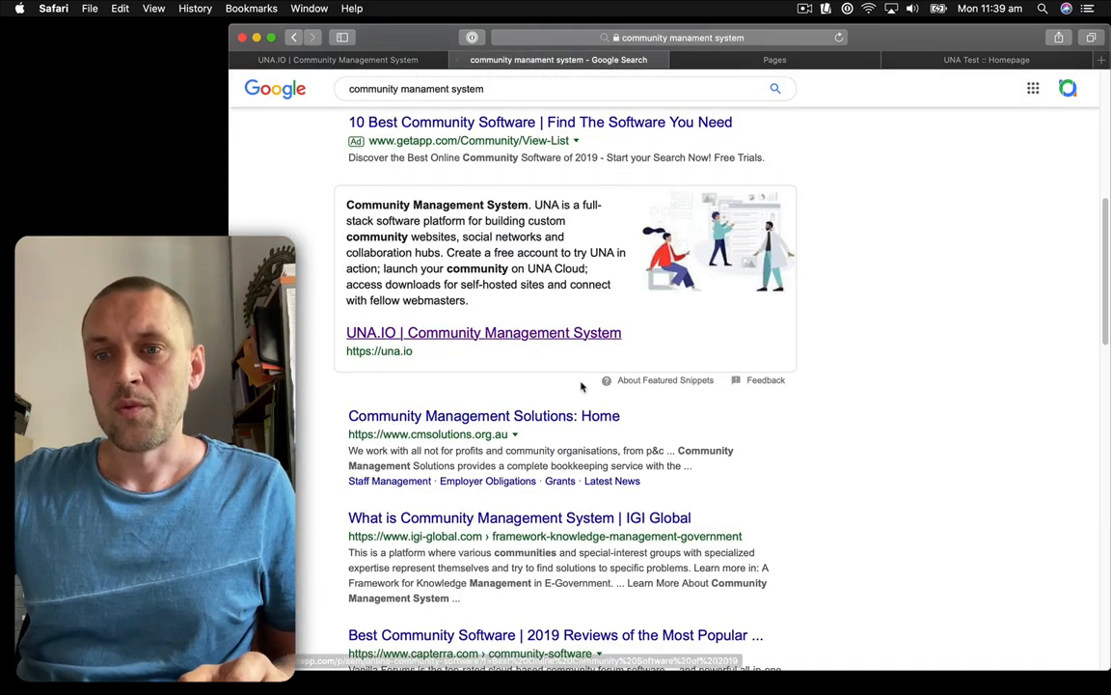
pyautogui.moveTo(347, 220); pyautogui.dragTo(468, 301)
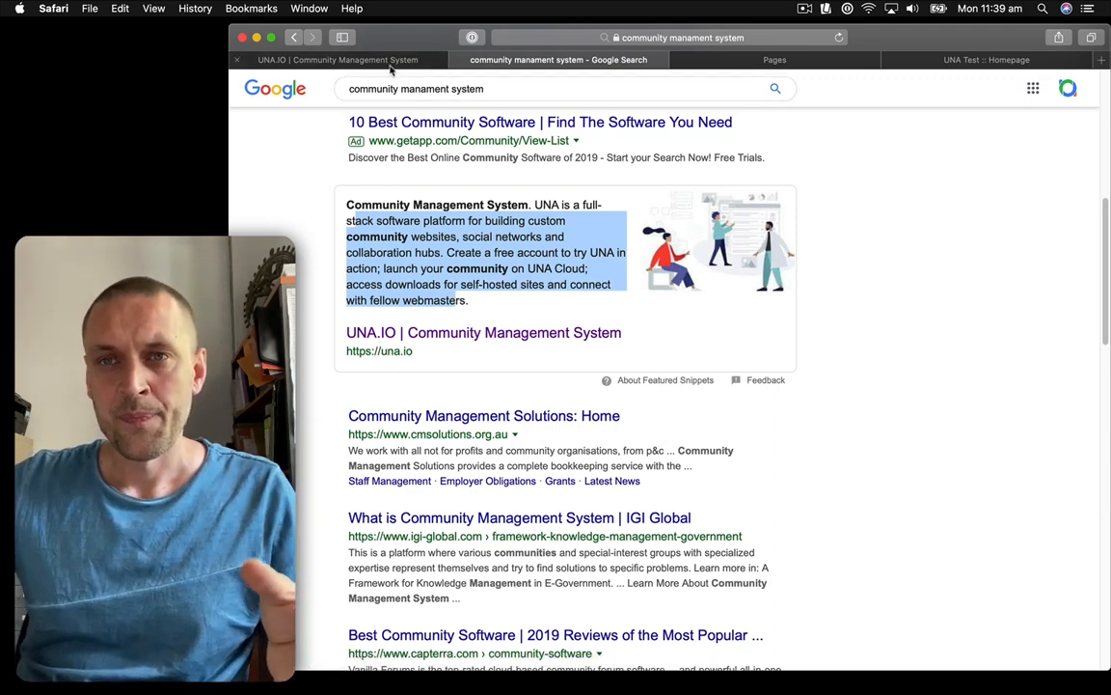
pyautogui.moveTo(391, 60)
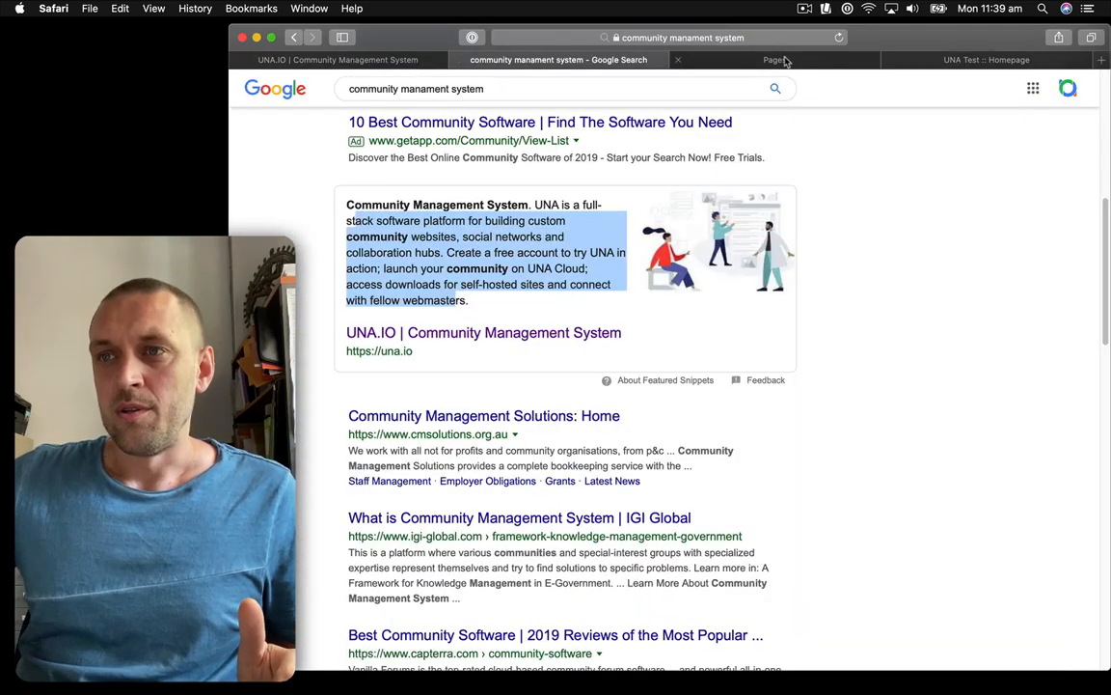
pyautogui.click(774, 59)
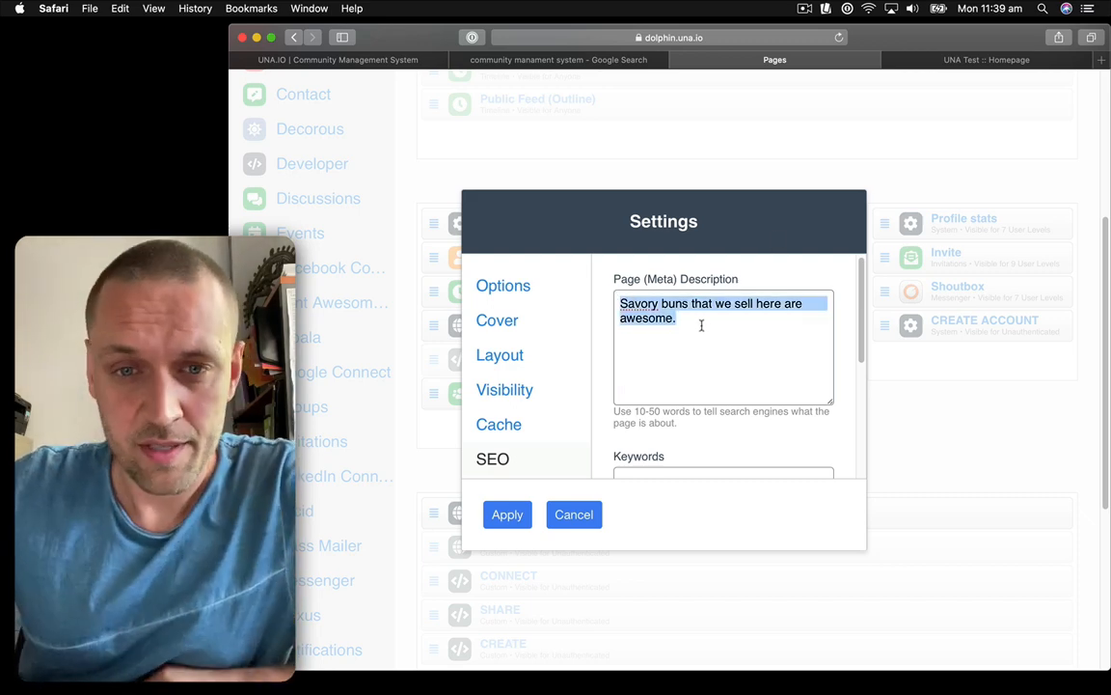
pyautogui.click(679, 340)
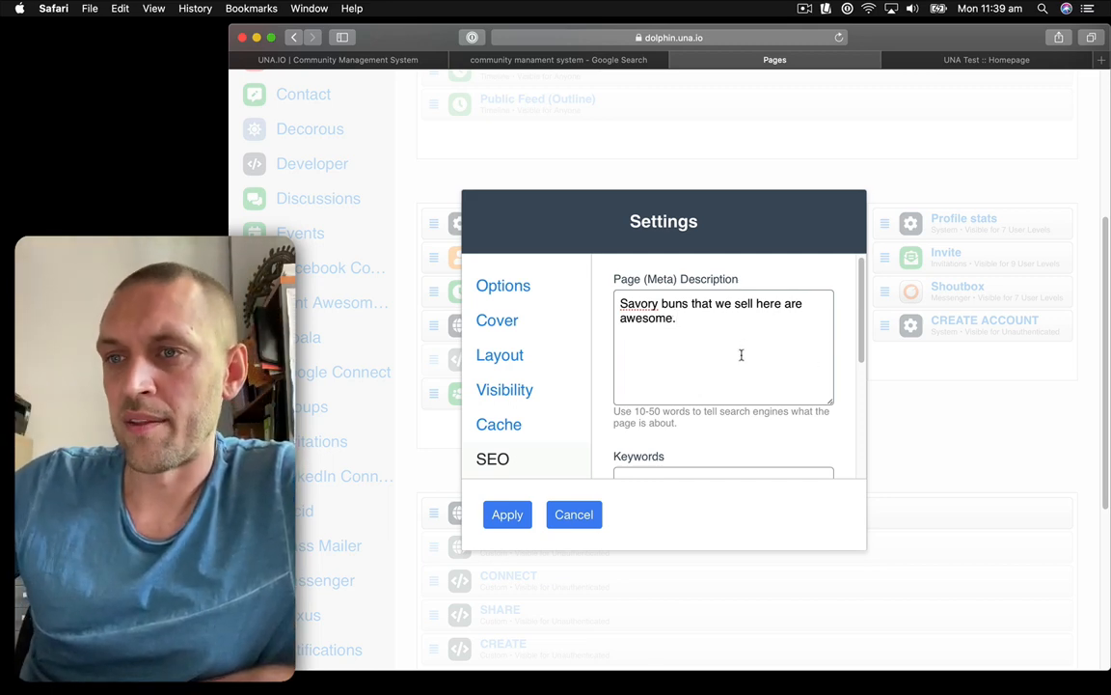
pyautogui.scroll(-3)
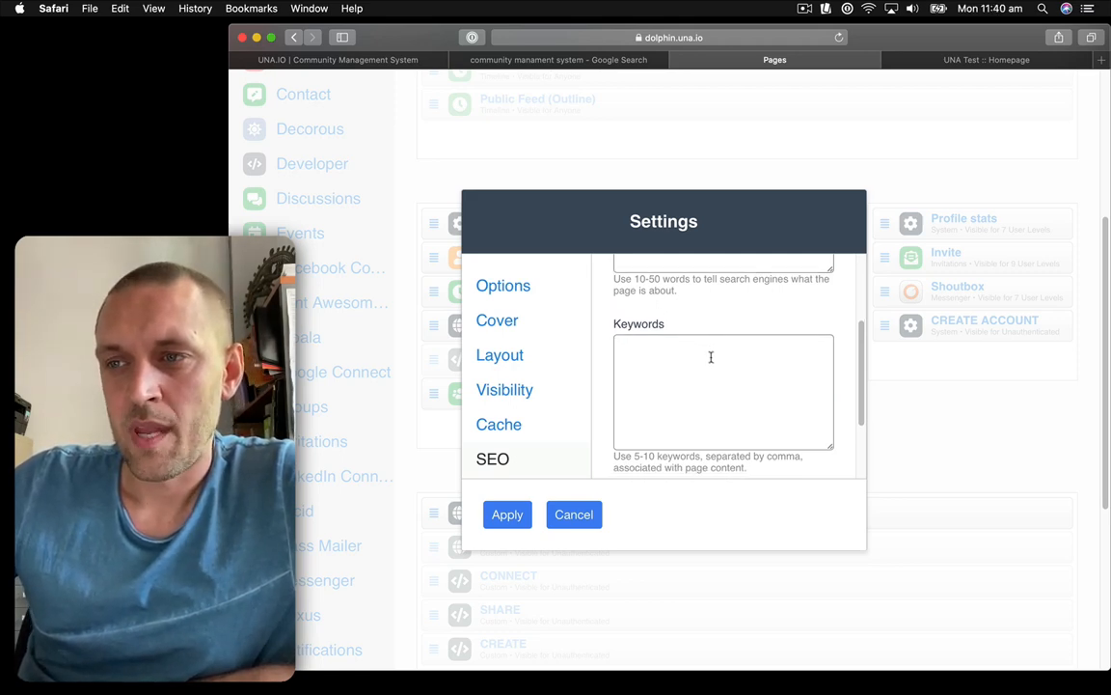
# Enter 'savoury buns, yummy' in the Homepage SEO Keywords field.
pyautogui.scroll(-3)
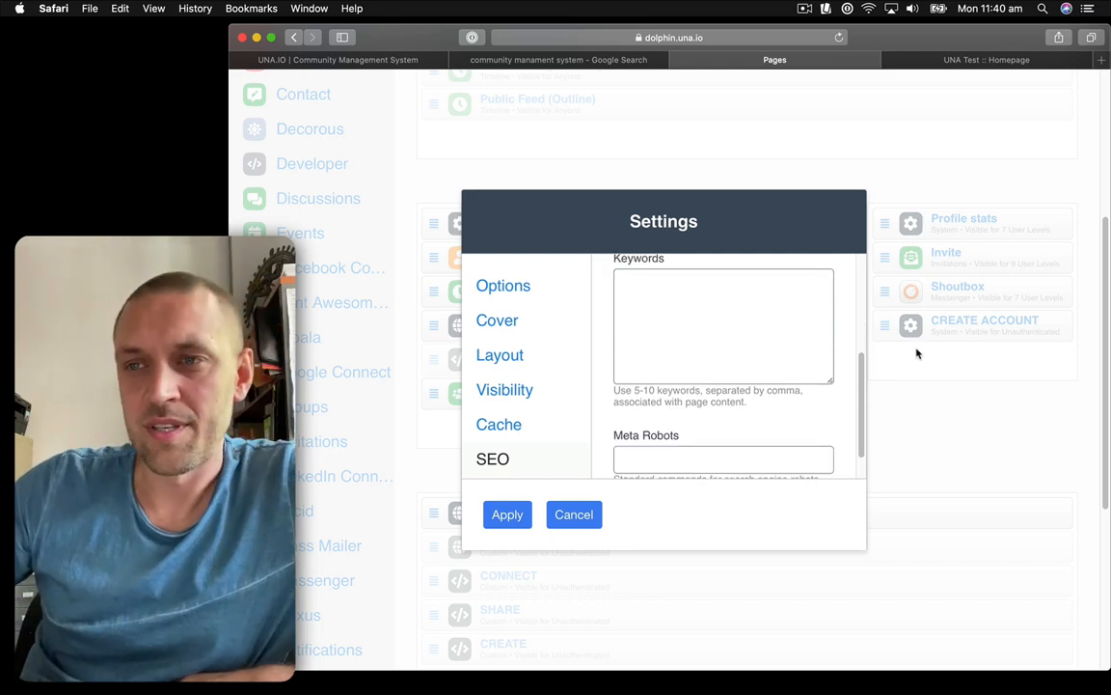
pyautogui.write('savoury')
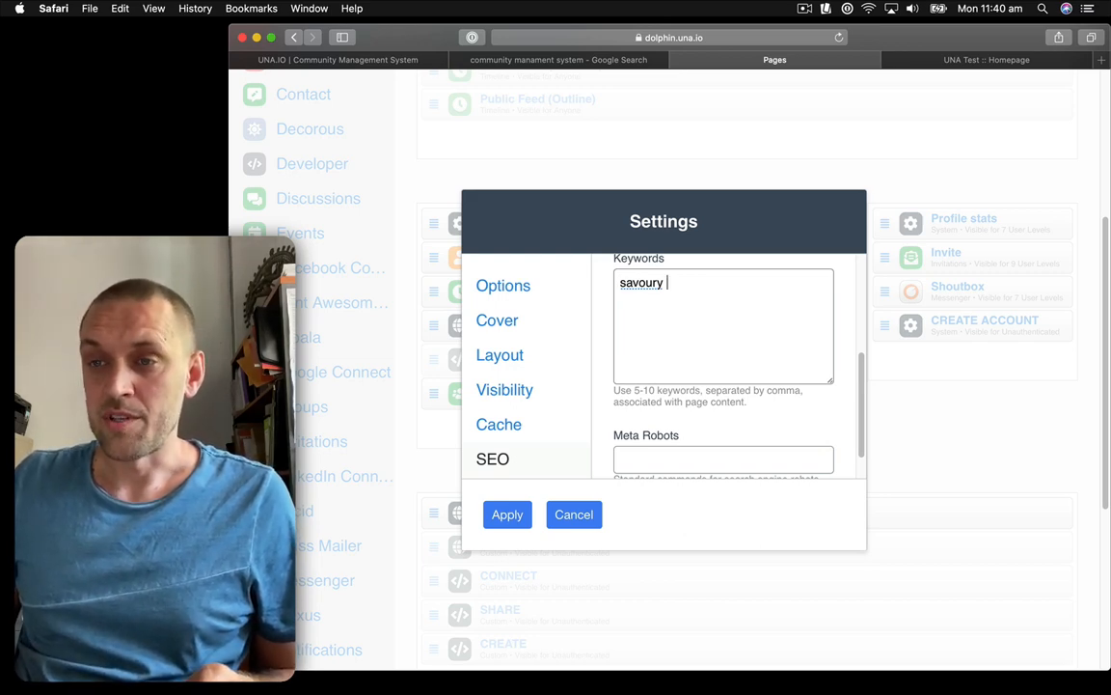
pyautogui.write('buns,')
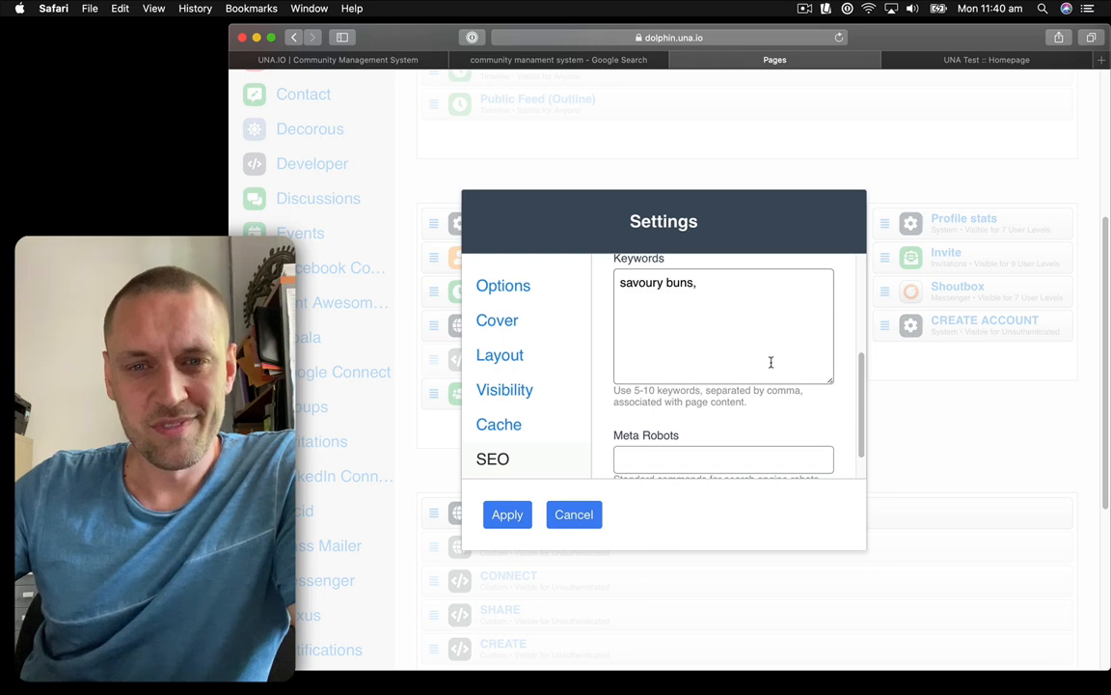
pyautogui.moveTo(772, 369)
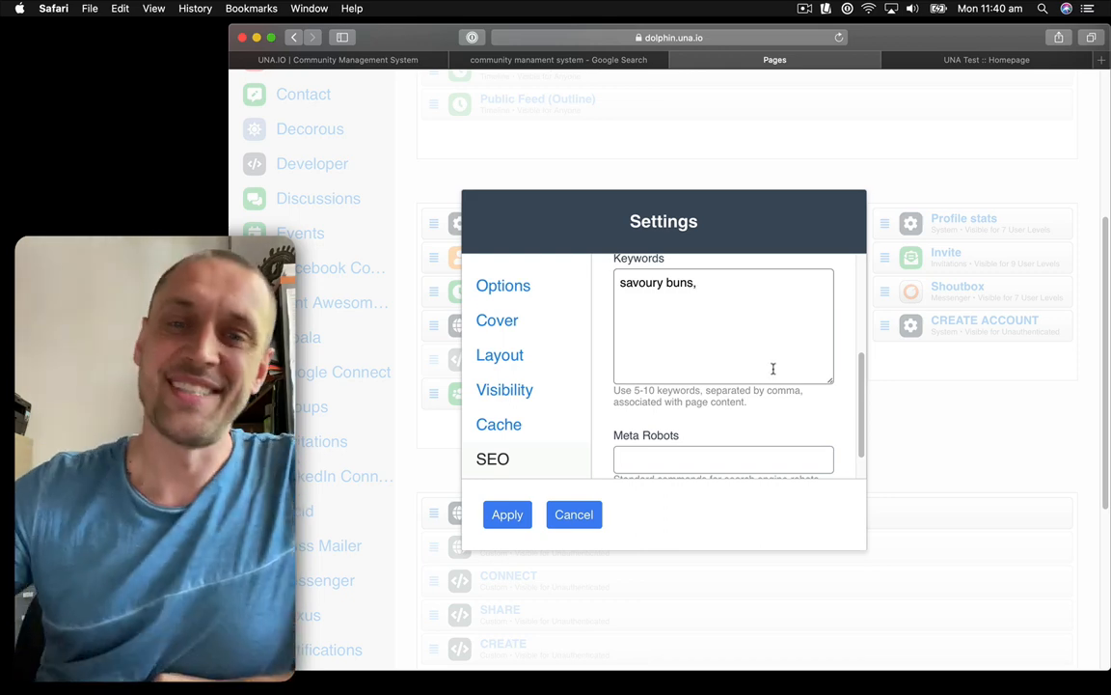
pyautogui.moveTo(789, 443)
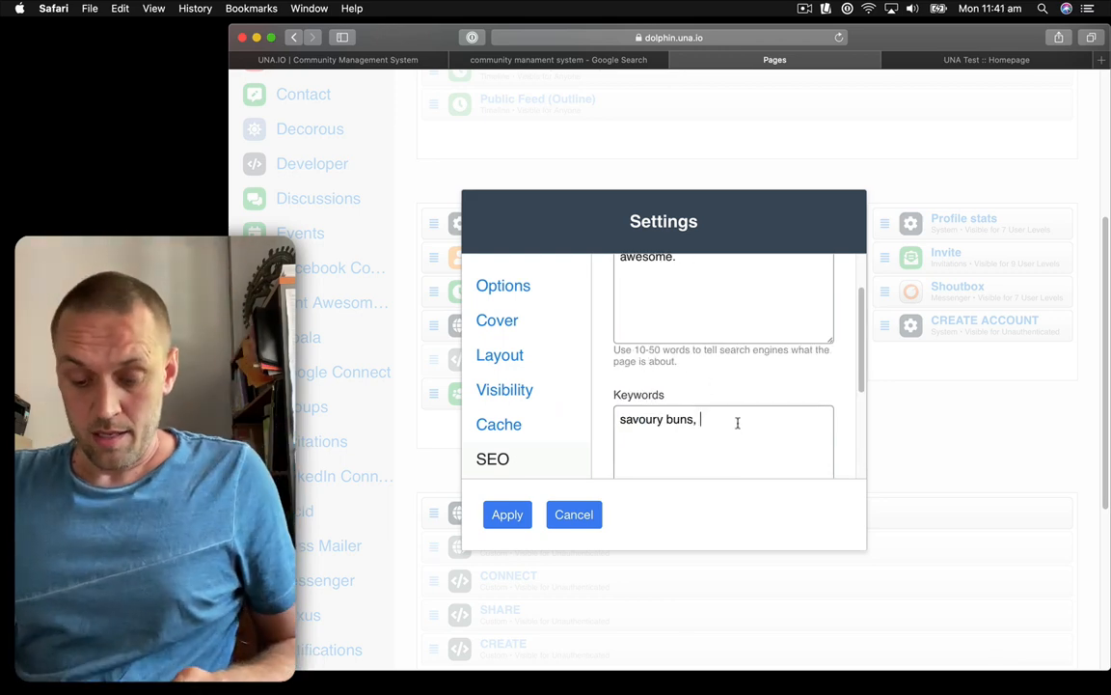
pyautogui.write('yummy')
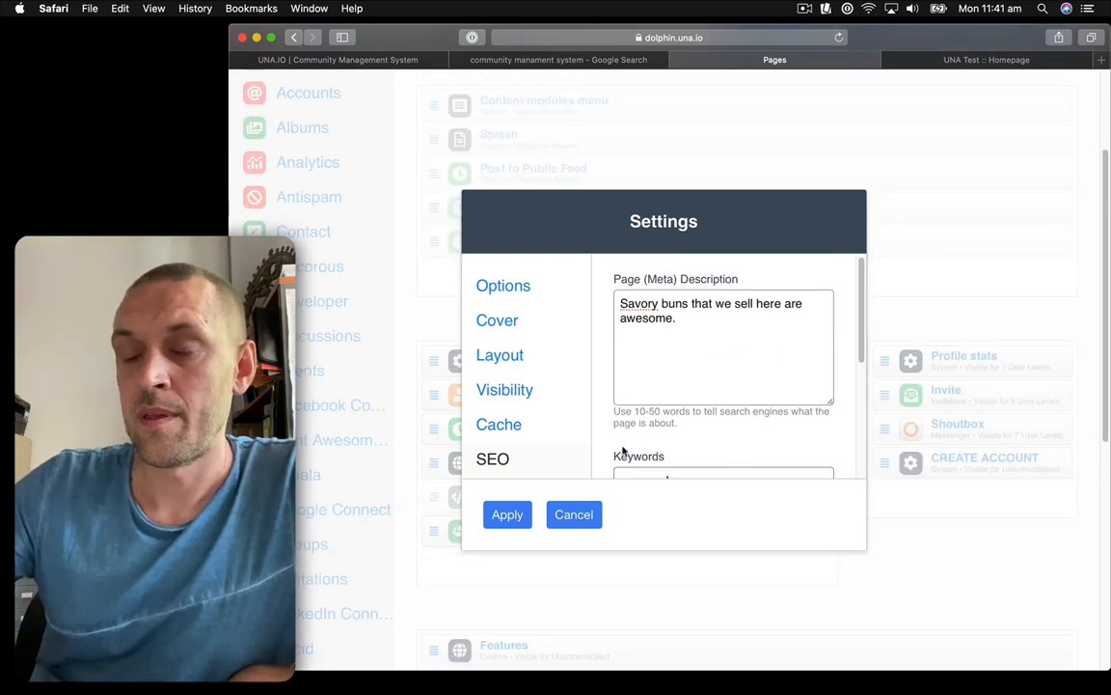
pyautogui.click(503, 286)
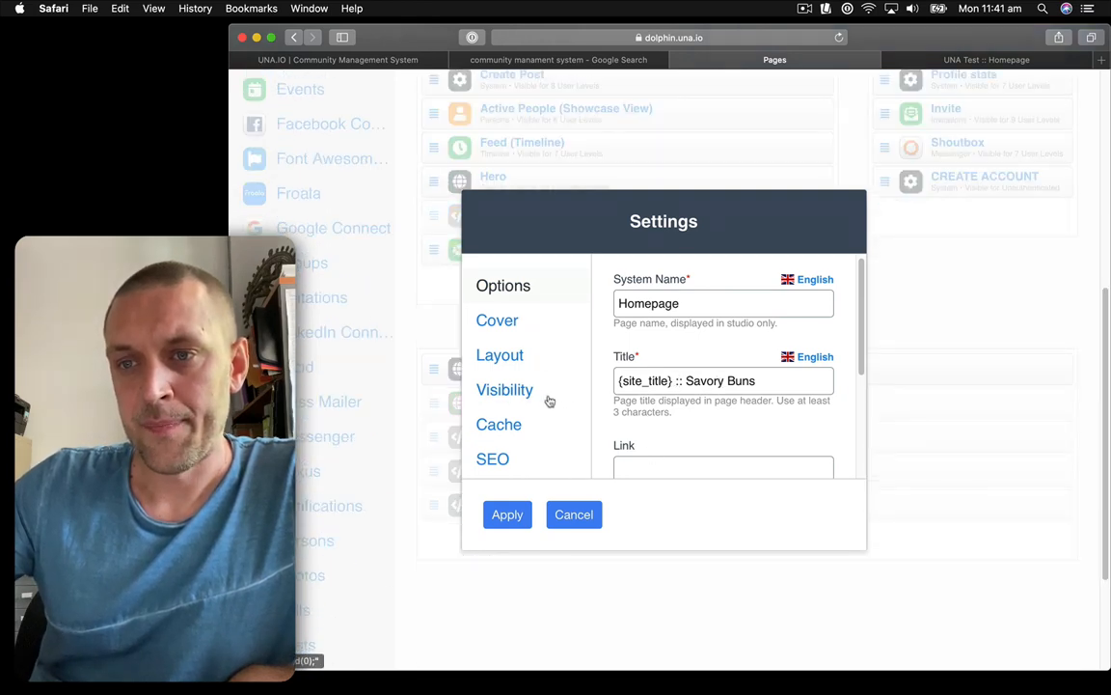
pyautogui.click(505, 389)
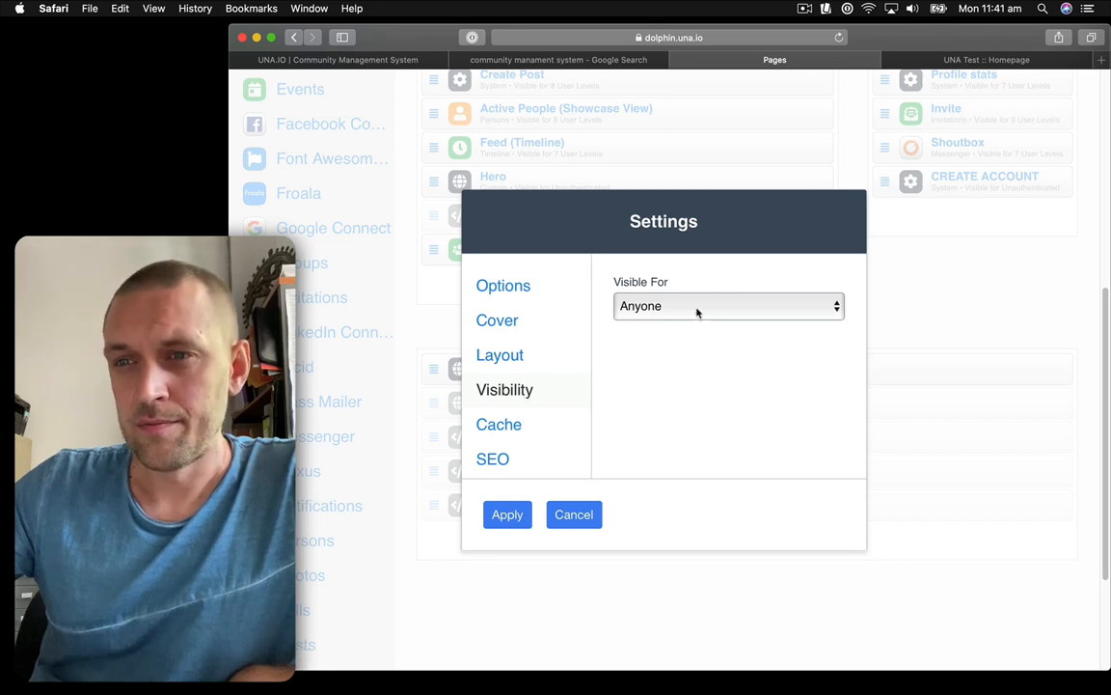
pyautogui.click(728, 306)
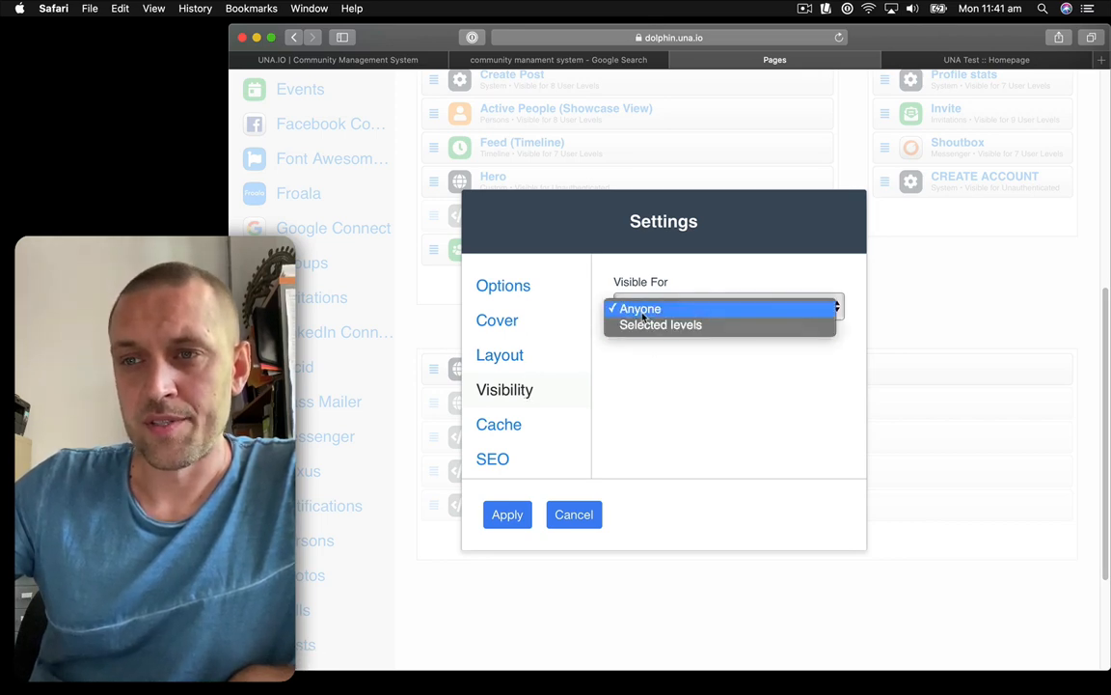
pyautogui.click(661, 324)
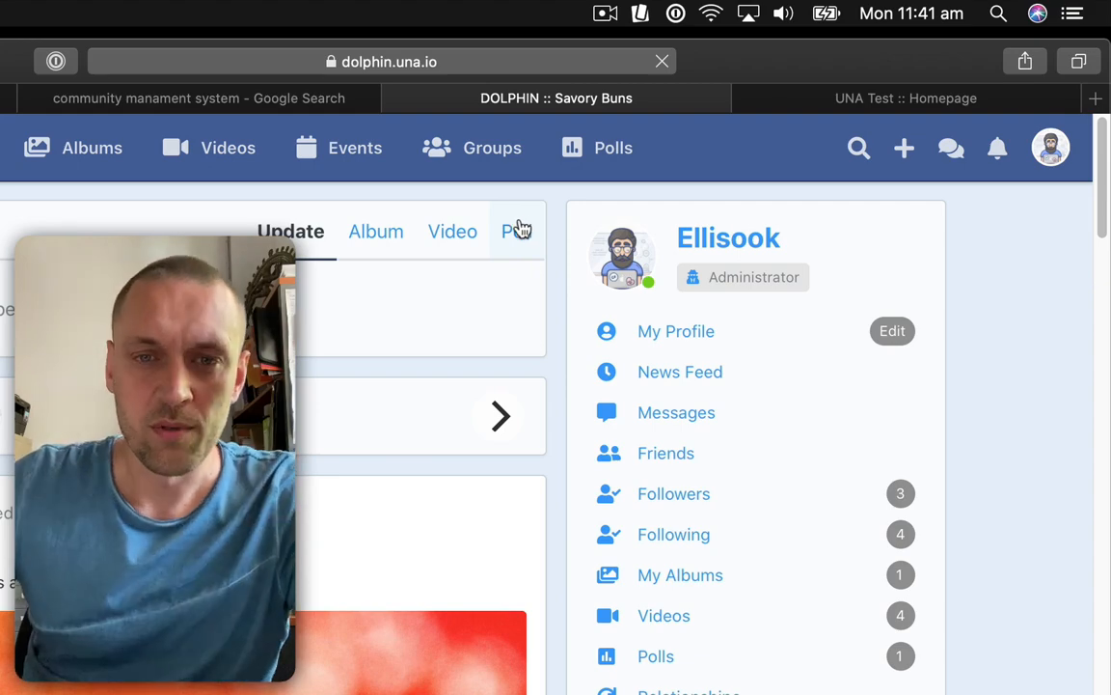
pyautogui.moveTo(516, 277)
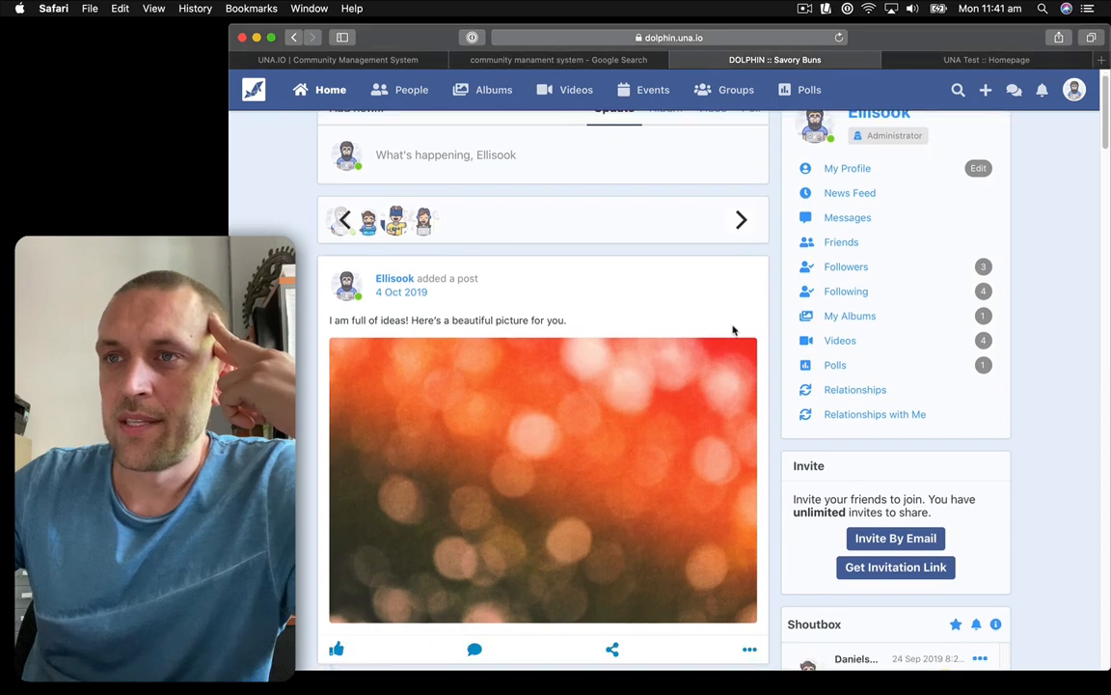
pyautogui.scroll(-3)
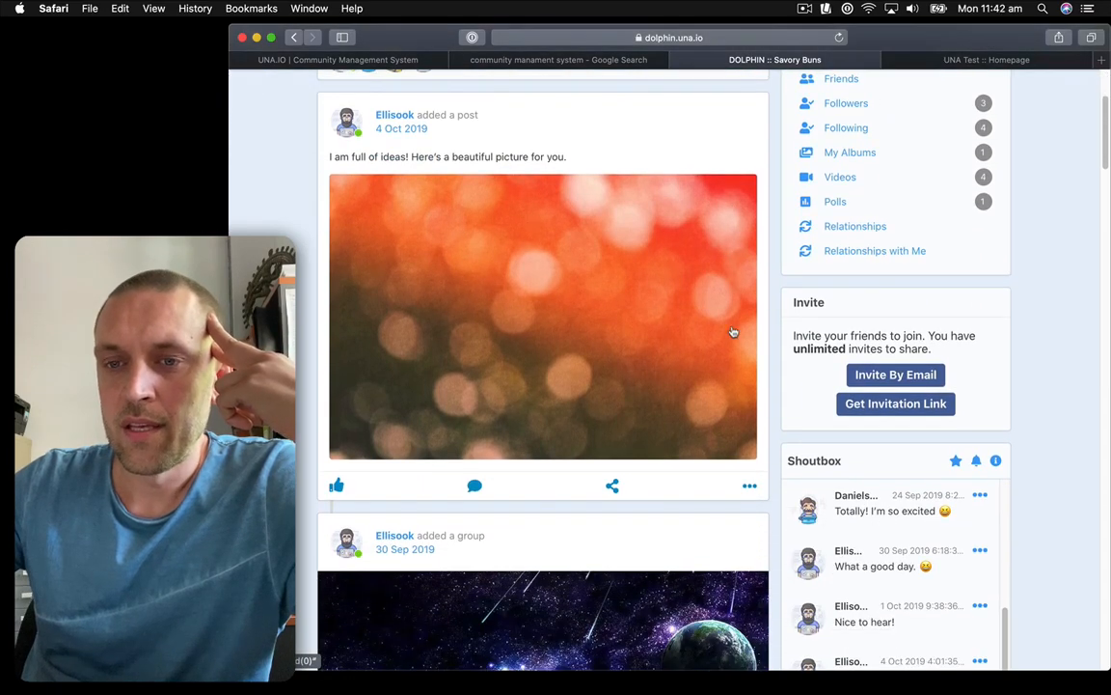
pyautogui.scroll(-3)
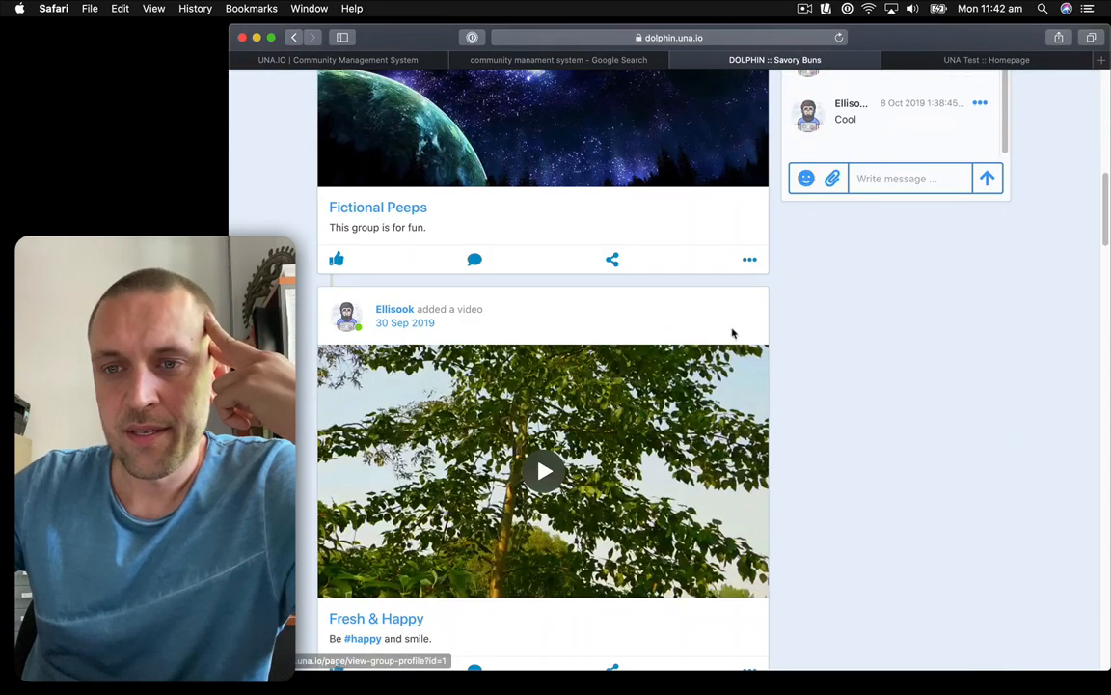
pyautogui.scroll(-3)
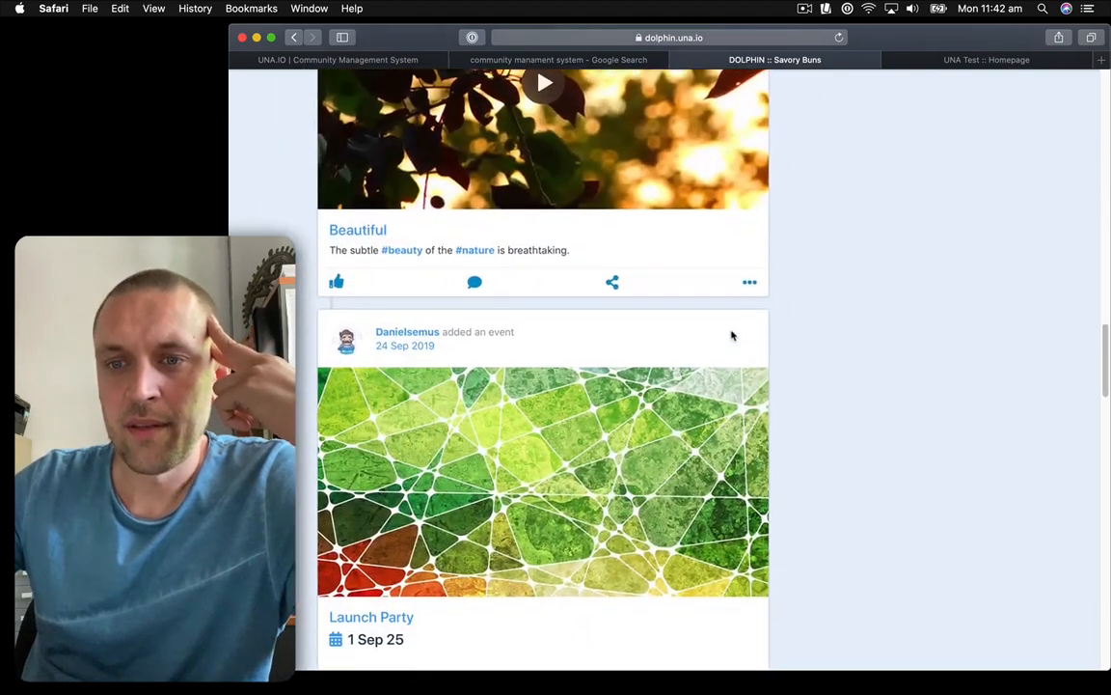
pyautogui.scroll(-3)
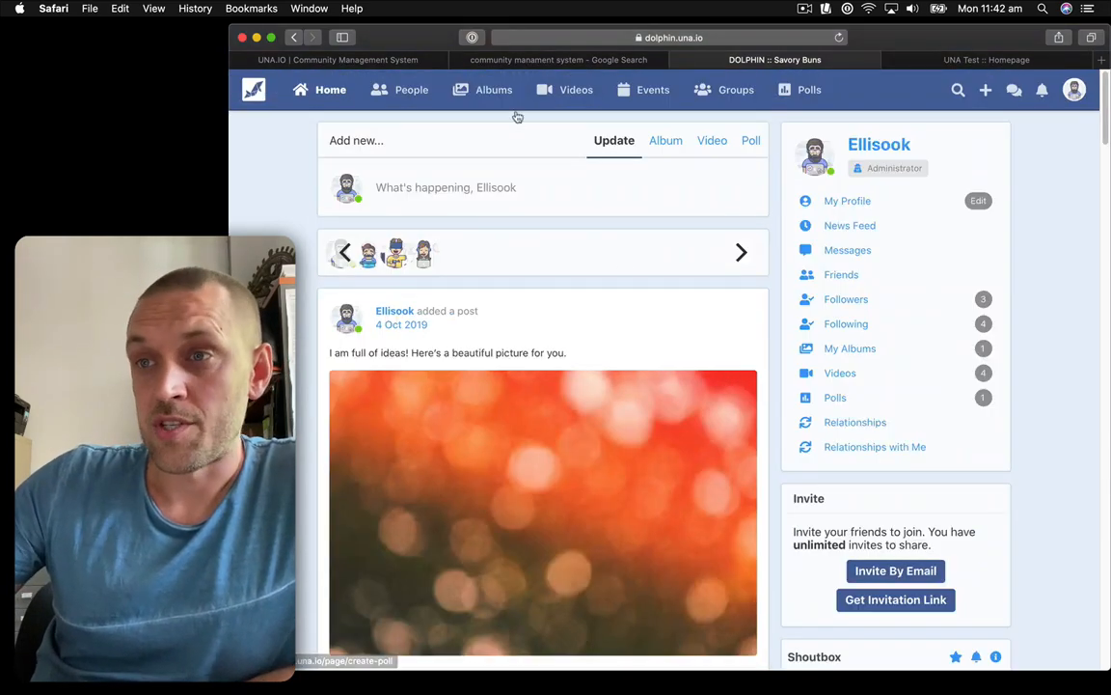
pyautogui.scroll(-3)
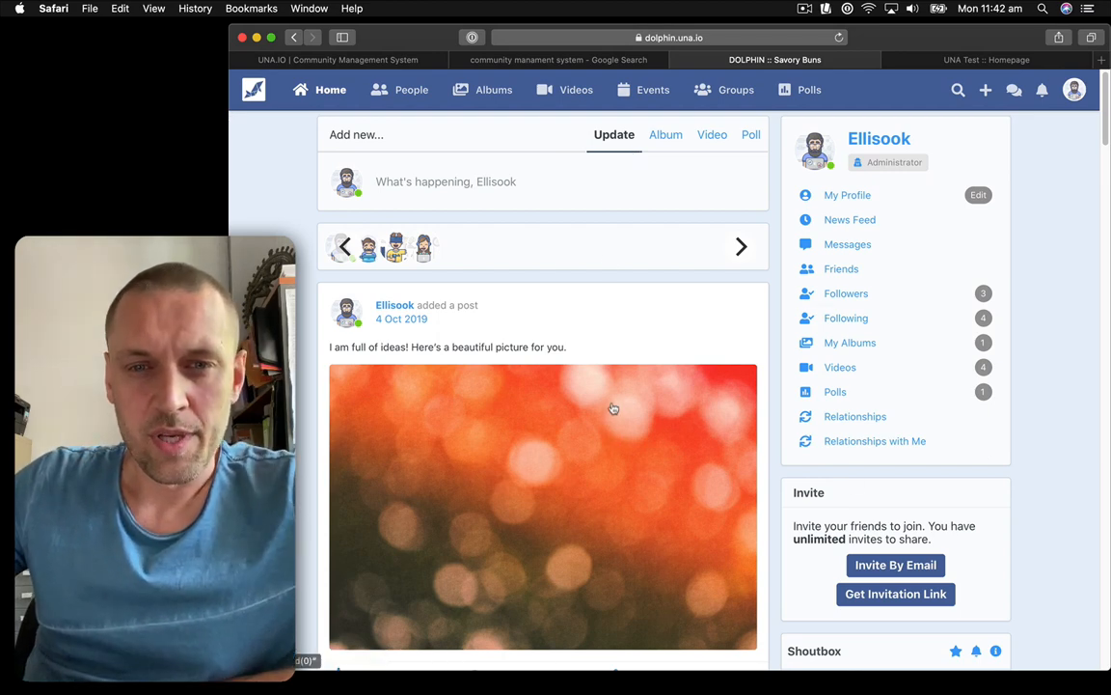
# Sign out of the administrator account and highlight the 'Connect. Share. Create.' hero text.
pyautogui.click(1074, 89)
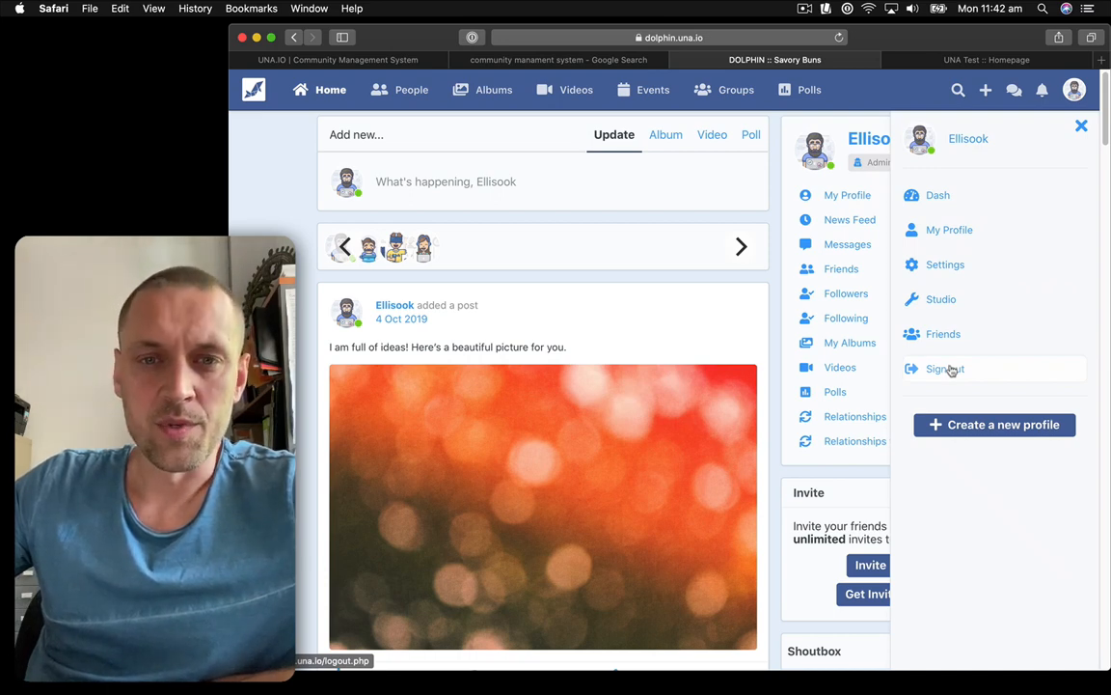
pyautogui.click(945, 369)
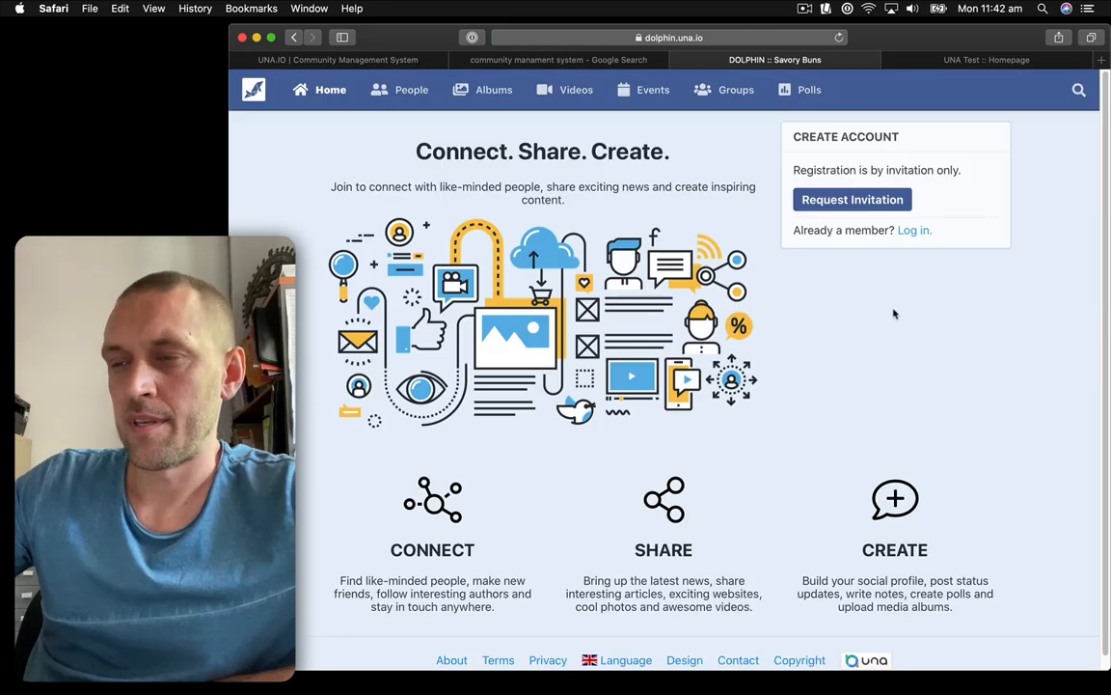
pyautogui.moveTo(762, 410)
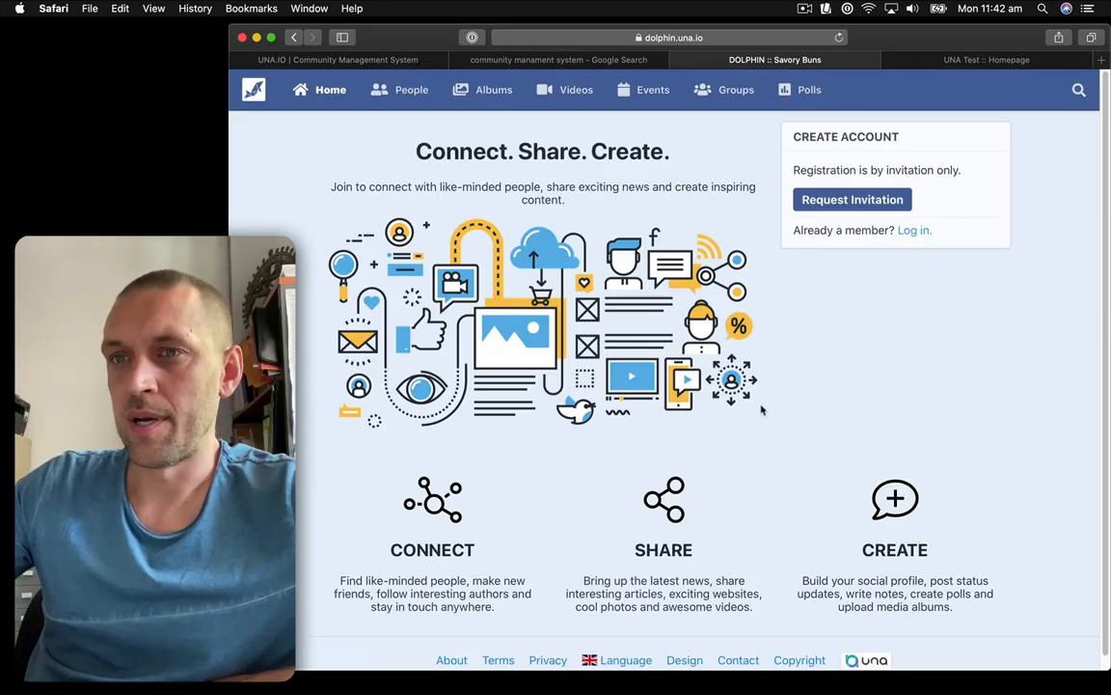
pyautogui.moveTo(467, 157)
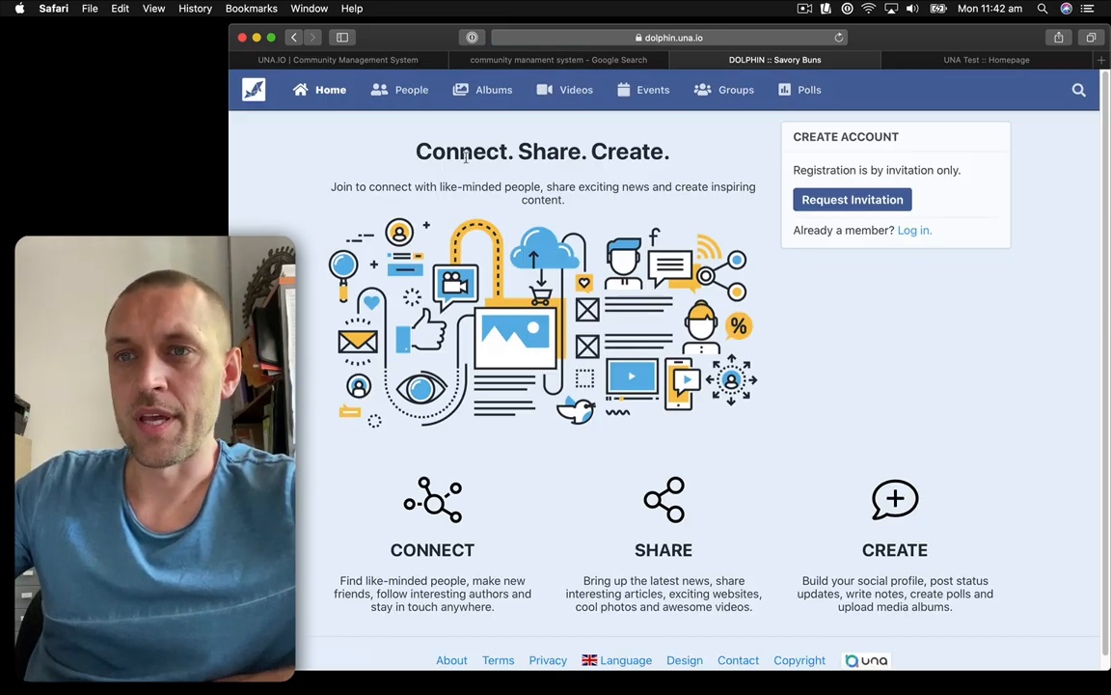
pyautogui.moveTo(415, 151); pyautogui.dragTo(636, 186)
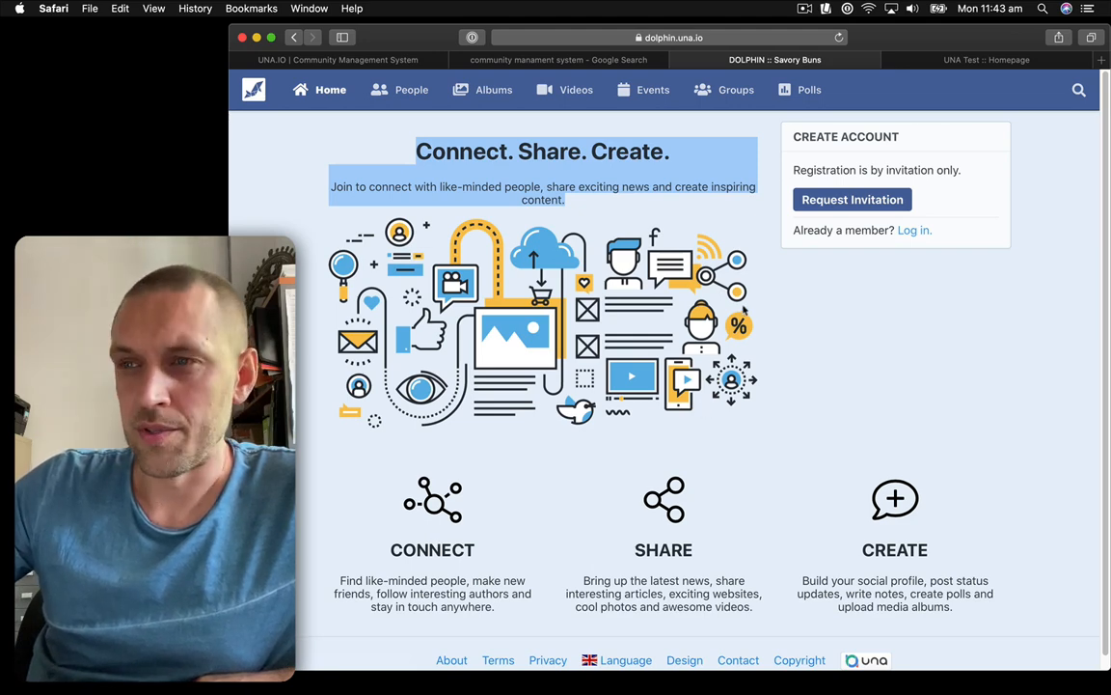
# Log in with the saved administrator credentials and launch Studio from the avatar menu.
pyautogui.click(913, 230)
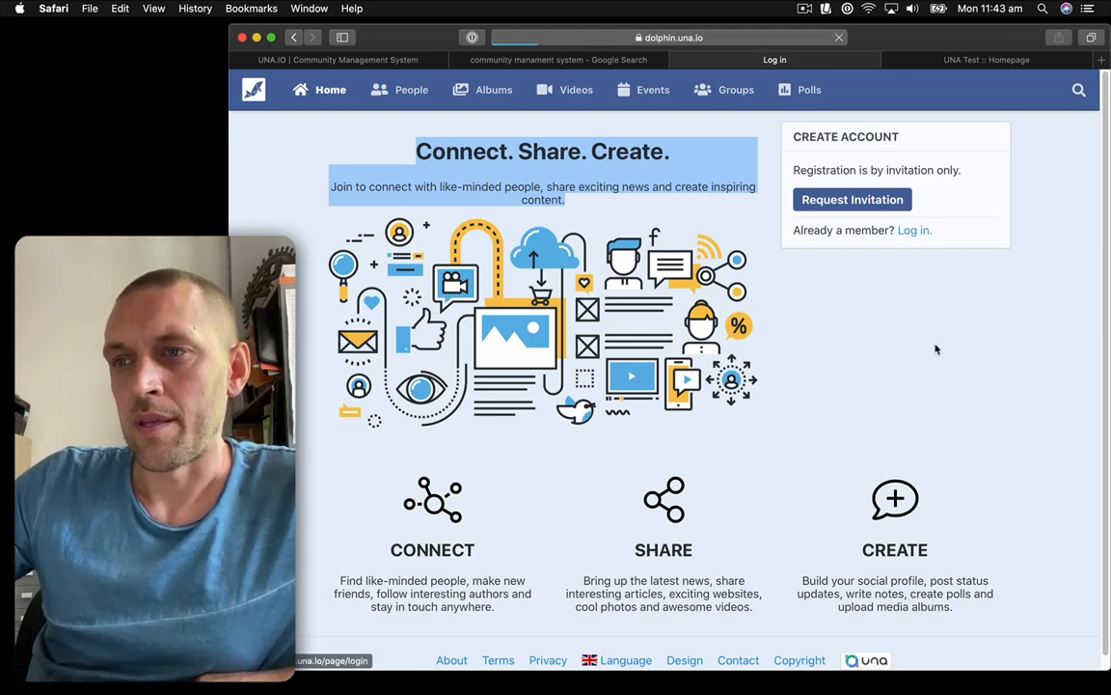
pyautogui.click(914, 230)
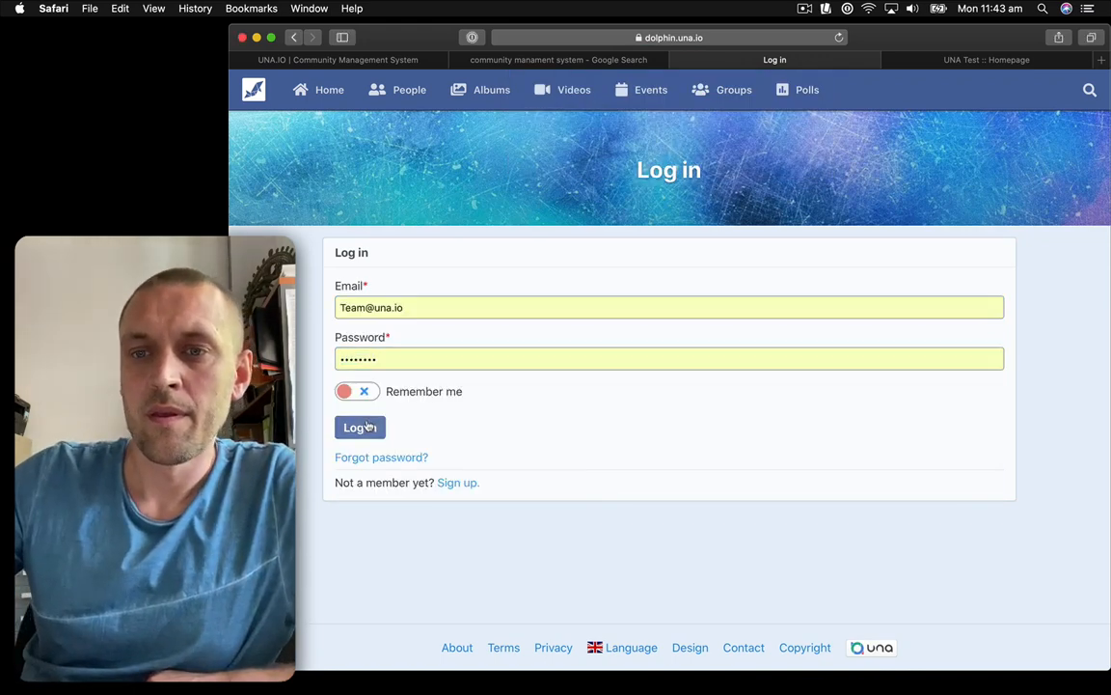
pyautogui.click(359, 427)
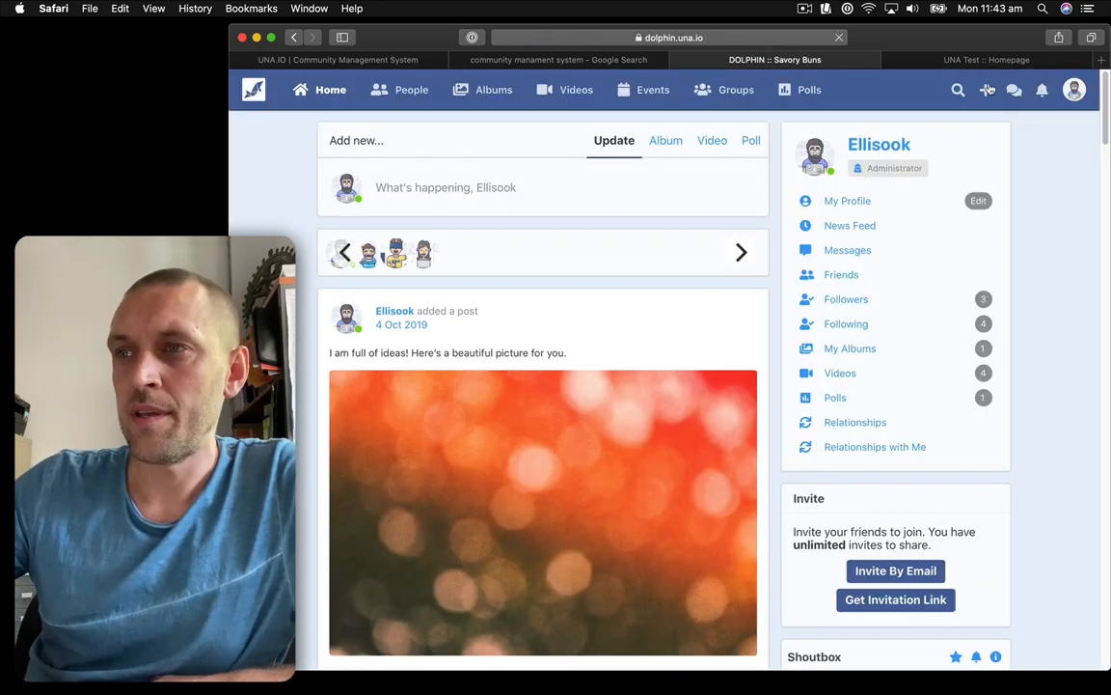
pyautogui.click(1074, 89)
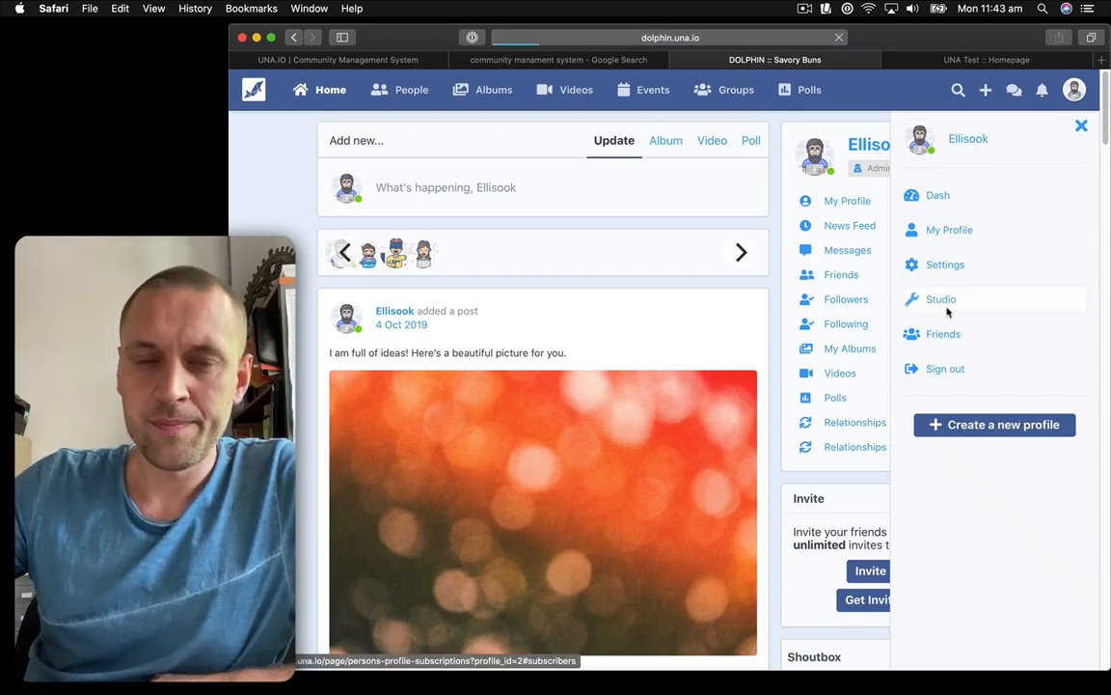
pyautogui.click(941, 299)
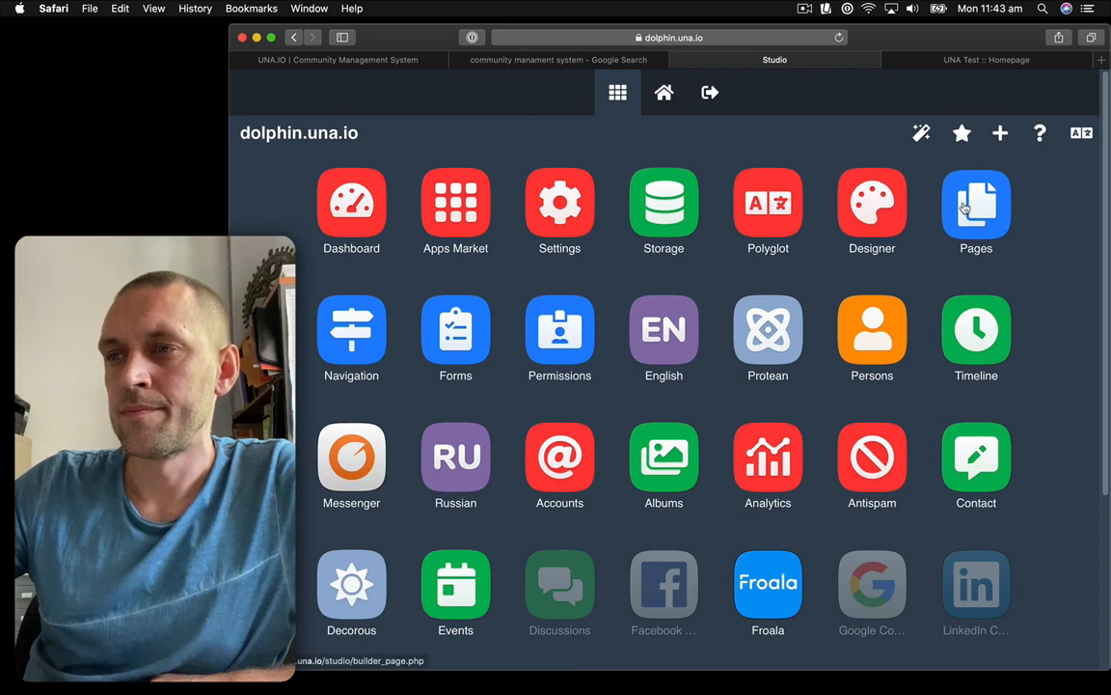
# Select Homepage (20) in the Pages builder and scroll through its content blocks.
pyautogui.click(975, 204)
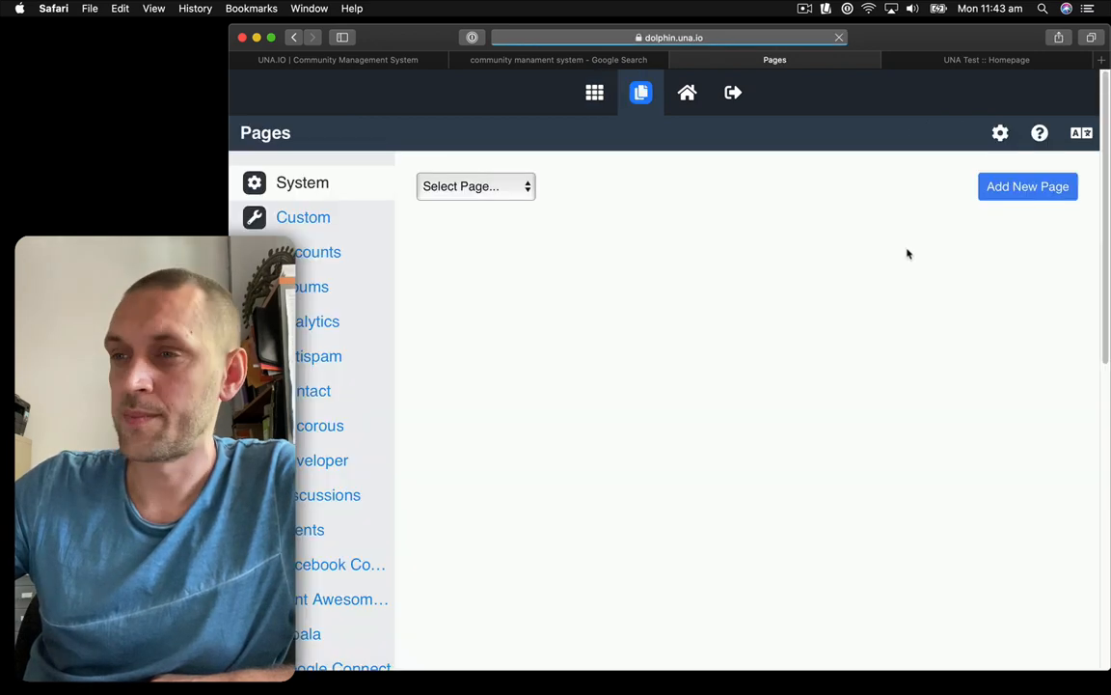
pyautogui.click(475, 186)
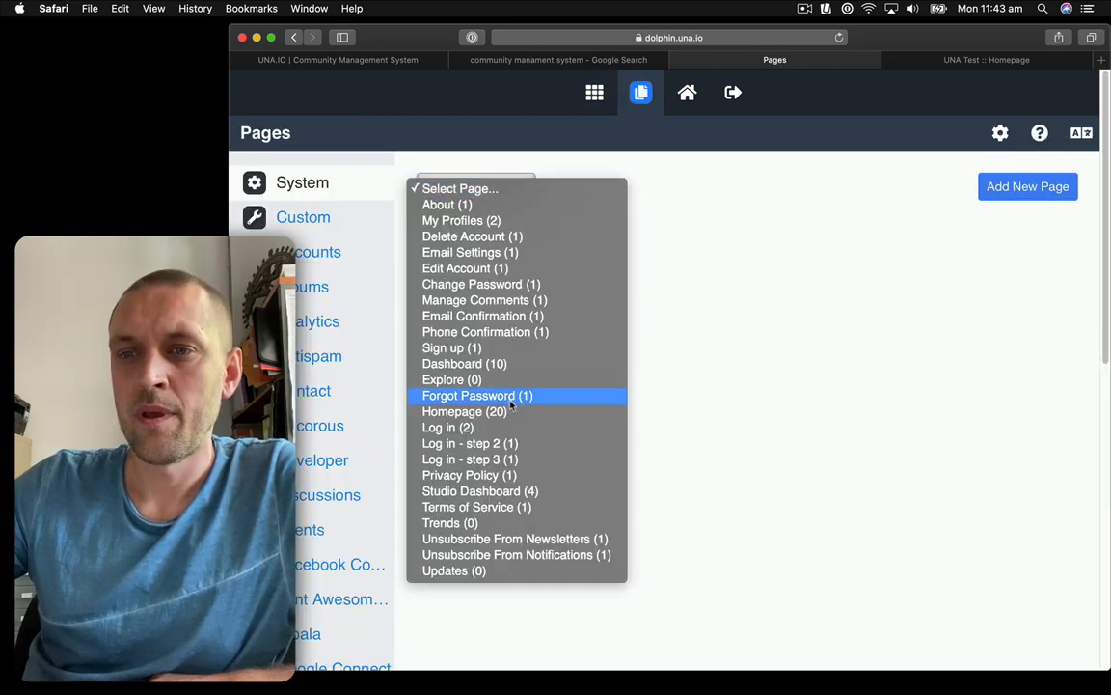
pyautogui.click(466, 411)
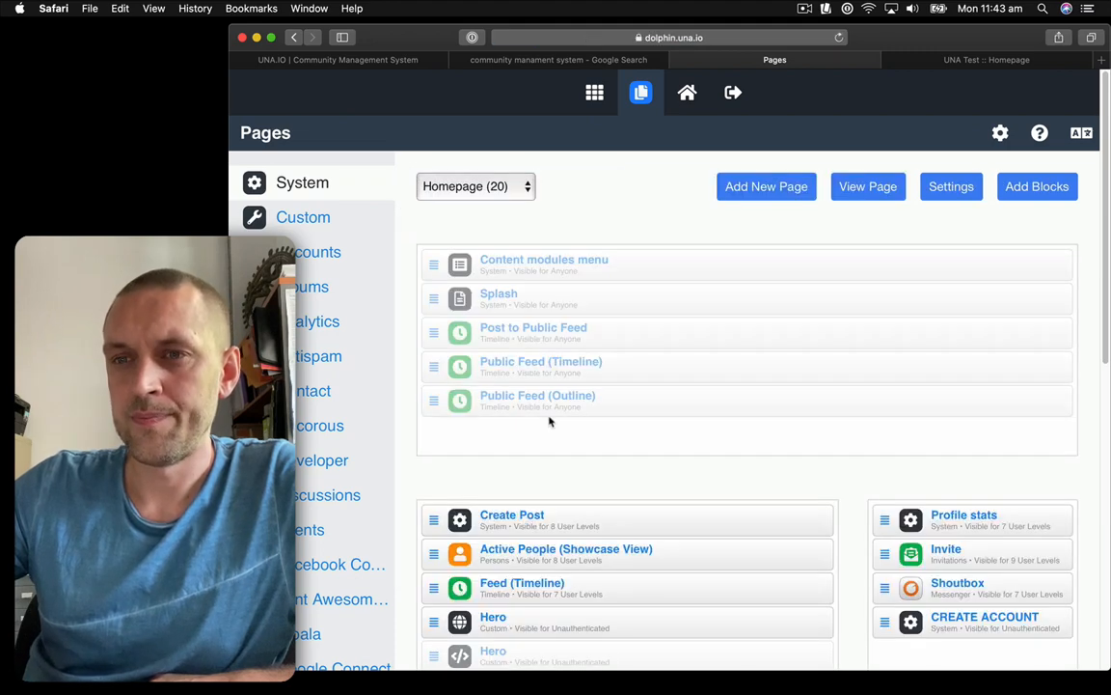
pyautogui.scroll(-3)
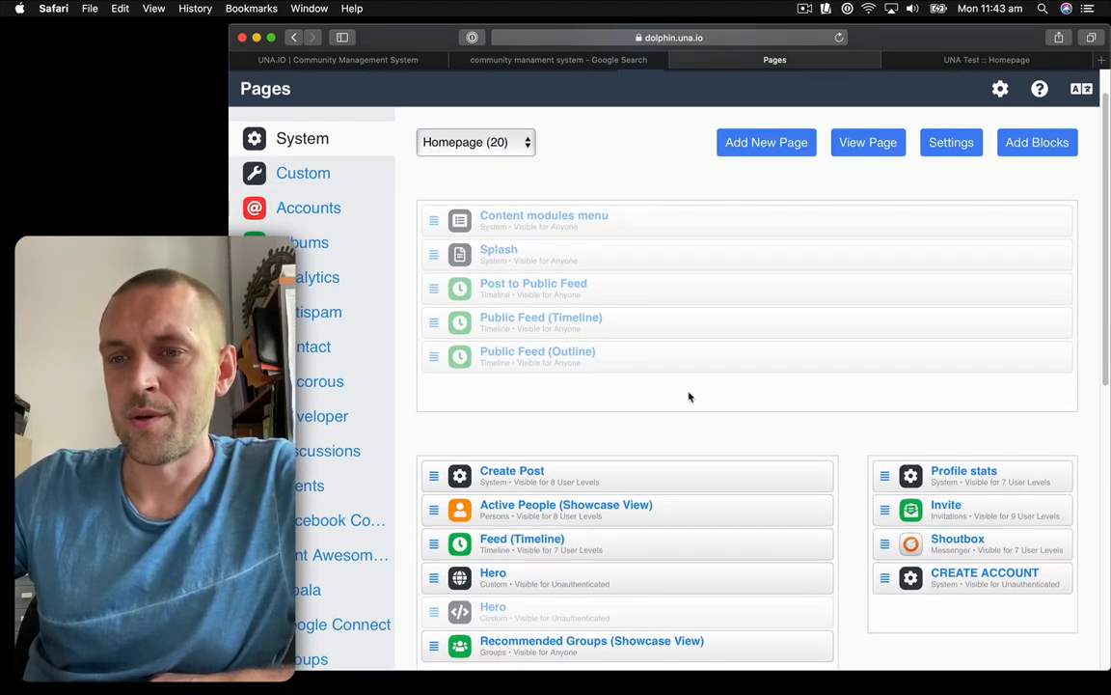
pyautogui.scroll(-3)
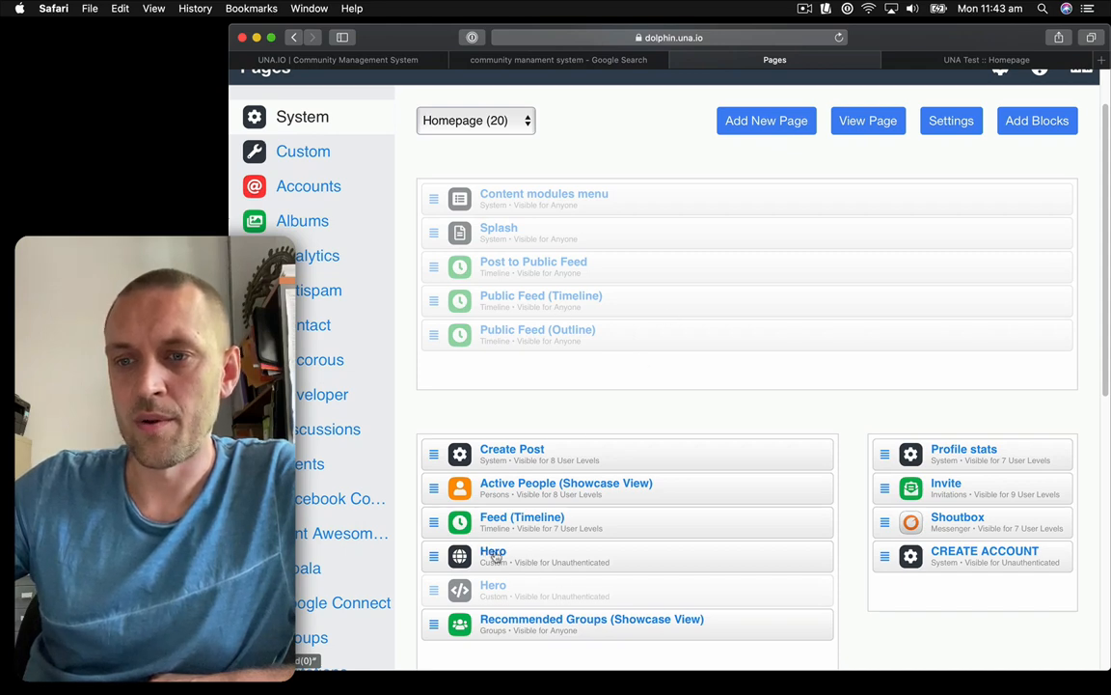
# Open the Hero block settings, scroll, and close the editor without saving.
pyautogui.click(493, 551)
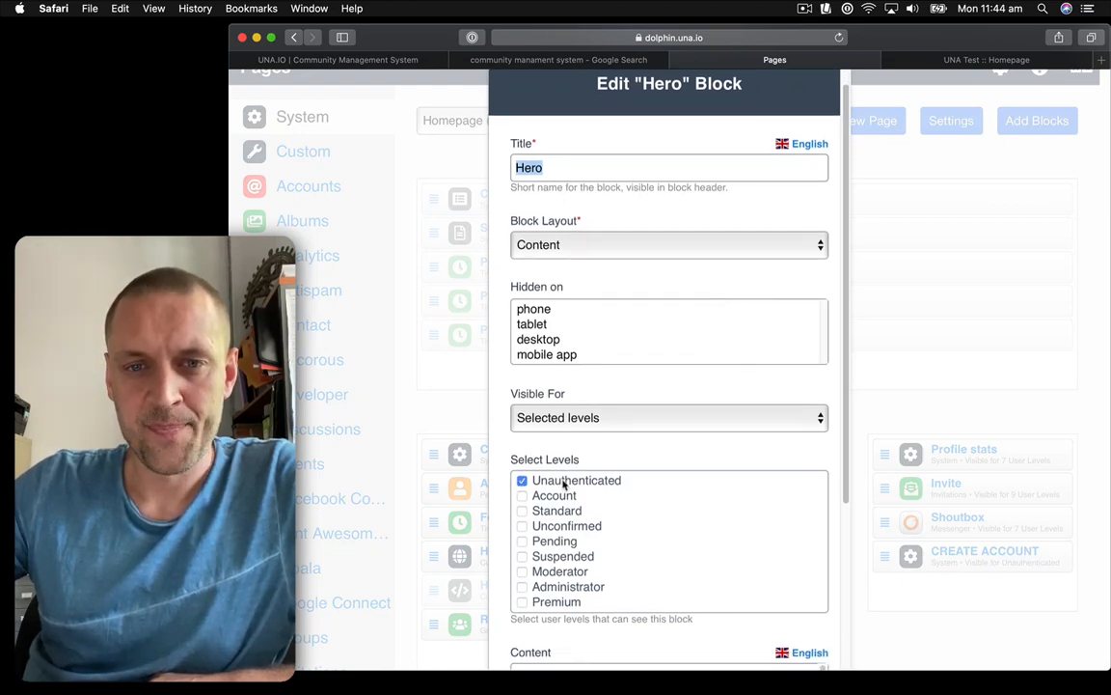
pyautogui.scroll(-3)
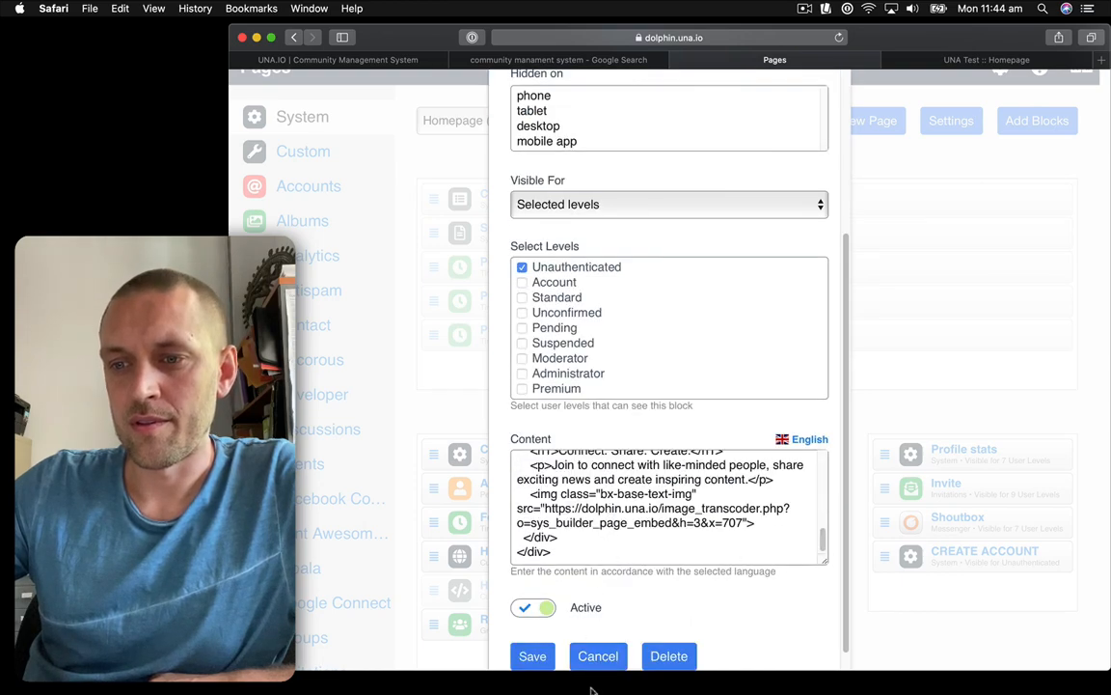
pyautogui.click(597, 657)
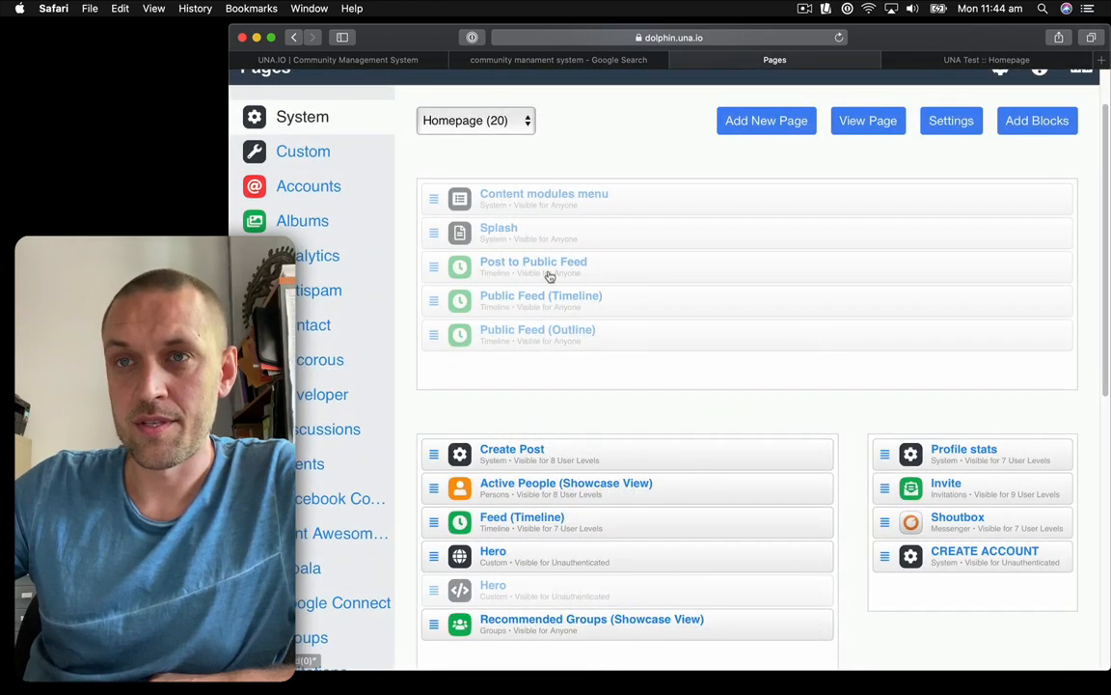
pyautogui.moveTo(617, 417)
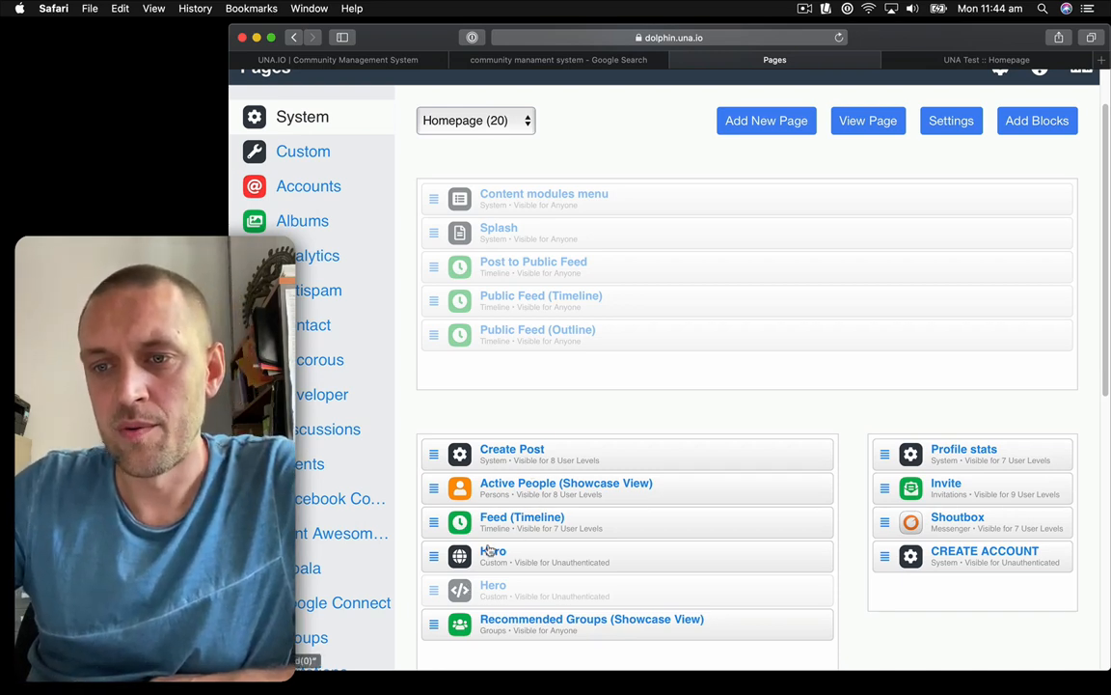
# Reopen the Hero block and change its h1 heading to Savoury Buns Galore using the spelling suggestion.
pyautogui.click(493, 556)
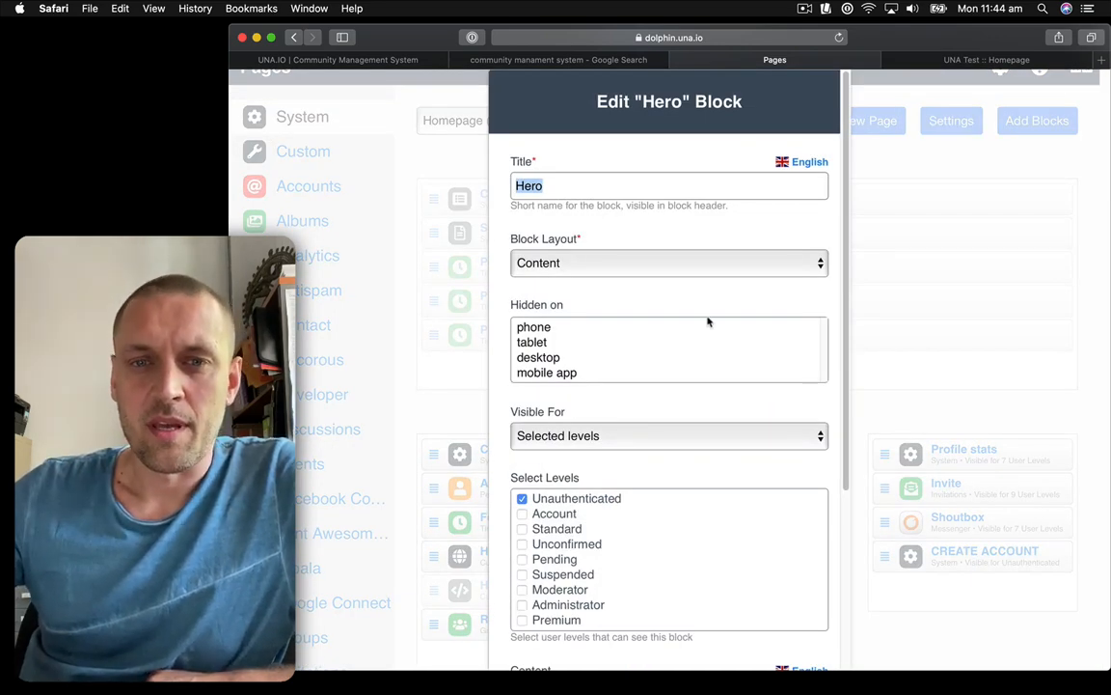
pyautogui.moveTo(769, 310)
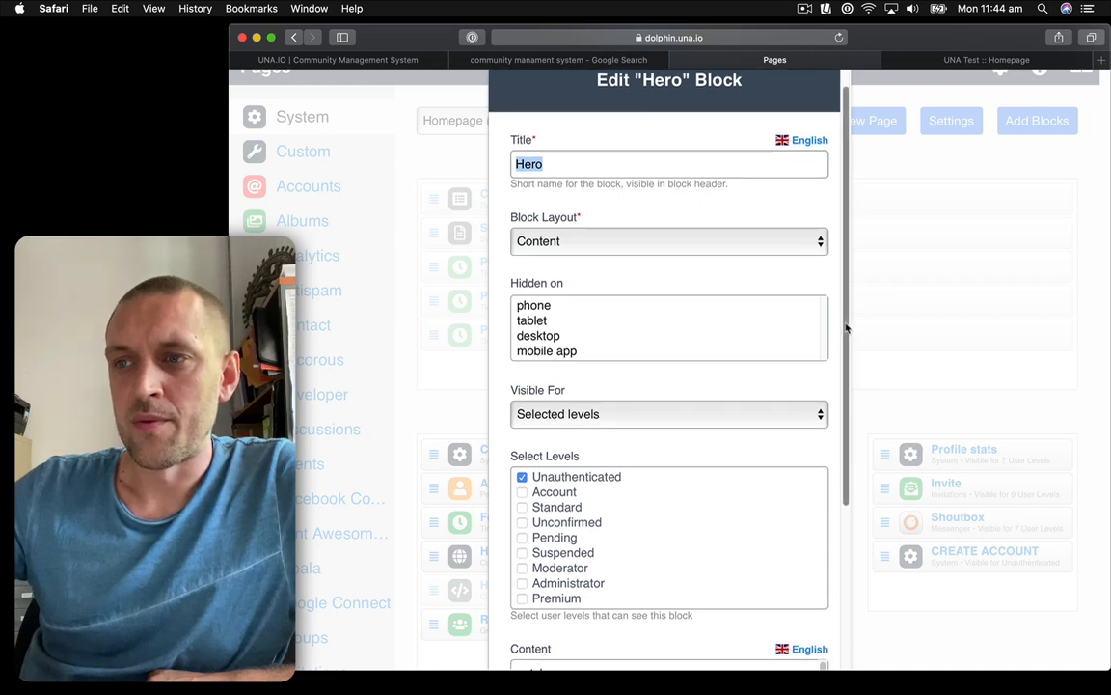
pyautogui.scroll(-3)
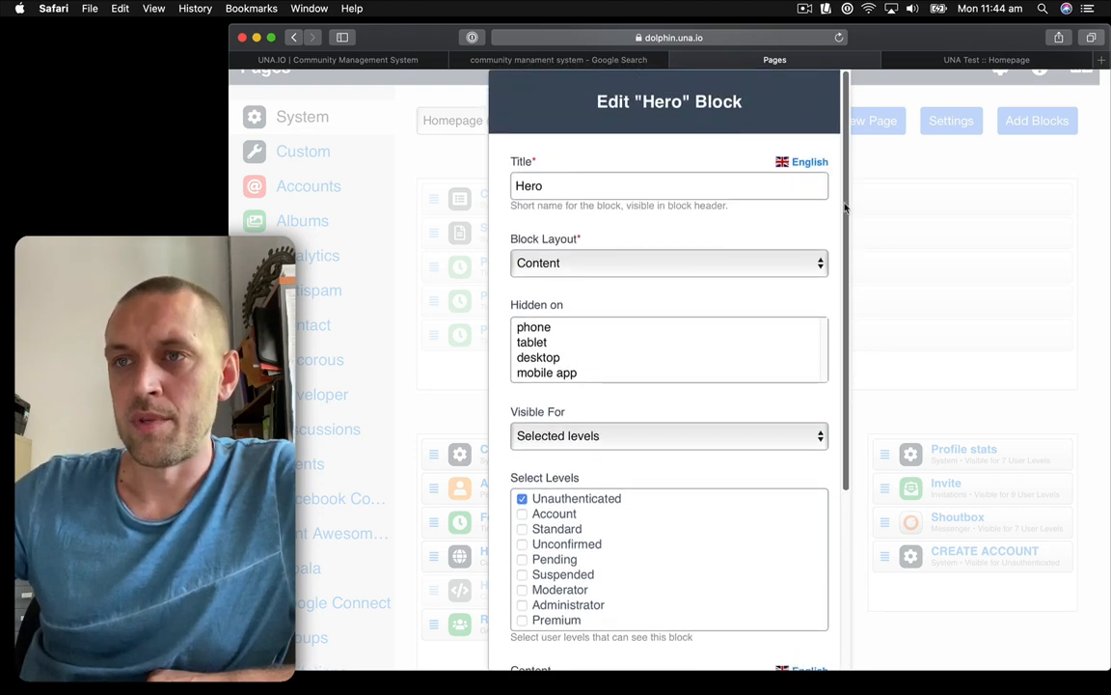
pyautogui.scroll(-3)
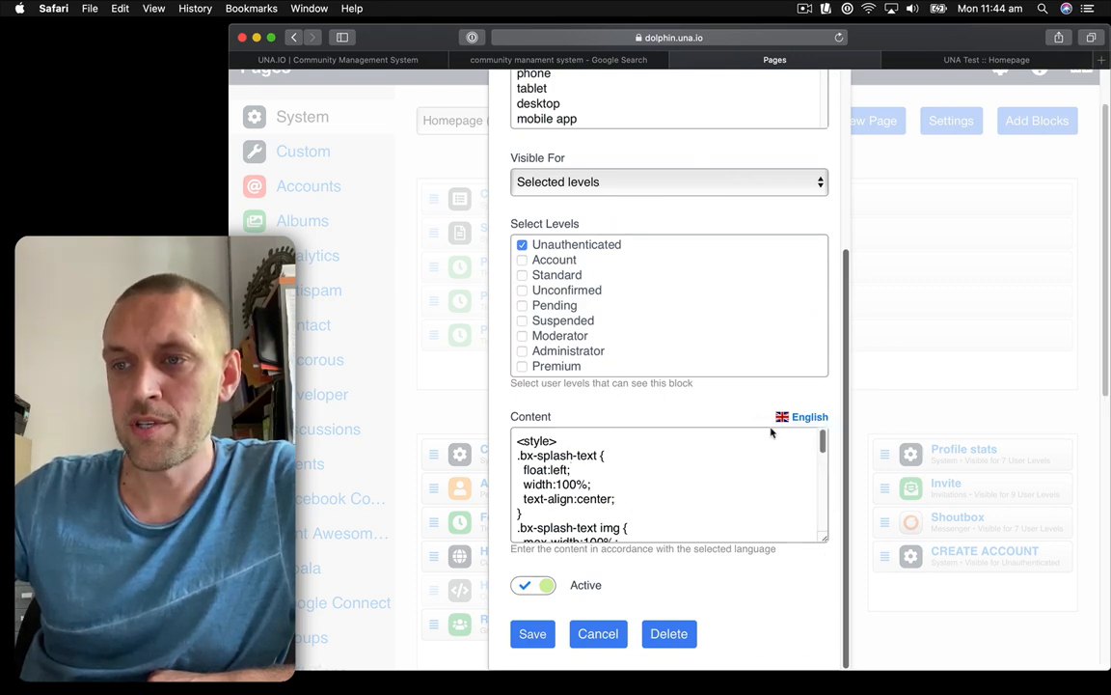
pyautogui.scroll(-3)
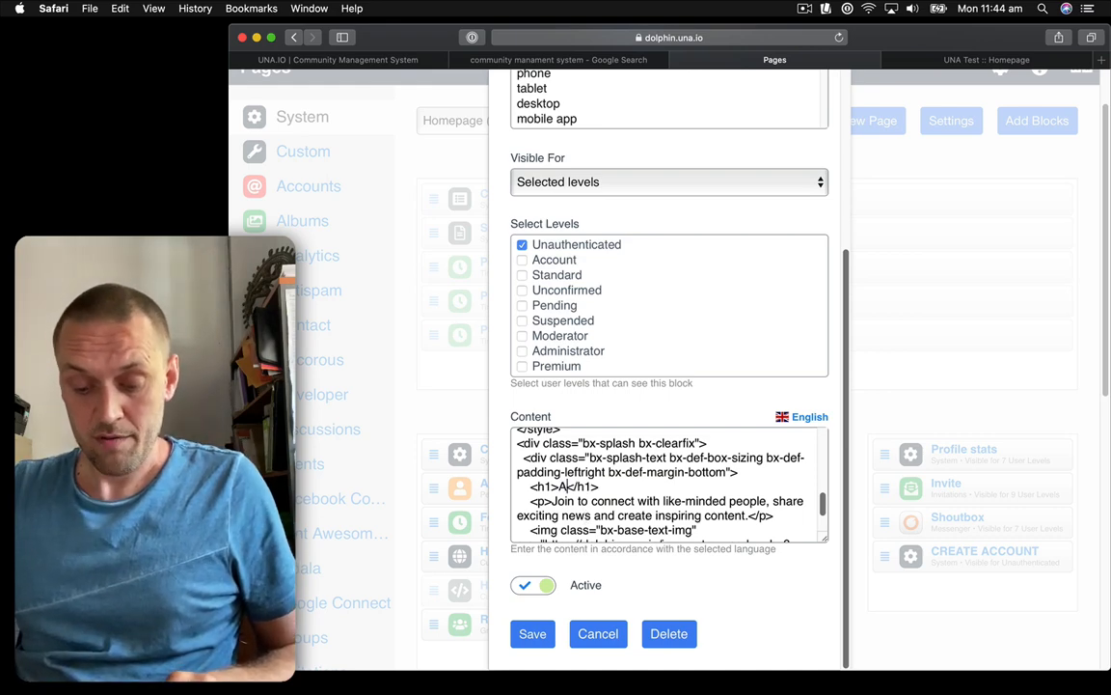
pyautogui.write('Savory Buns Galore')
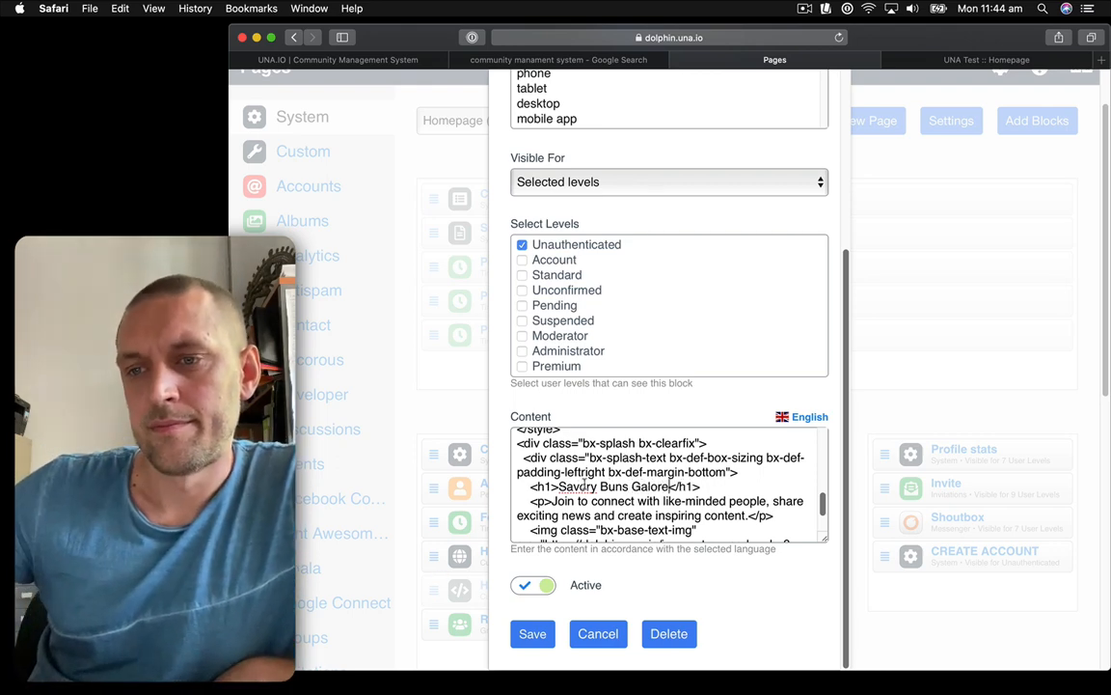
pyautogui.rightClick(579, 487)
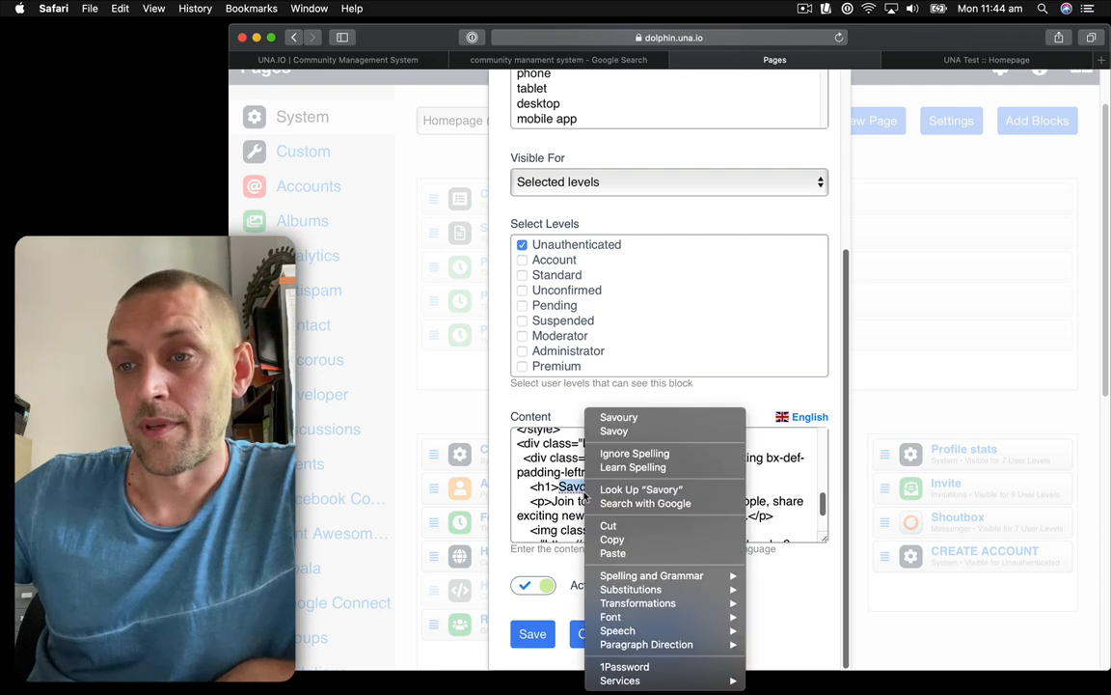
pyautogui.click(618, 417)
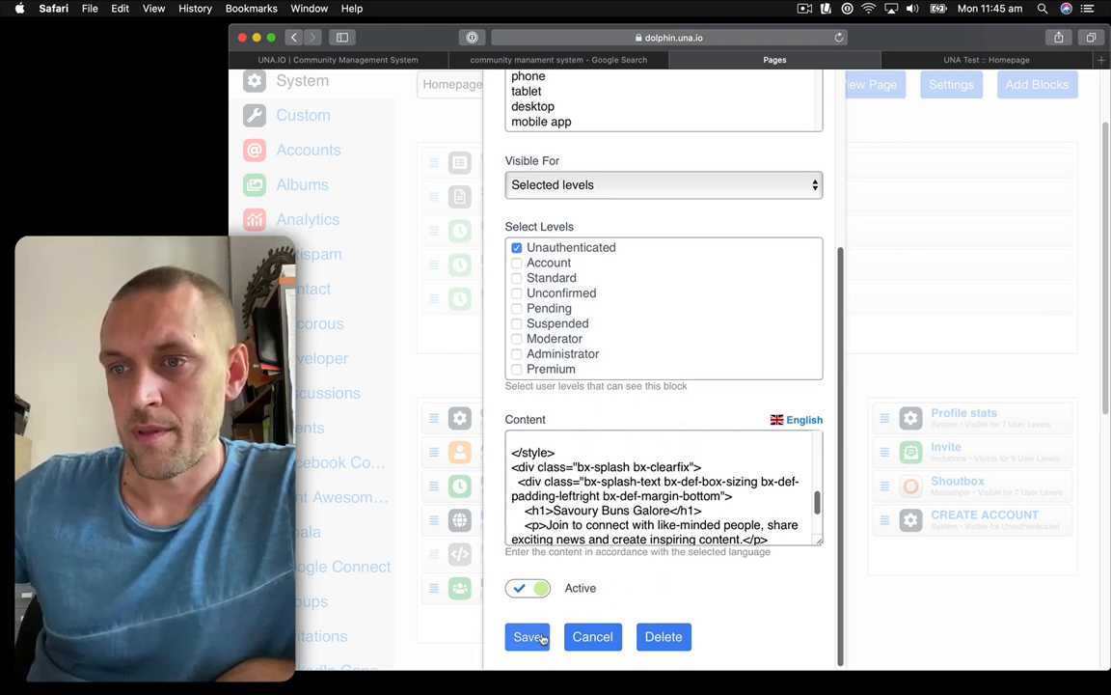
# Save the Savoury Buns Galore heading and scroll the Homepage blocks toward Features.
pyautogui.click(527, 636)
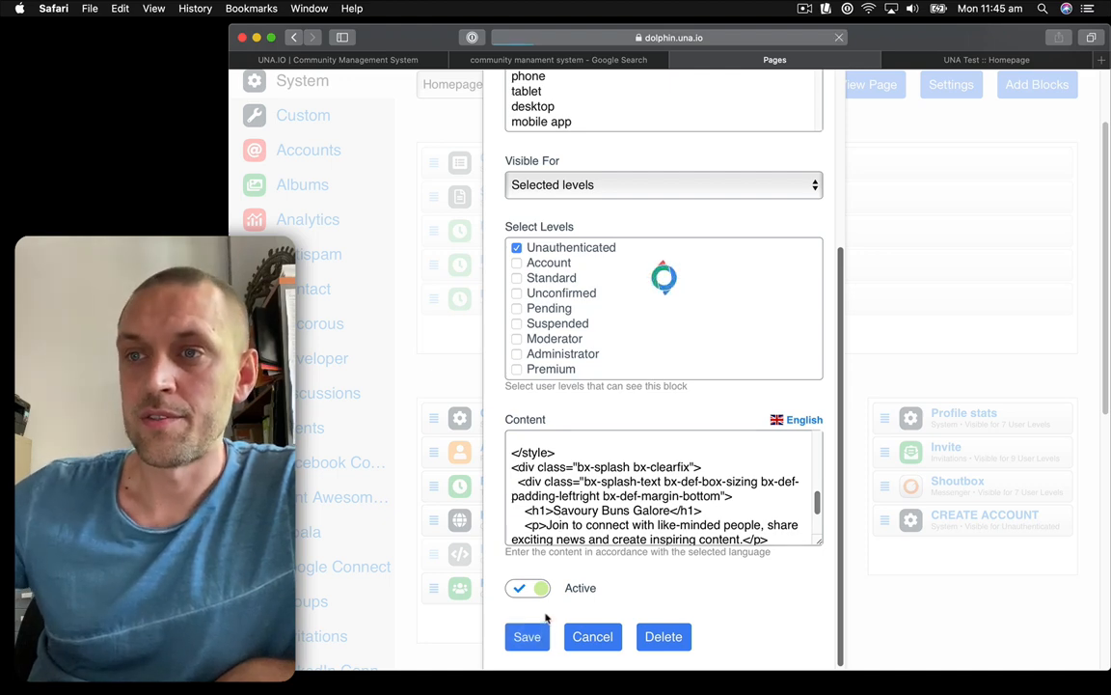
pyautogui.click(593, 635)
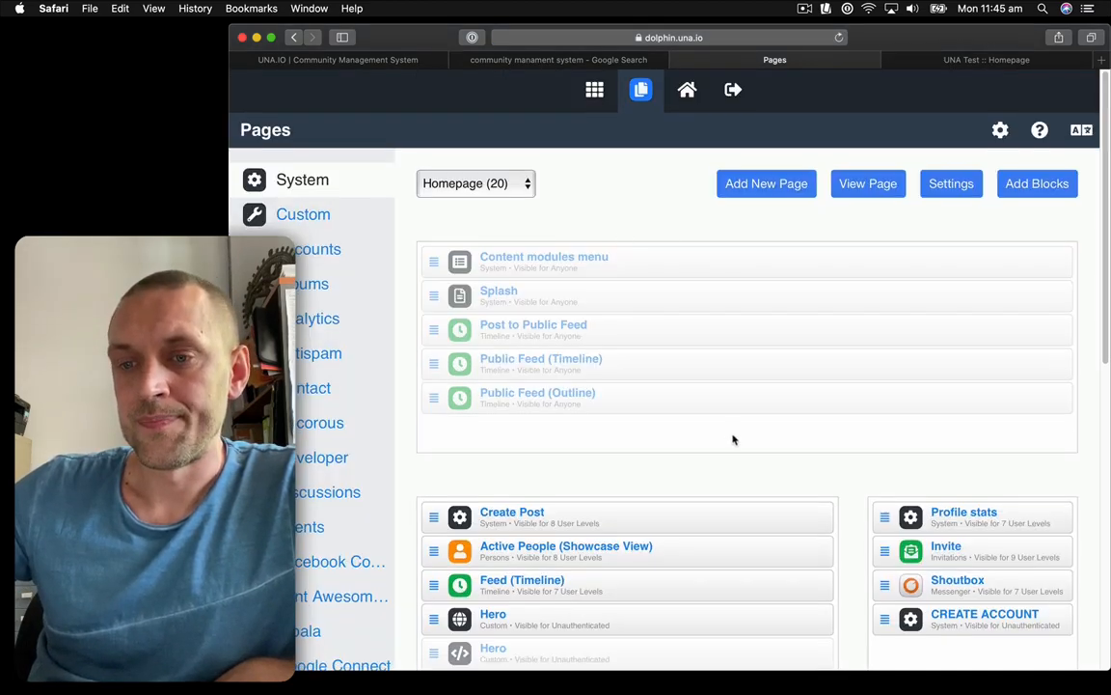
pyautogui.scroll(-3)
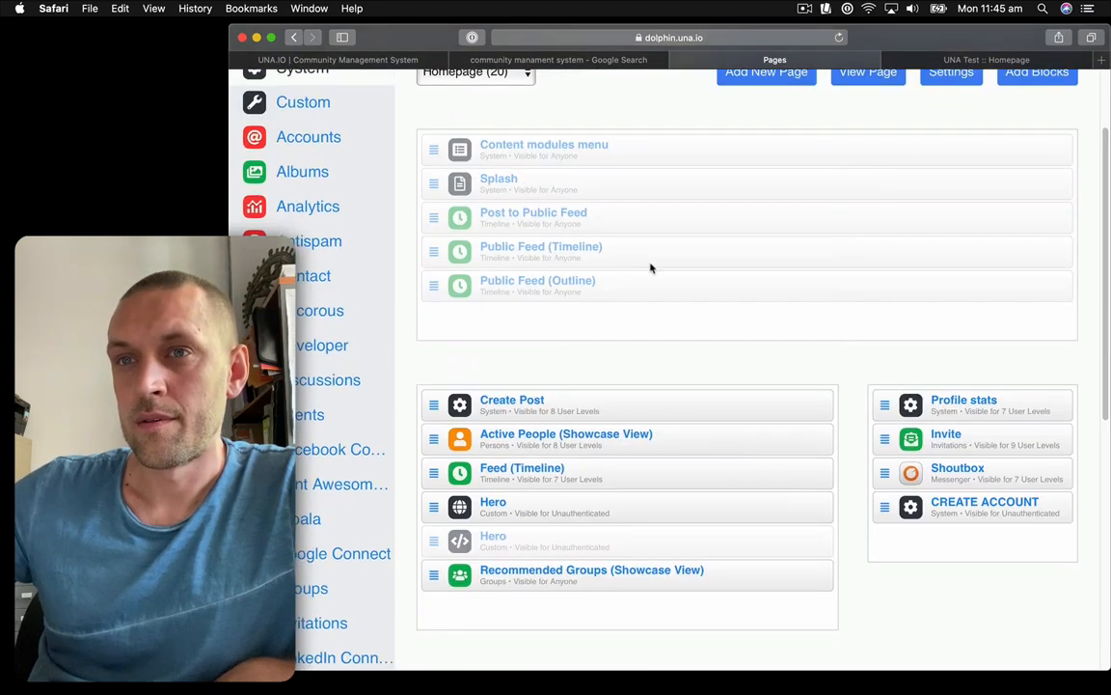
pyautogui.moveTo(565, 331)
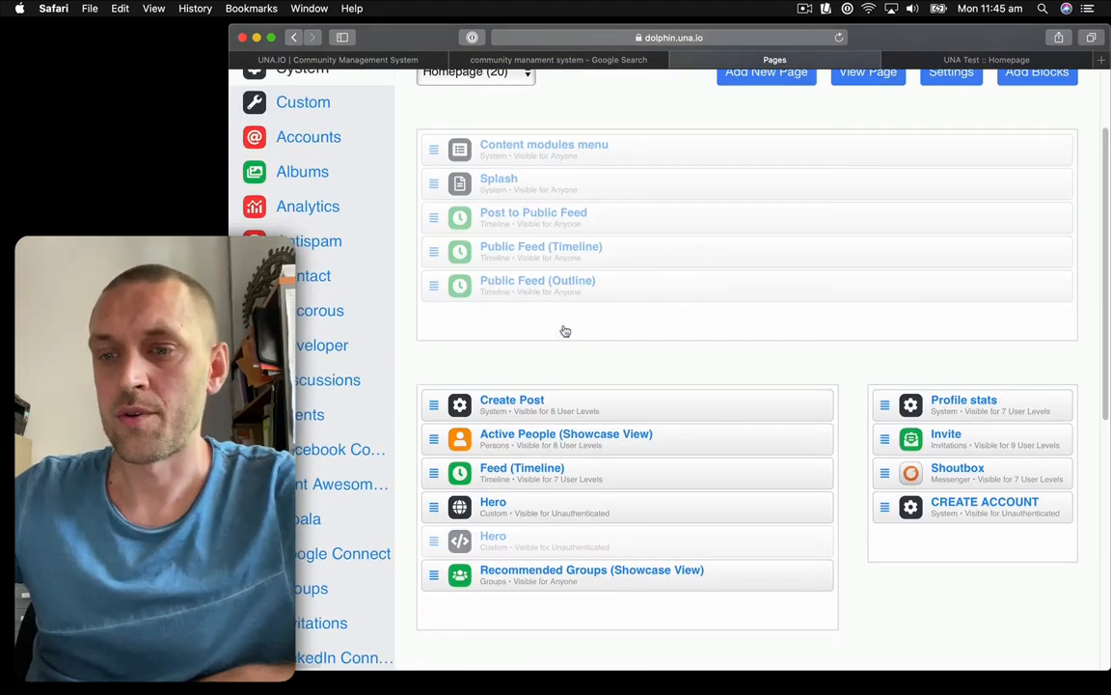
pyautogui.scroll(-3)
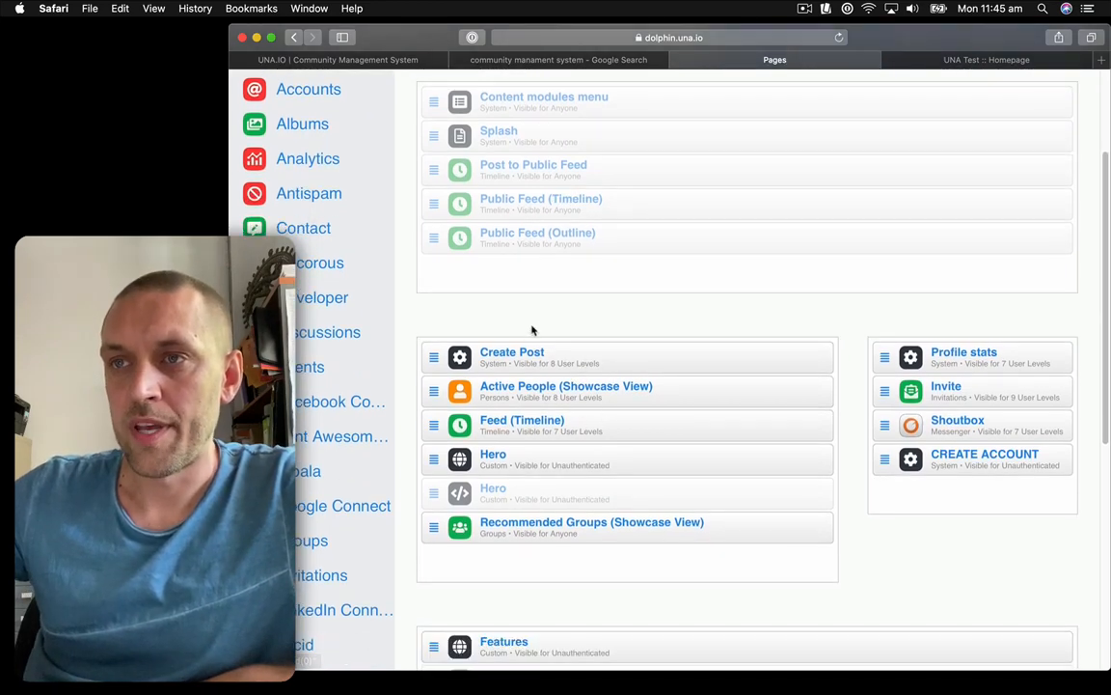
pyautogui.scroll(-3)
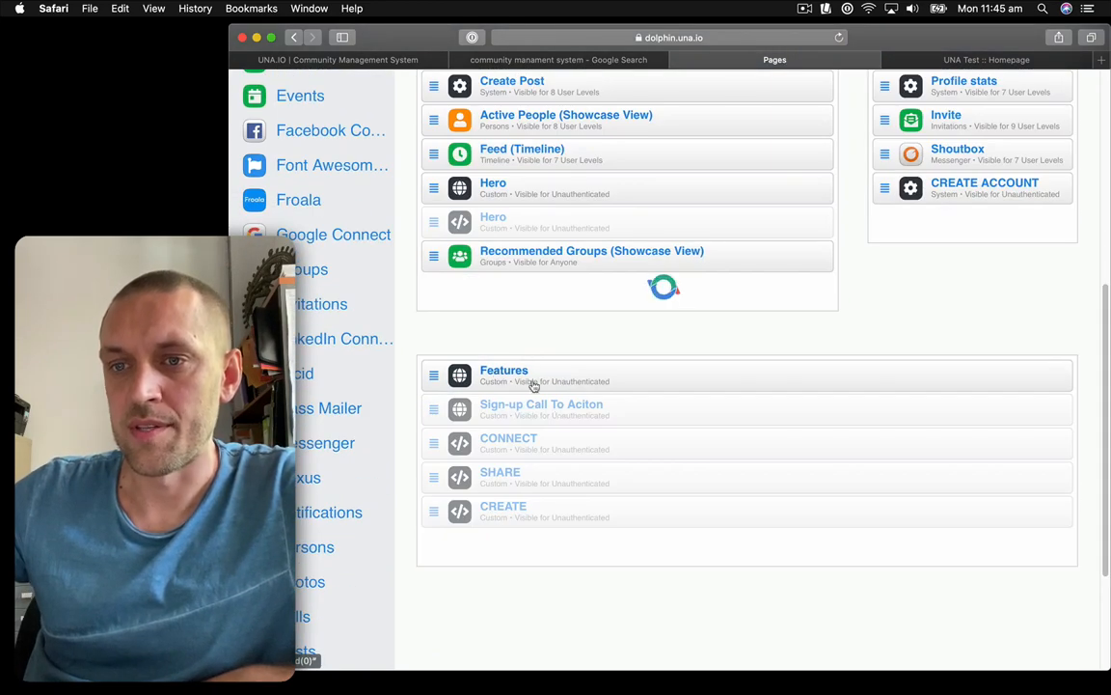
# Open the Features block and start editing its Content HTML.
pyautogui.click(504, 370)
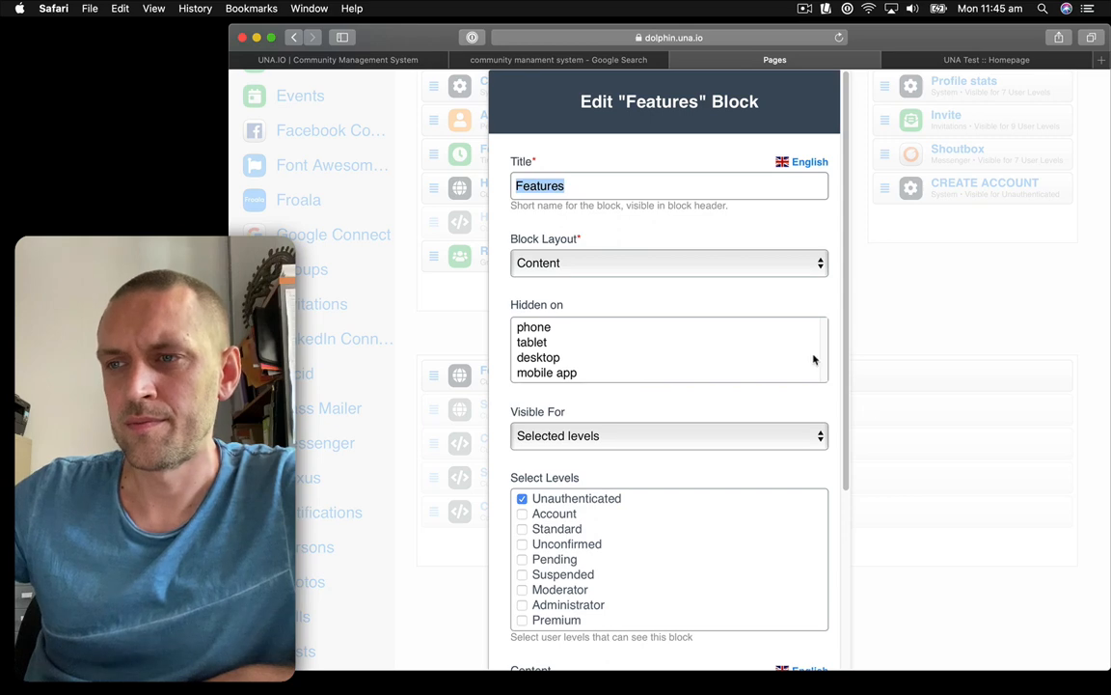
pyautogui.scroll(-3)
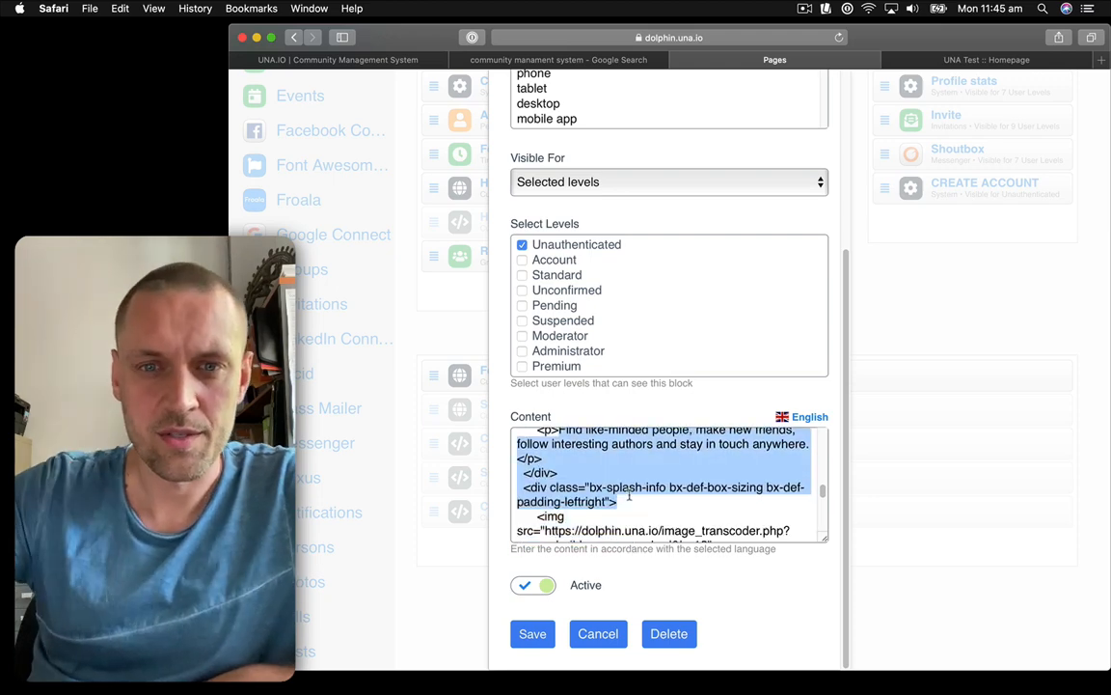
pyautogui.click(598, 634)
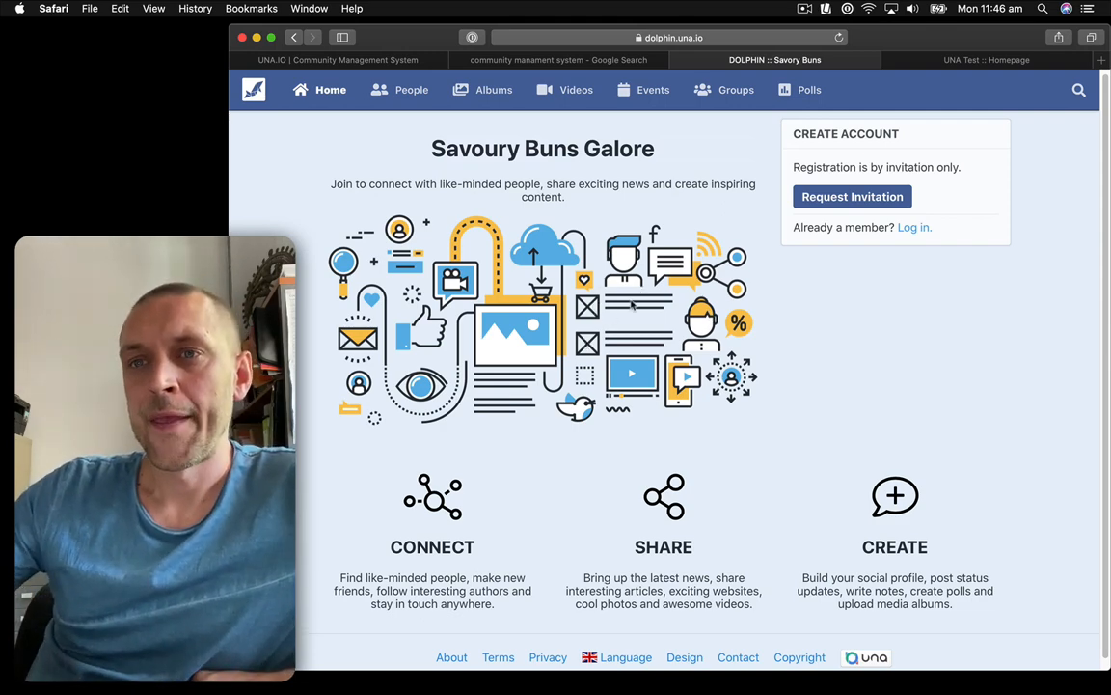
# Scroll the live Savory Buns homepage to view the Connect, Share and Create sections.
pyautogui.scroll(-3)
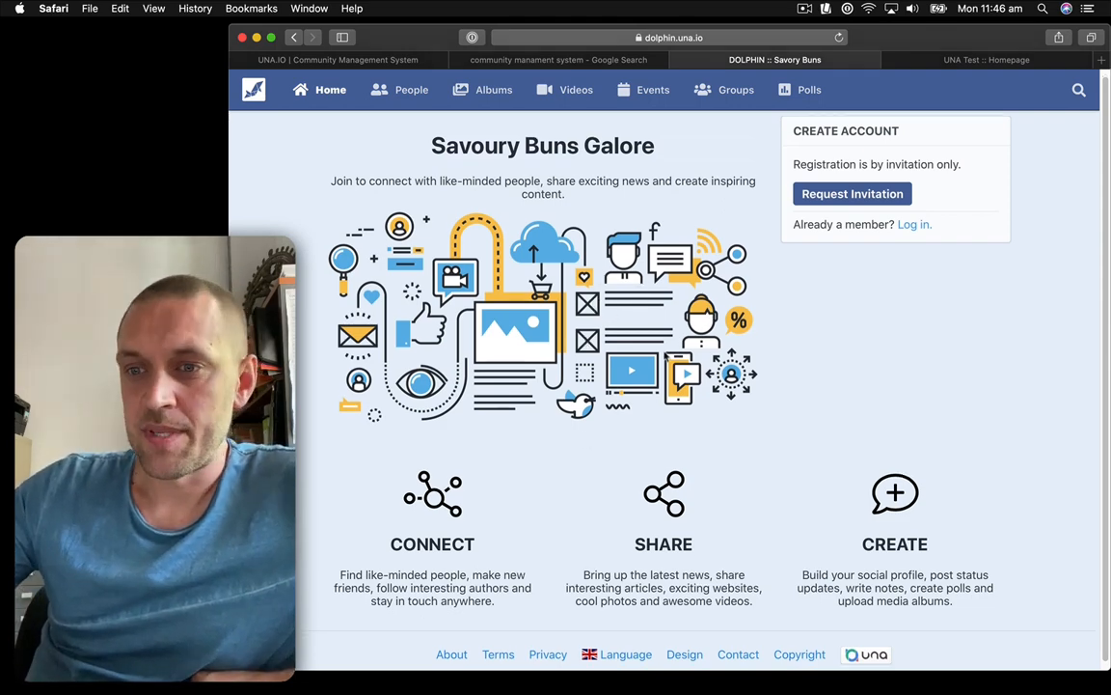
pyautogui.moveTo(493, 89)
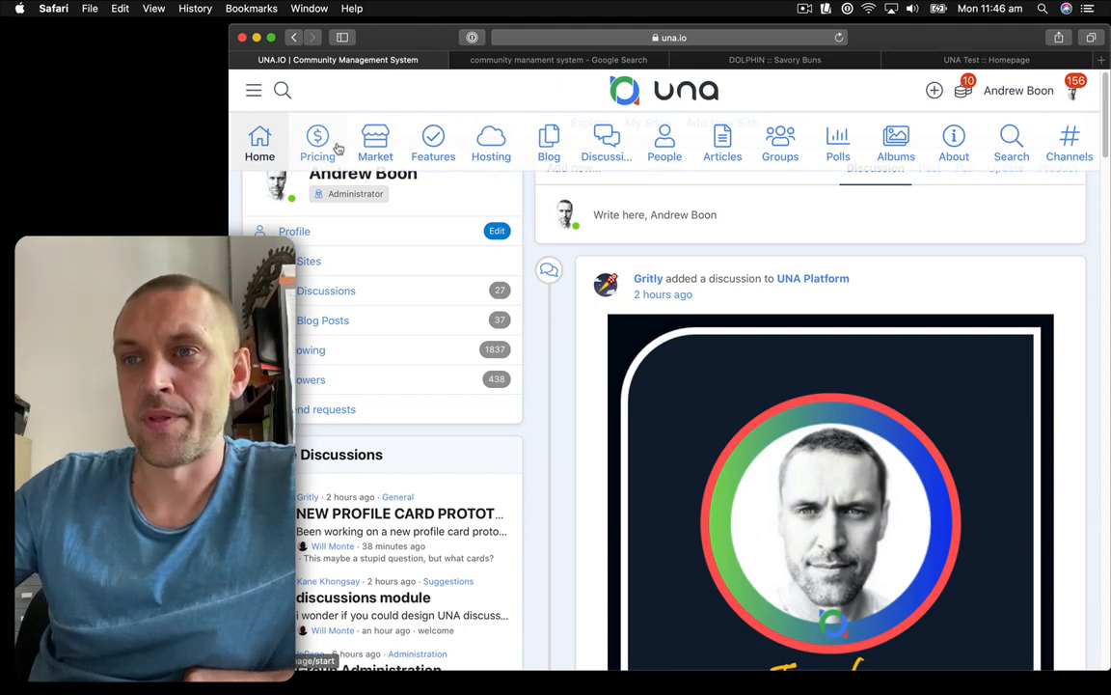
pyautogui.moveTo(403, 150)
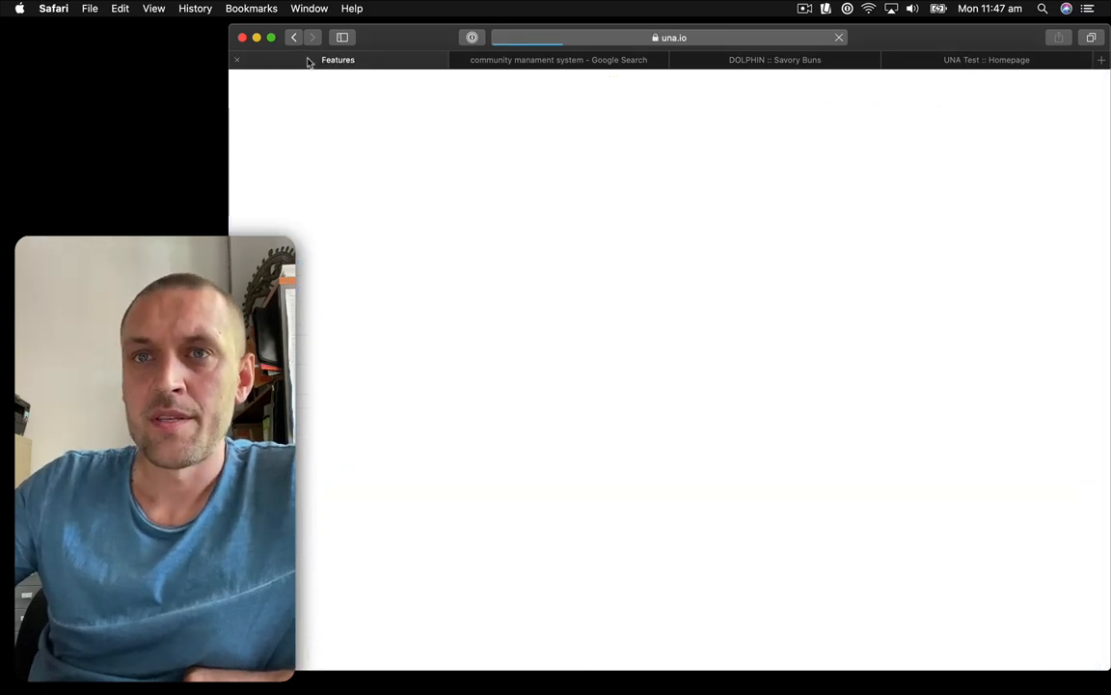
# Go to una.io's Features page and scroll through its community-building content.
pyautogui.click(338, 60)
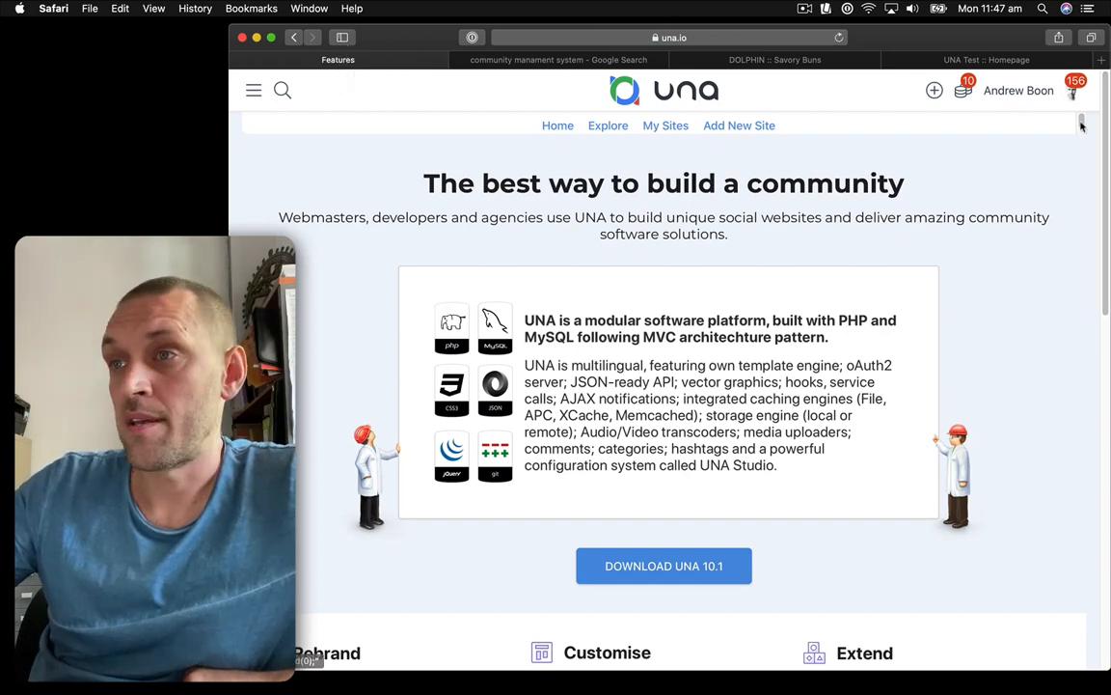
pyautogui.moveTo(398, 182)
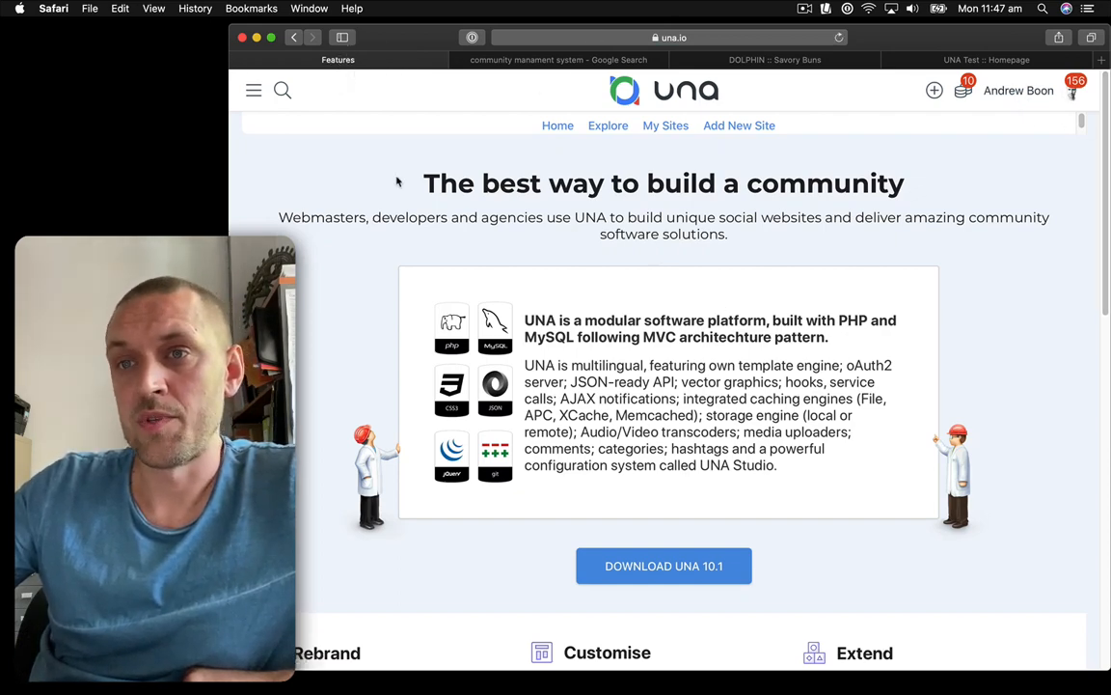
pyautogui.scroll(-3)
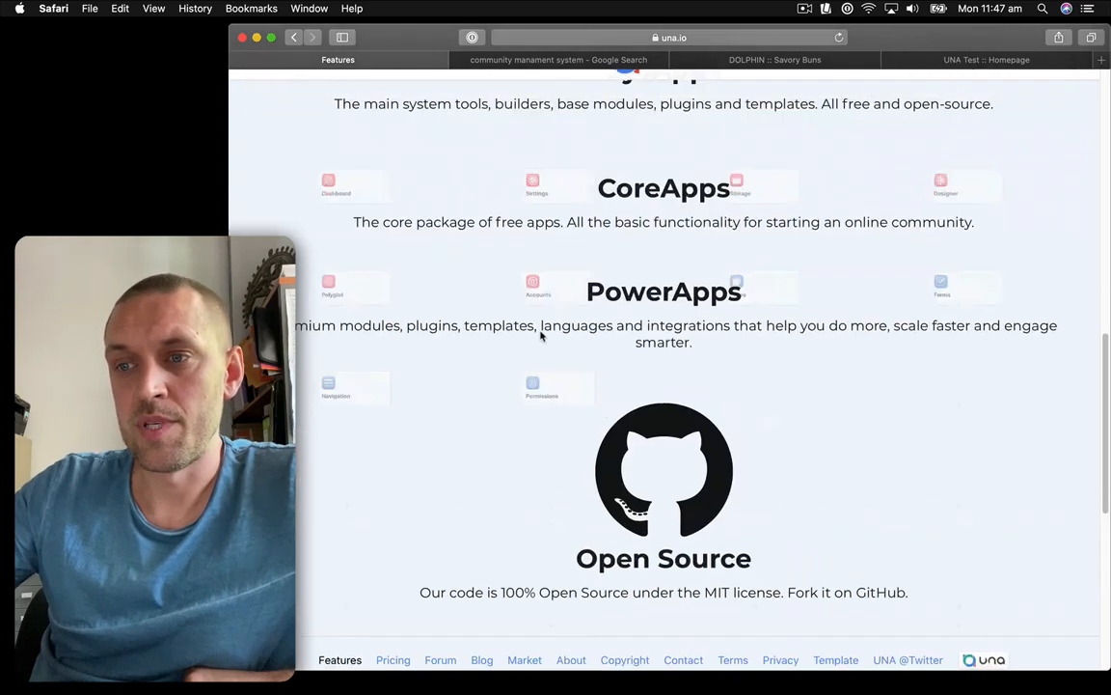
pyautogui.scroll(3)
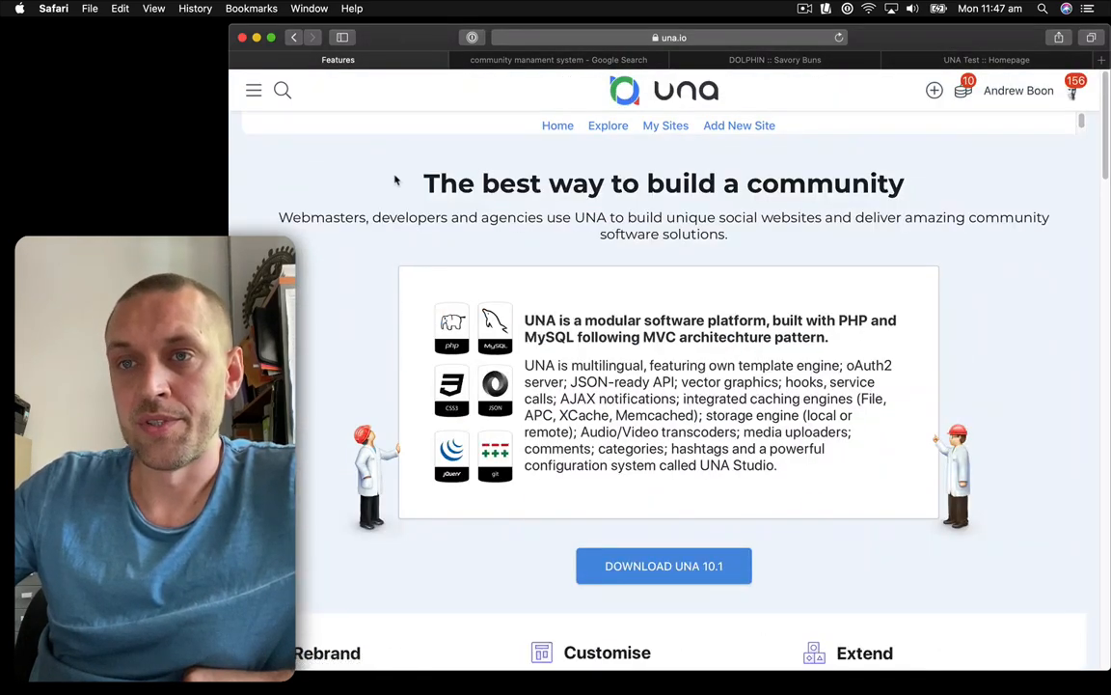
pyautogui.moveTo(423, 183); pyautogui.dragTo(903, 183)
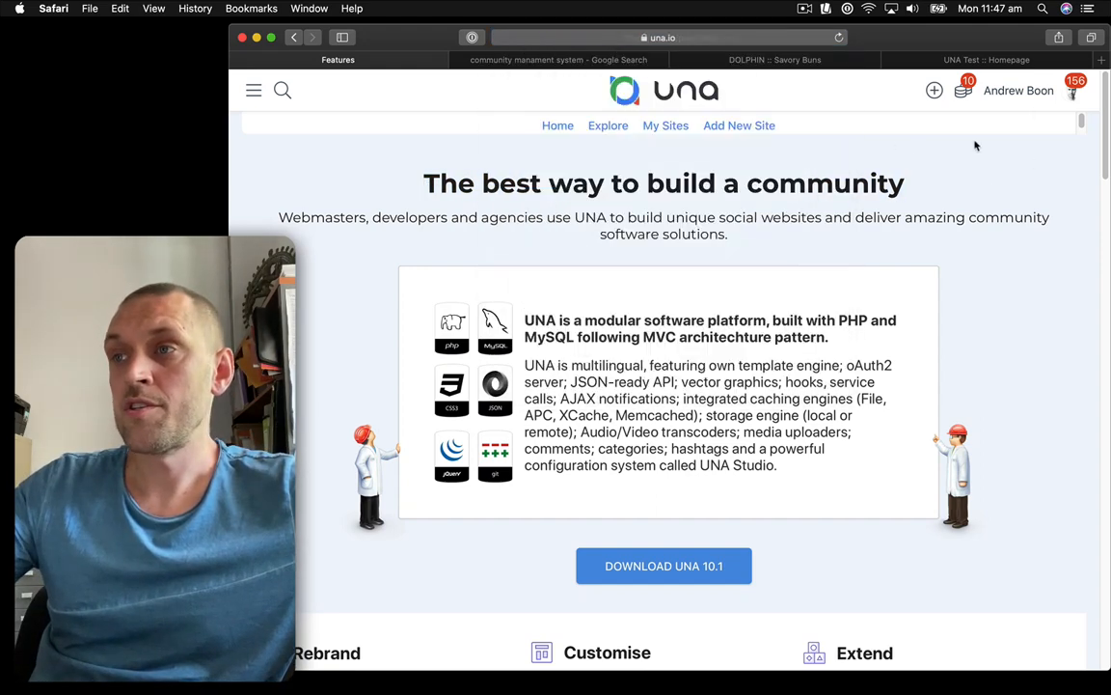
# Launch una.io's Studio from the account menu and open the Pages builder.
pyautogui.click(1019, 90)
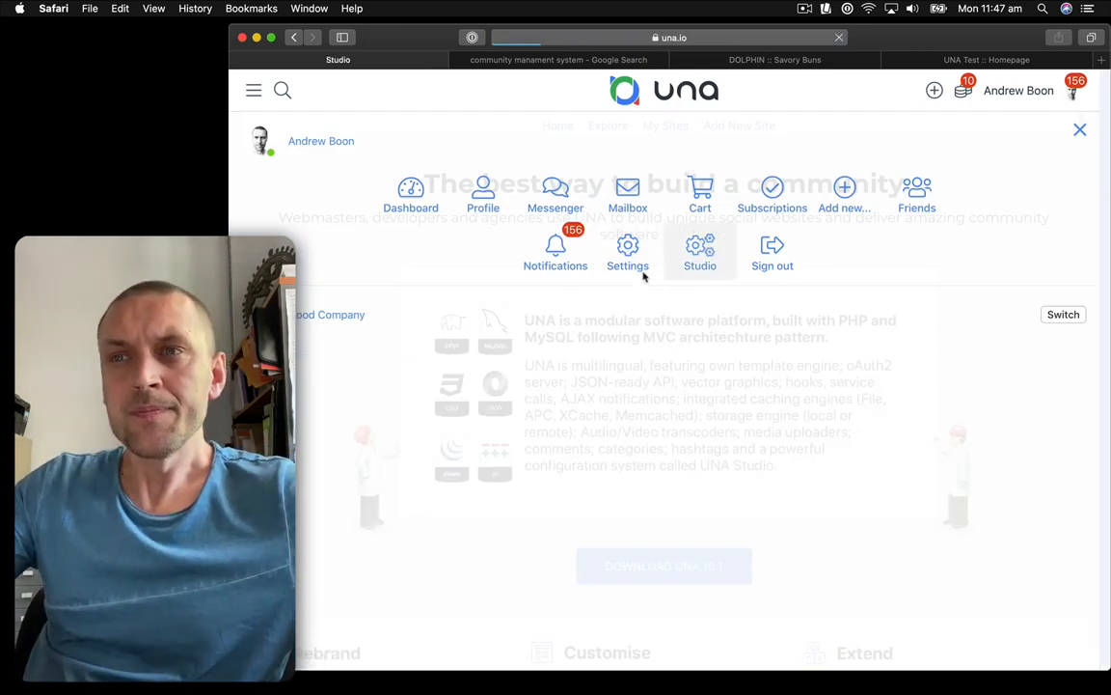
pyautogui.click(699, 252)
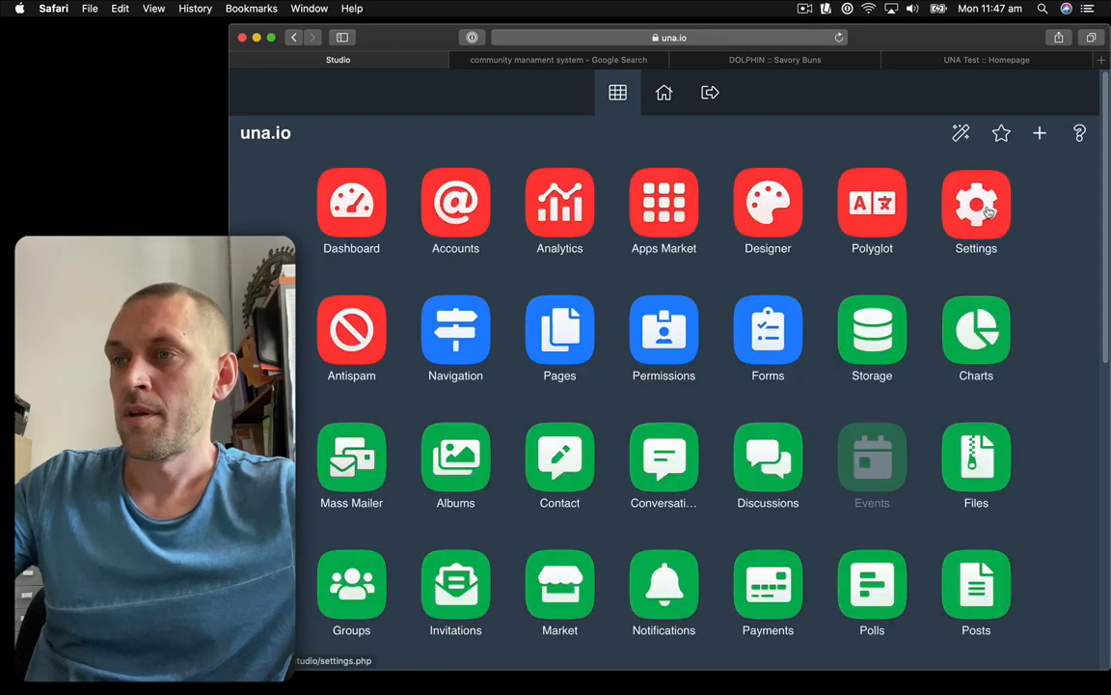
pyautogui.click(560, 333)
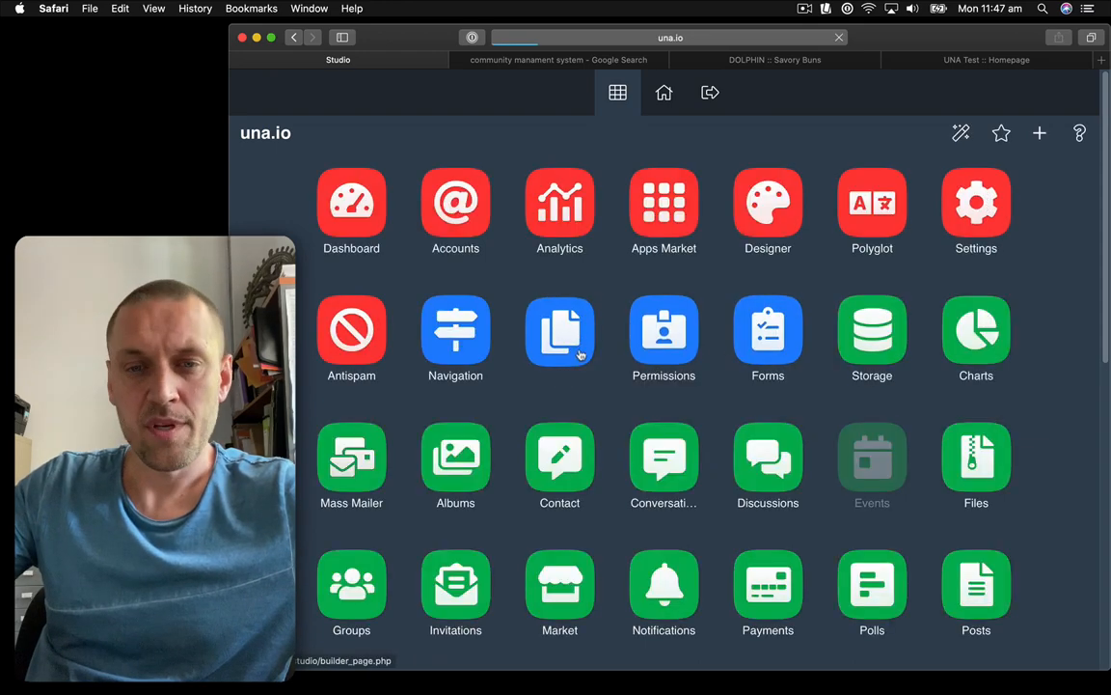
# Select the UNA | Features custom page in the Pages builder.
pyautogui.click(560, 333)
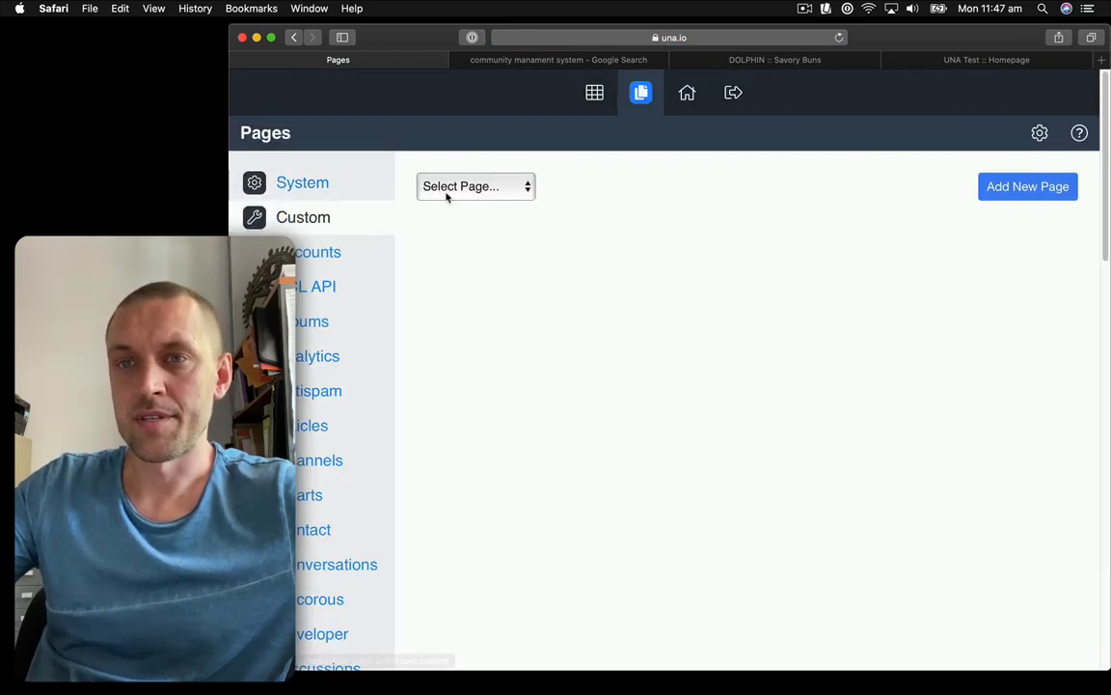
pyautogui.click(476, 187)
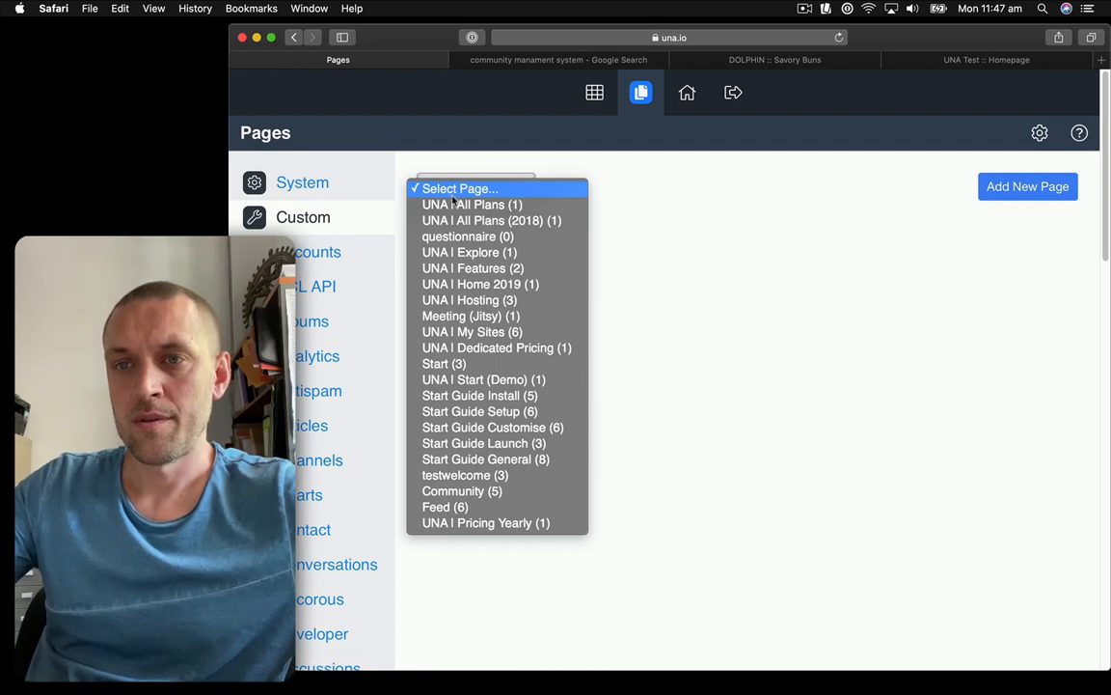
pyautogui.click(459, 188)
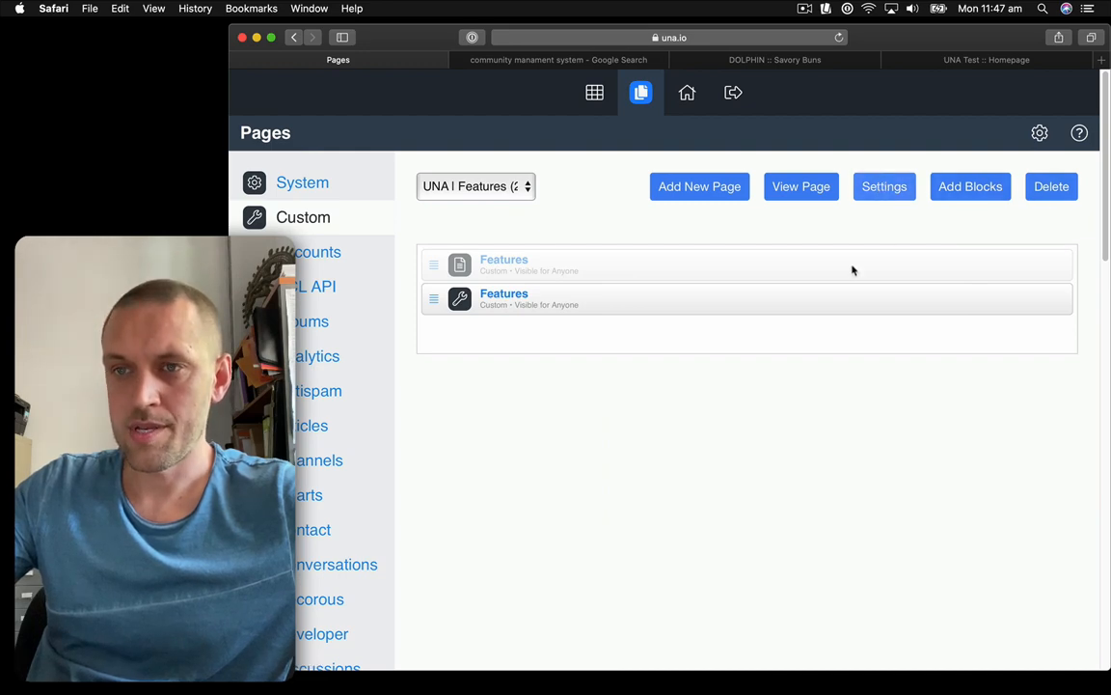
# Retitle the Features page 'UNA - the best community building platform', keeping system name Features.
pyautogui.click(884, 186)
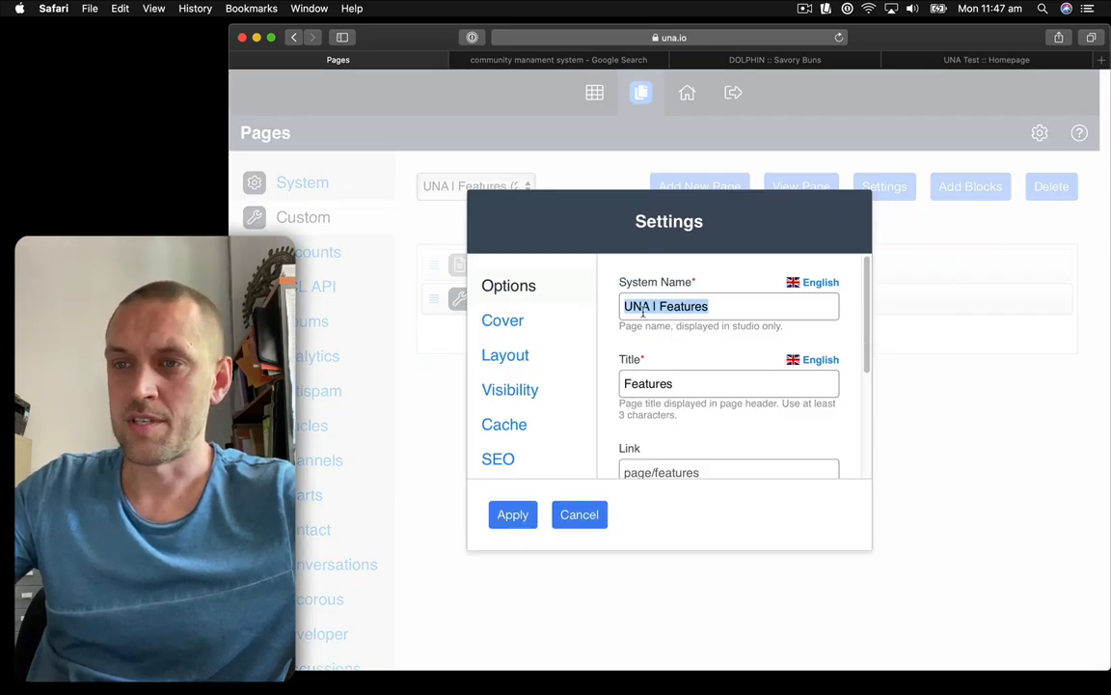
pyautogui.write('The best way to build a community')
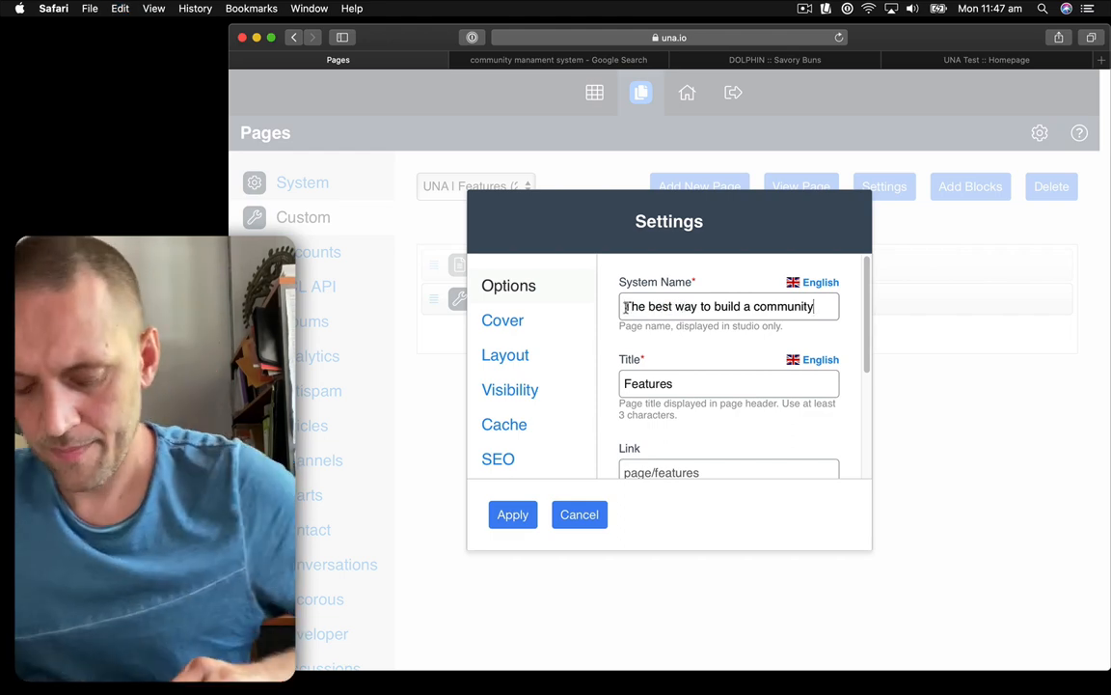
pyautogui.write('UNA')
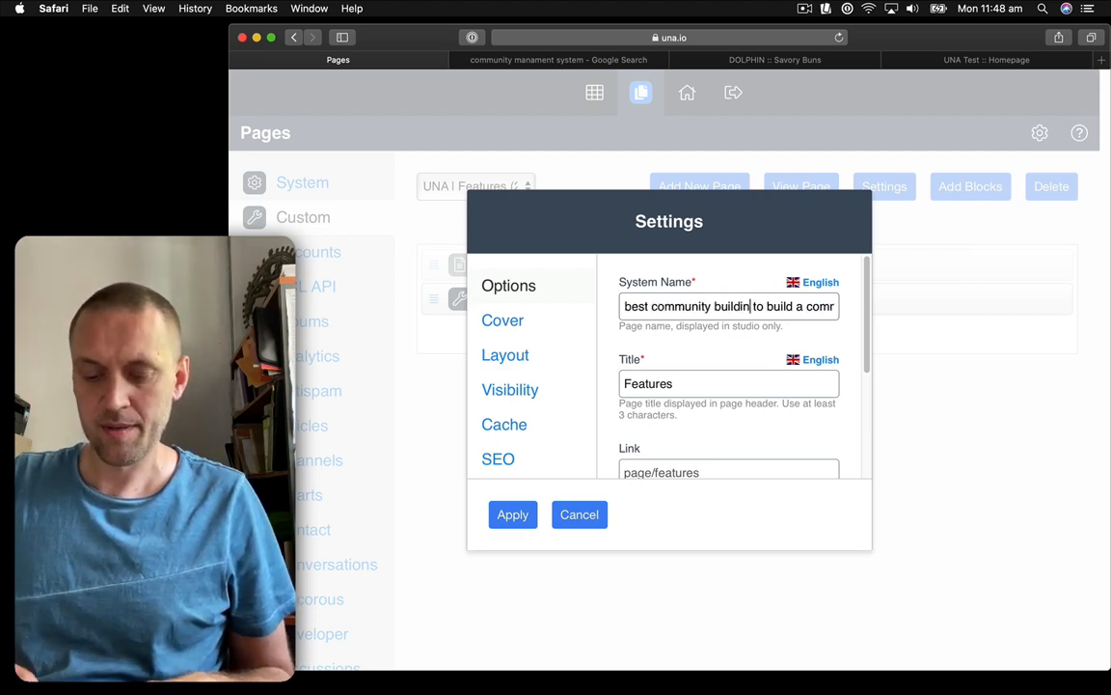
pyautogui.write('building pllatfor')
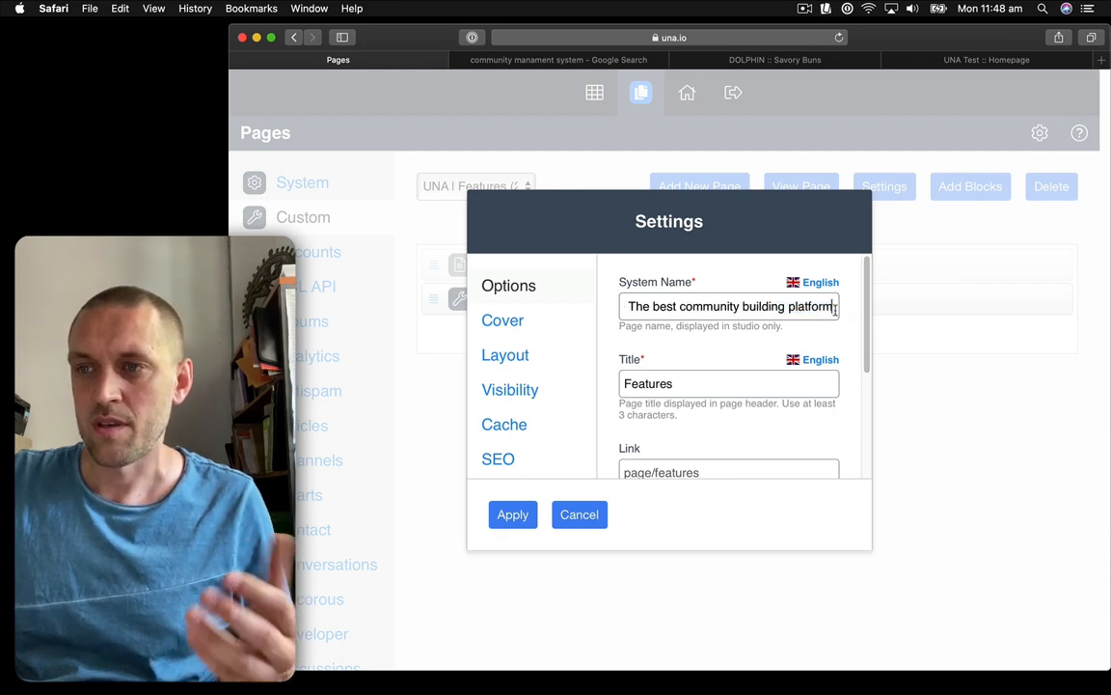
pyautogui.write('- Features -')
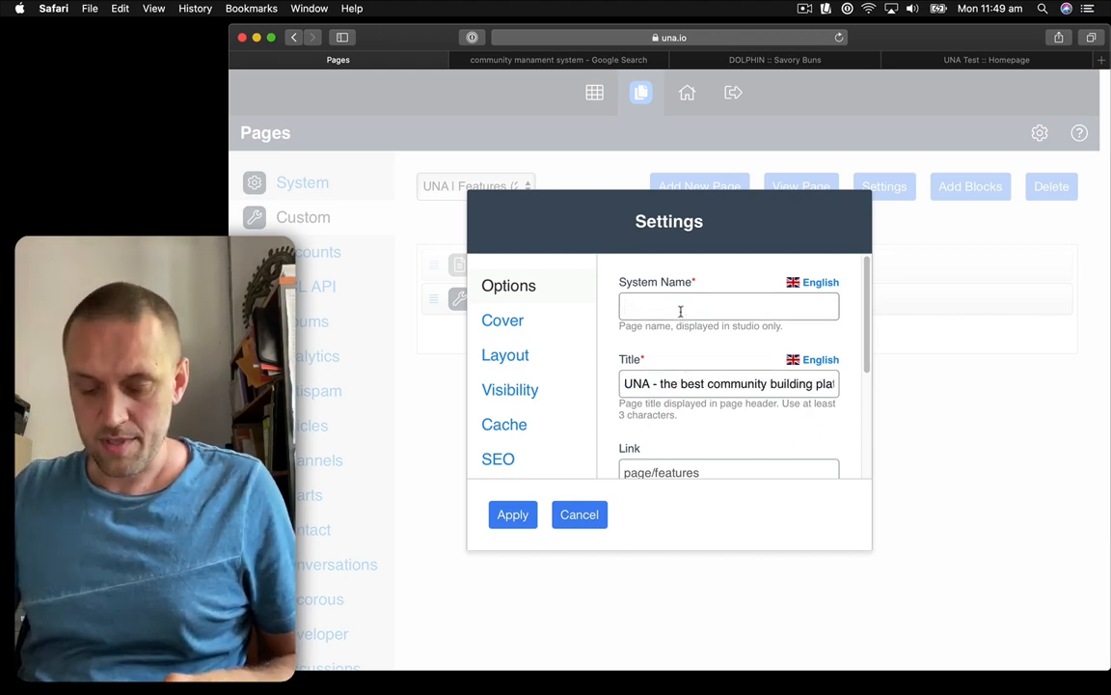
pyautogui.write('Features')
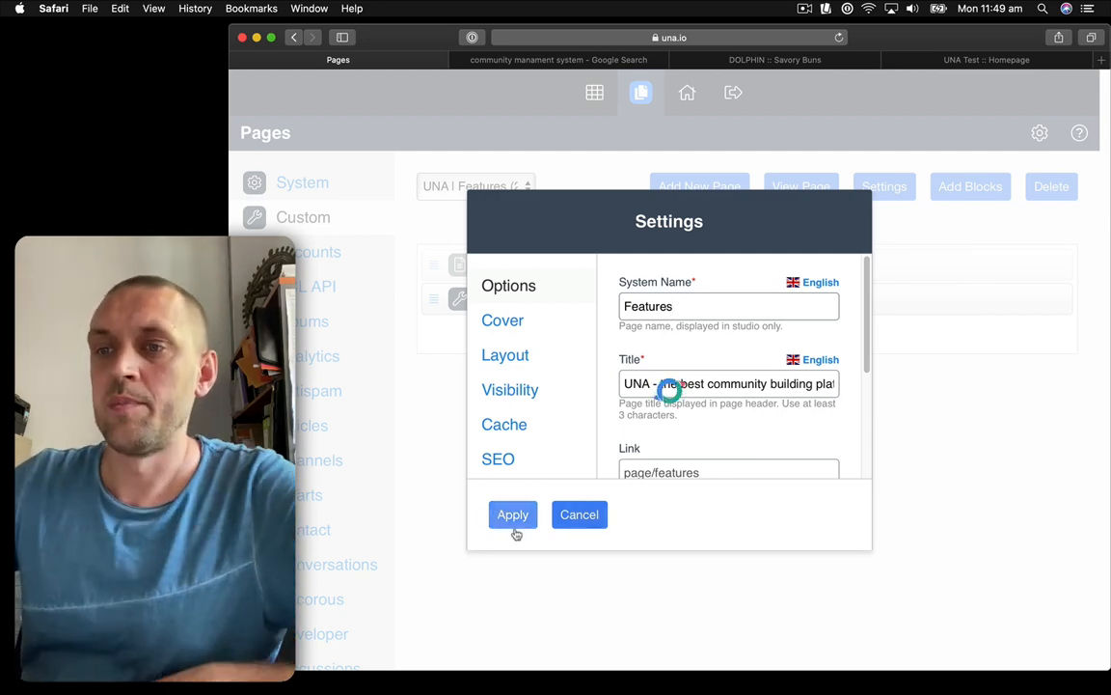
pyautogui.click(513, 514)
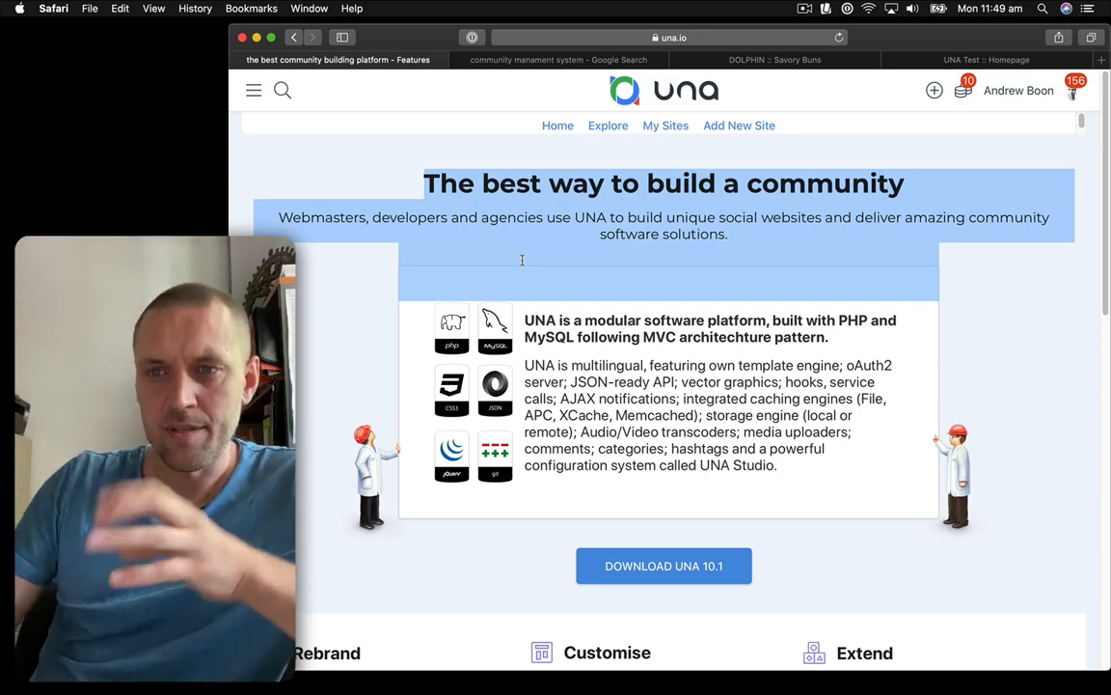
# Scroll the retitled una.io Features page, then go to Google's community management system results.
pyautogui.scroll(-3)
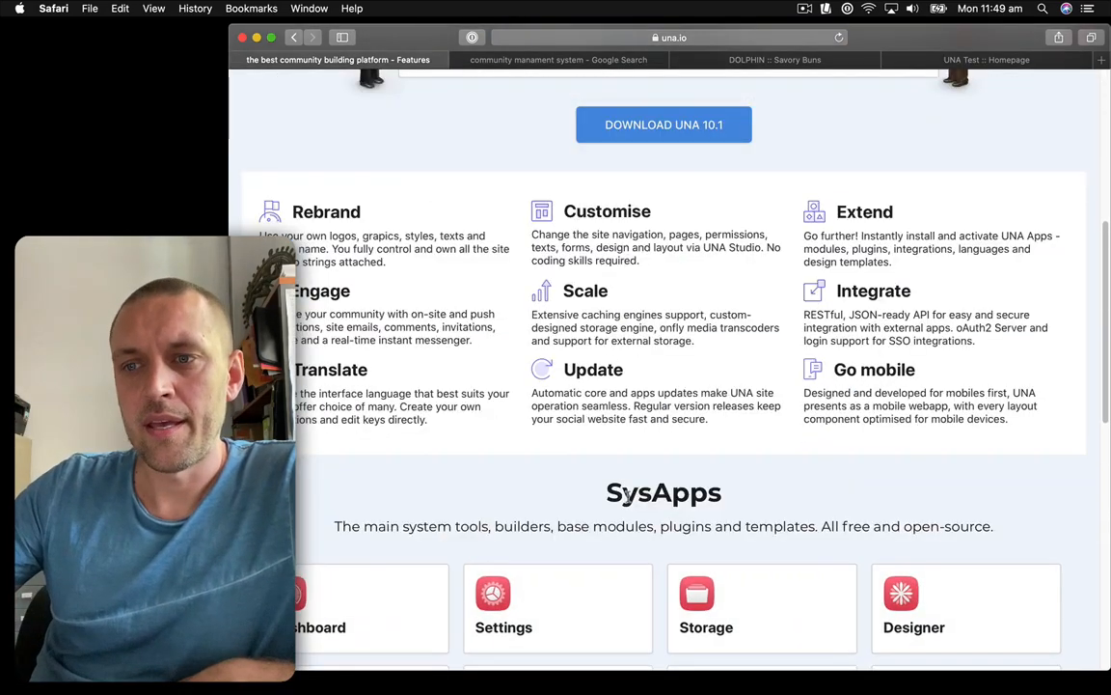
pyautogui.scroll(-3)
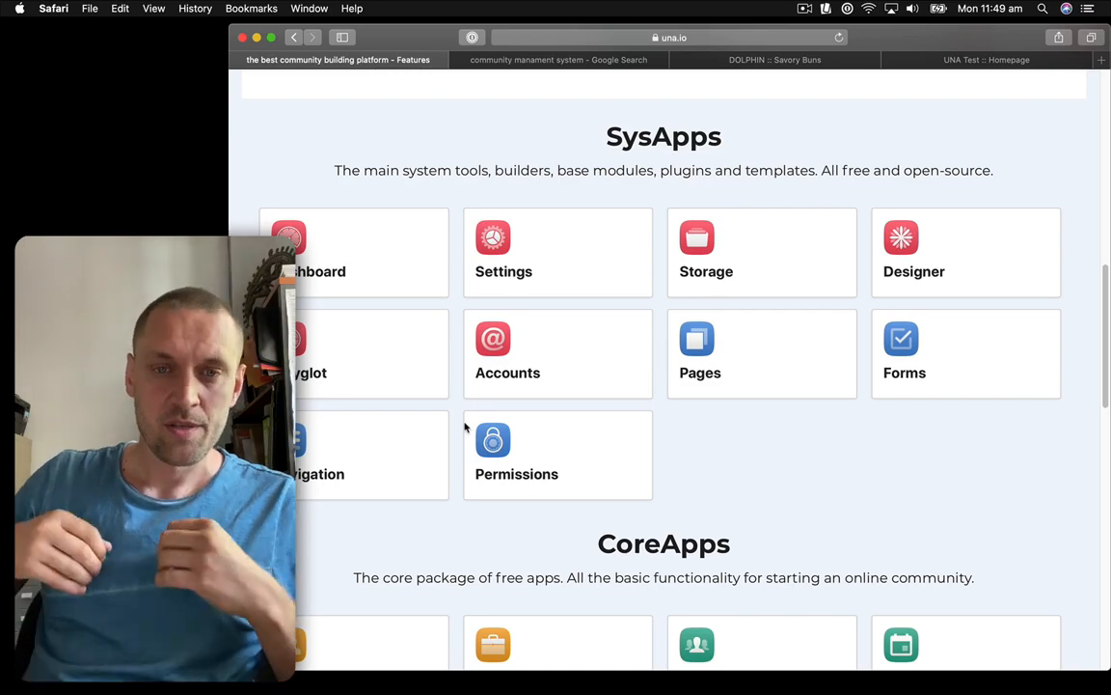
pyautogui.moveTo(452, 367)
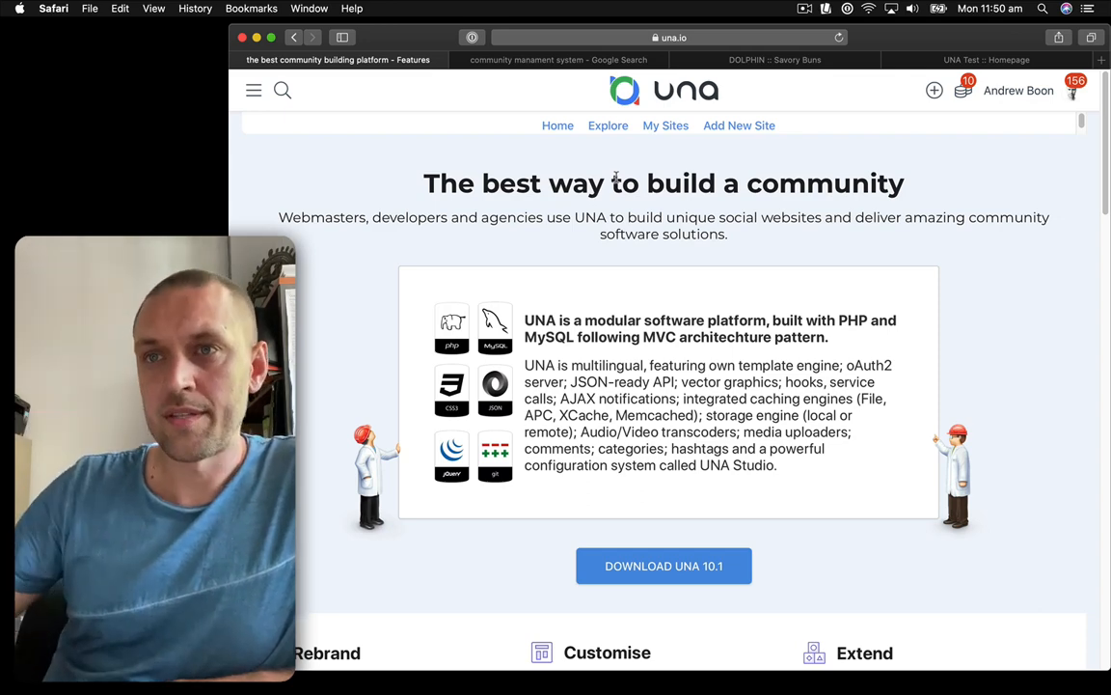
pyautogui.click(557, 60)
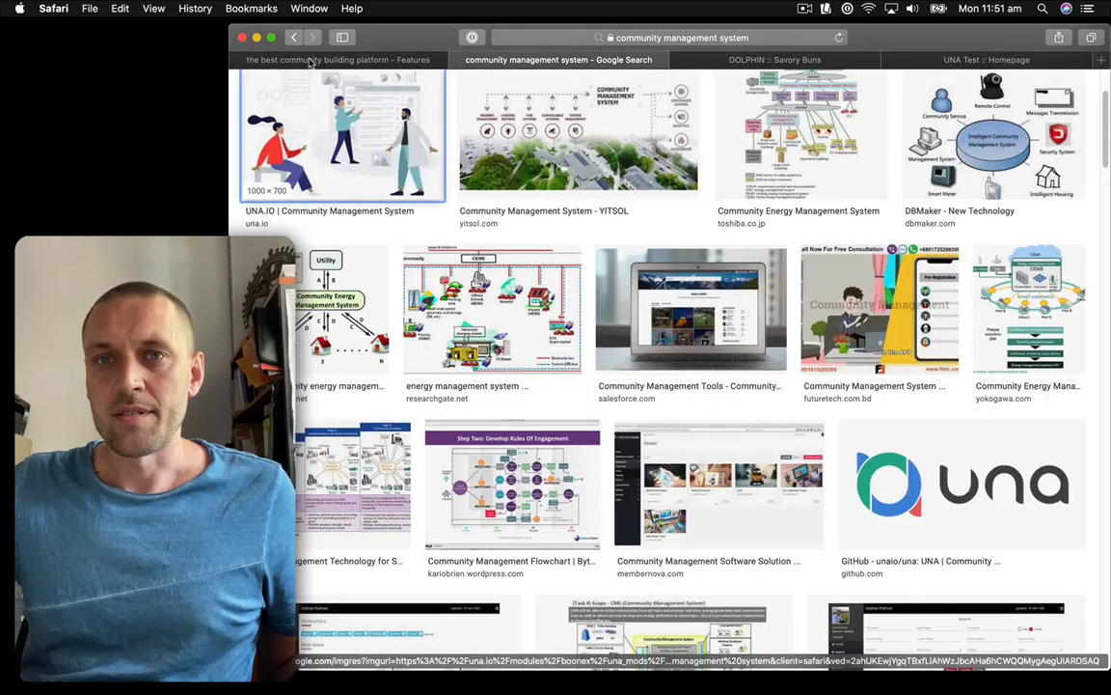
# Preview UNA.io's image result, go back, and search Google for cms.
pyautogui.click(343, 135)
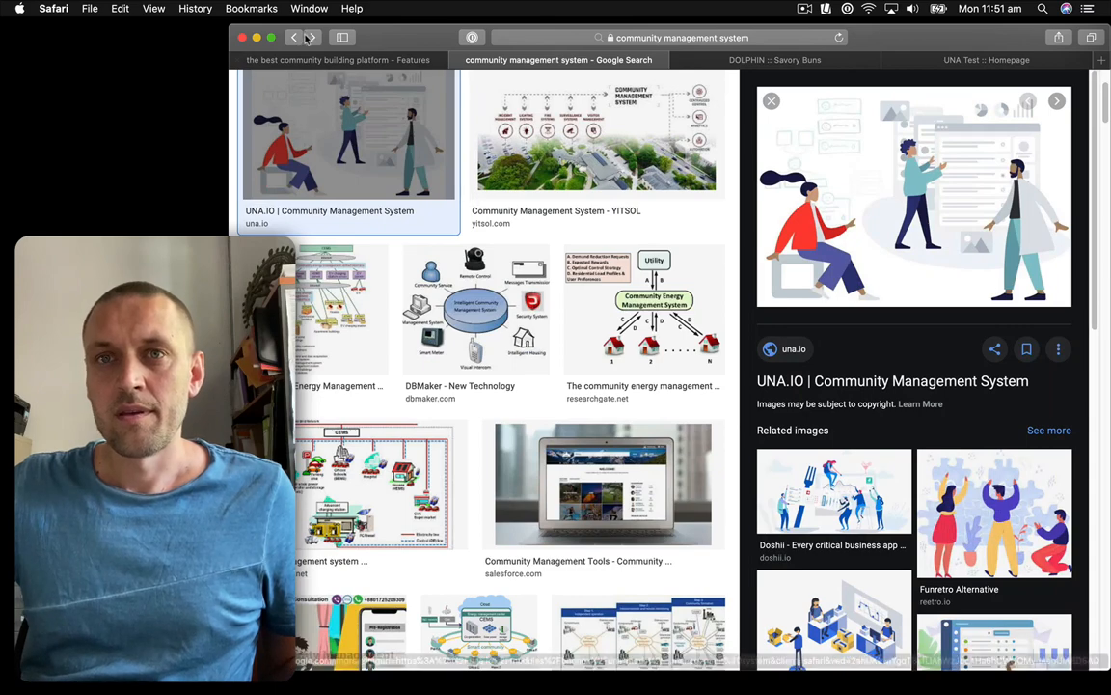
pyautogui.click(294, 38)
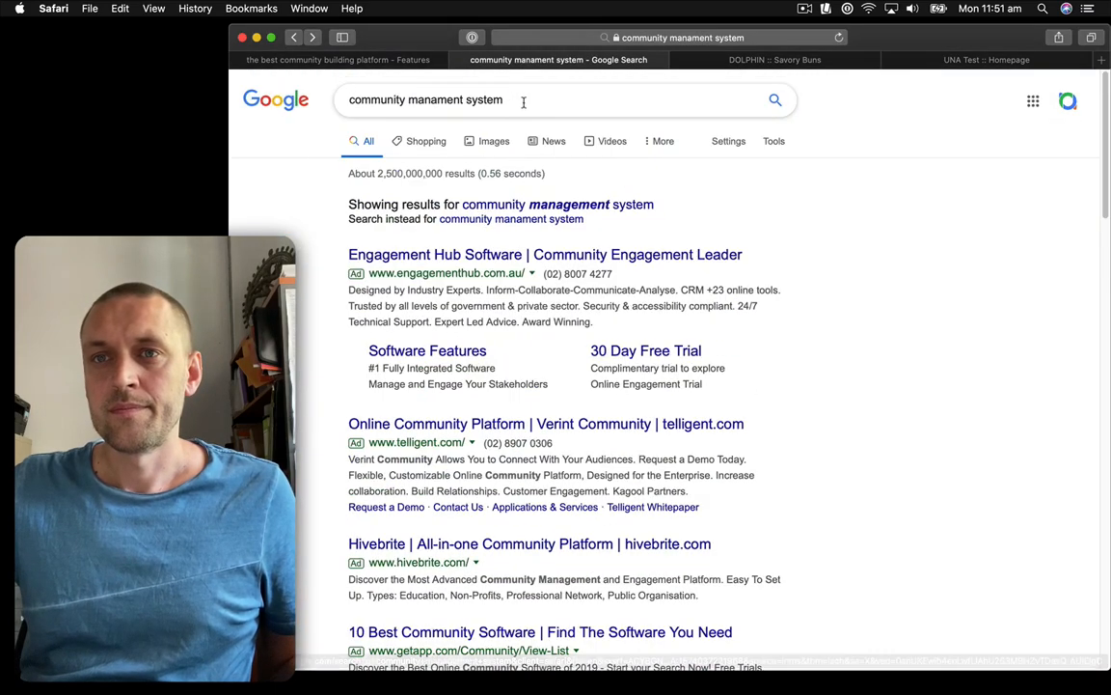
pyautogui.click(454, 100)
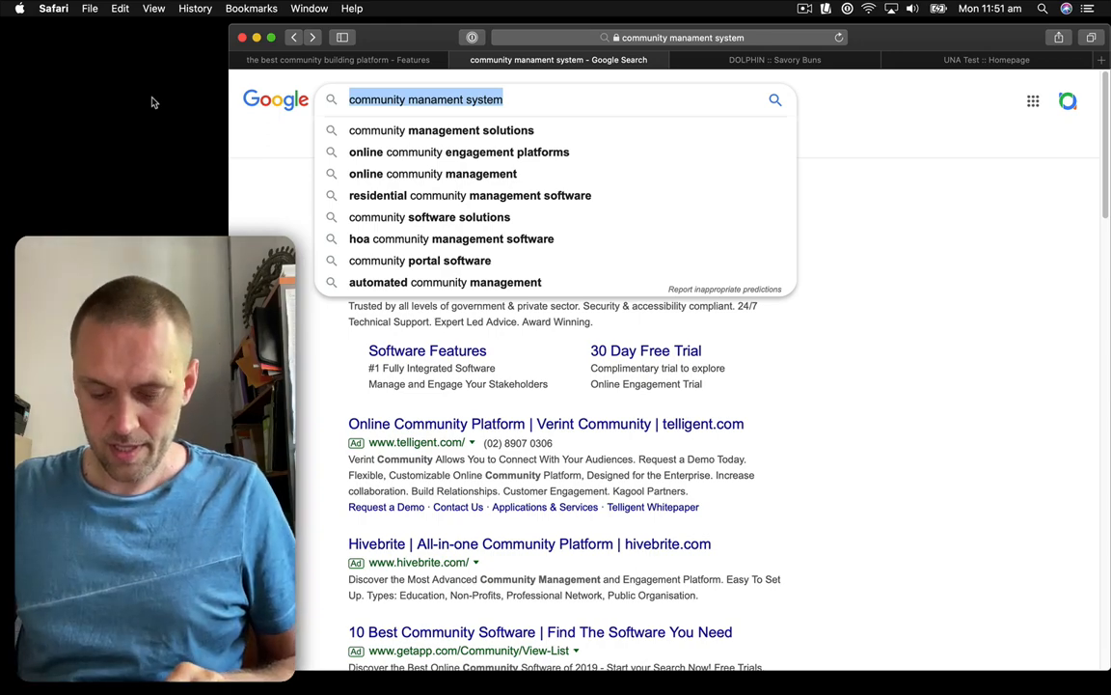
pyautogui.write('cms')
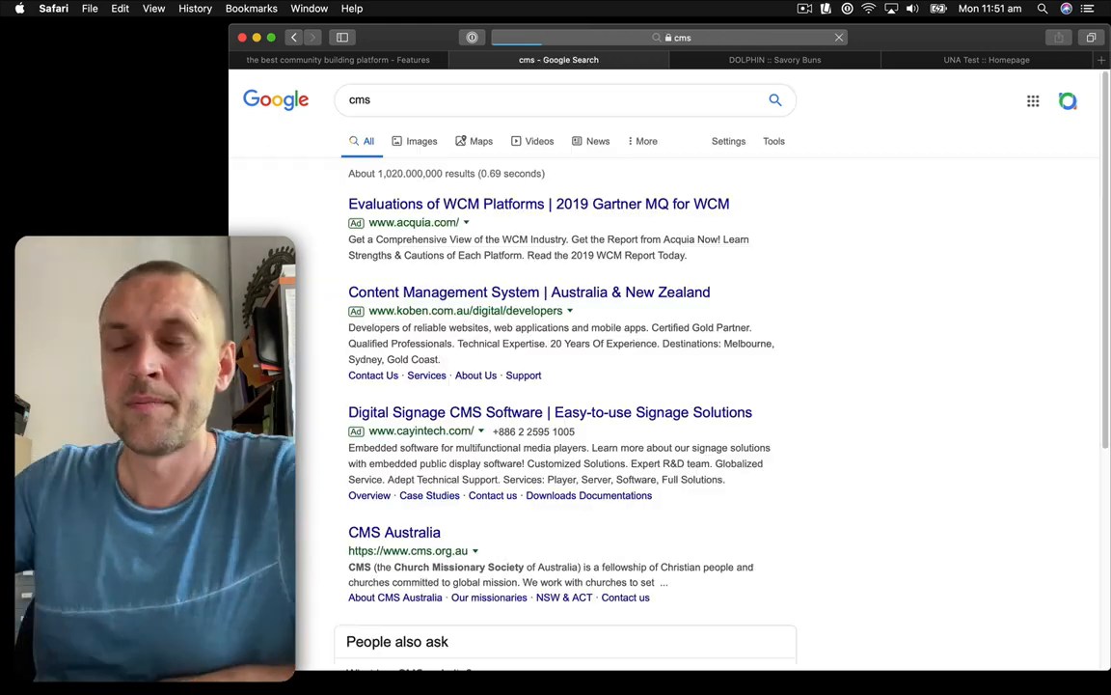
# Scroll through the Google results for cms.
pyautogui.scroll(-3)
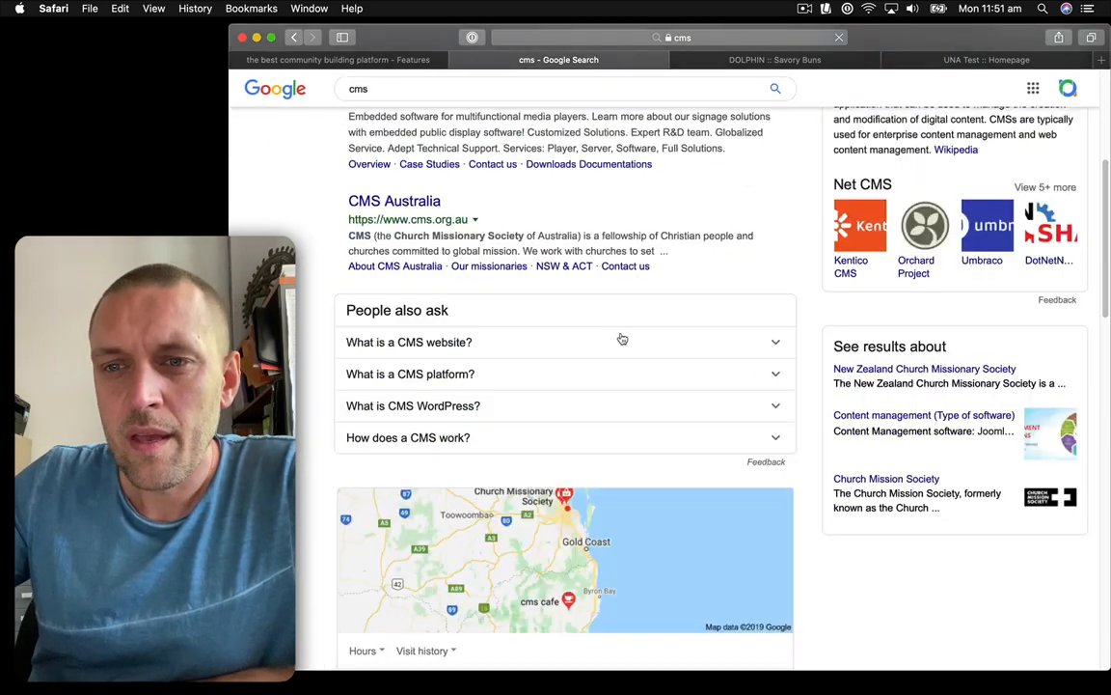
pyautogui.scroll(-3)
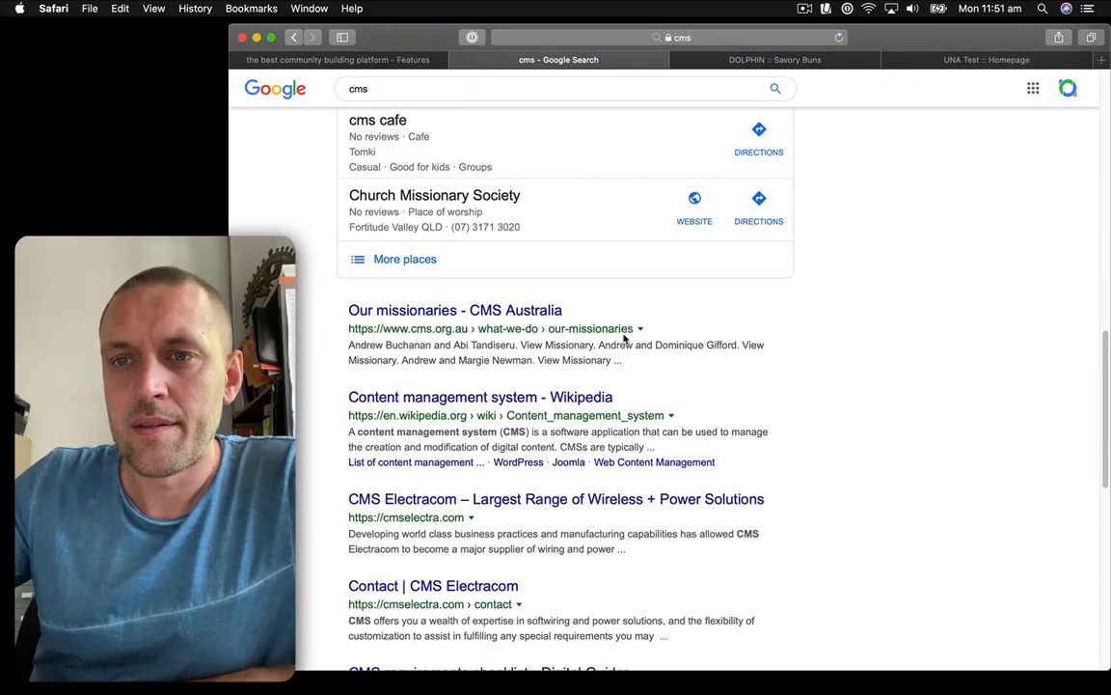
pyautogui.scroll(-3)
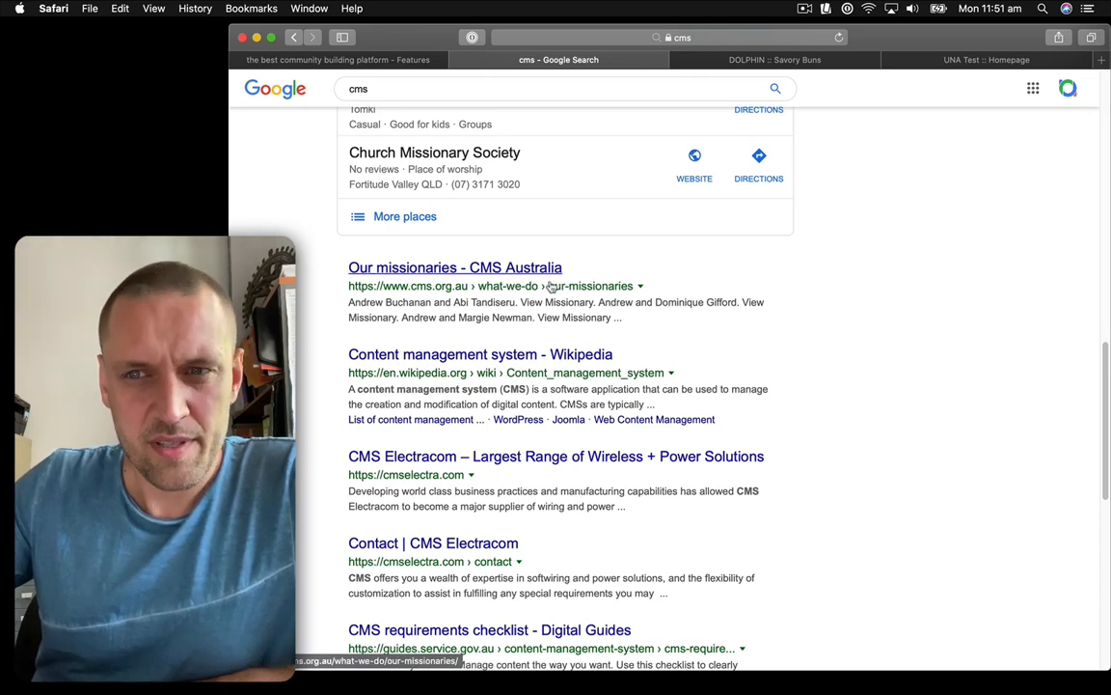
pyautogui.moveTo(443, 328)
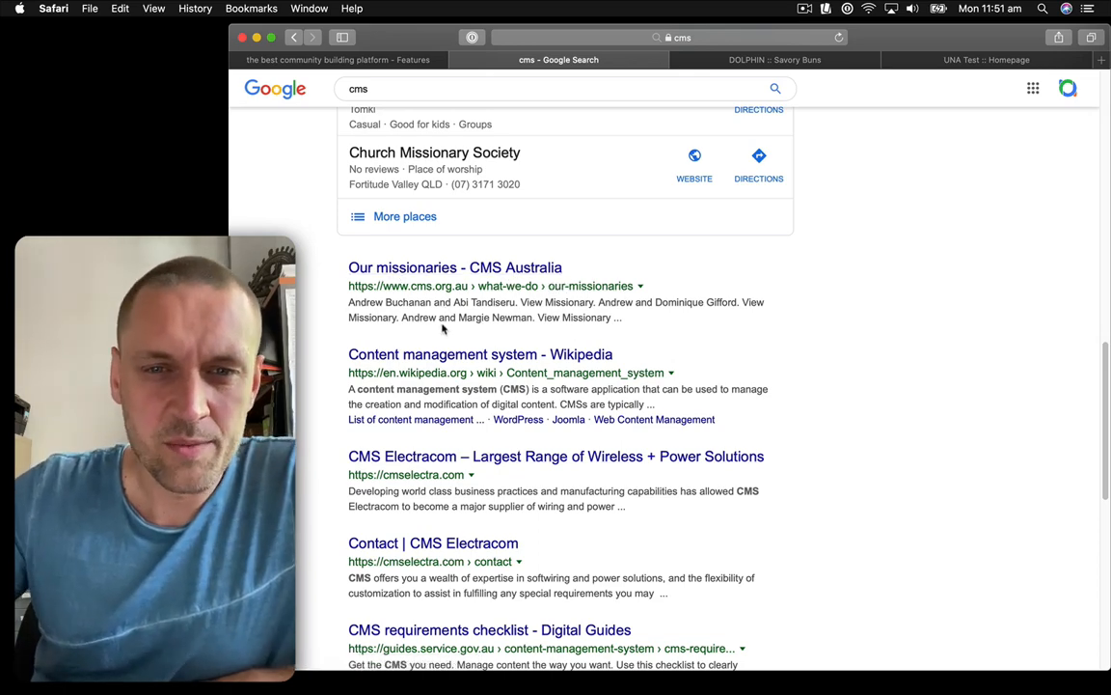
pyautogui.scroll(-3)
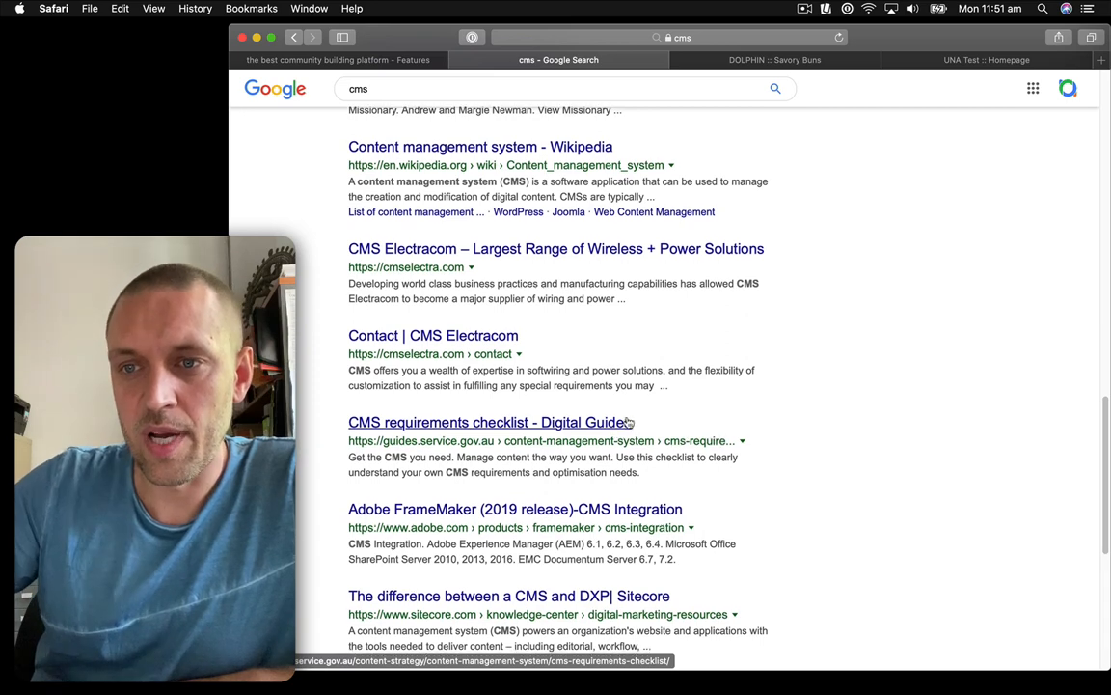
pyautogui.scroll(-3)
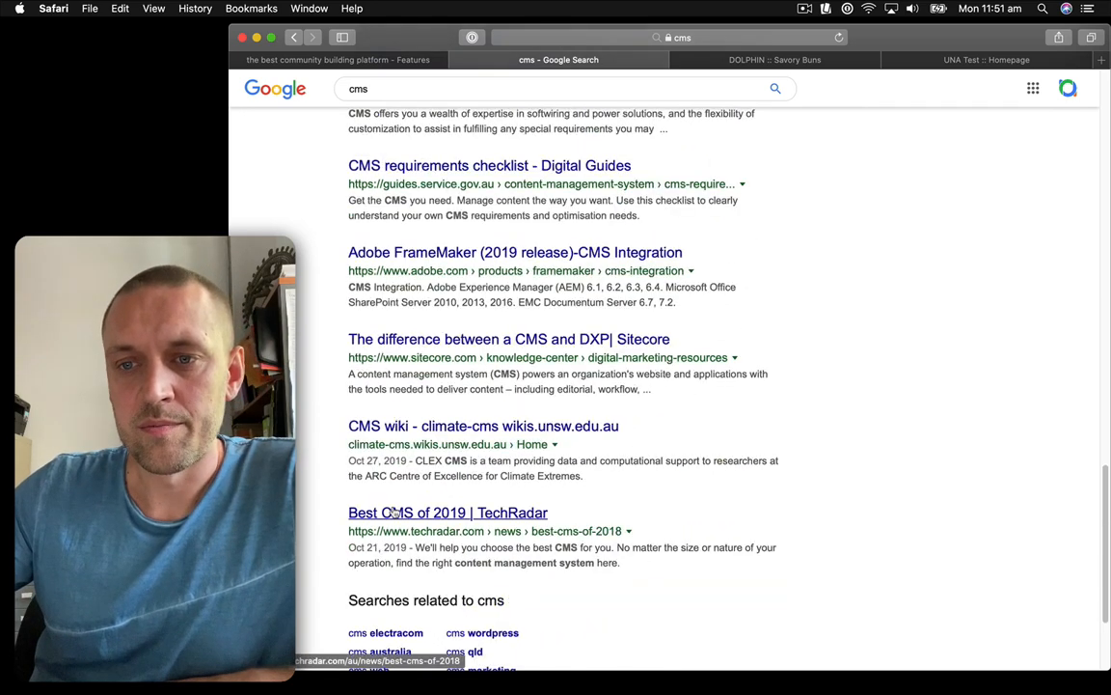
pyautogui.scroll(-3)
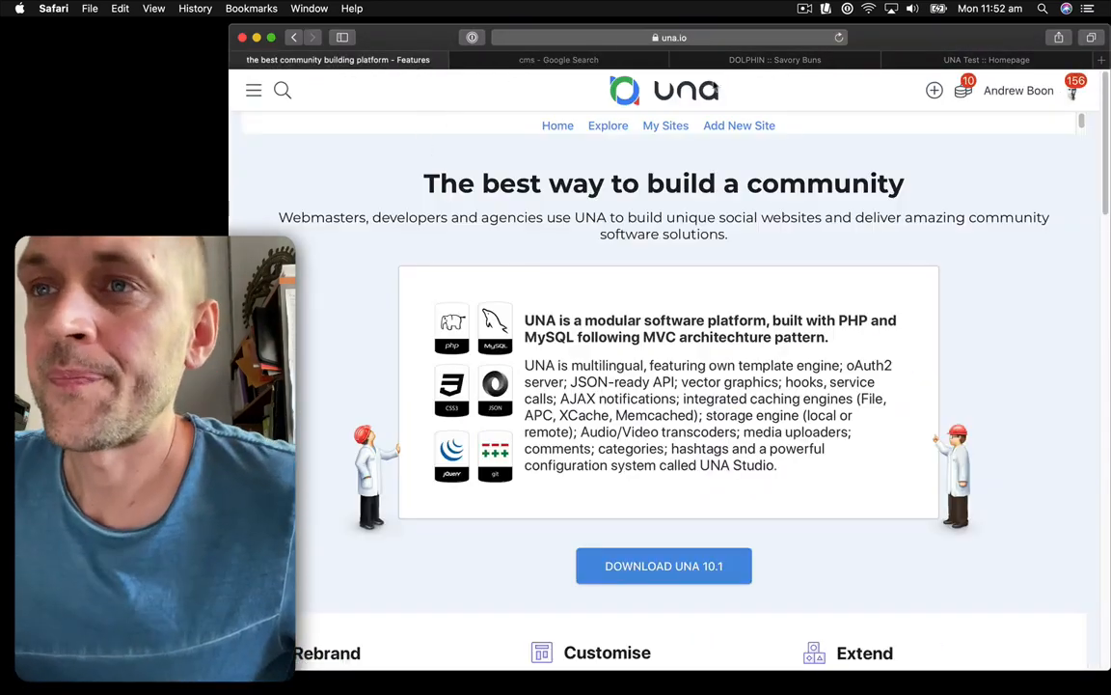
# Open the Dolphin demo site's log-in page and show saved email suggestions.
pyautogui.click(558, 60)
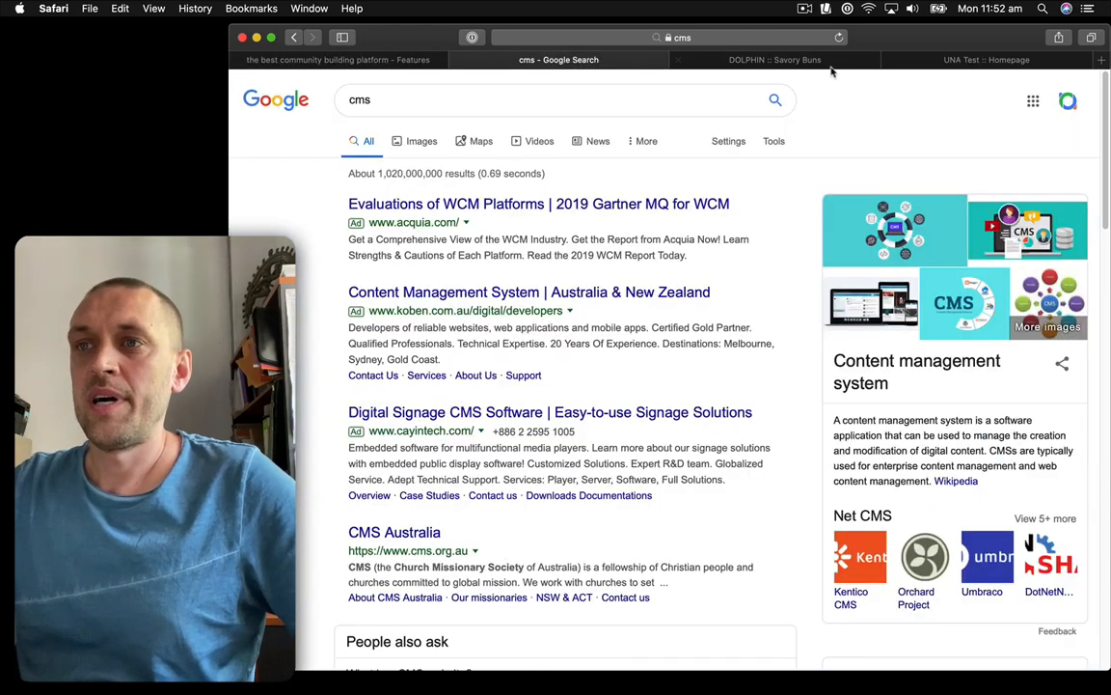
pyautogui.click(775, 60)
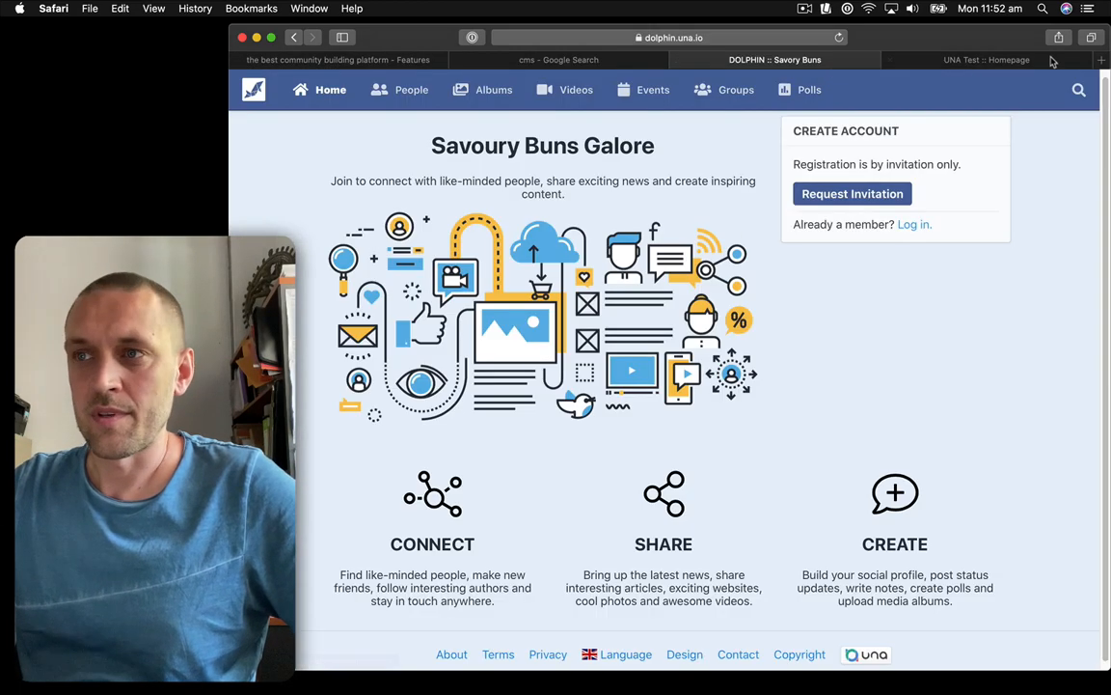
pyautogui.click(913, 224)
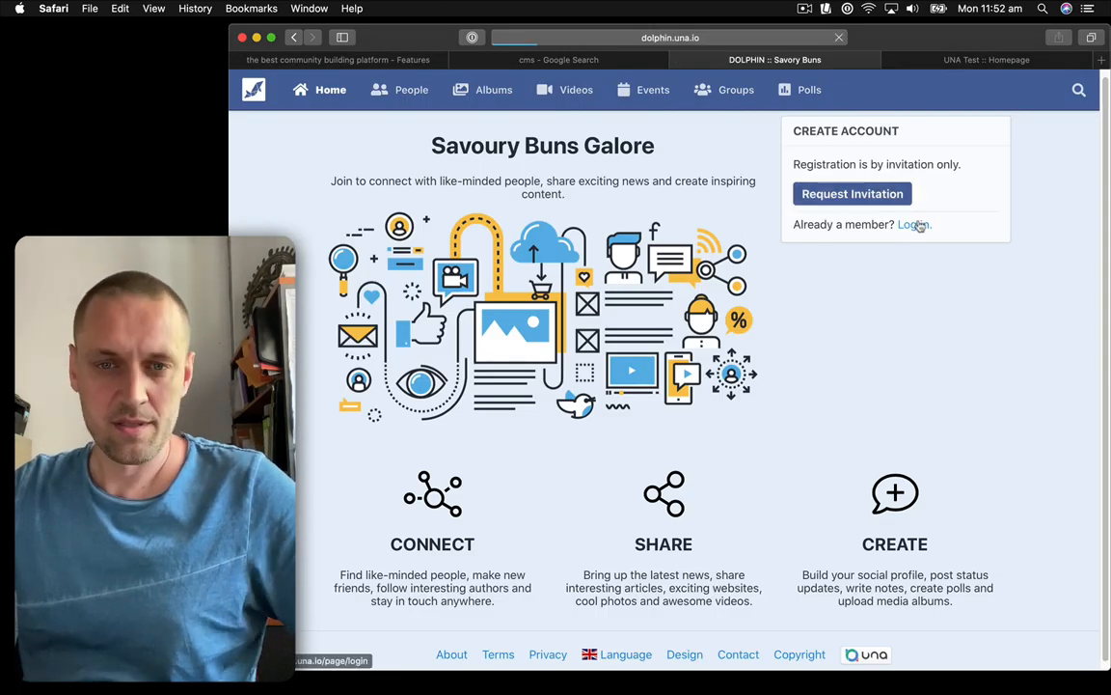
pyautogui.click(913, 224)
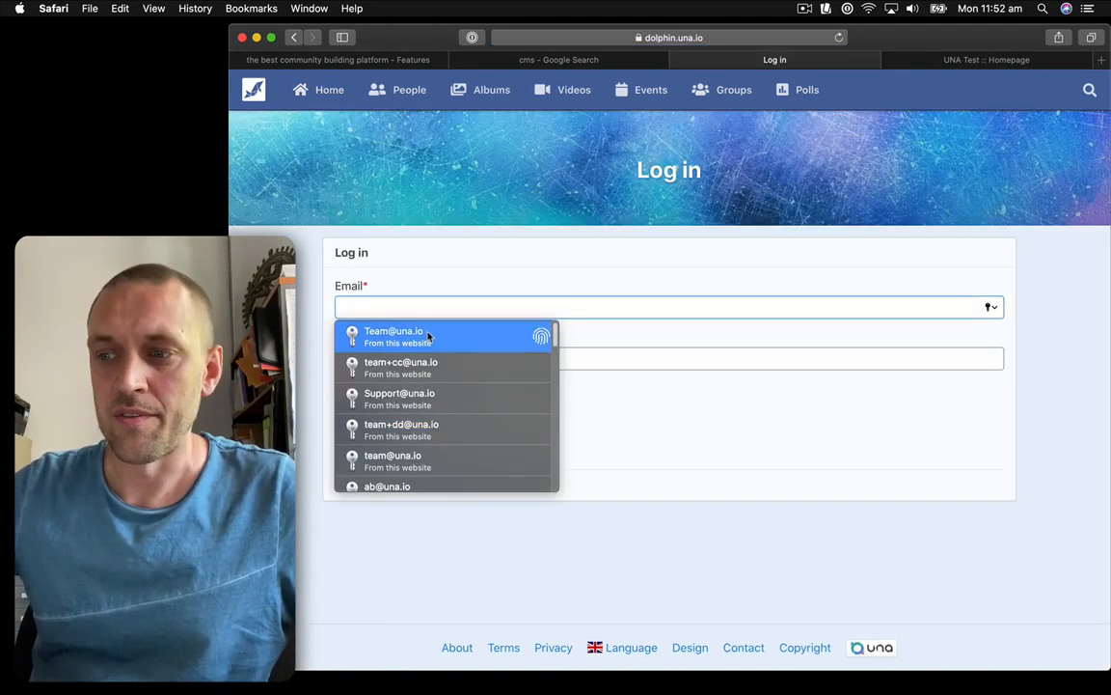
# Log in as administrator Ellisook with a saved email and scroll the Home feed.
pyautogui.click(394, 336)
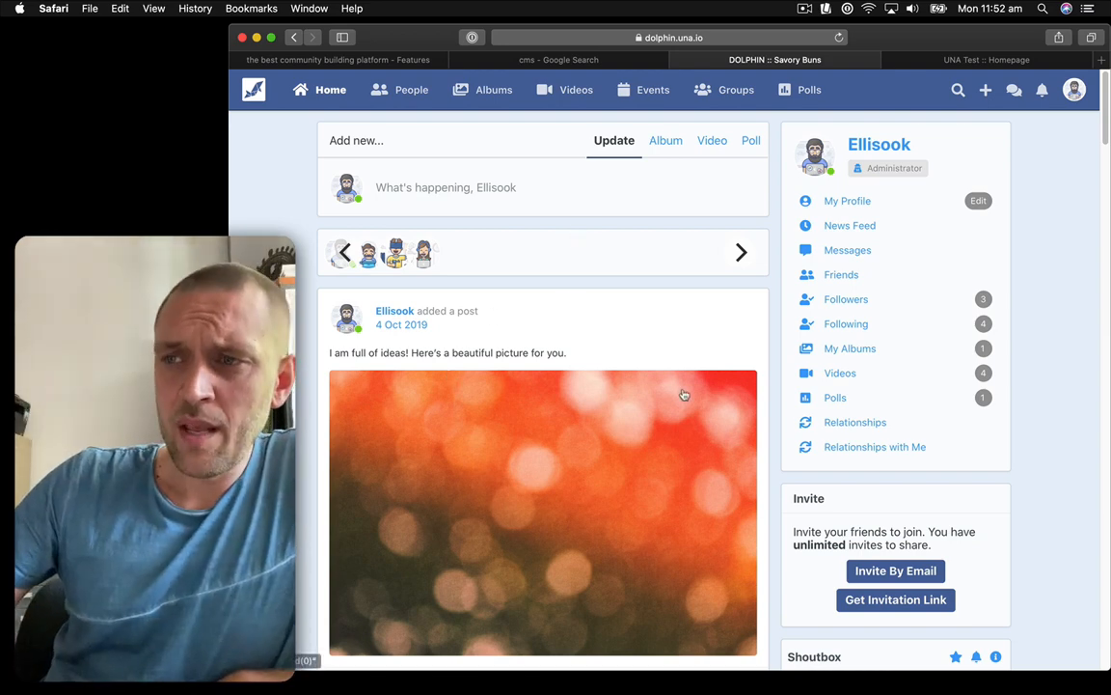
pyautogui.moveTo(709, 329)
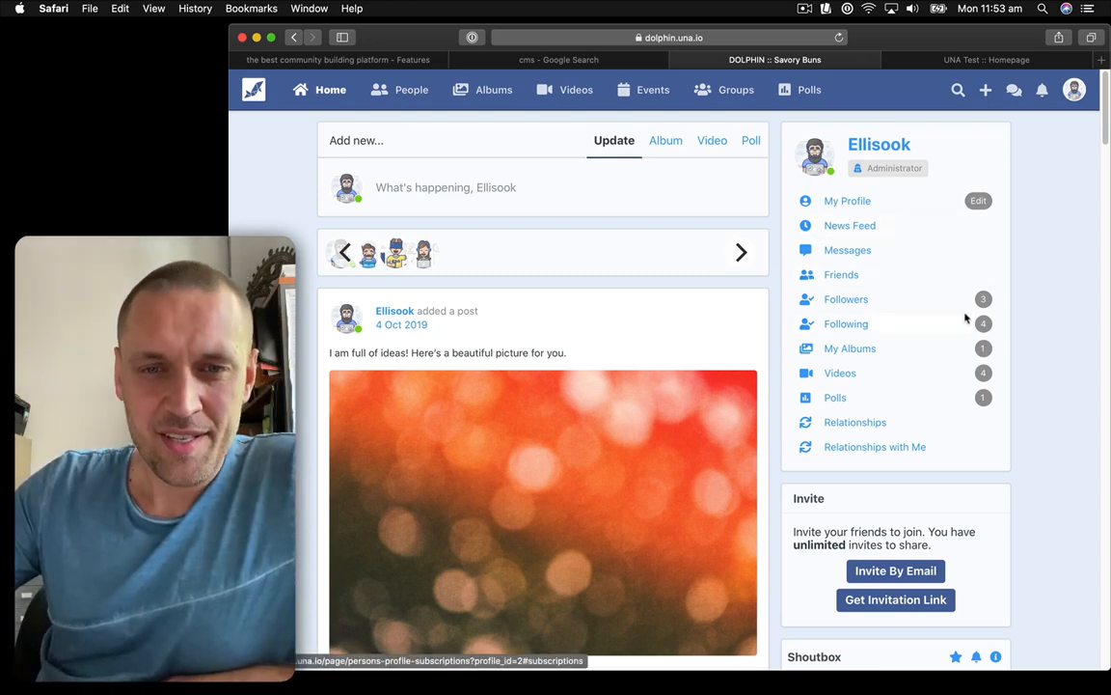
pyautogui.moveTo(733, 312)
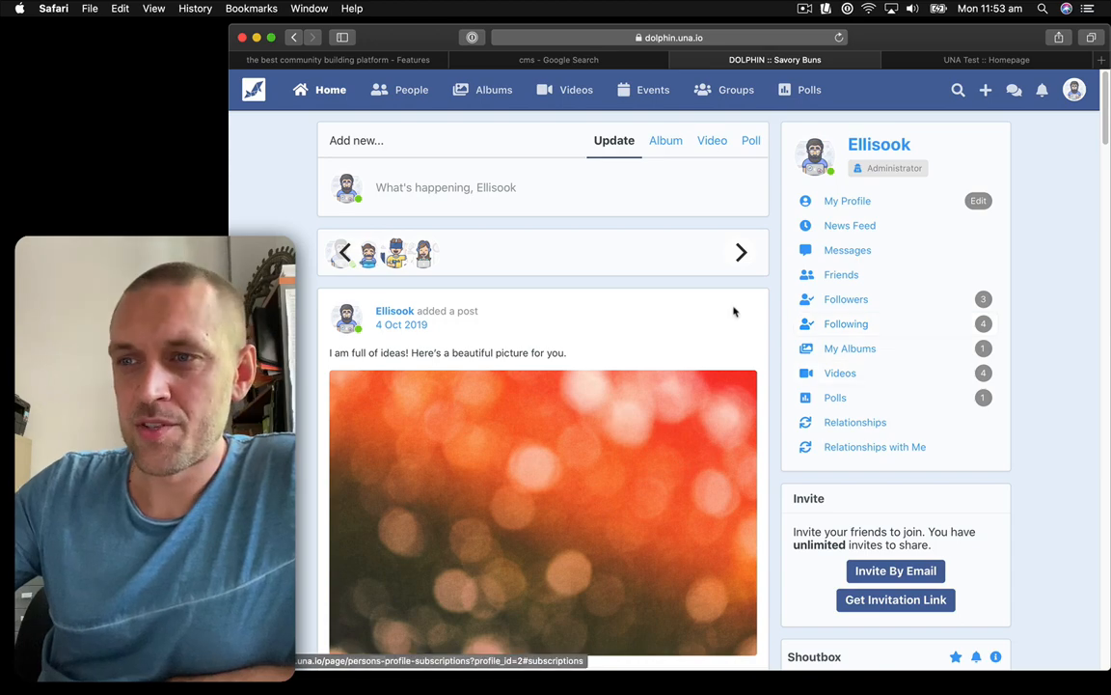
pyautogui.scroll(-3)
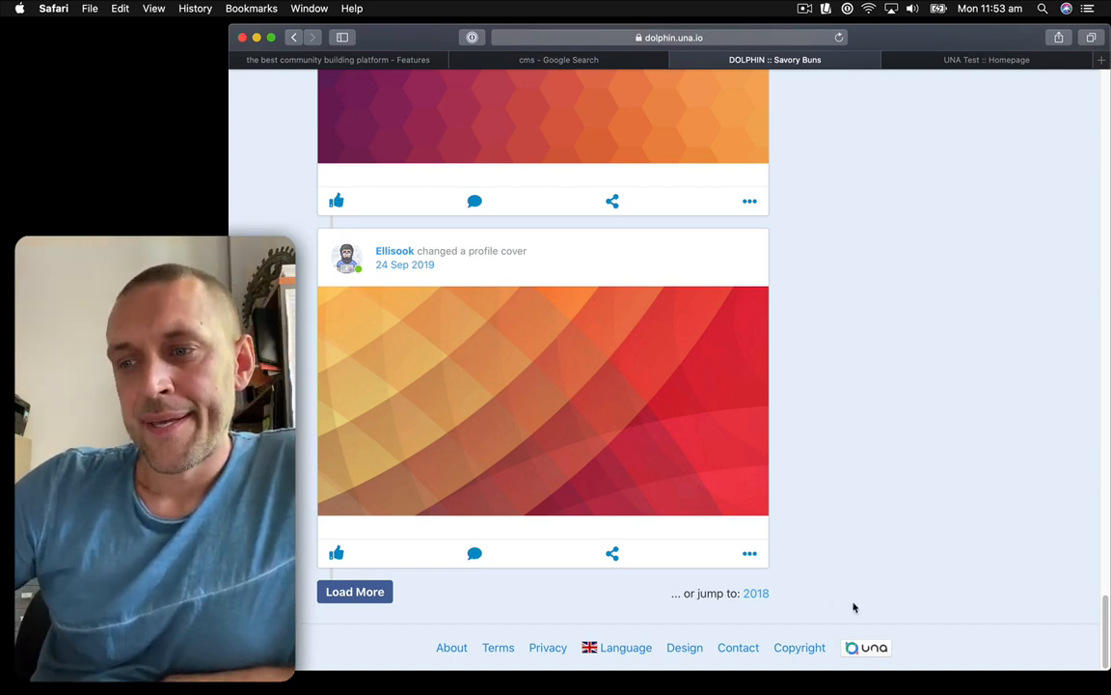
pyautogui.moveTo(981, 646)
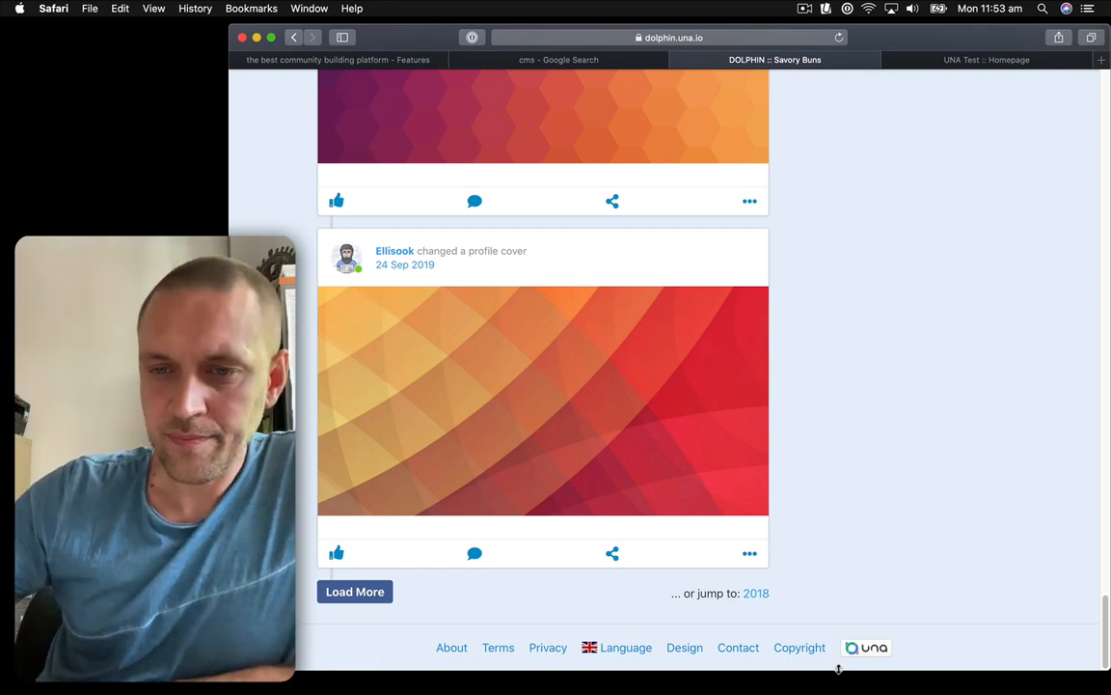
pyautogui.moveTo(916, 470)
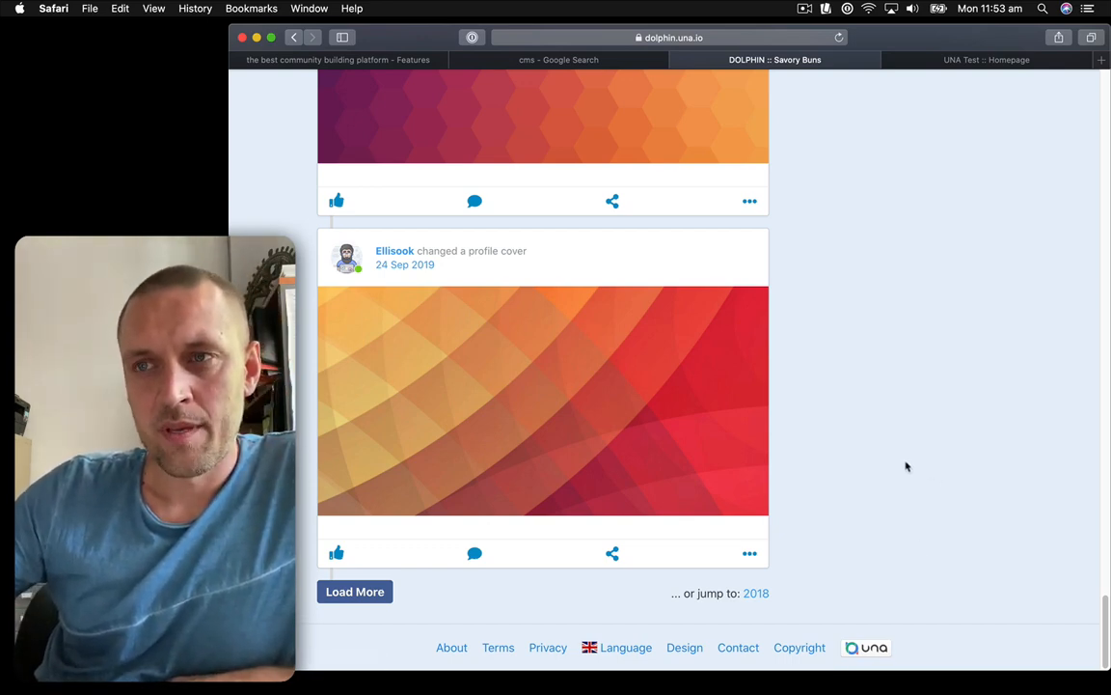
pyautogui.moveTo(893, 476)
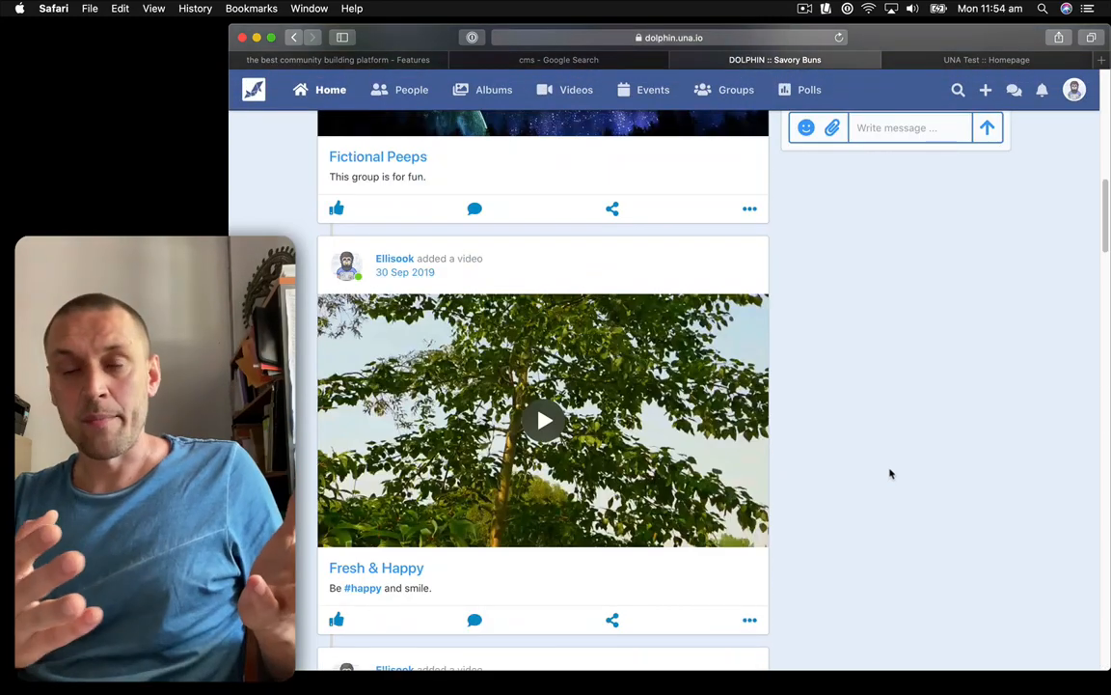
pyautogui.moveTo(655, 281)
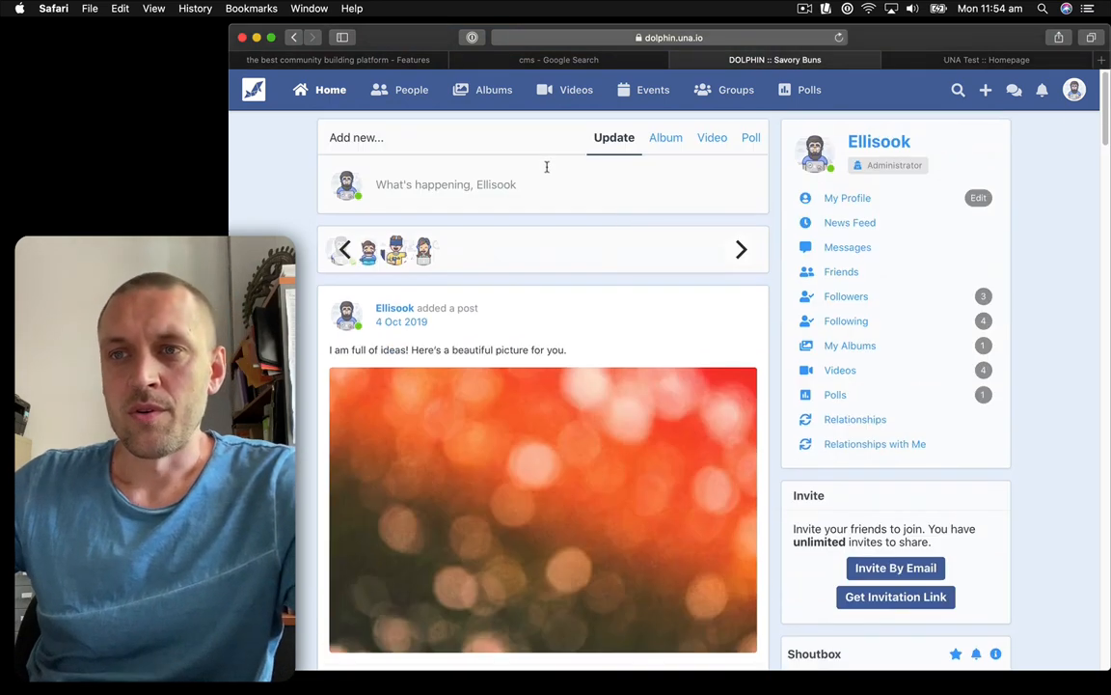
# Post 'This is a post about buns' with the #savorybuns hashtag publicly.
pyautogui.click(446, 184)
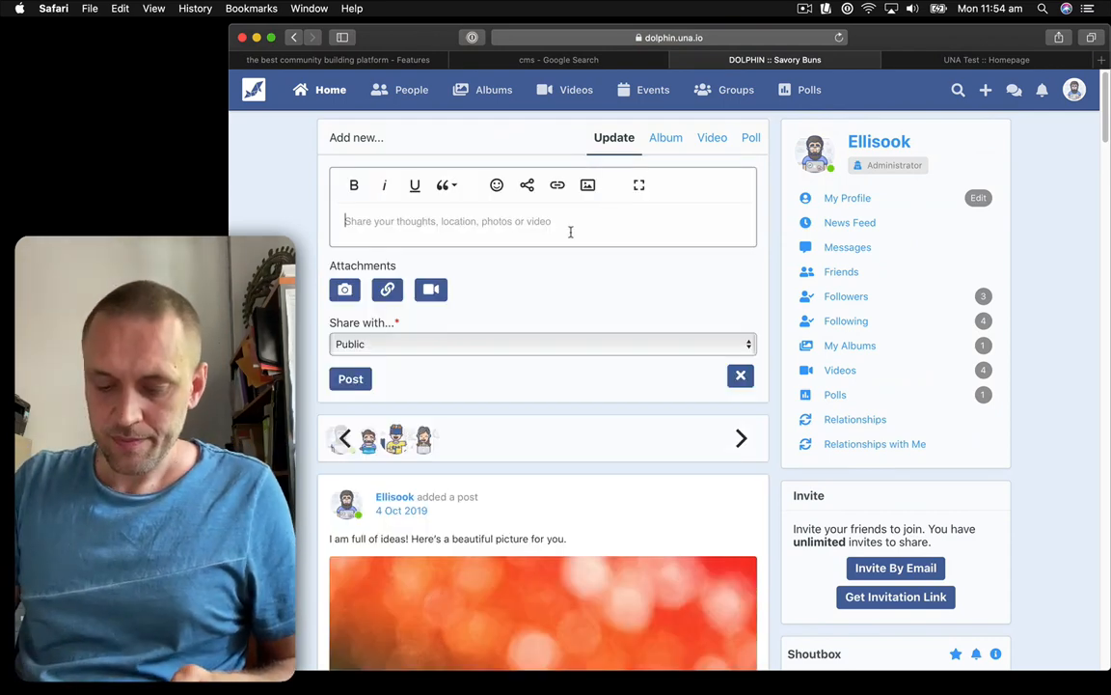
pyautogui.write('This is a post about b')
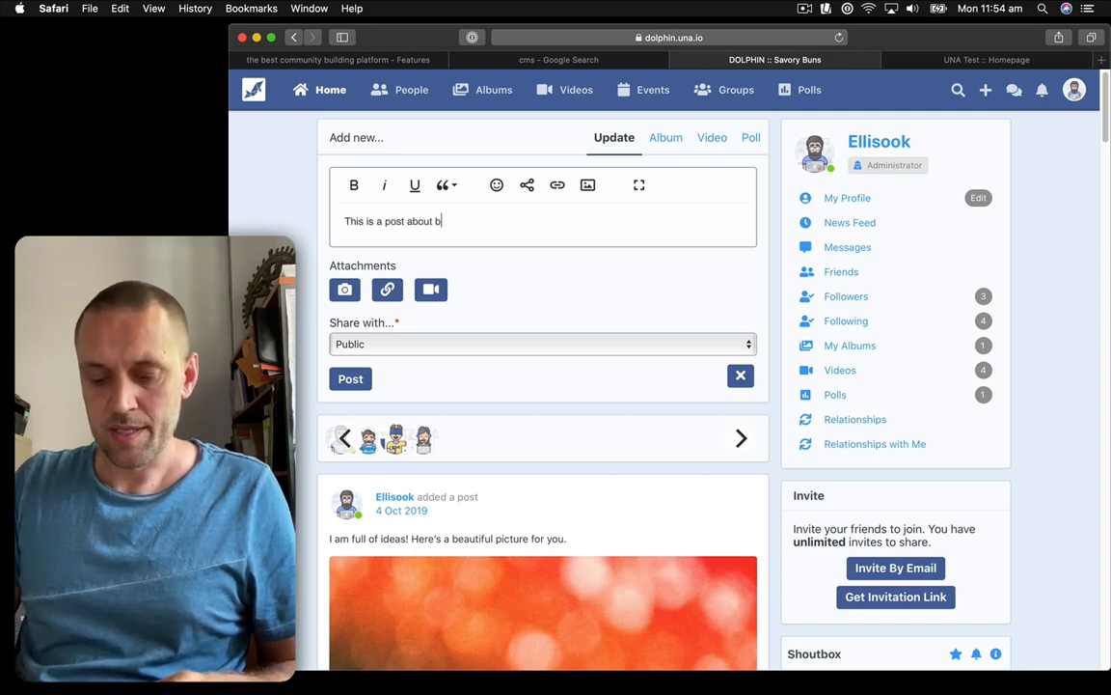
pyautogui.write('uns')
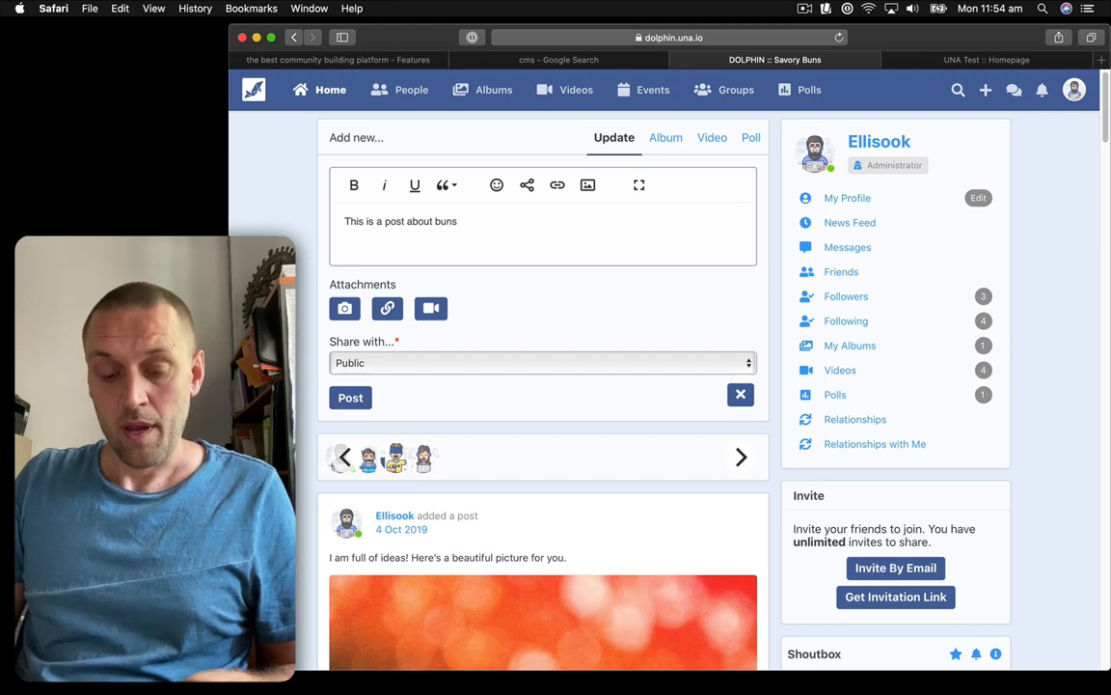
pyautogui.write('#savorybuns')
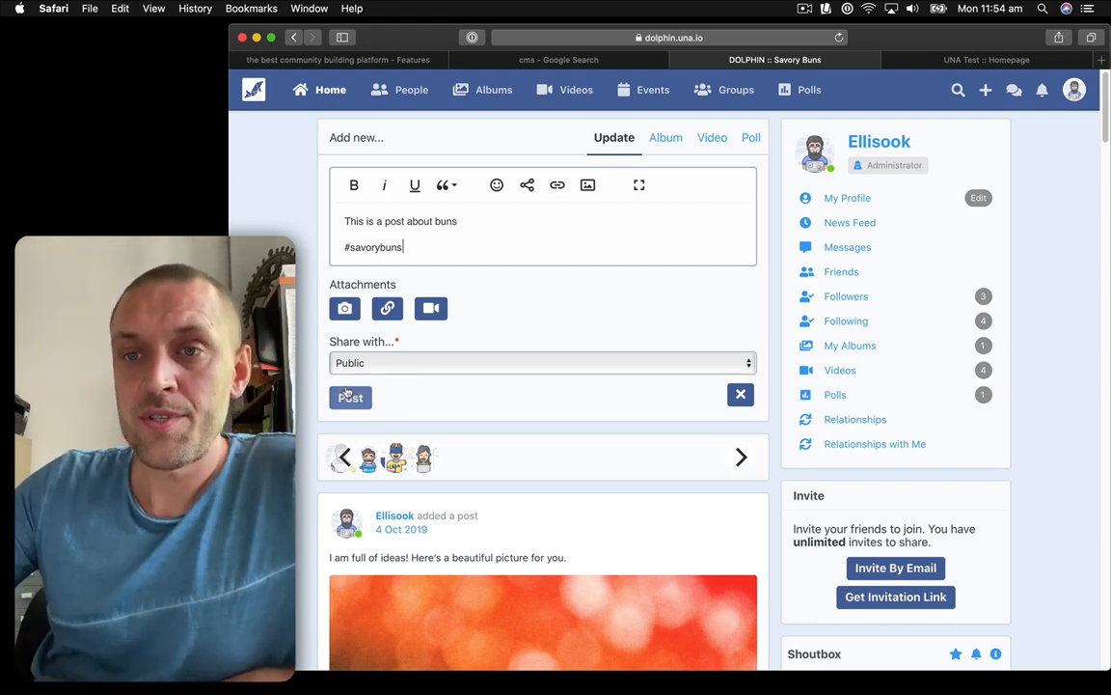
pyautogui.moveTo(498, 400)
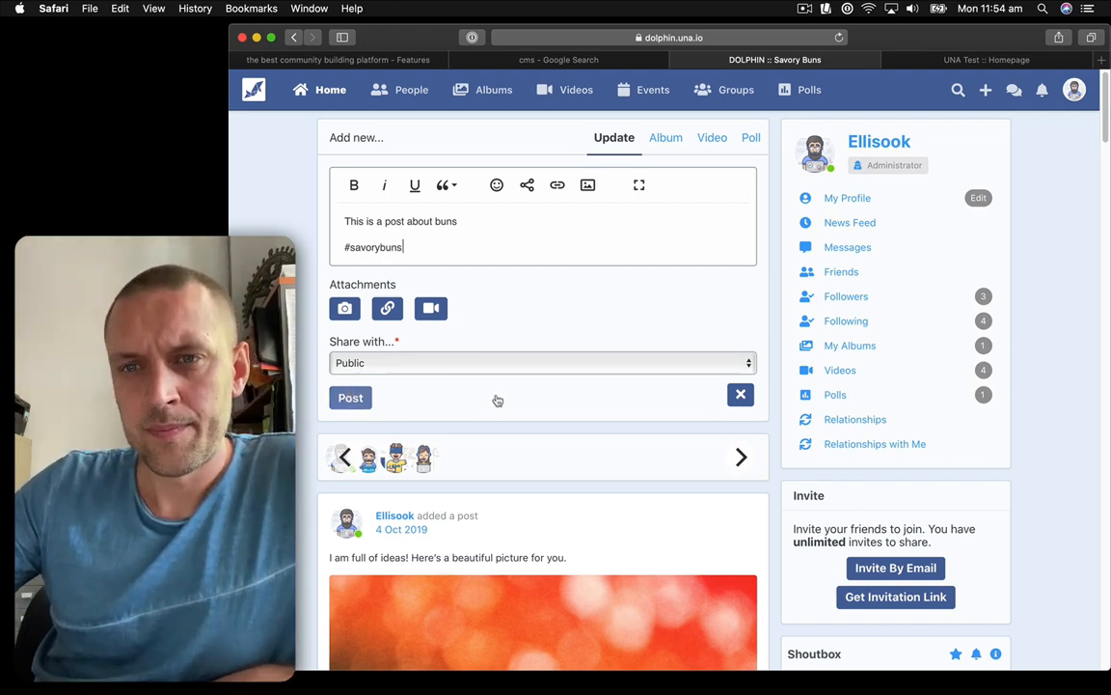
pyautogui.click(351, 398)
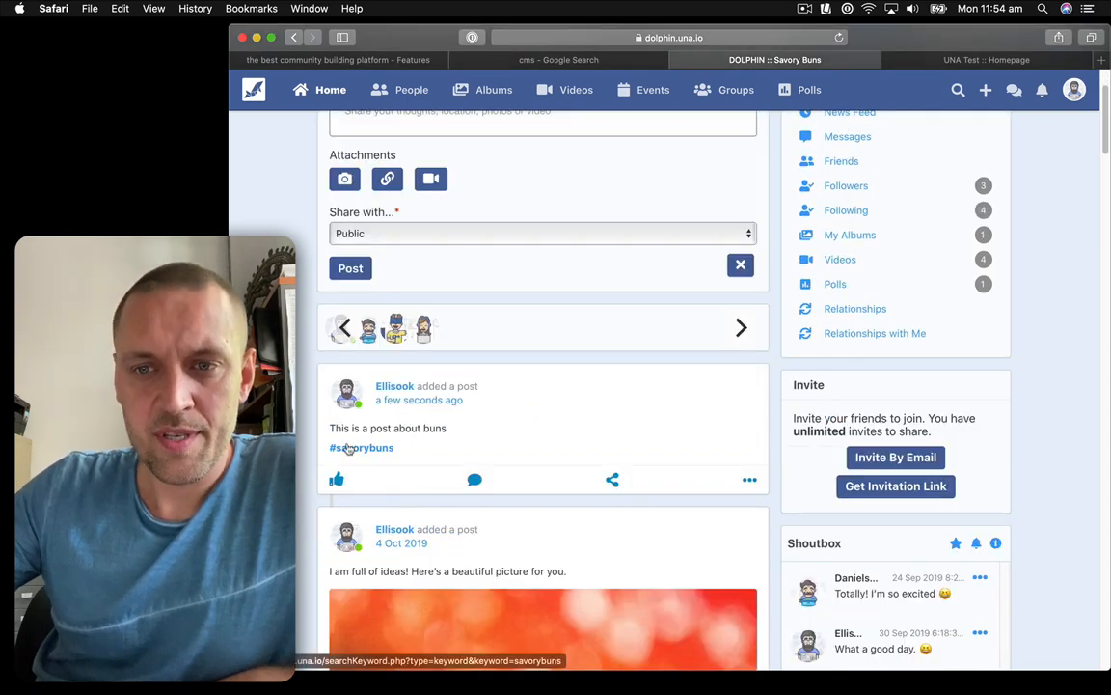
pyautogui.moveTo(362, 459)
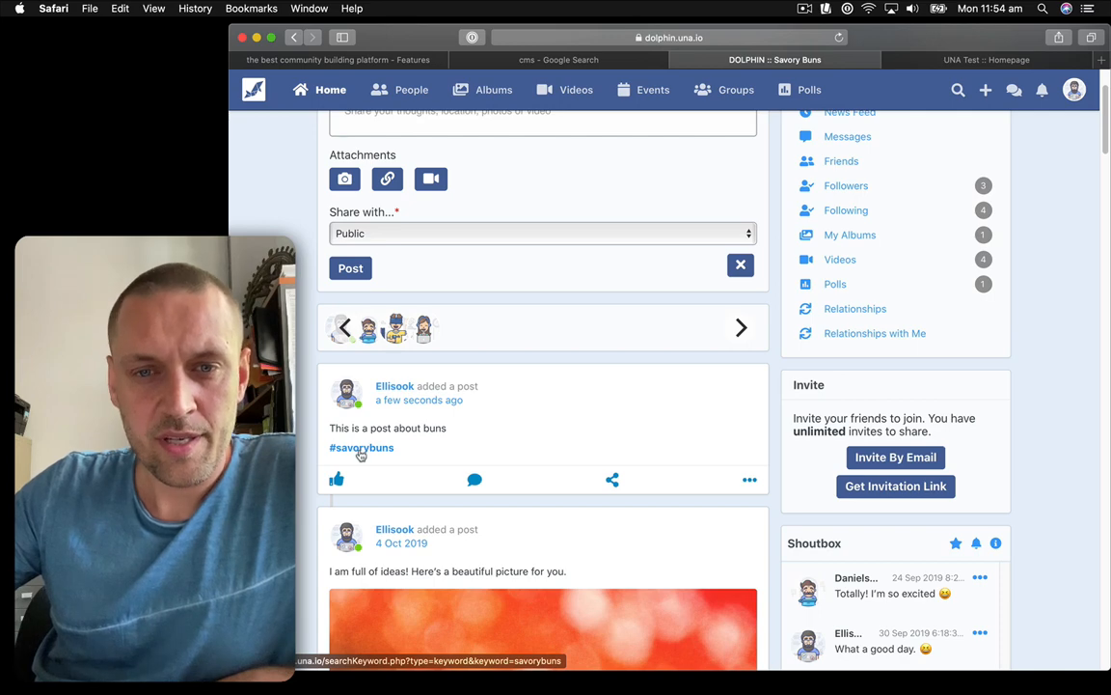
pyautogui.moveTo(820, 197)
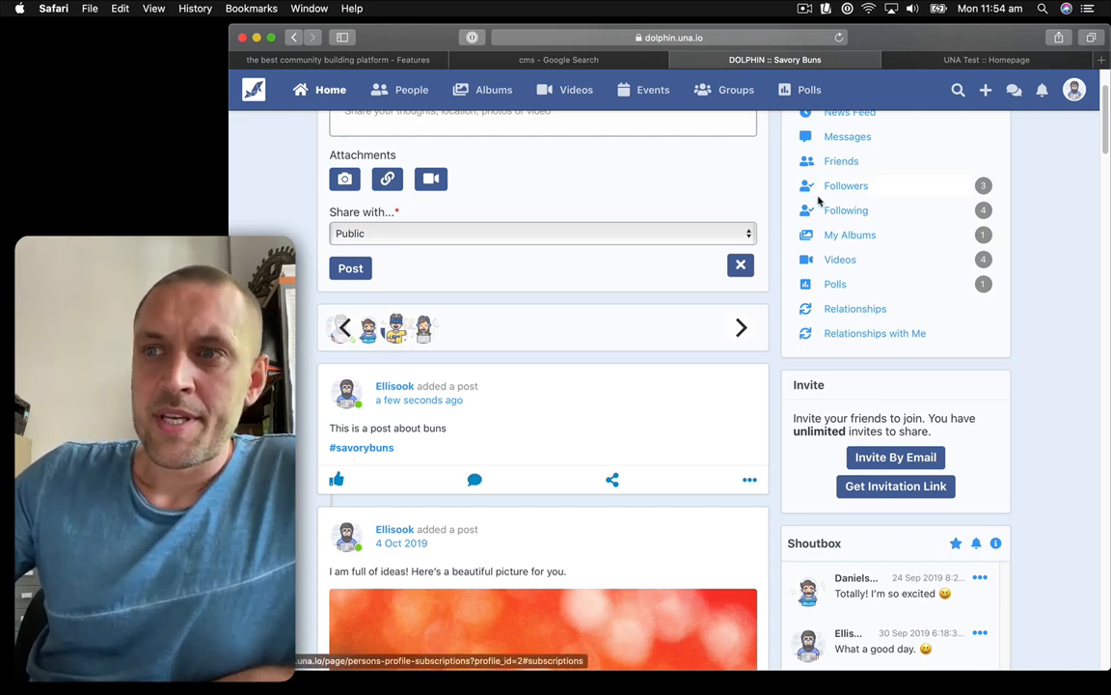
pyautogui.moveTo(503, 385)
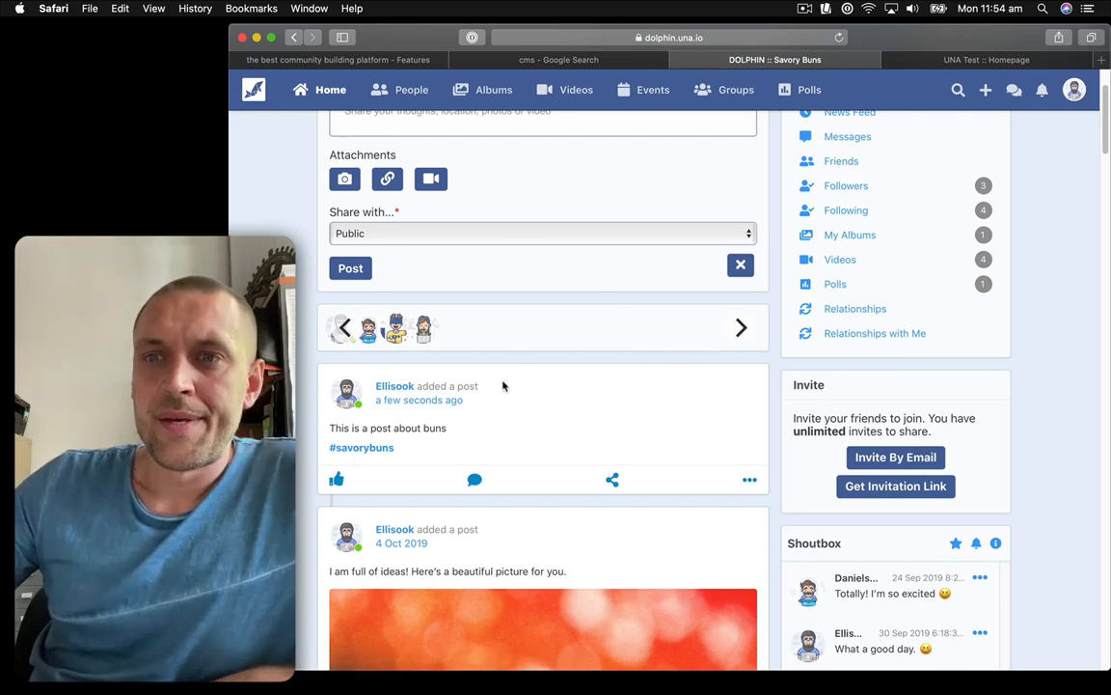
pyautogui.moveTo(695, 450)
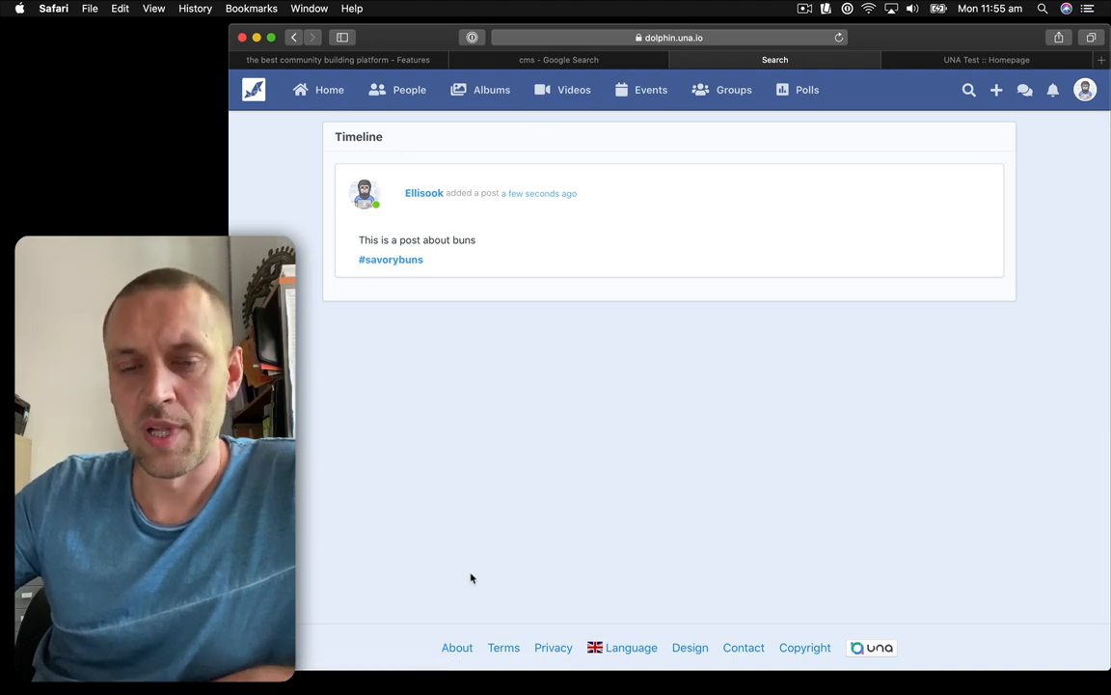
pyautogui.moveTo(474, 453)
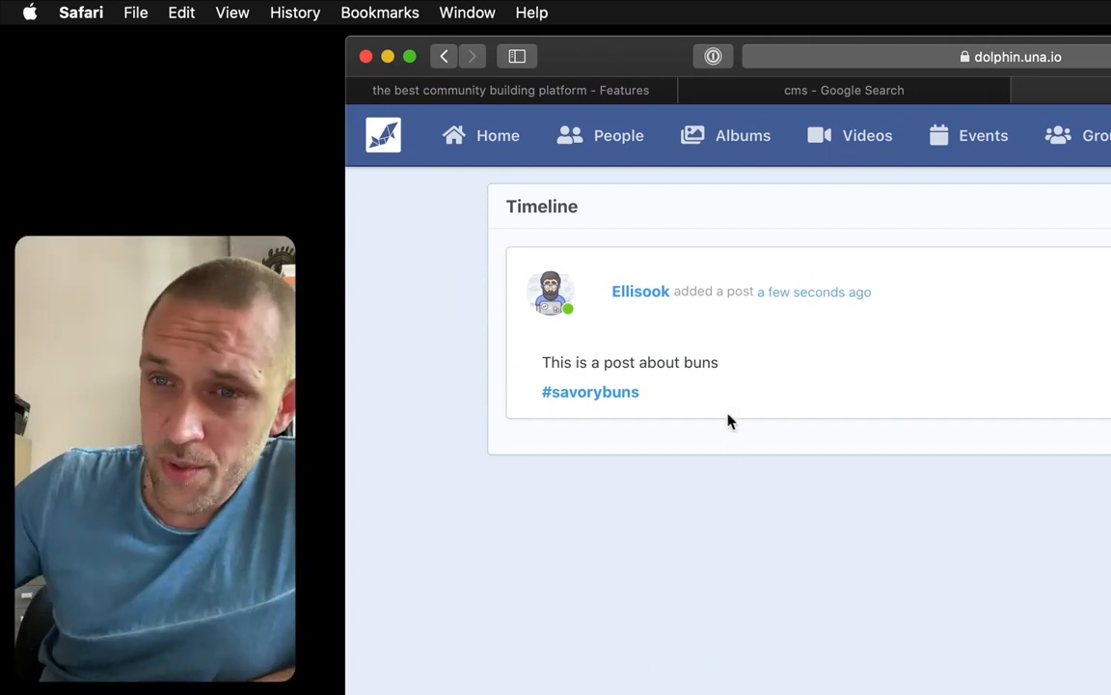
# Follow the #savorybuns hashtag to its Timeline showing only the buns post.
pyautogui.doubleClick(590, 392)
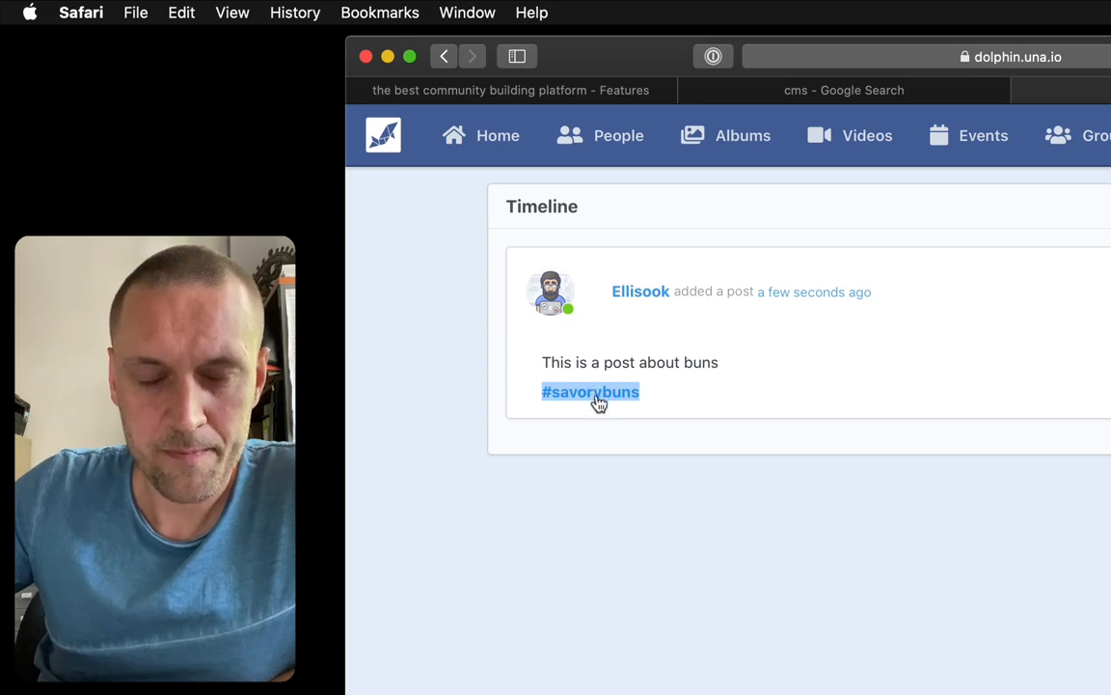
pyautogui.moveTo(536, 495)
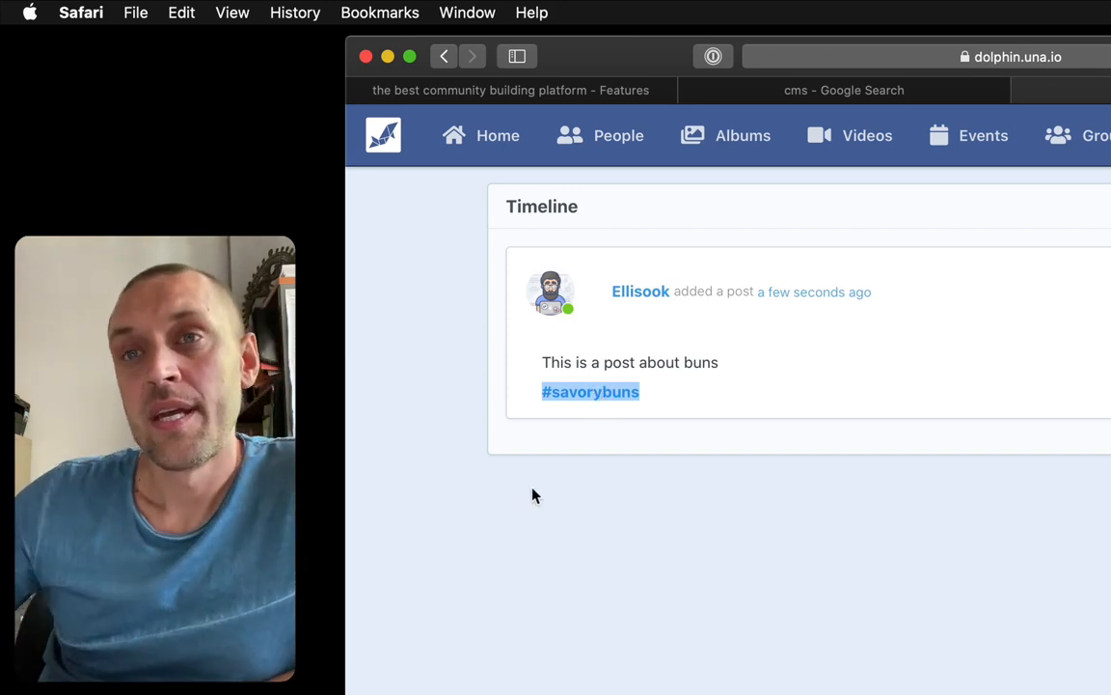
pyautogui.moveTo(782, 347)
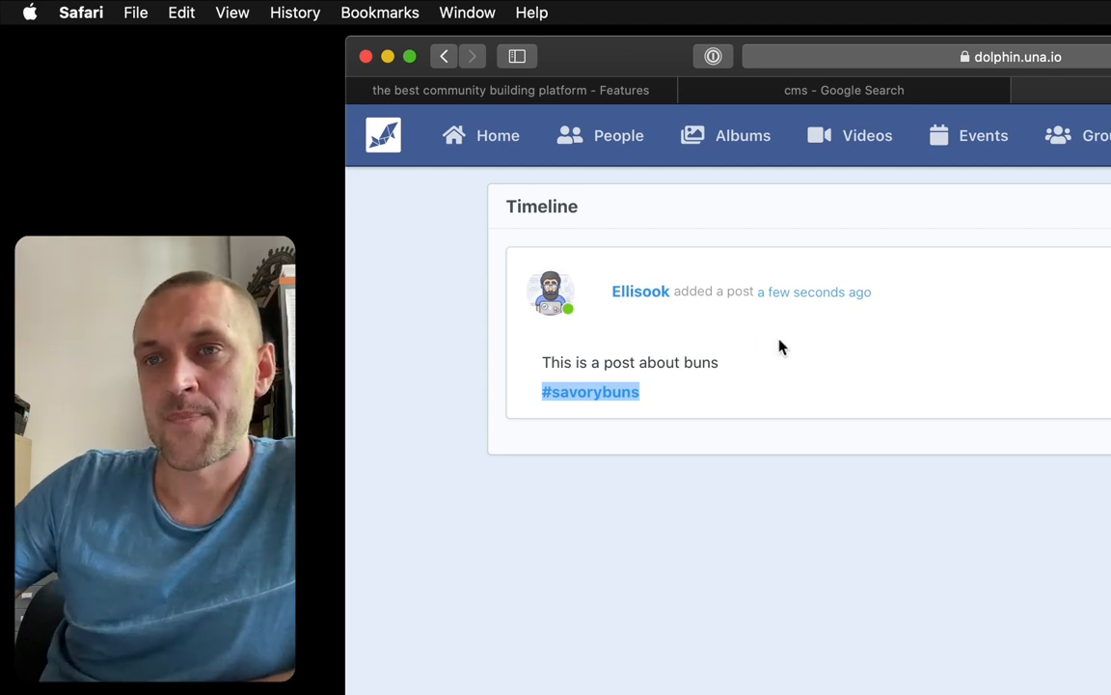
pyautogui.moveTo(782, 409)
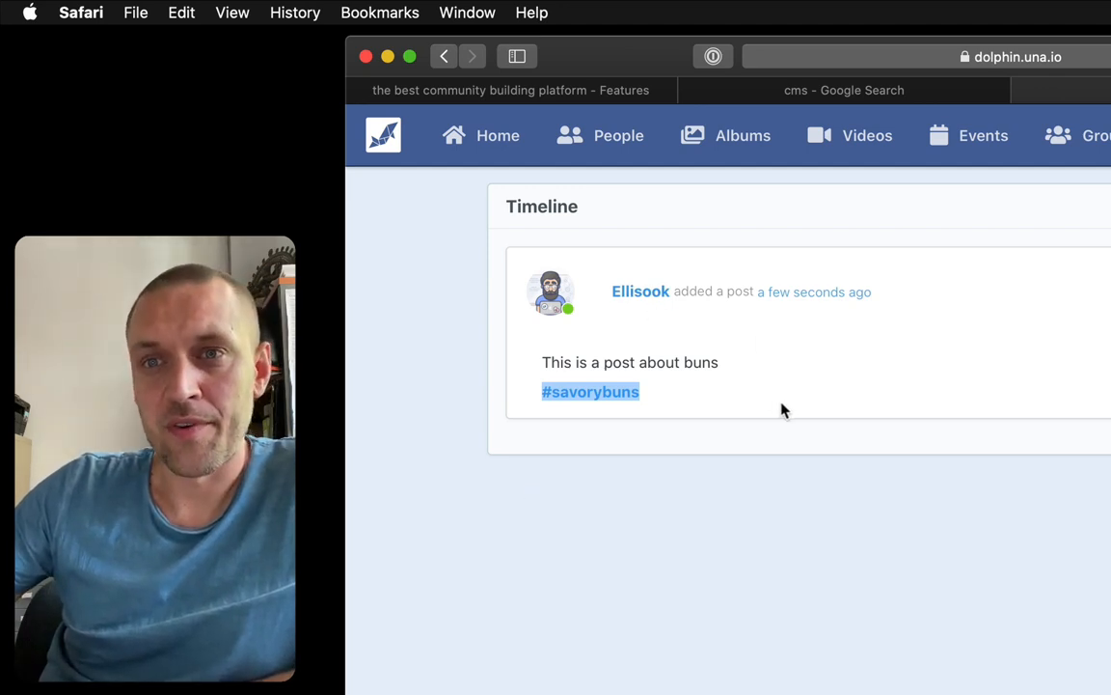
pyautogui.moveTo(769, 440)
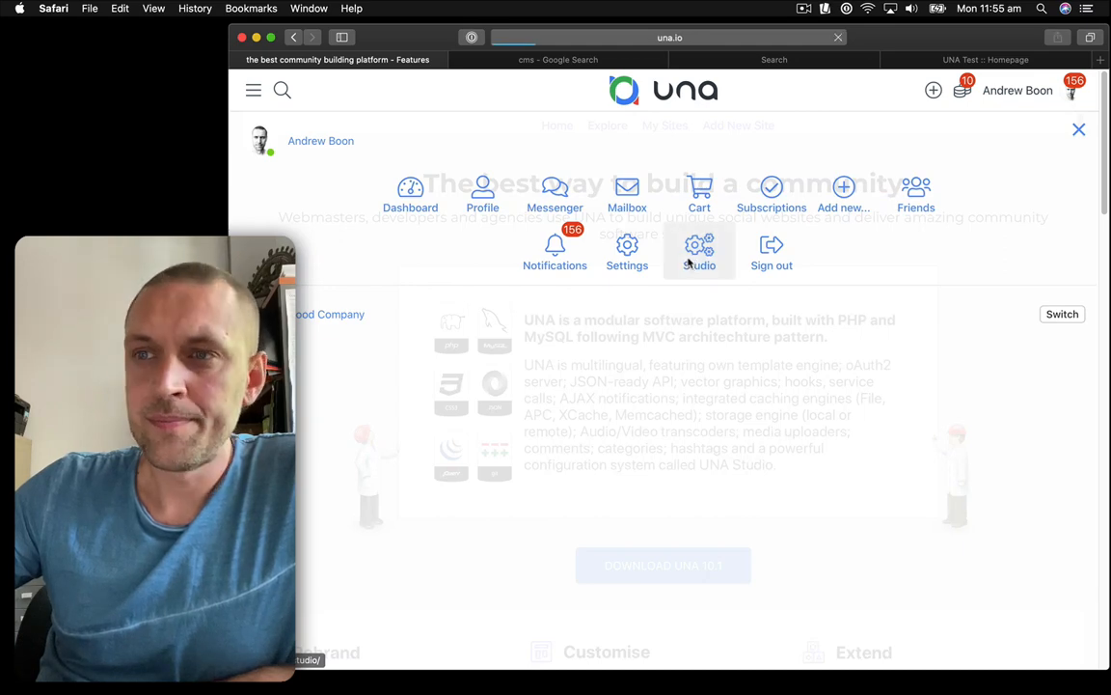
# Launch UNA Studio from the una.io account menu.
pyautogui.click(698, 251)
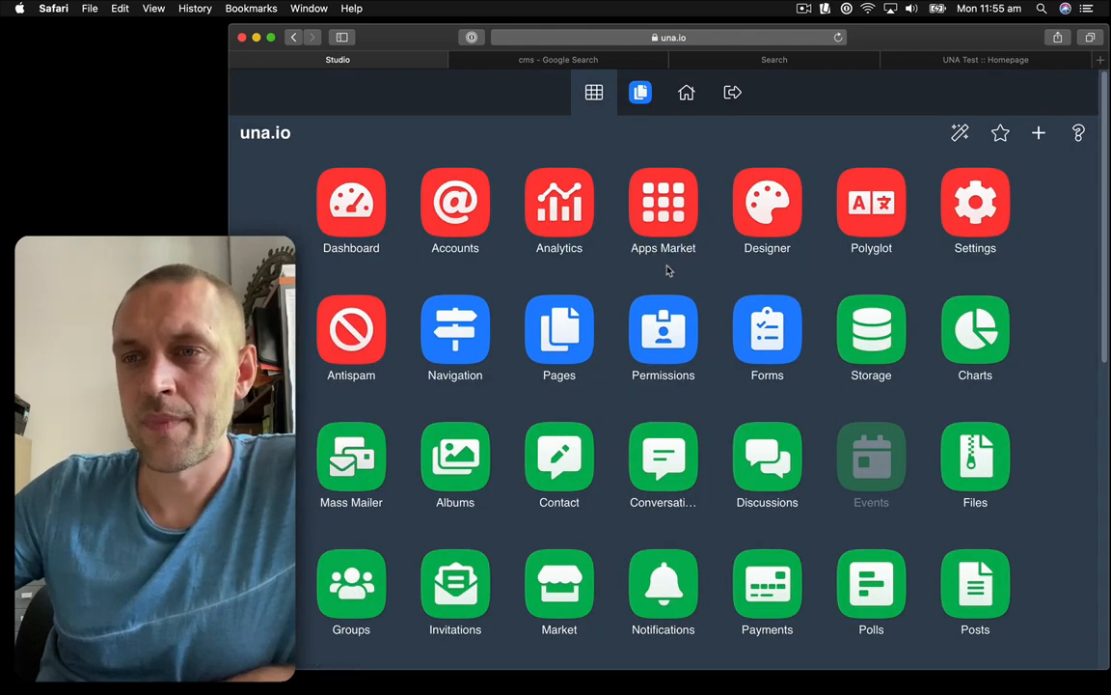
pyautogui.moveTo(659, 271)
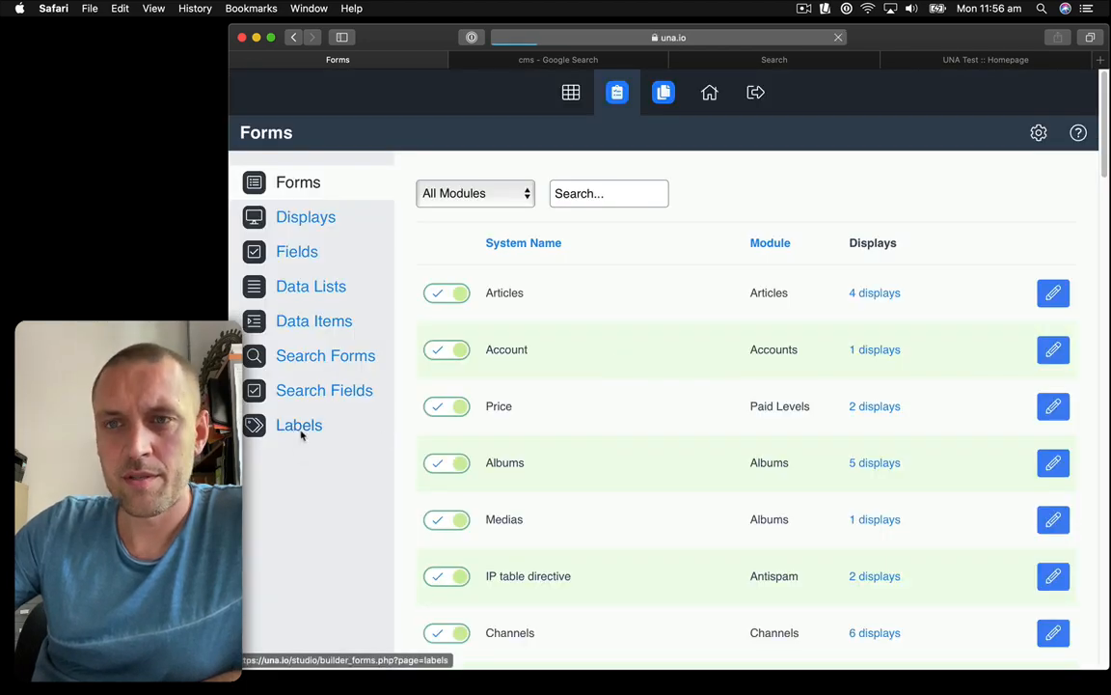
# Show the Labels list: Boonex Dolphin, UNA Platform and UNA Community.
pyautogui.click(299, 425)
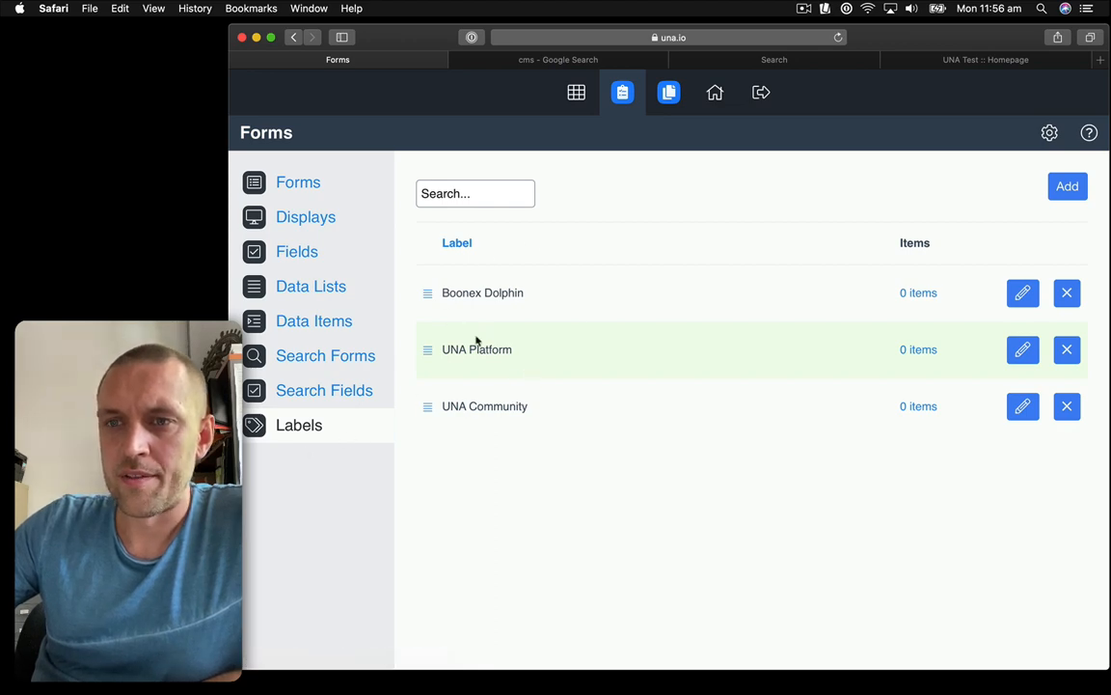
pyautogui.moveTo(473, 292); pyautogui.dragTo(526, 406)
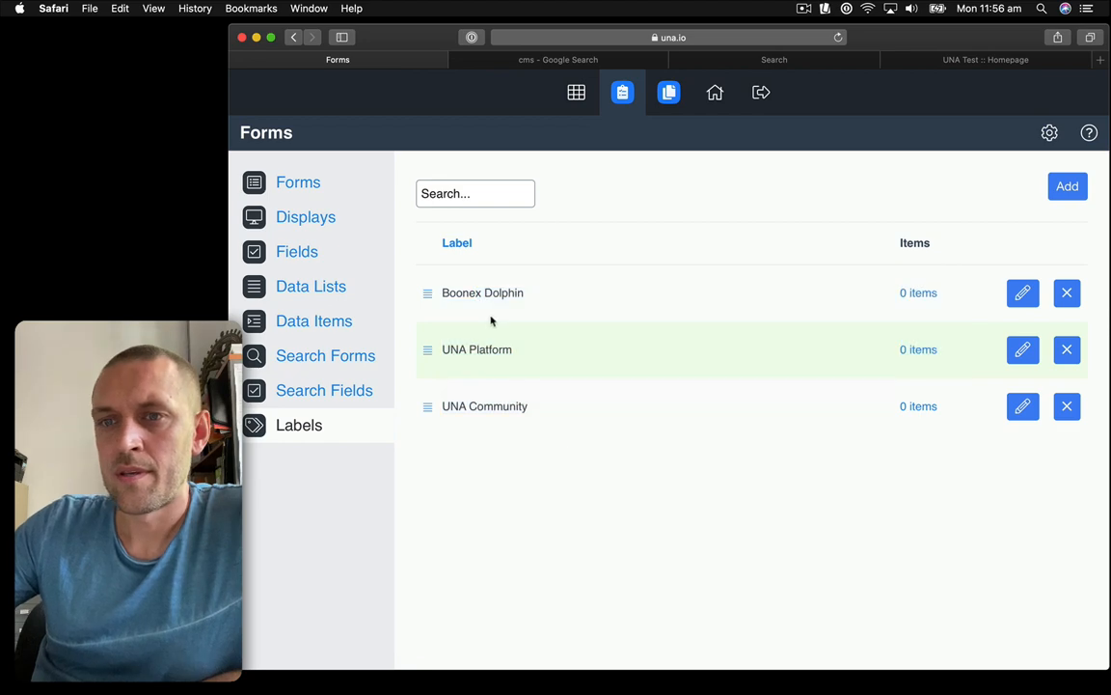
pyautogui.moveTo(446, 403)
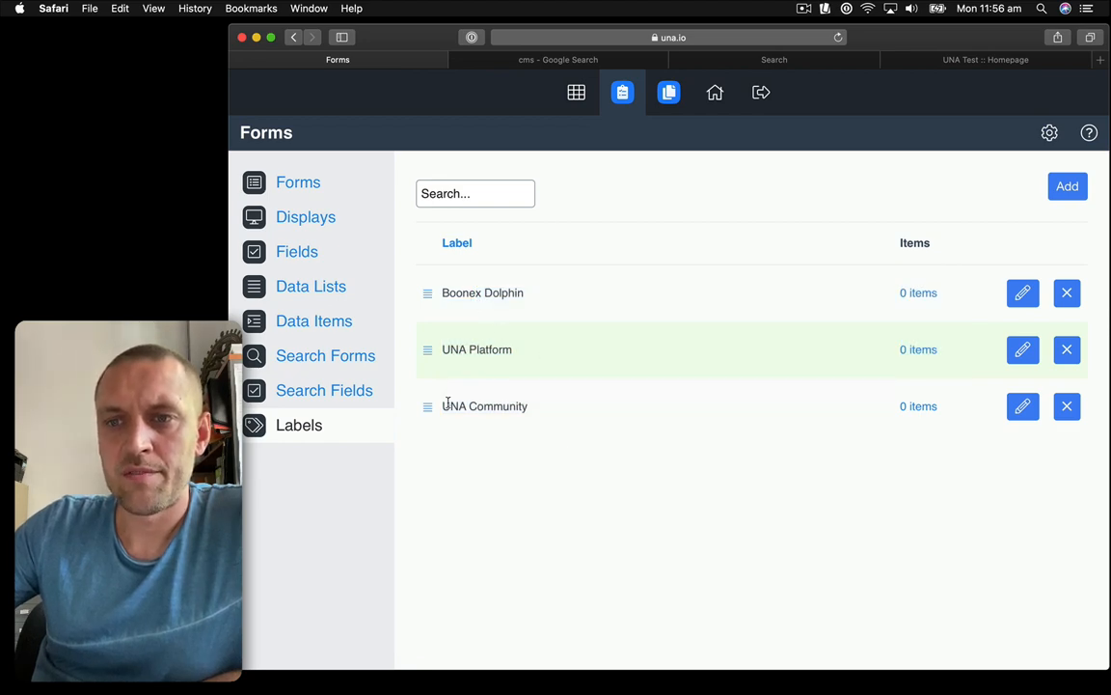
pyautogui.moveTo(553, 497)
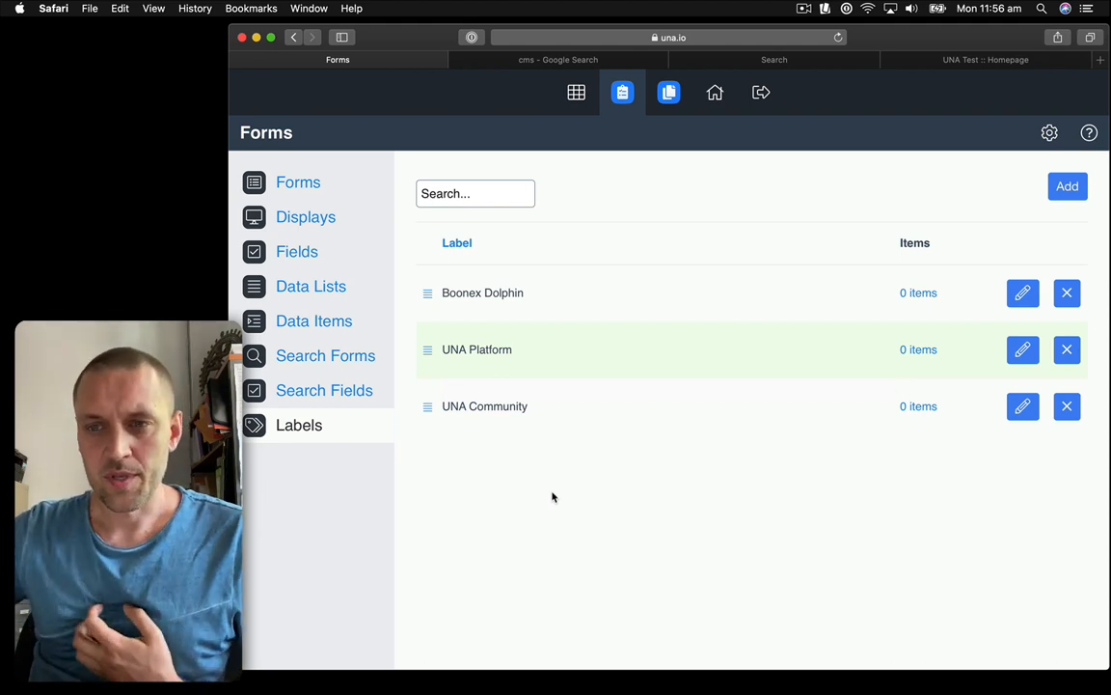
pyautogui.moveTo(586, 457)
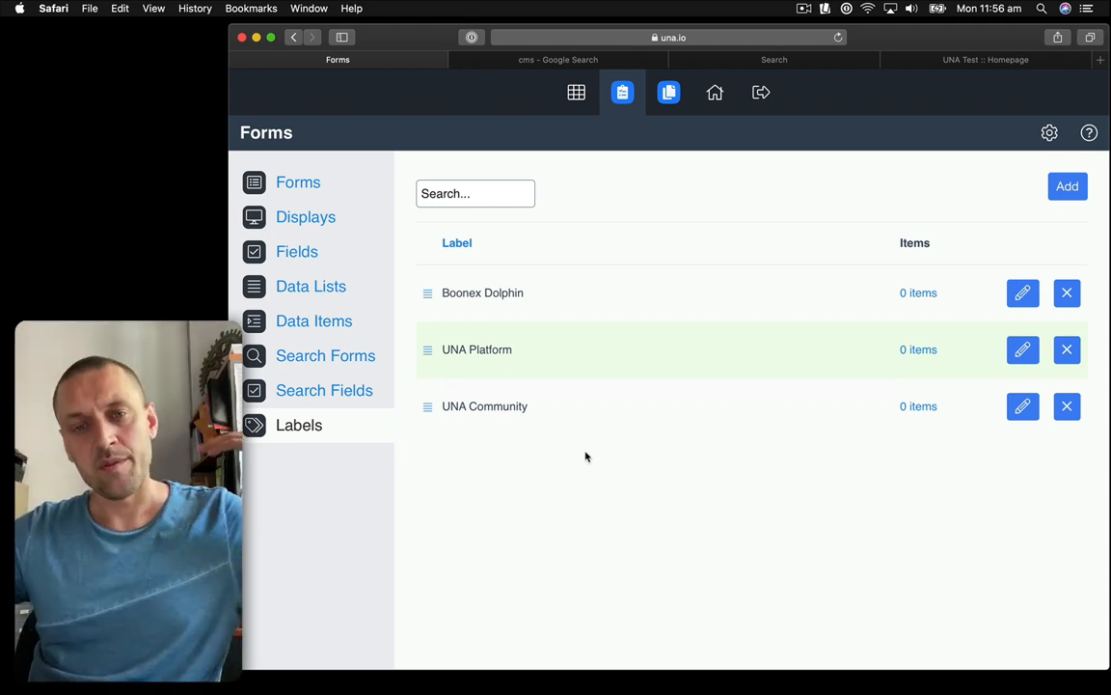
pyautogui.moveTo(602, 448)
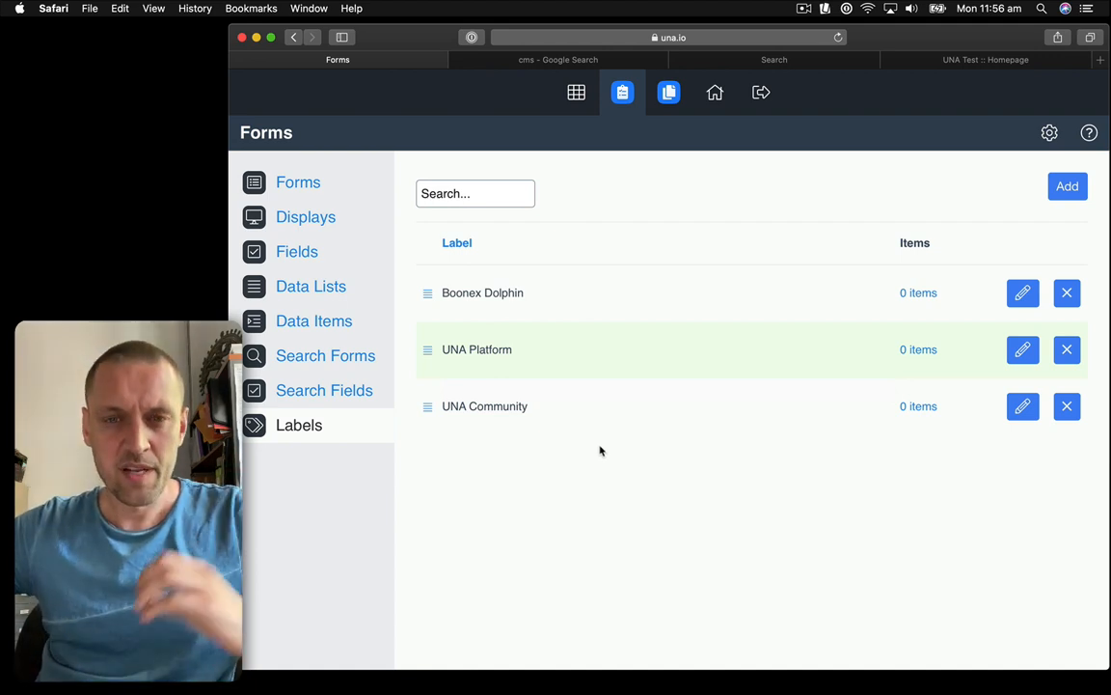
pyautogui.moveTo(458, 422)
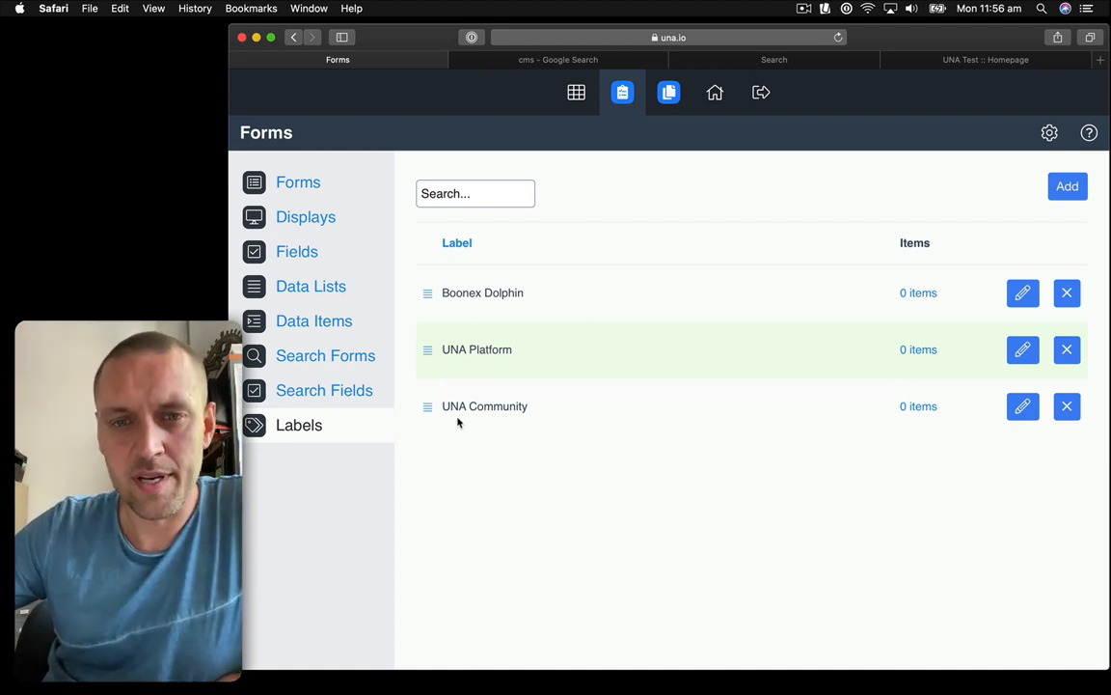
pyautogui.moveTo(464, 441)
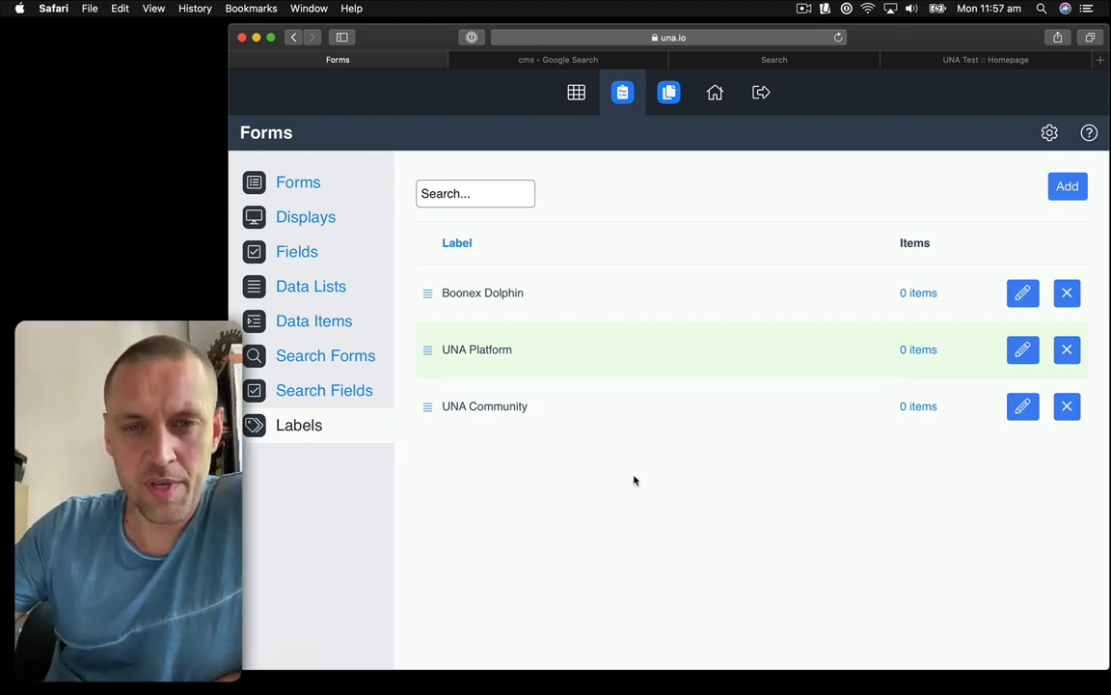
pyautogui.moveTo(603, 497)
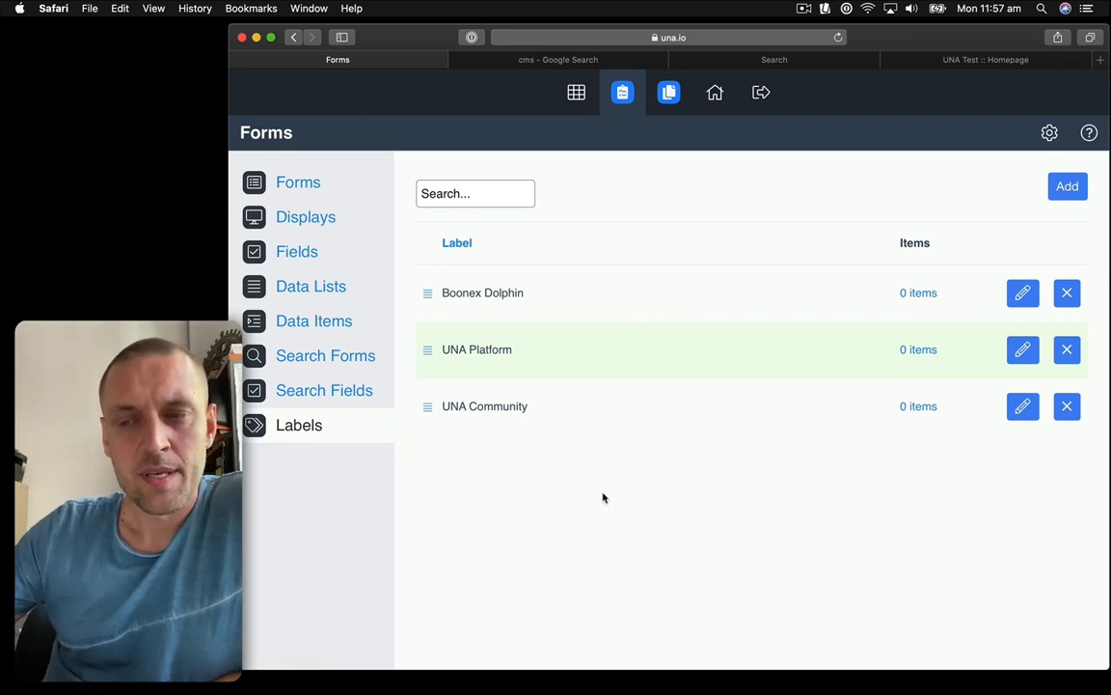
pyautogui.moveTo(556, 476)
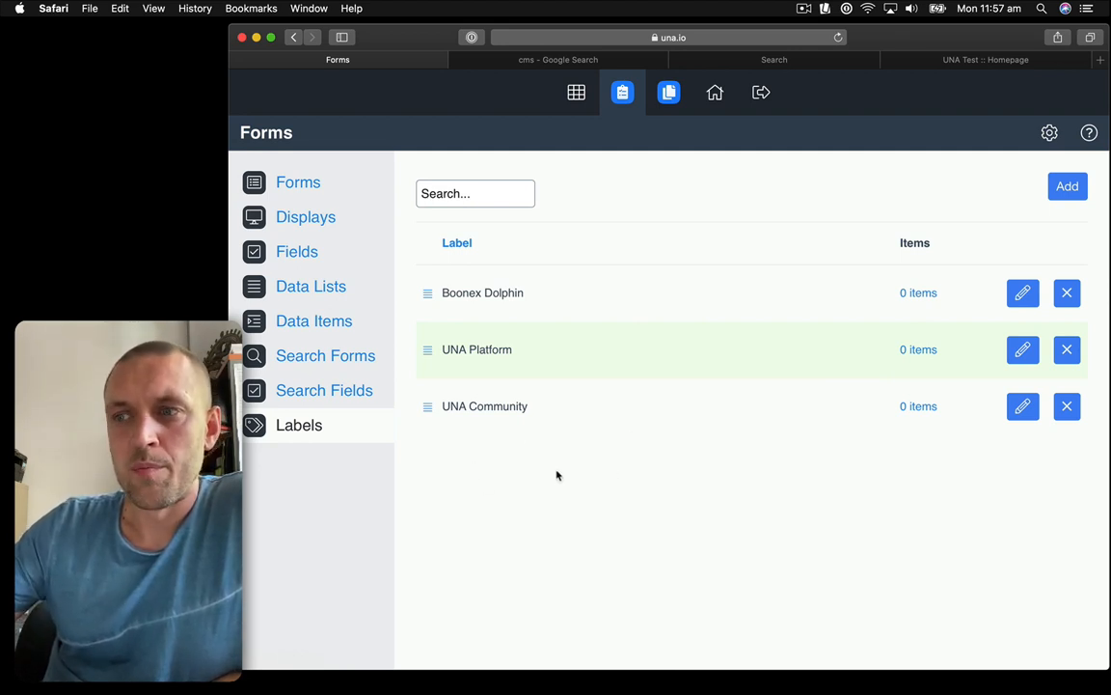
pyautogui.moveTo(523, 517)
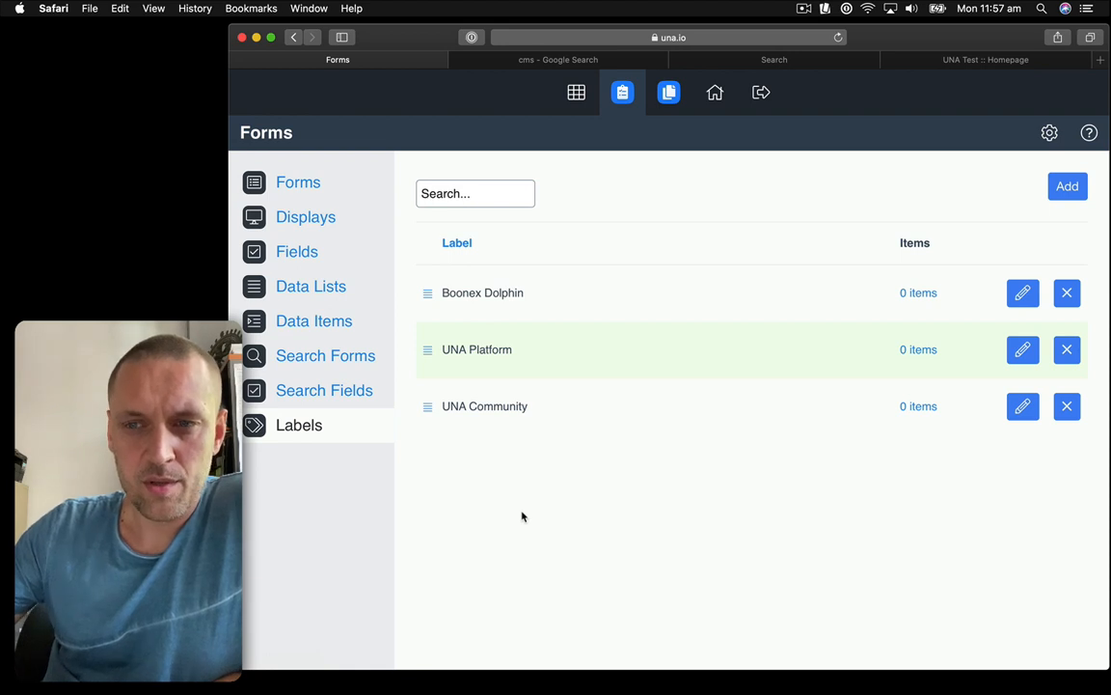
pyautogui.moveTo(447, 376)
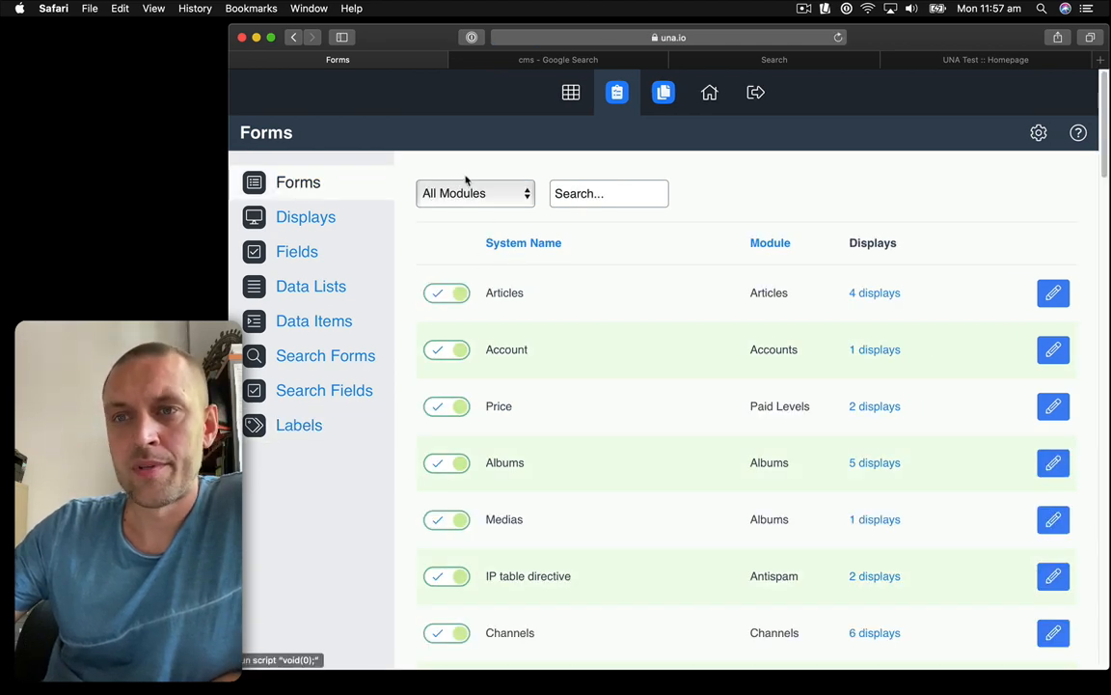
# Filter forms to Discussions and review the Discussions form's displays and fields.
pyautogui.click(475, 193)
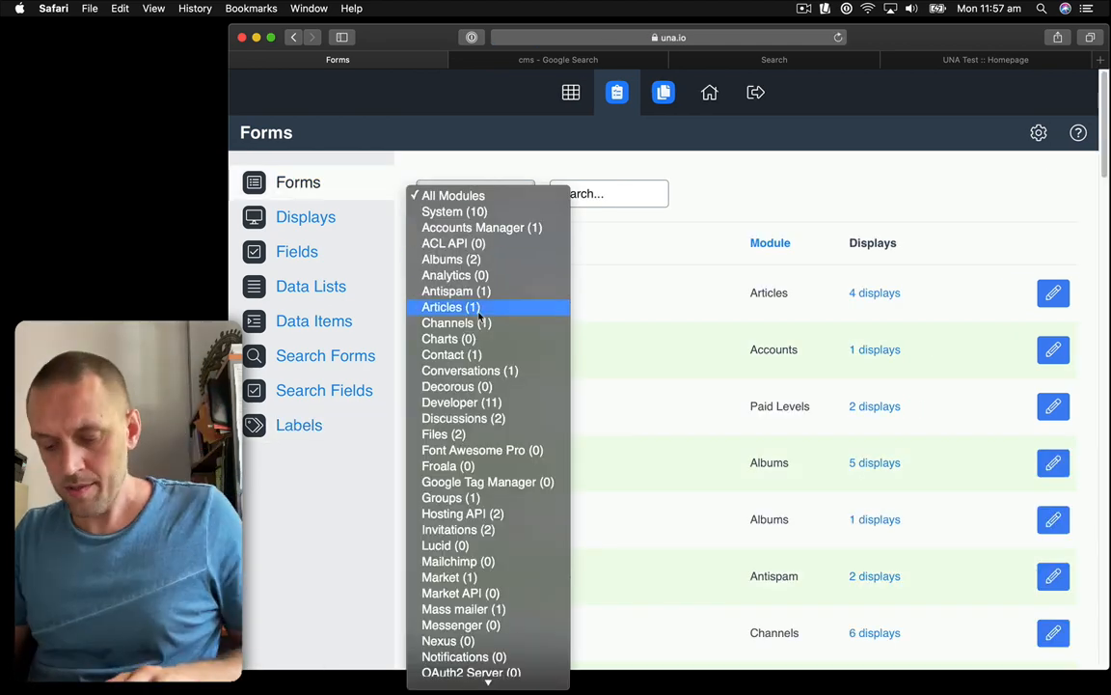
pyautogui.moveTo(457, 322)
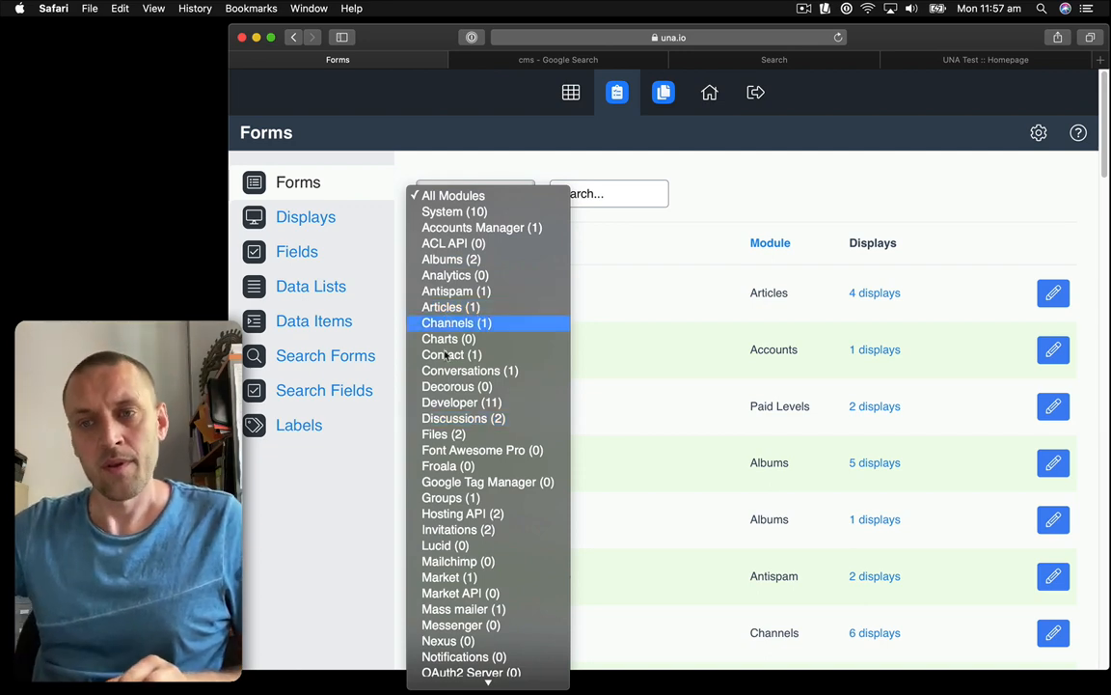
pyautogui.click(463, 418)
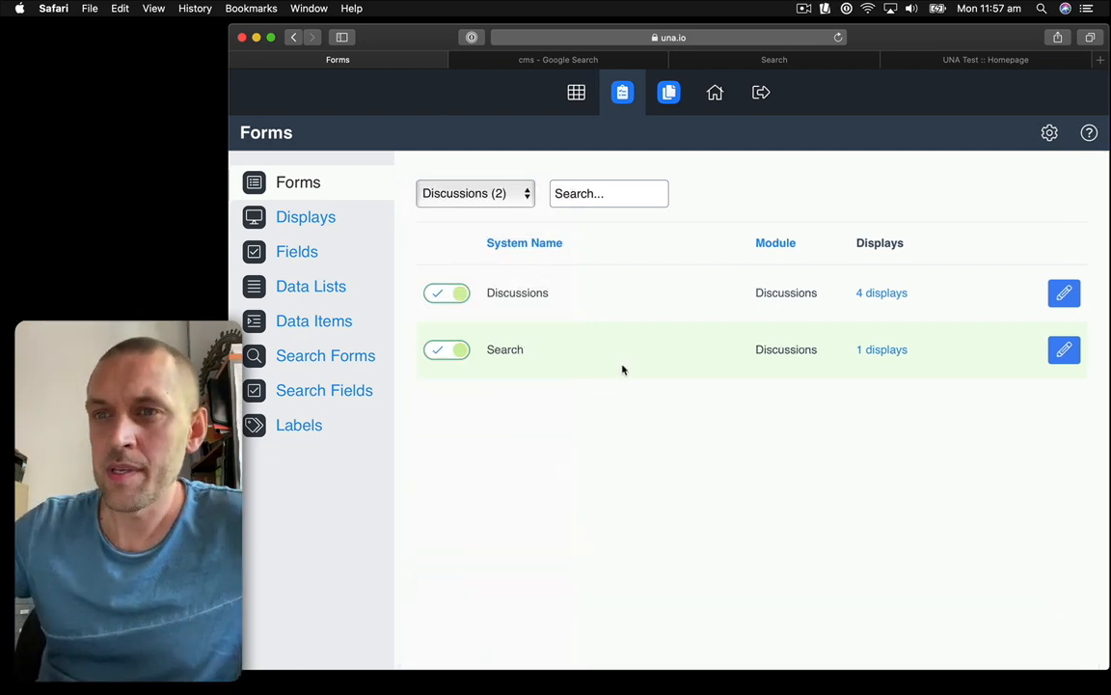
pyautogui.moveTo(881, 292)
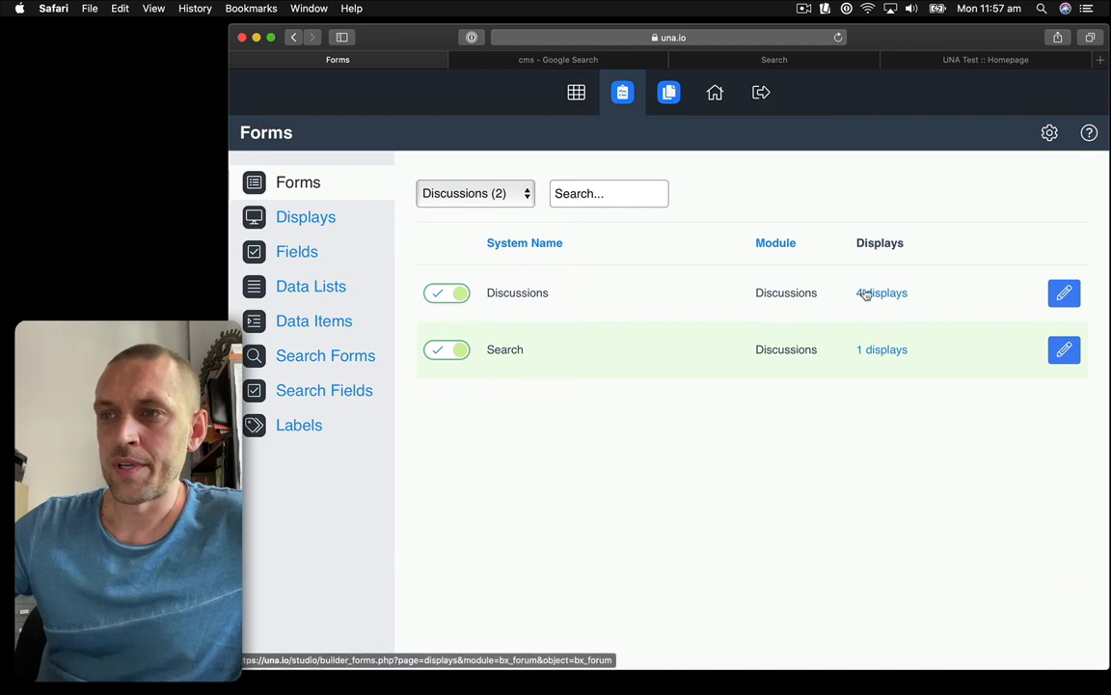
pyautogui.click(881, 292)
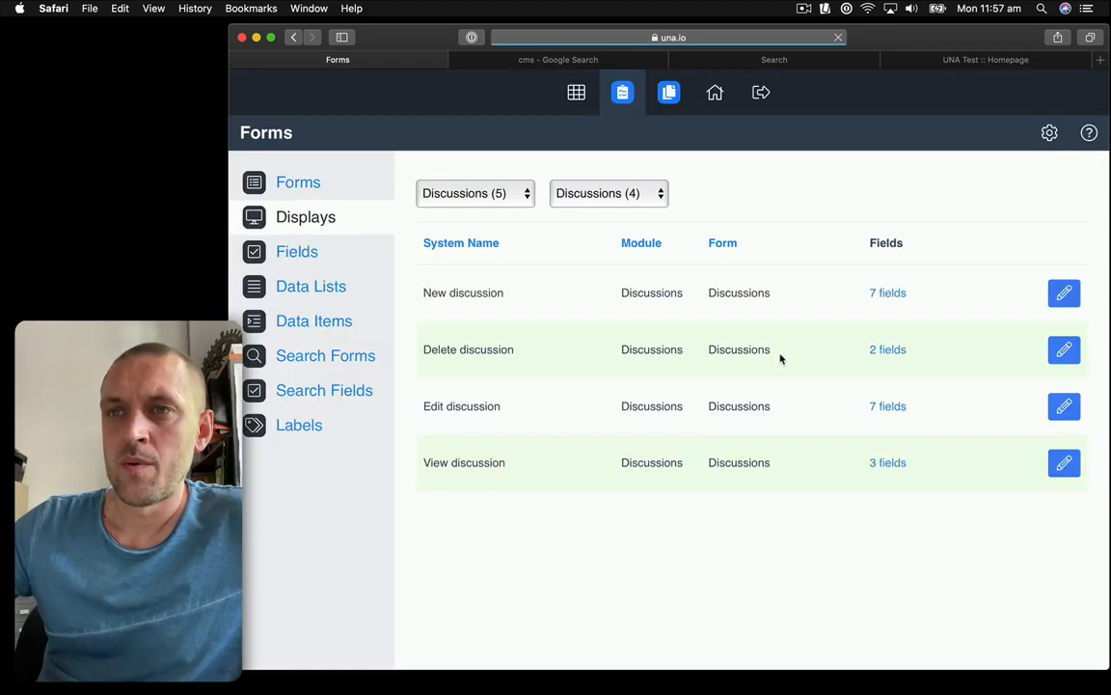
pyautogui.moveTo(887, 292)
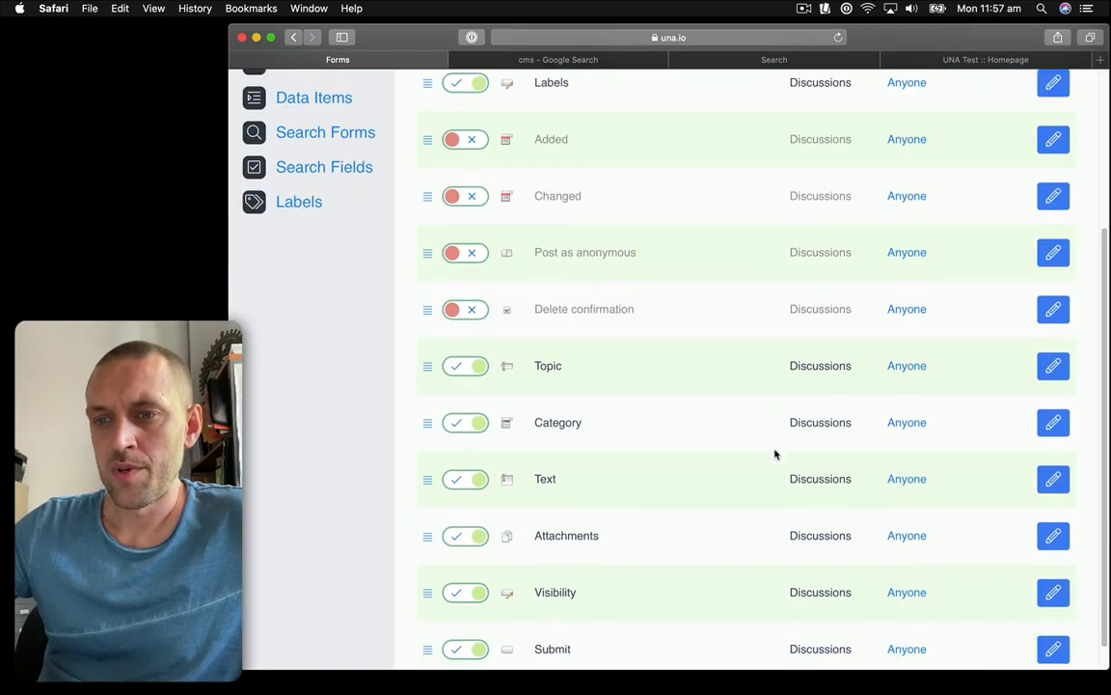
pyautogui.scroll(-3)
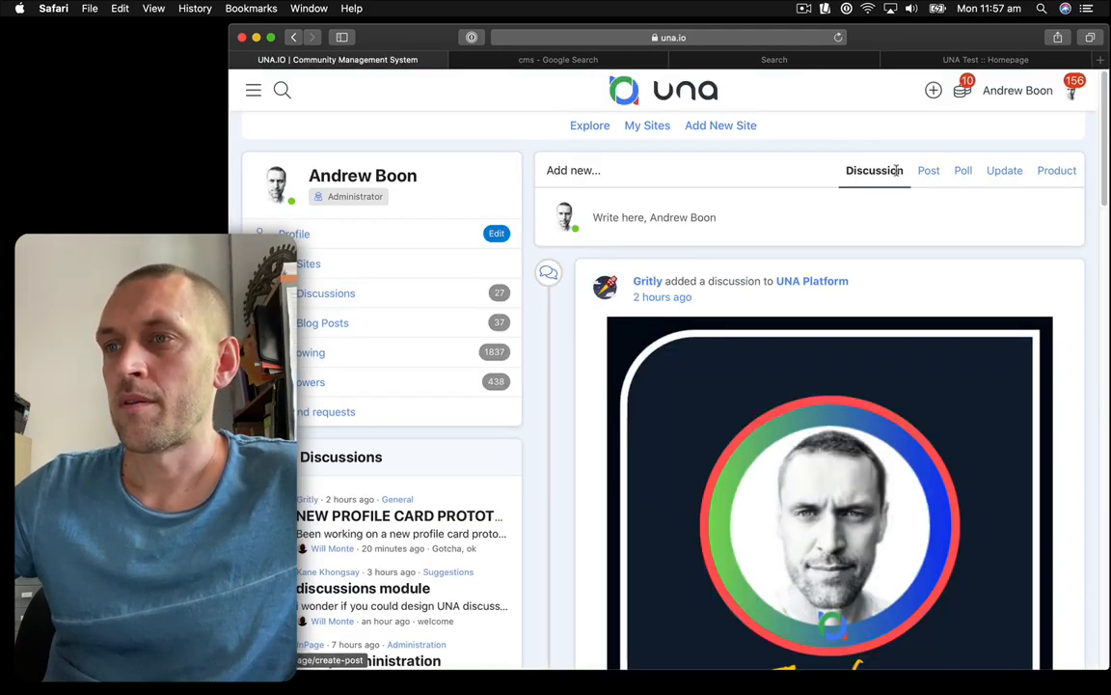
# Open the una.io new Discussion form and select the UNA Platform label.
pyautogui.click(875, 169)
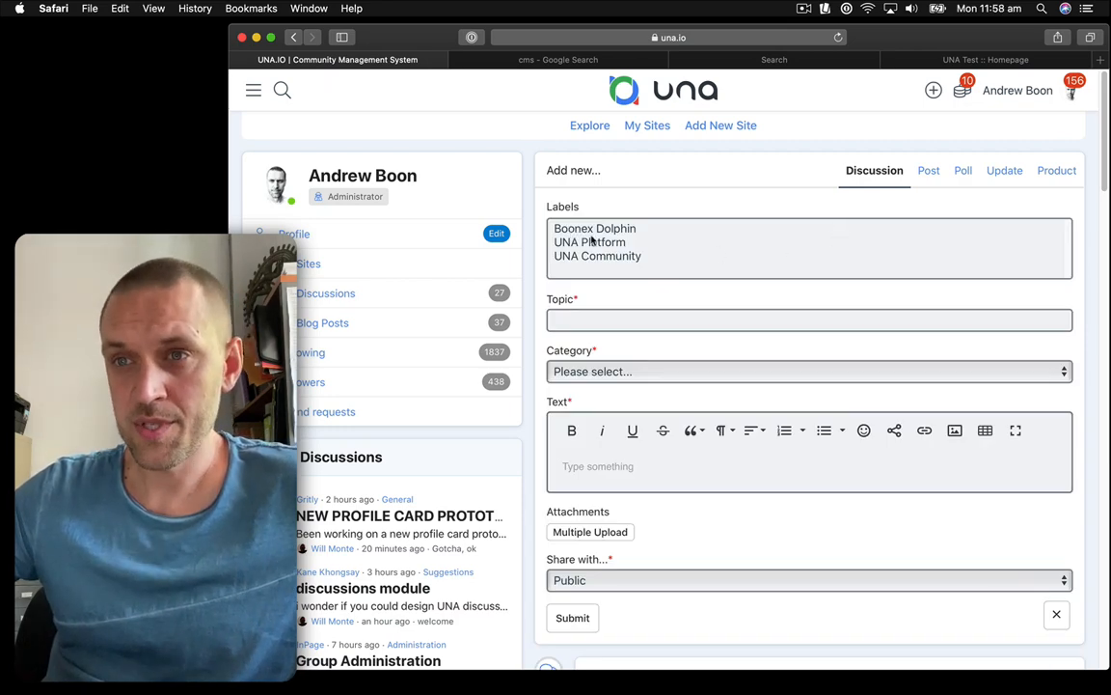
pyautogui.click(590, 243)
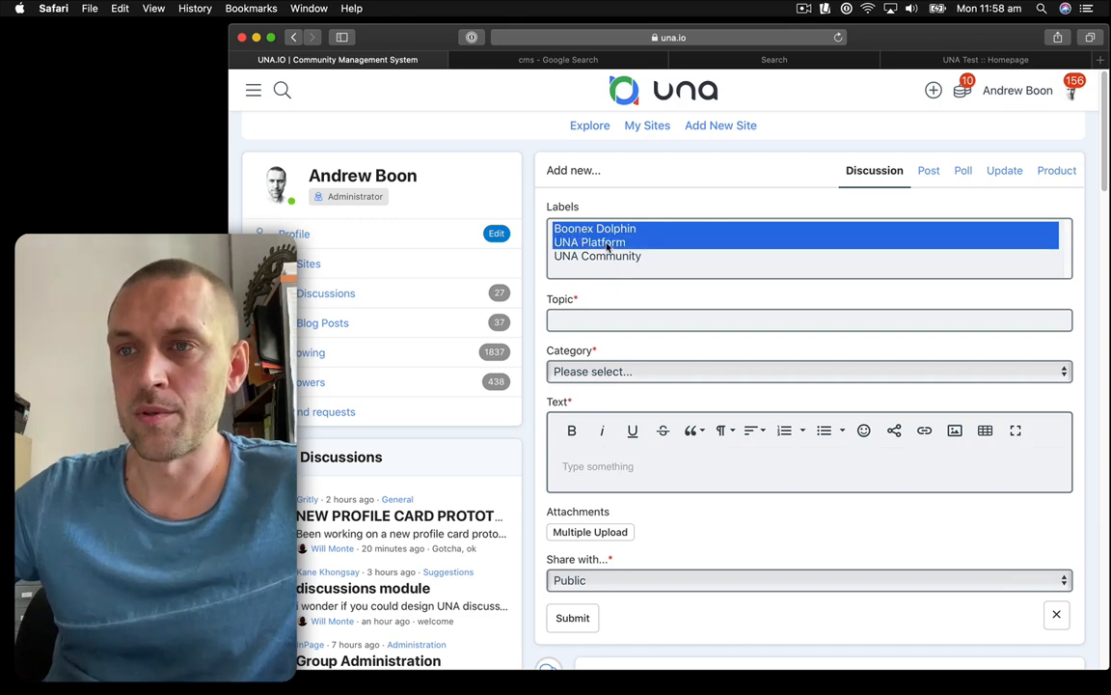
pyautogui.click(597, 255)
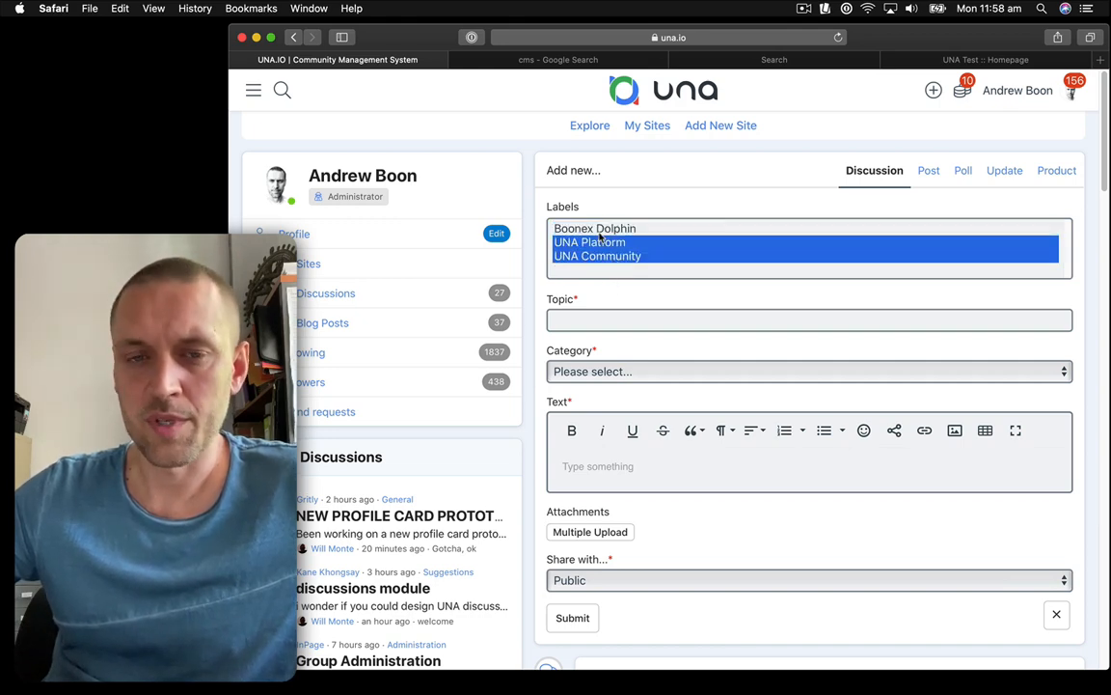
pyautogui.click(597, 255)
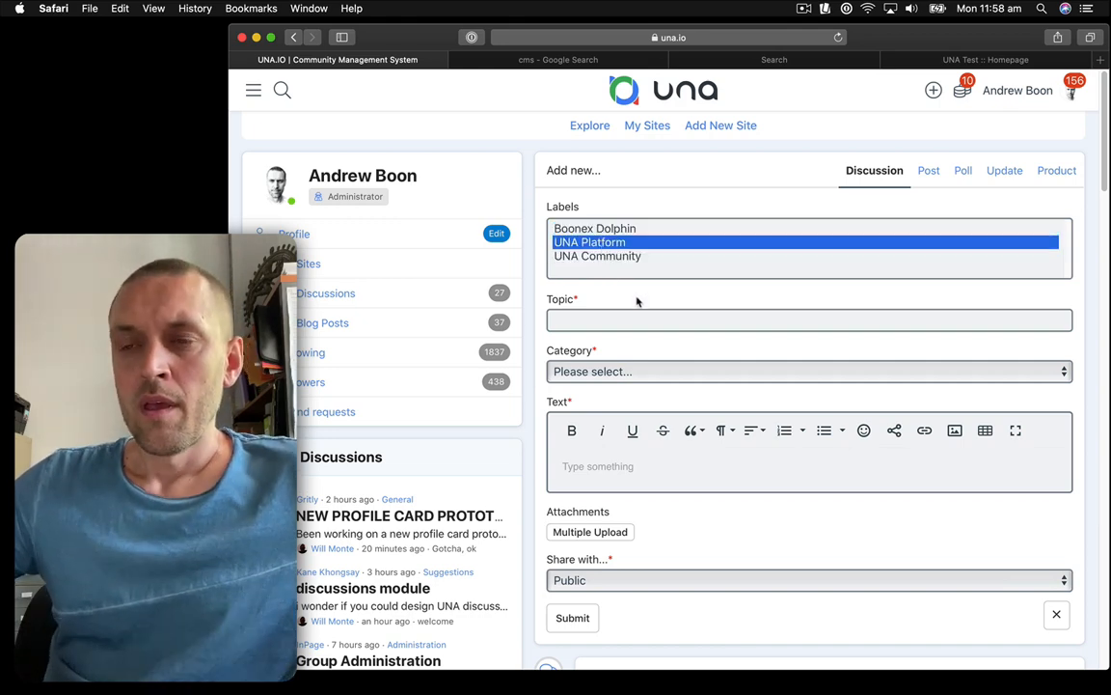
pyautogui.scroll(-3)
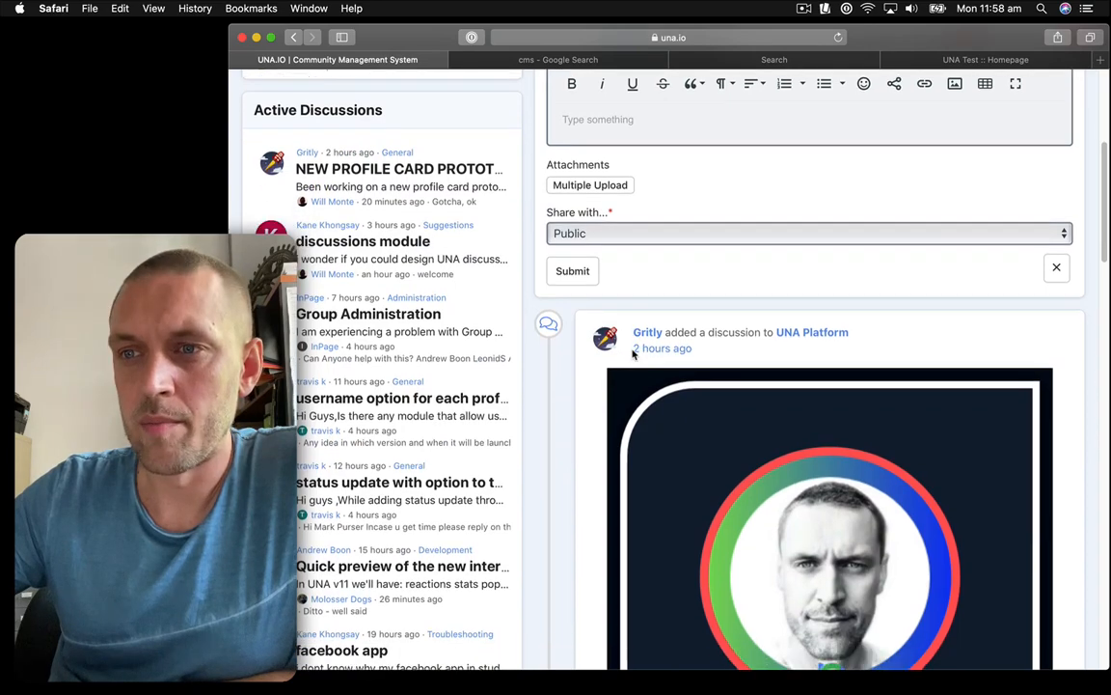
pyautogui.scroll(-3)
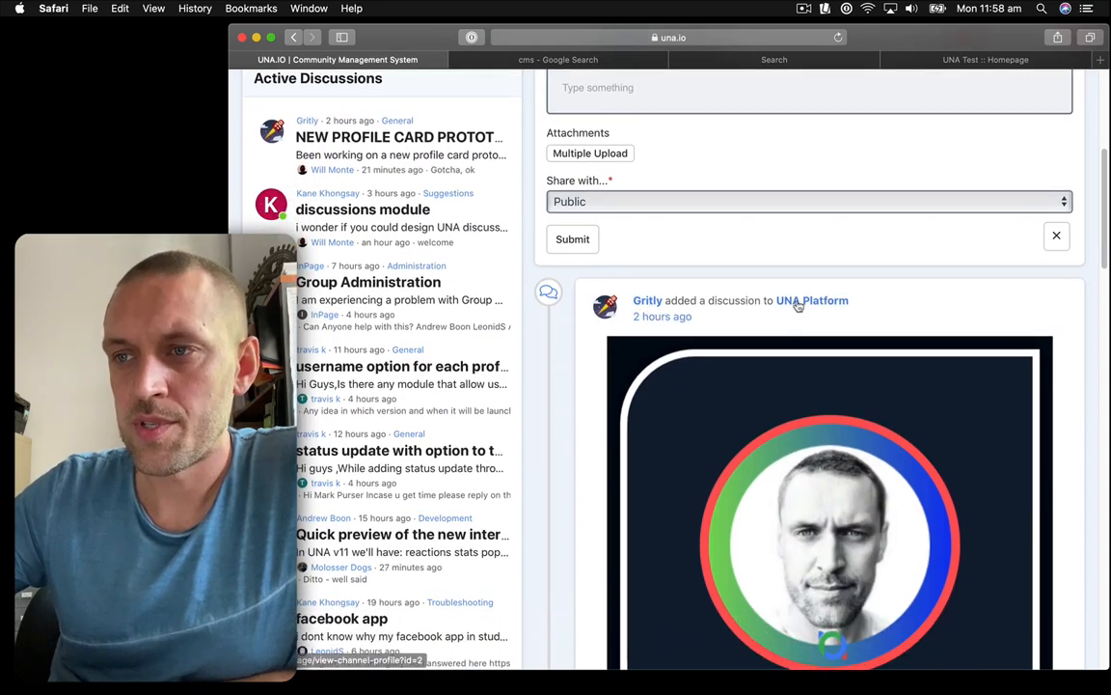
pyautogui.scroll(-3)
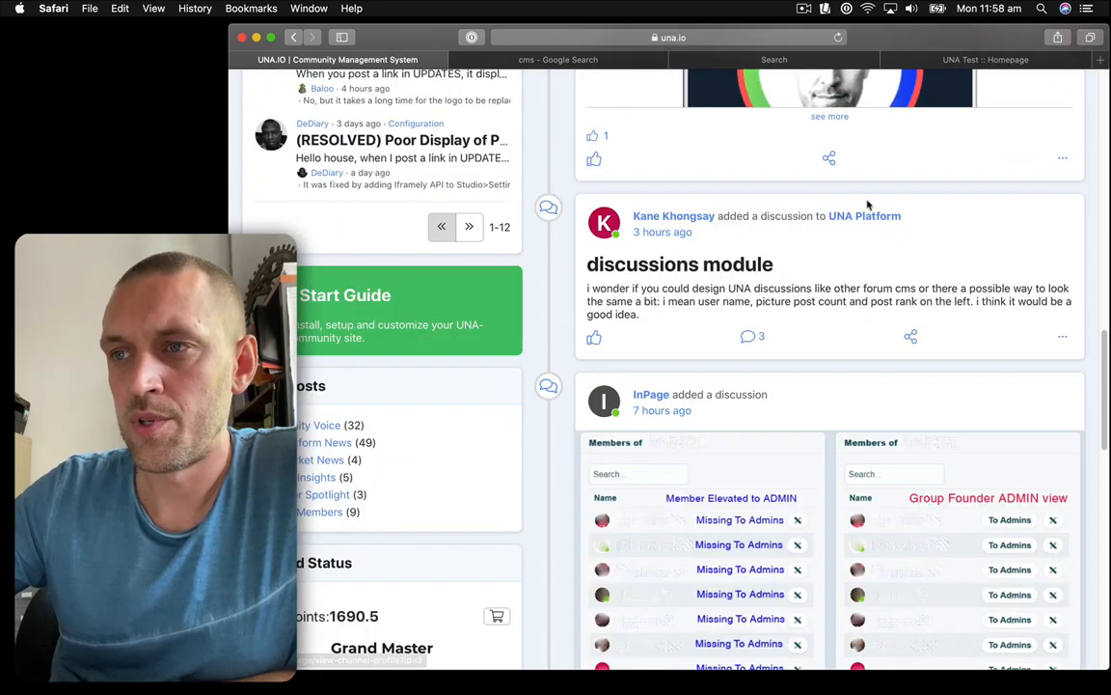
pyautogui.scroll(-3)
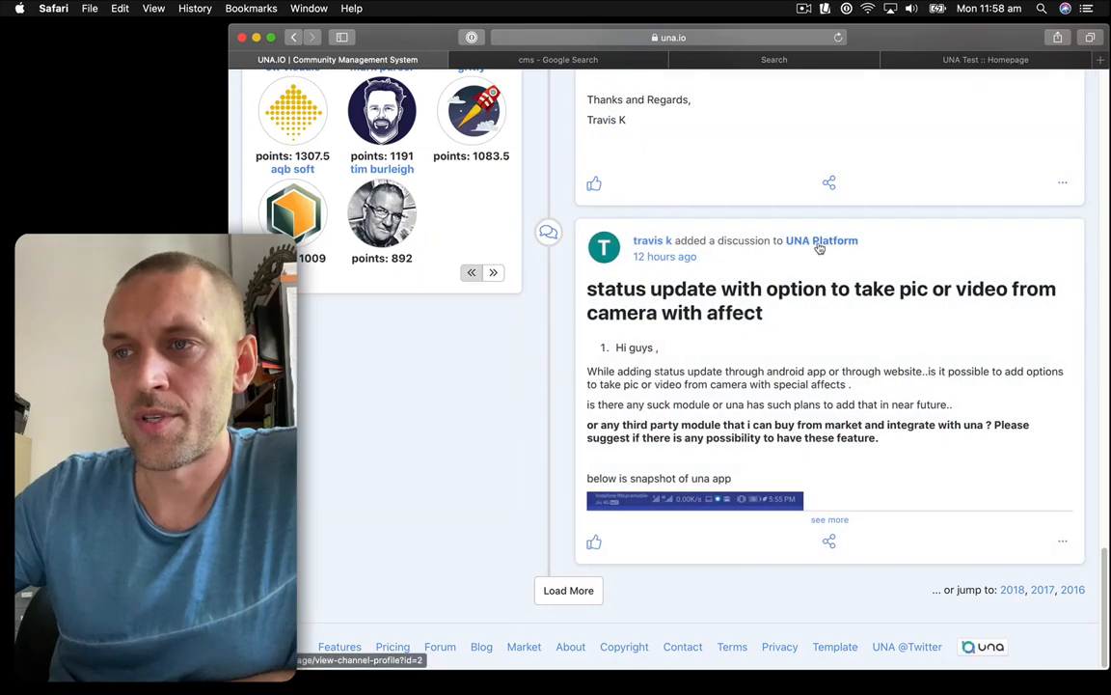
pyautogui.moveTo(816, 340)
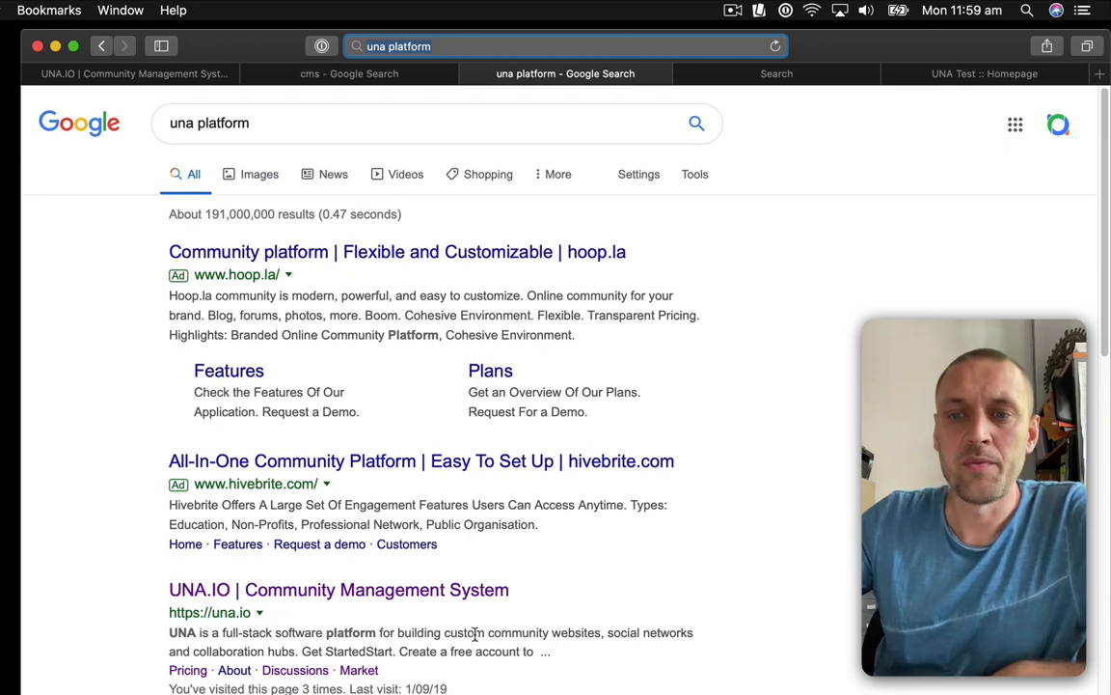
pyautogui.scroll(-3)
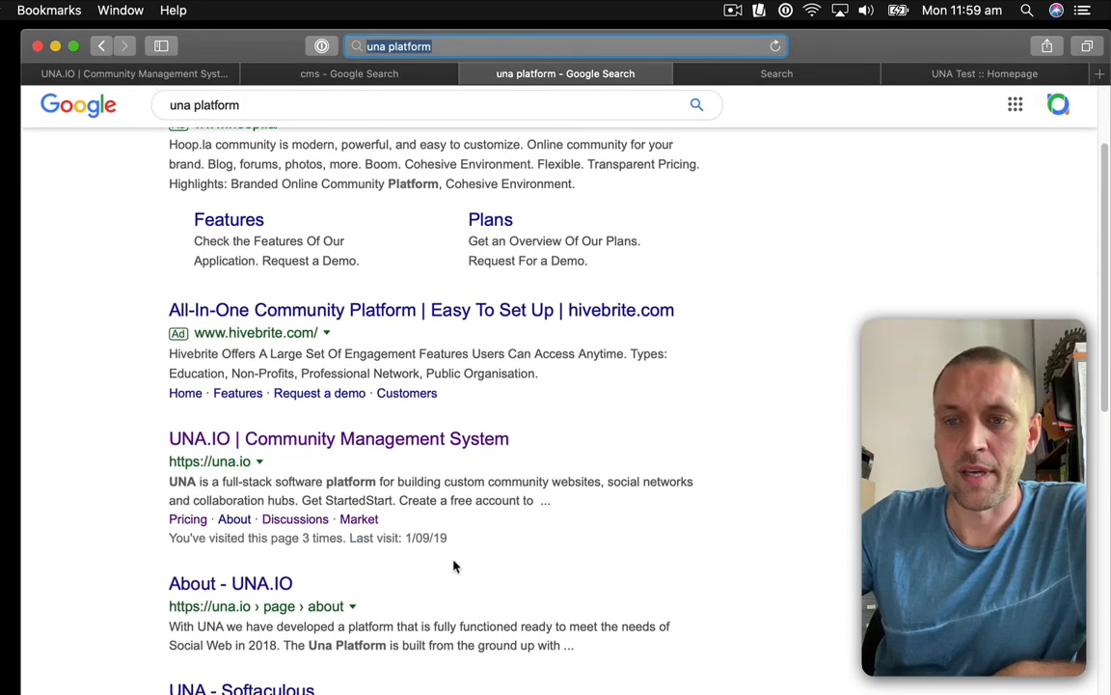
pyautogui.scroll(-3)
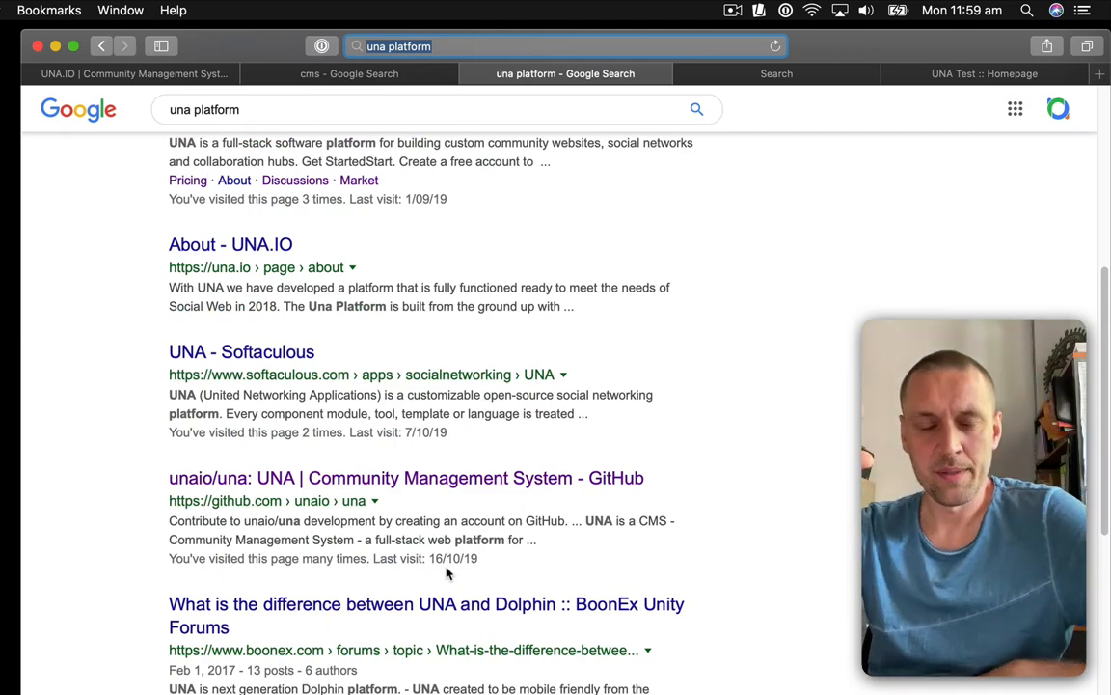
pyautogui.scroll(3)
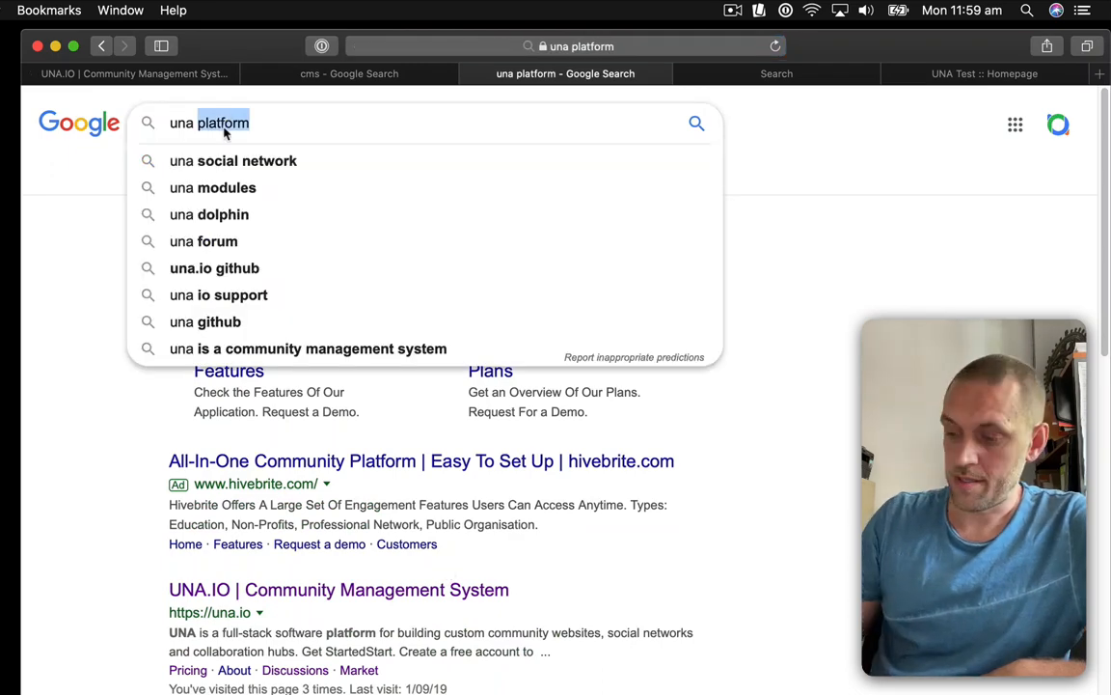
pyautogui.press('Backspace')
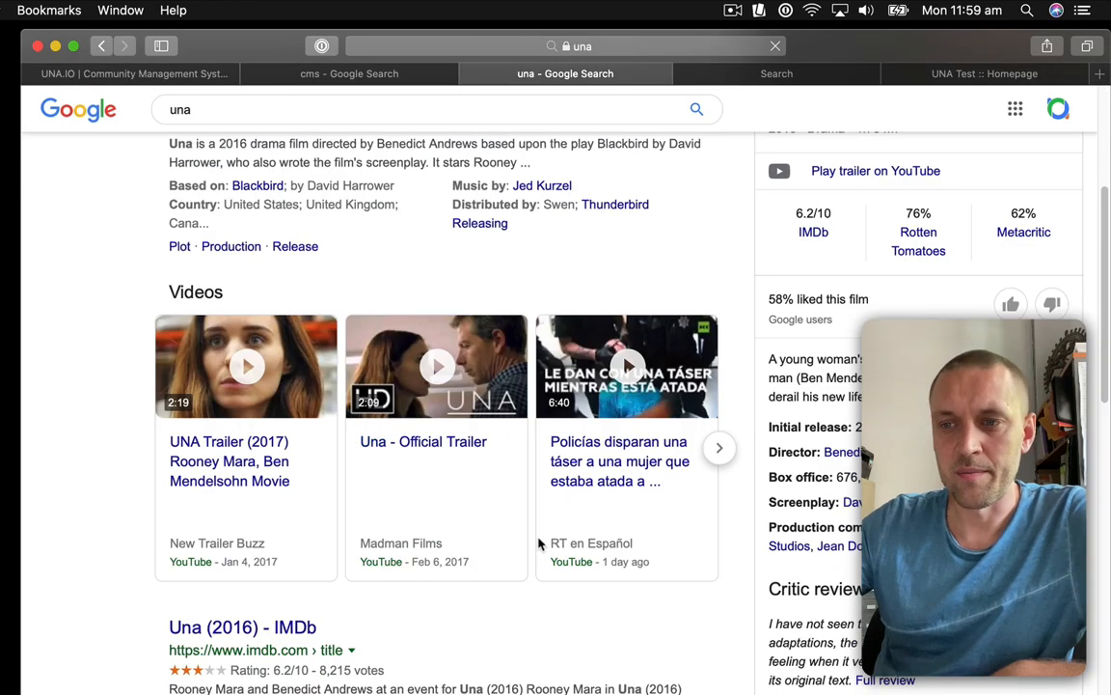
pyautogui.scroll(-3)
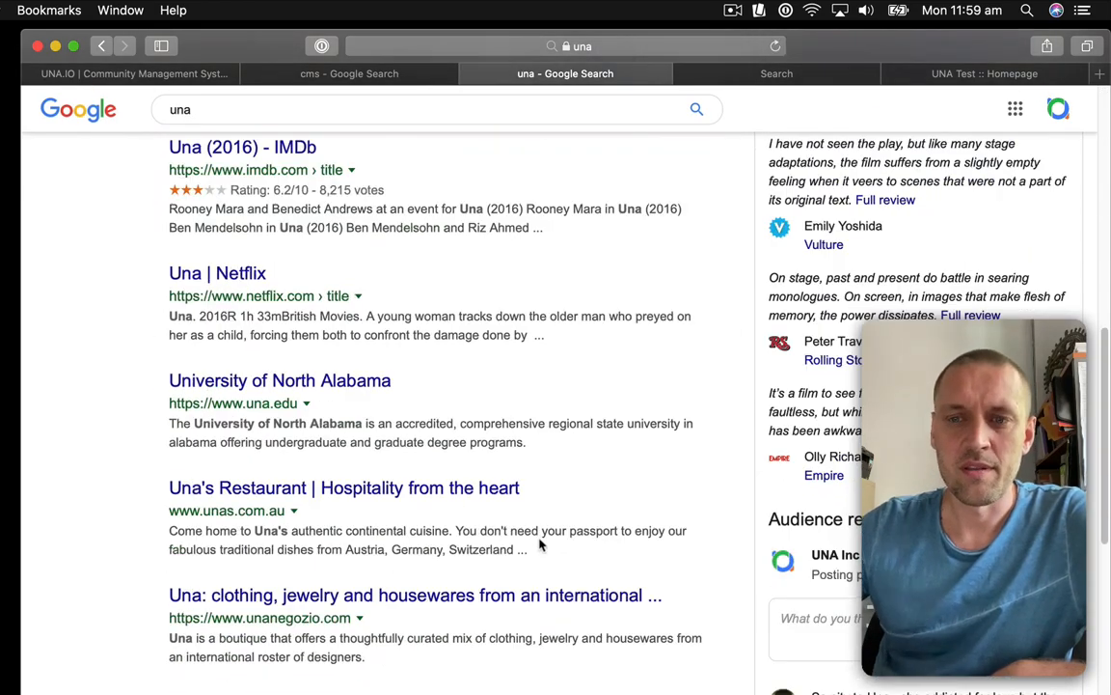
pyautogui.scroll(-3)
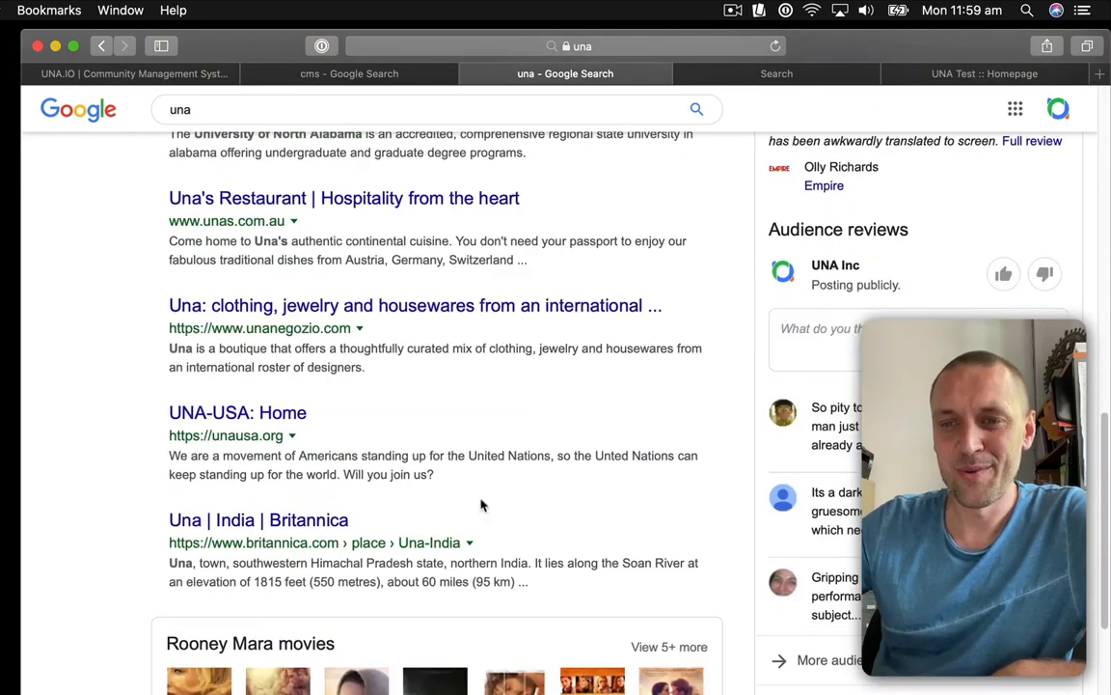
pyautogui.scroll(-3)
pyautogui.write(' platform')
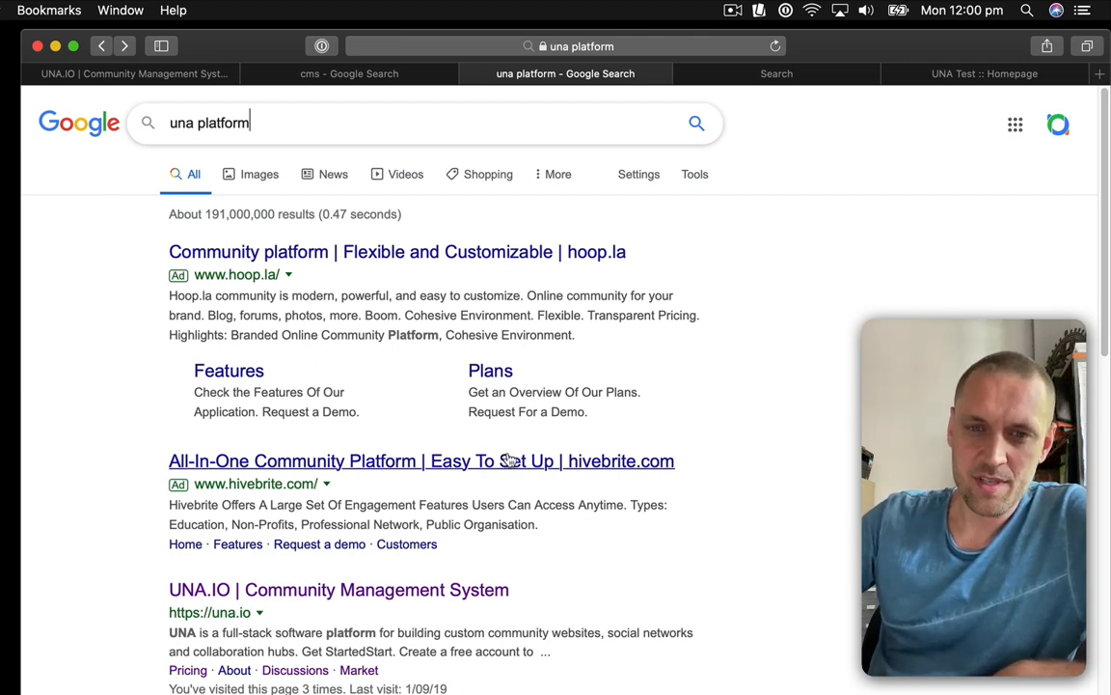
pyautogui.moveTo(519, 495)
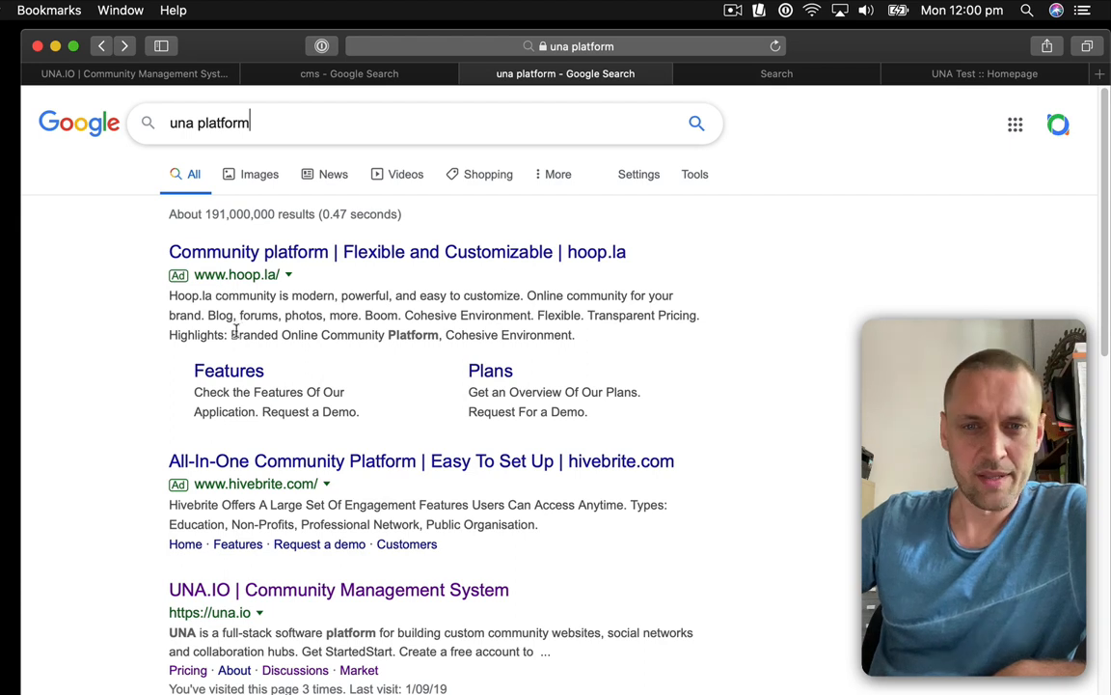
pyautogui.moveTo(364, 356)
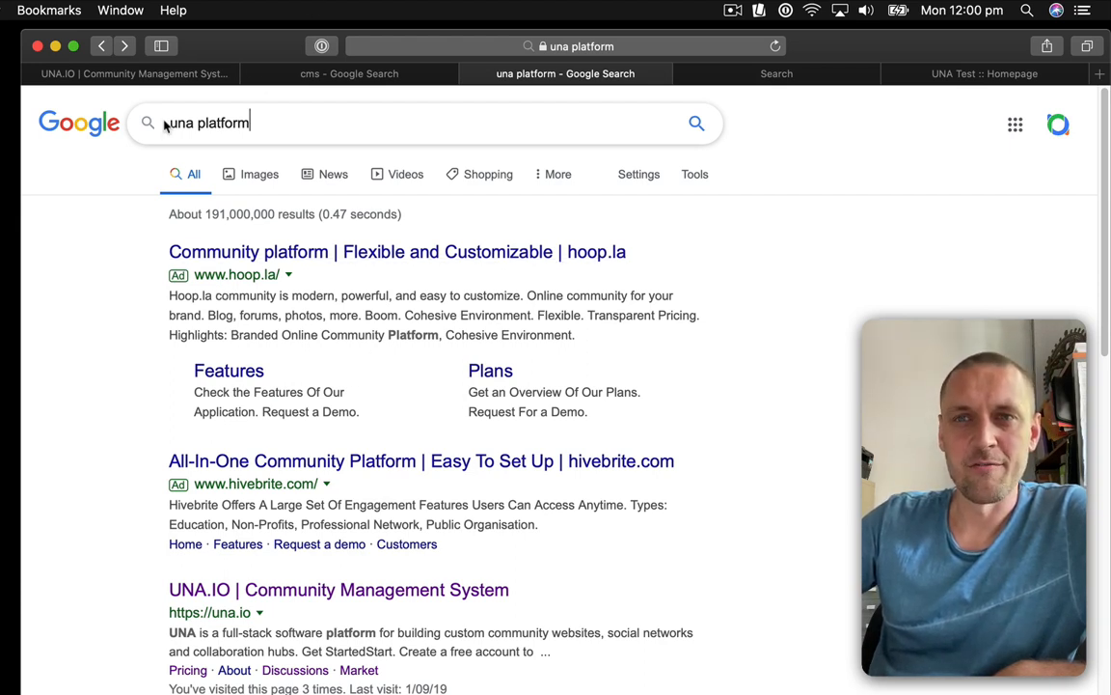
pyautogui.click(209, 122)
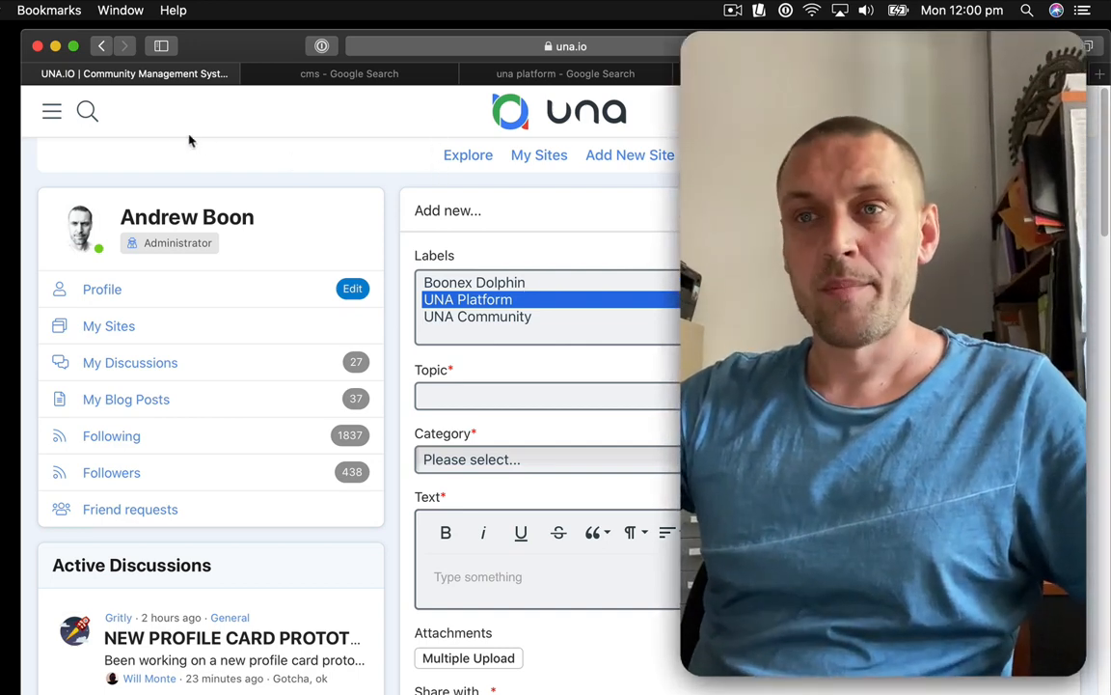
pyautogui.moveTo(227, 156)
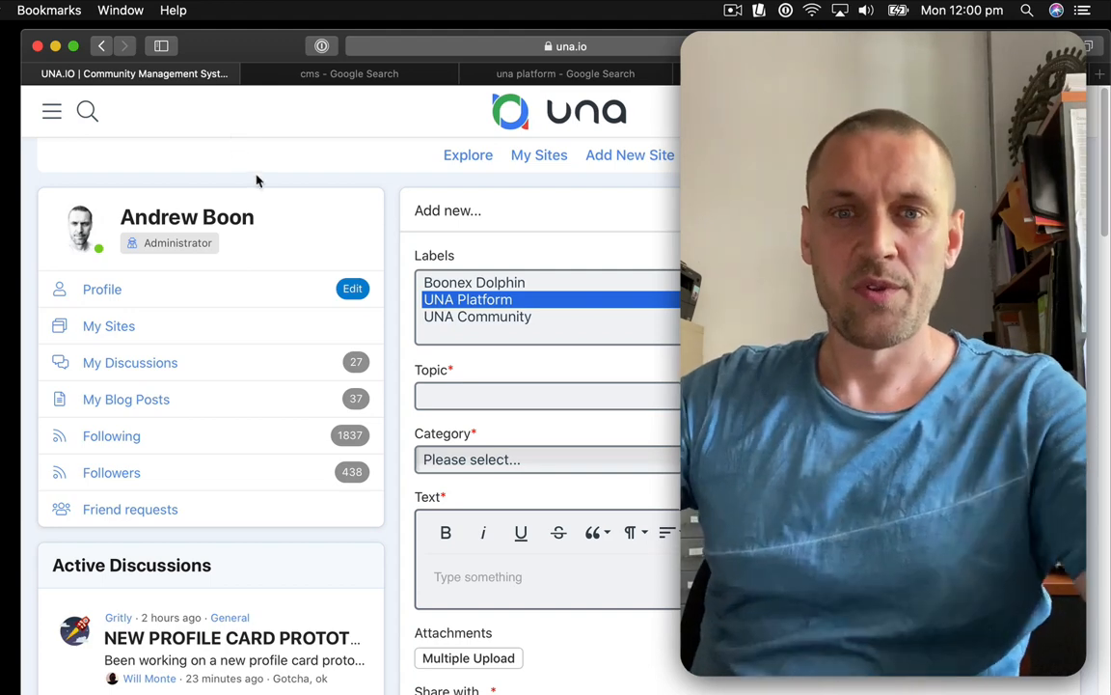
pyautogui.moveTo(292, 147)
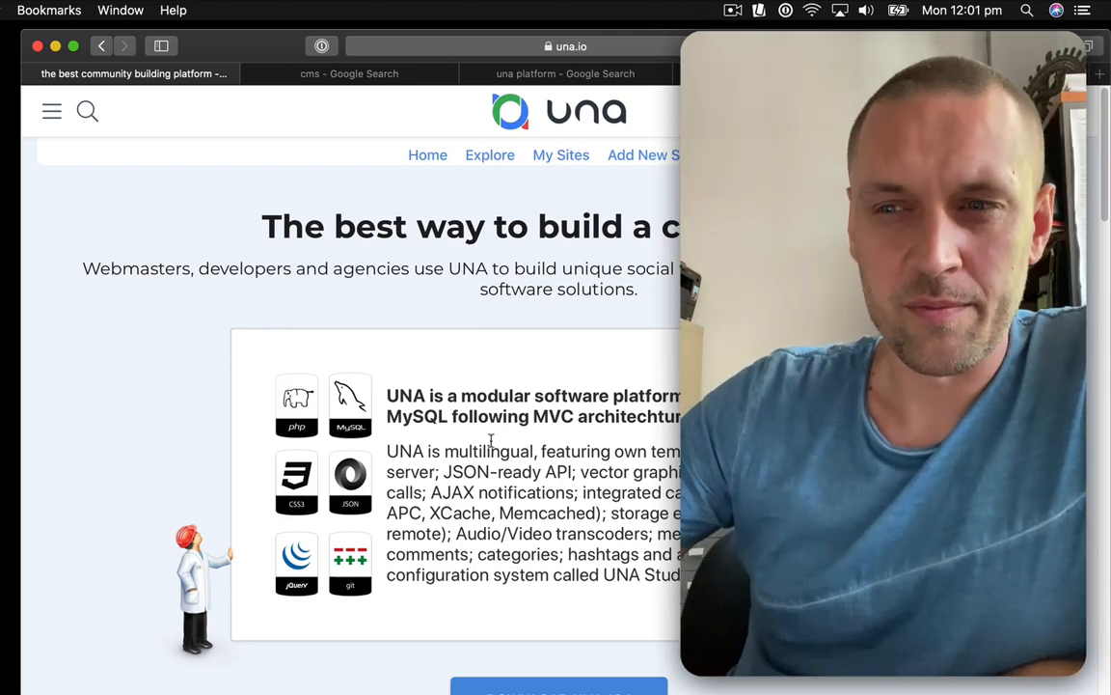
pyautogui.moveTo(640, 372)
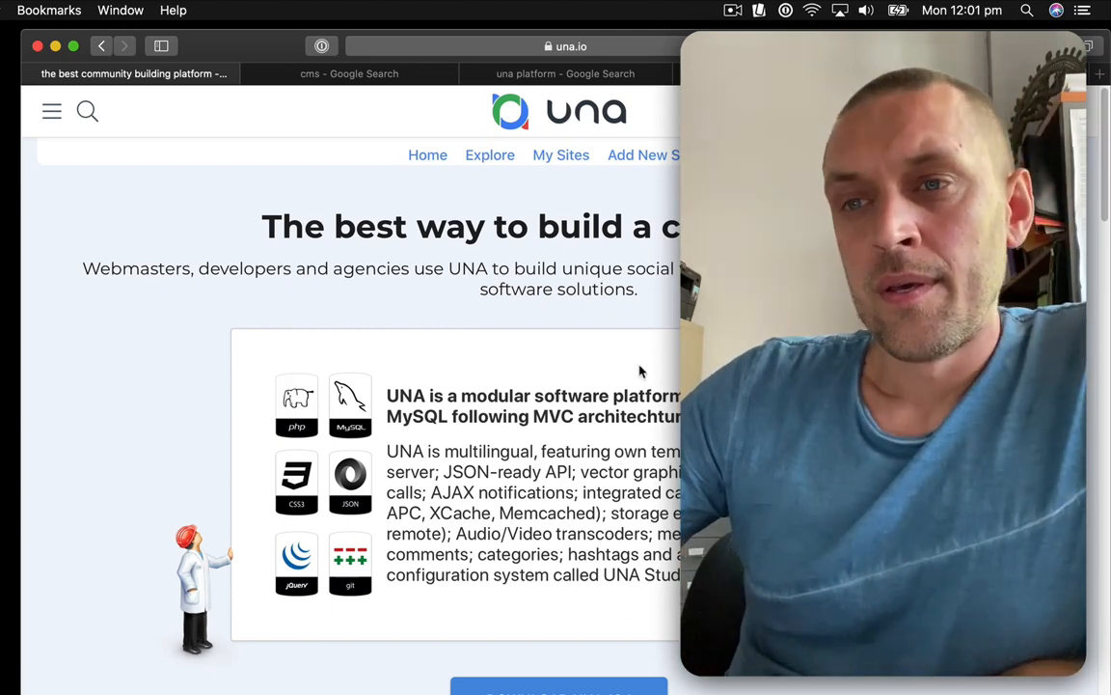
pyautogui.scroll(-3)
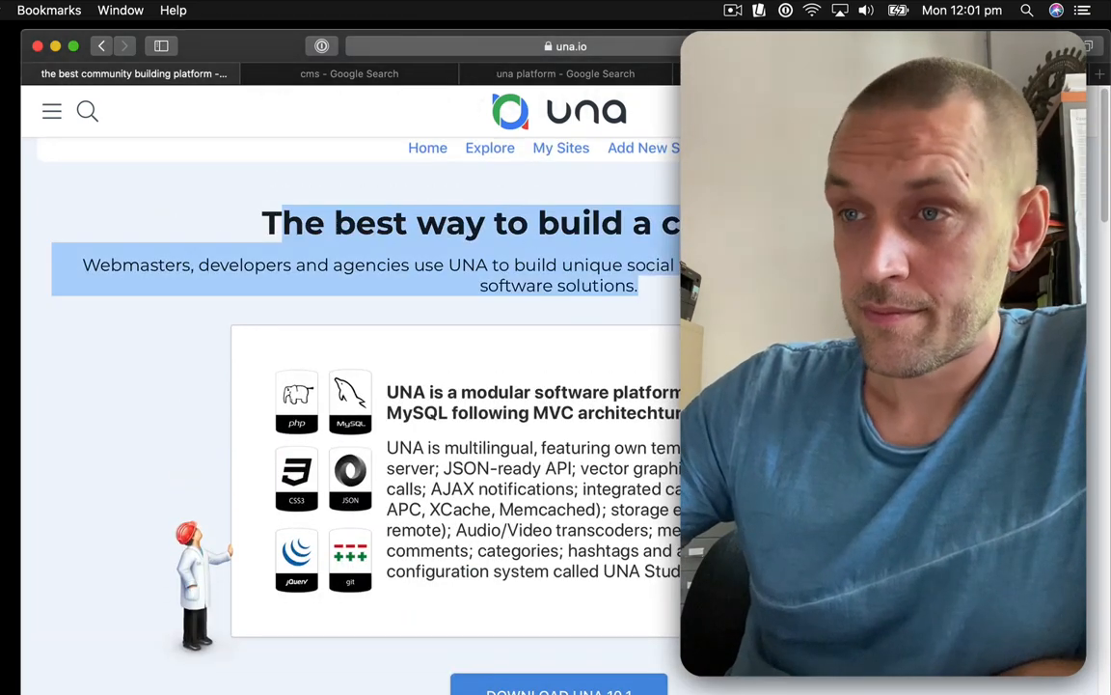
pyautogui.scroll(-3)
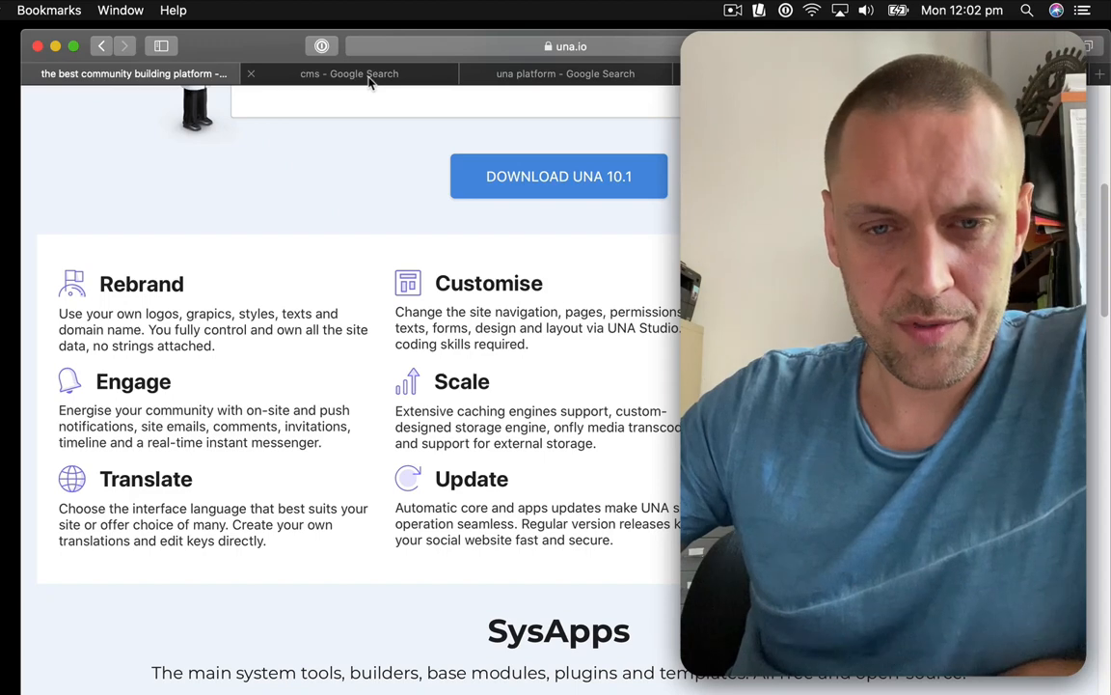
pyautogui.moveTo(343, 78)
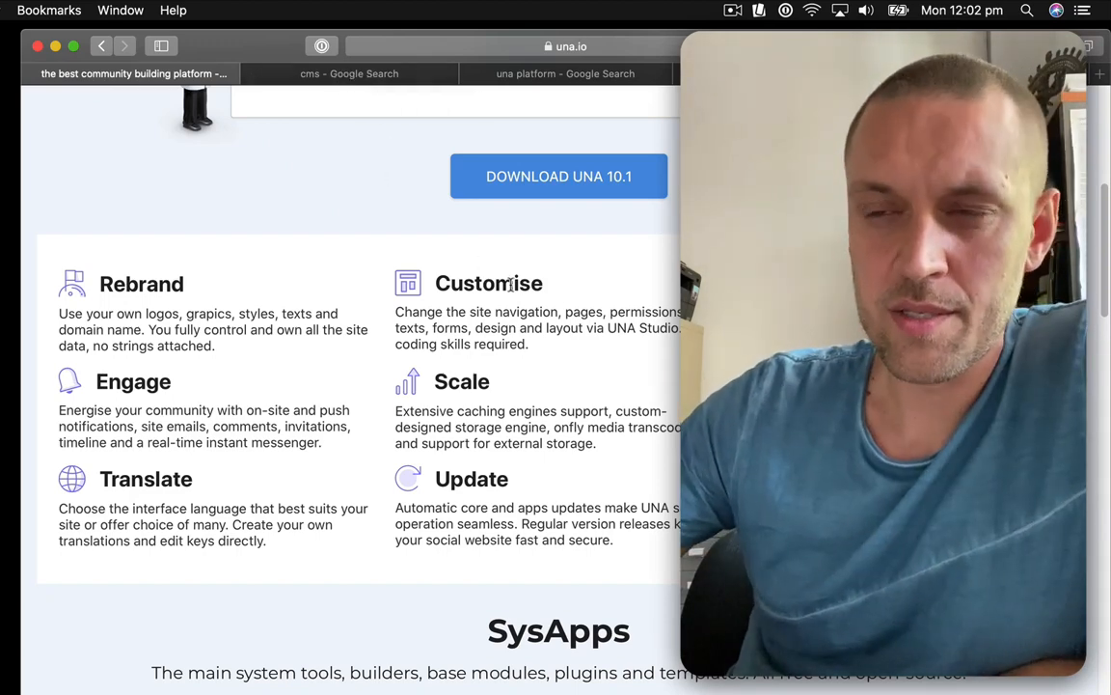
pyautogui.scroll(3)
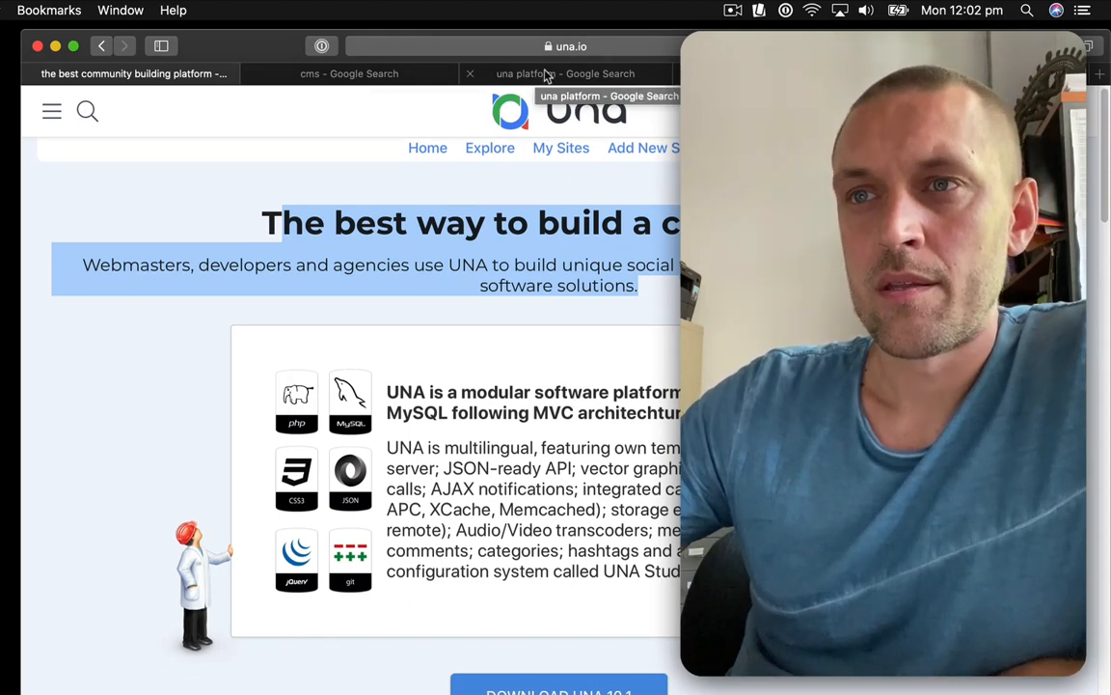
# Revisit the cms Google results, then switch to the UNA Test site homepage.
pyautogui.click(348, 73)
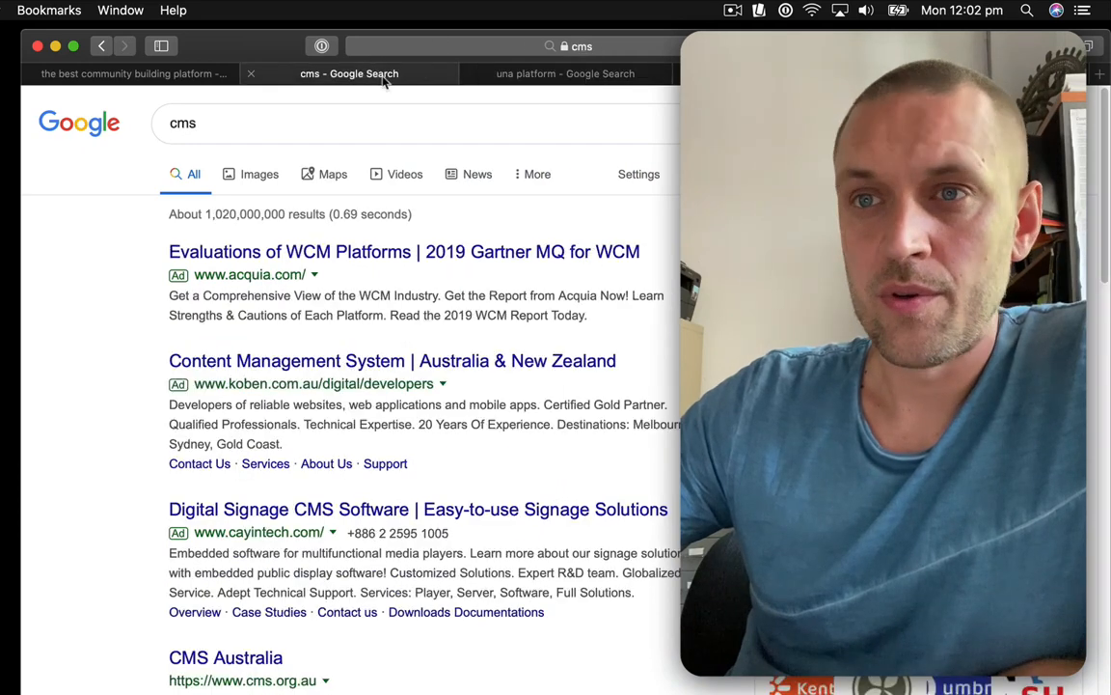
pyautogui.click(564, 74)
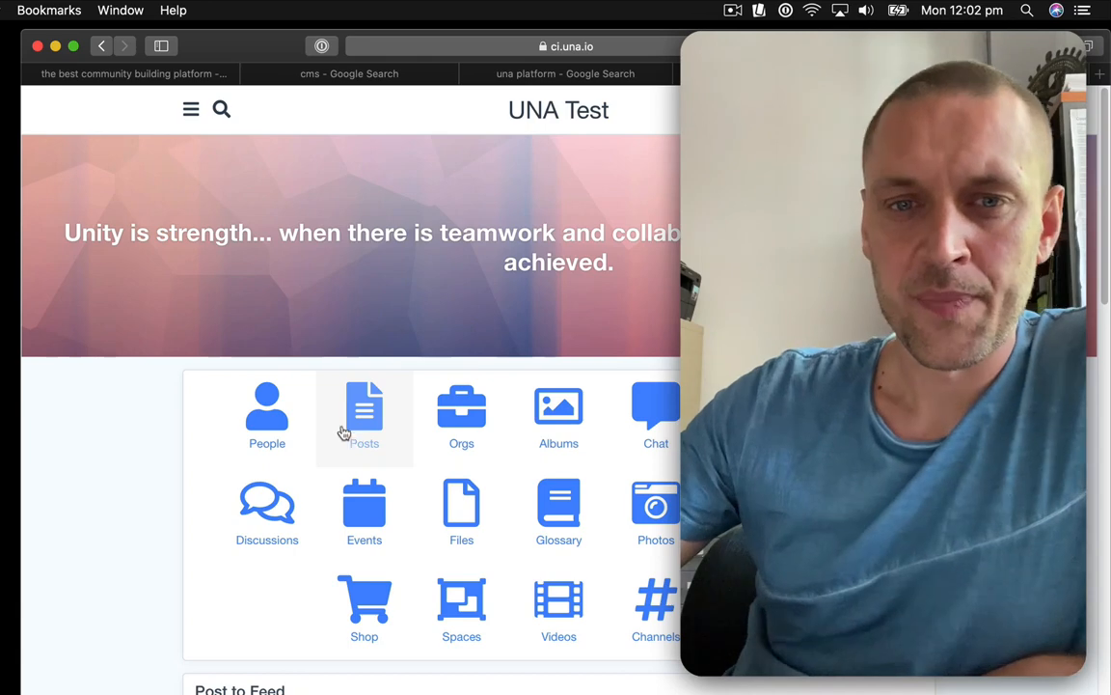
pyautogui.moveTo(205, 558)
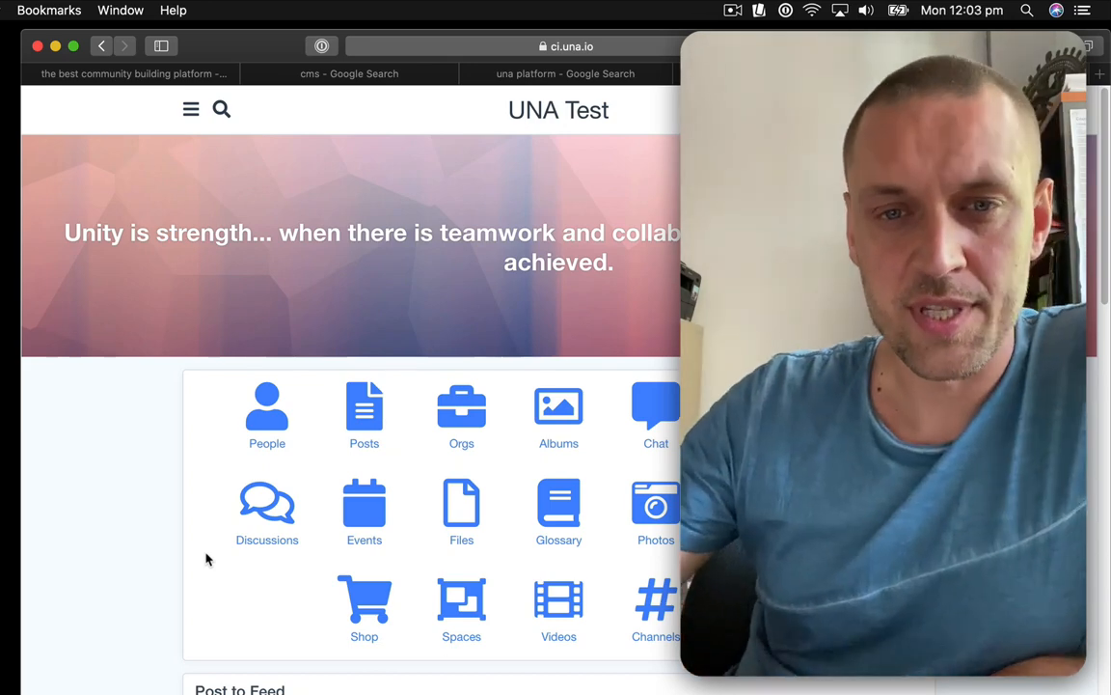
pyautogui.moveTo(169, 538)
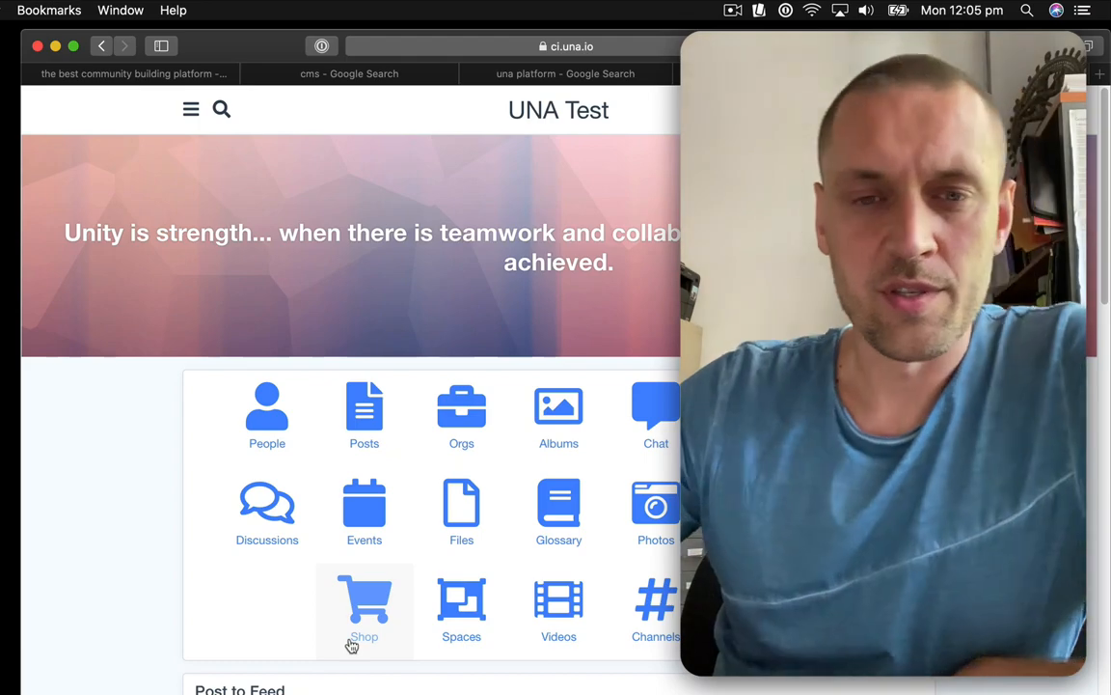
pyautogui.moveTo(232, 661)
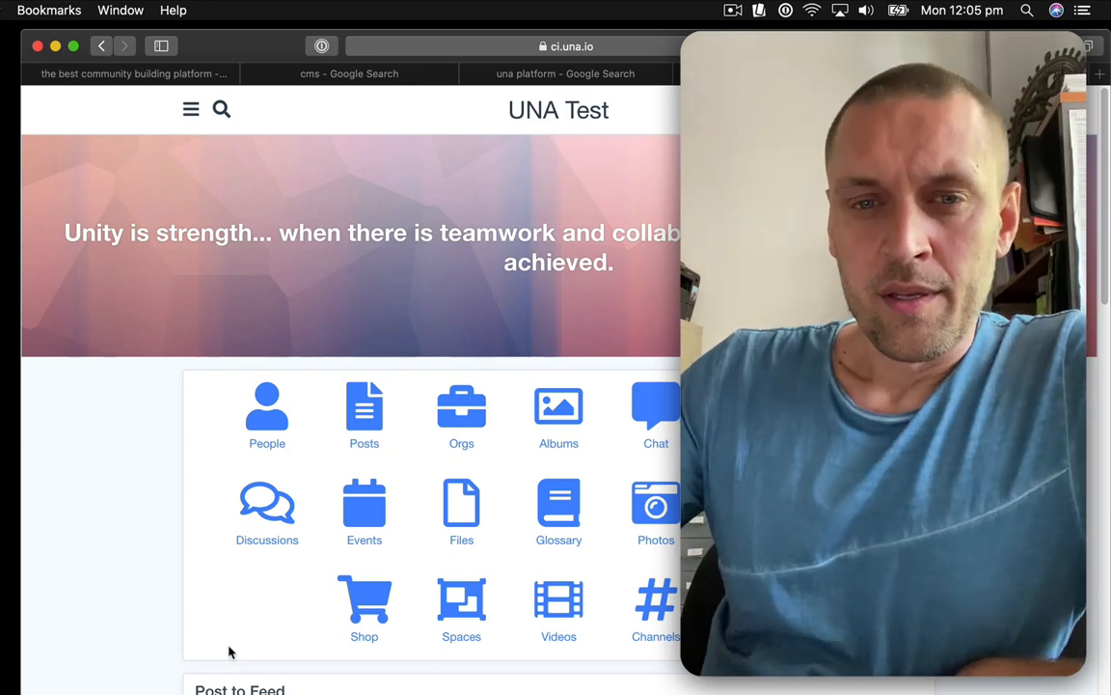
pyautogui.moveTo(282, 605)
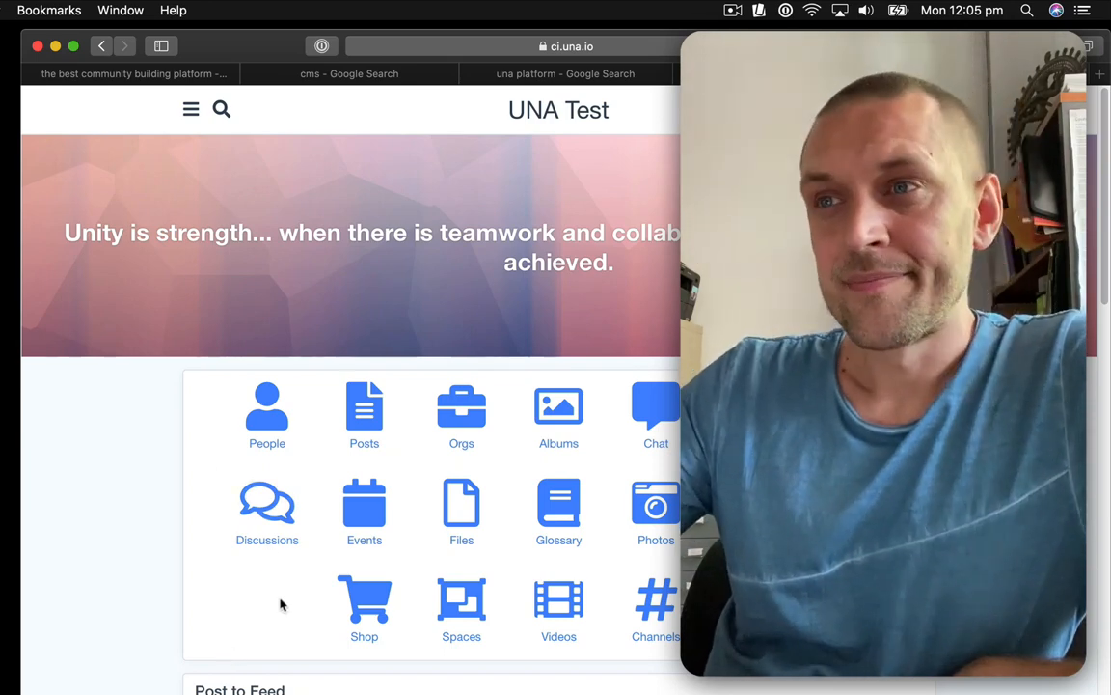